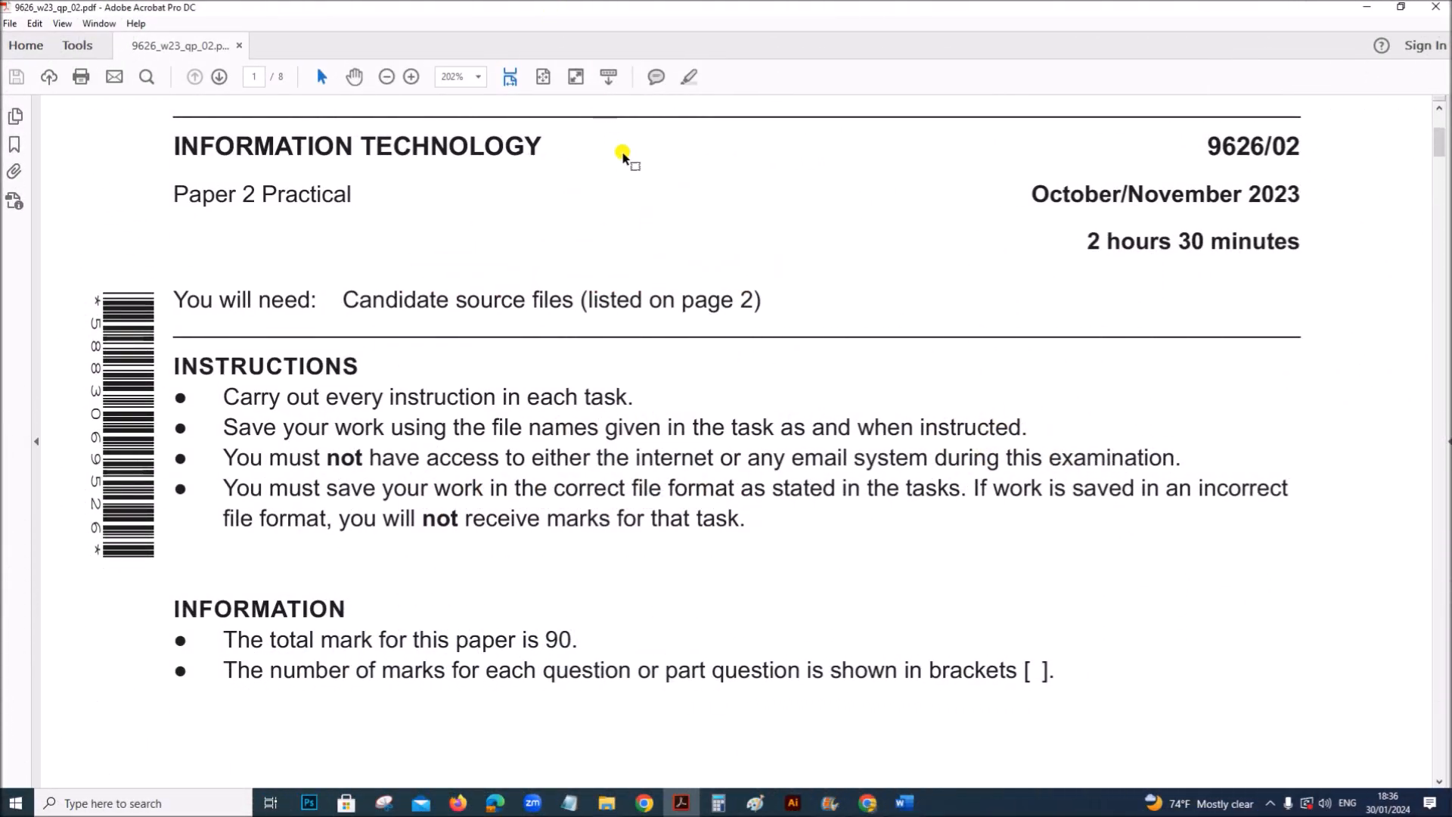
mouse_move(589, 370)
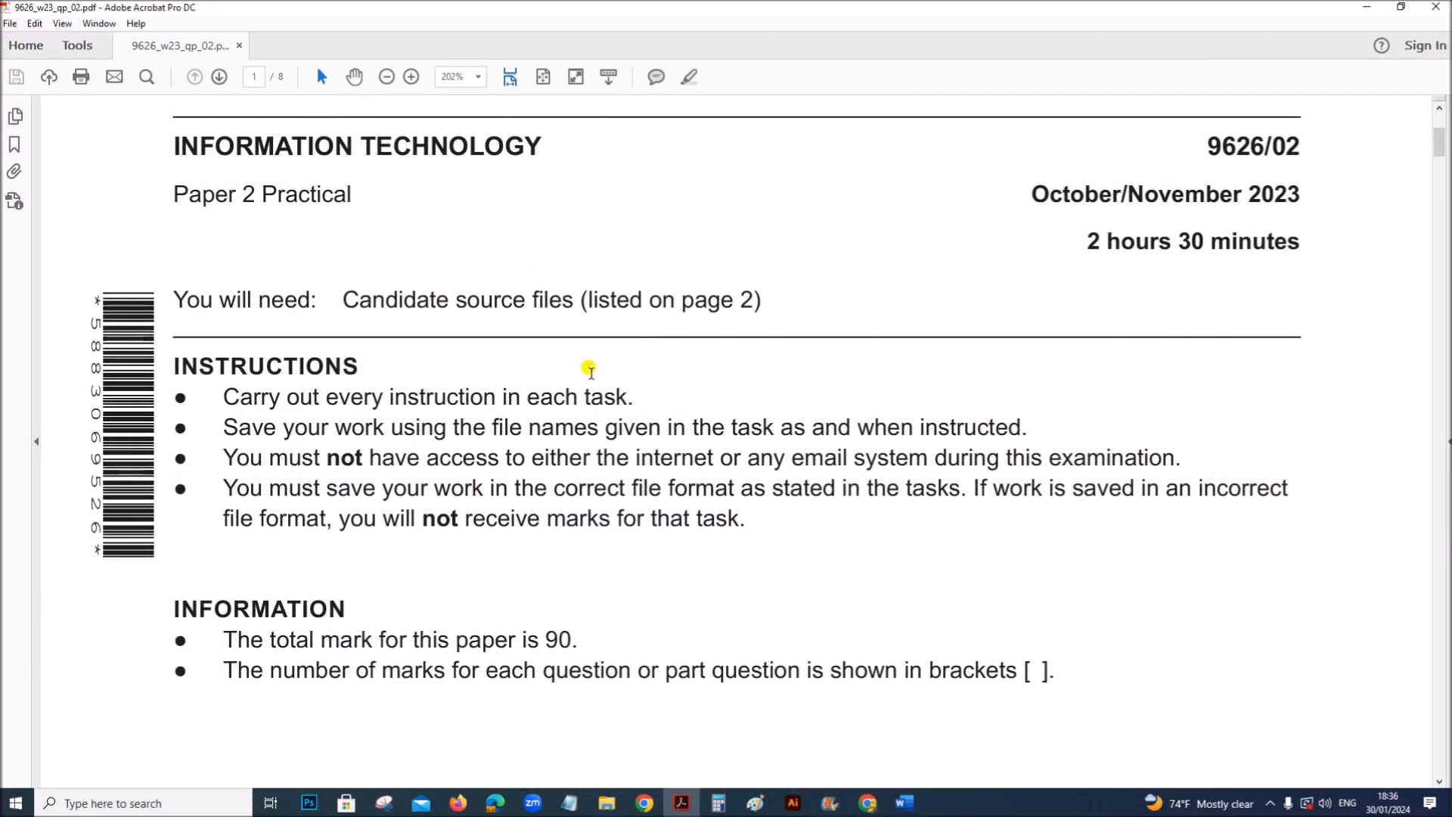
mouse_move(294, 248)
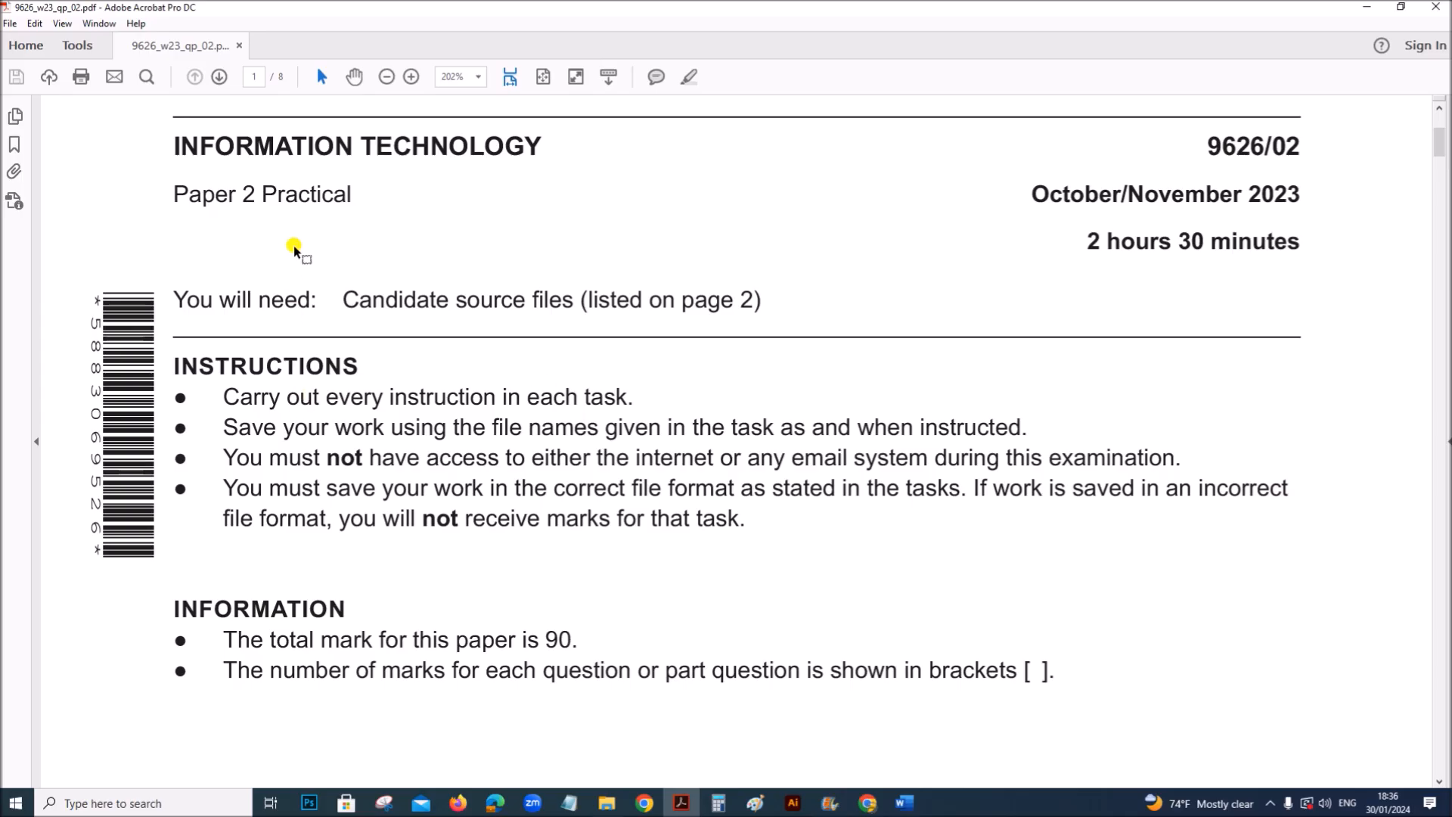
mouse_move(1304, 223)
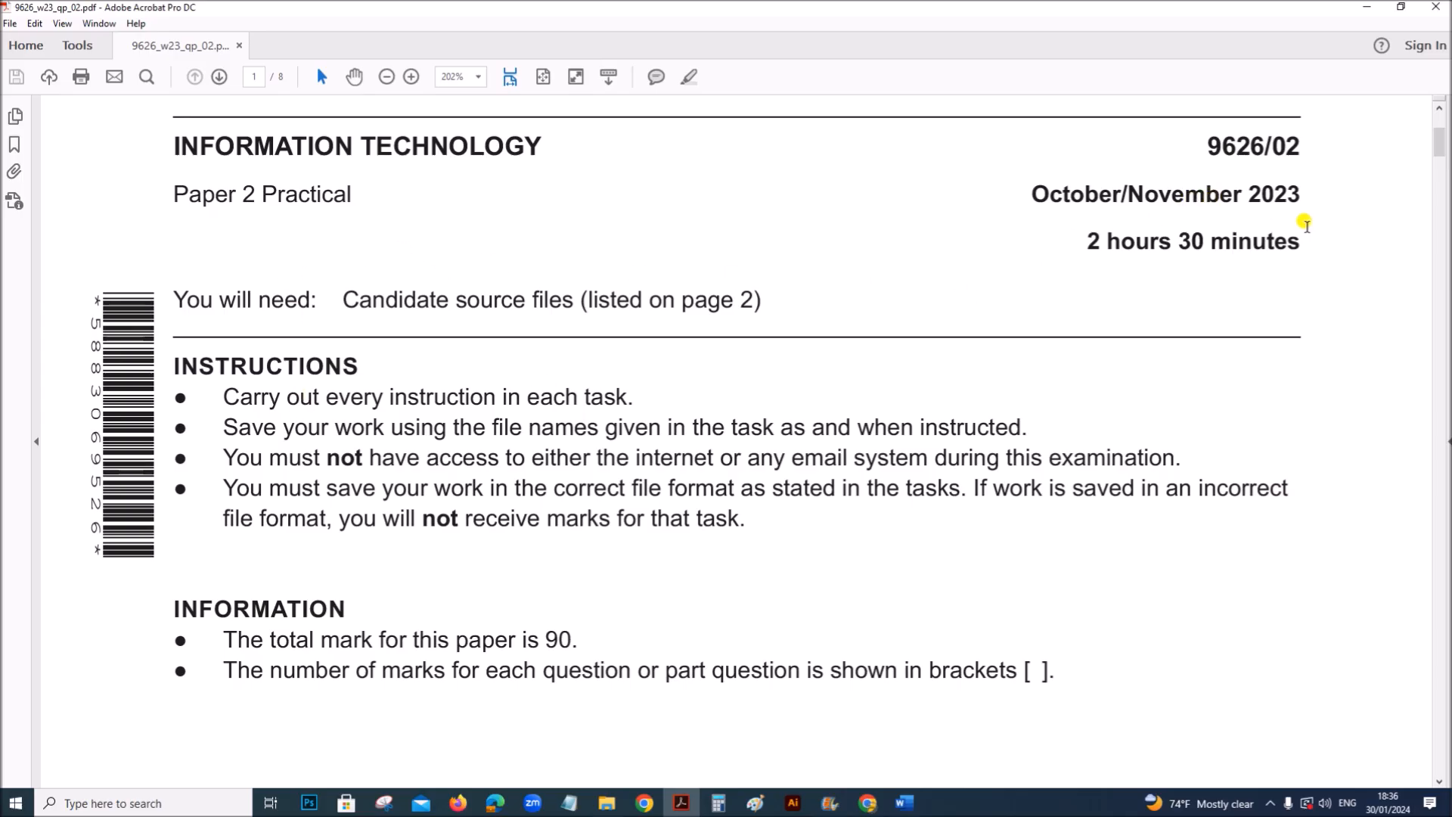
Step: Scroll the exam paper to page 5's invoice scenario and the question 18 ERD task
scroll(down, 3)
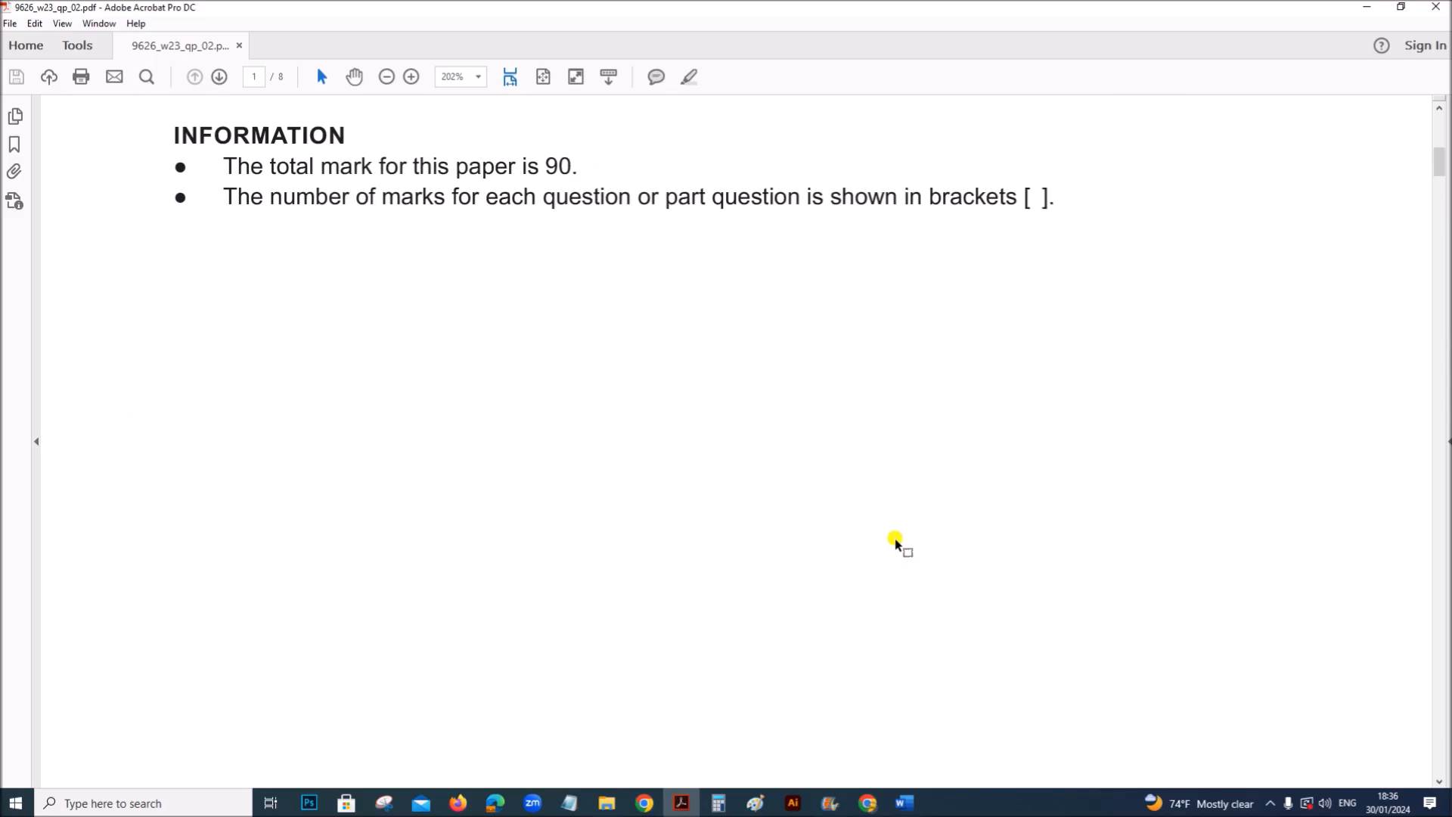
scroll(down, 3)
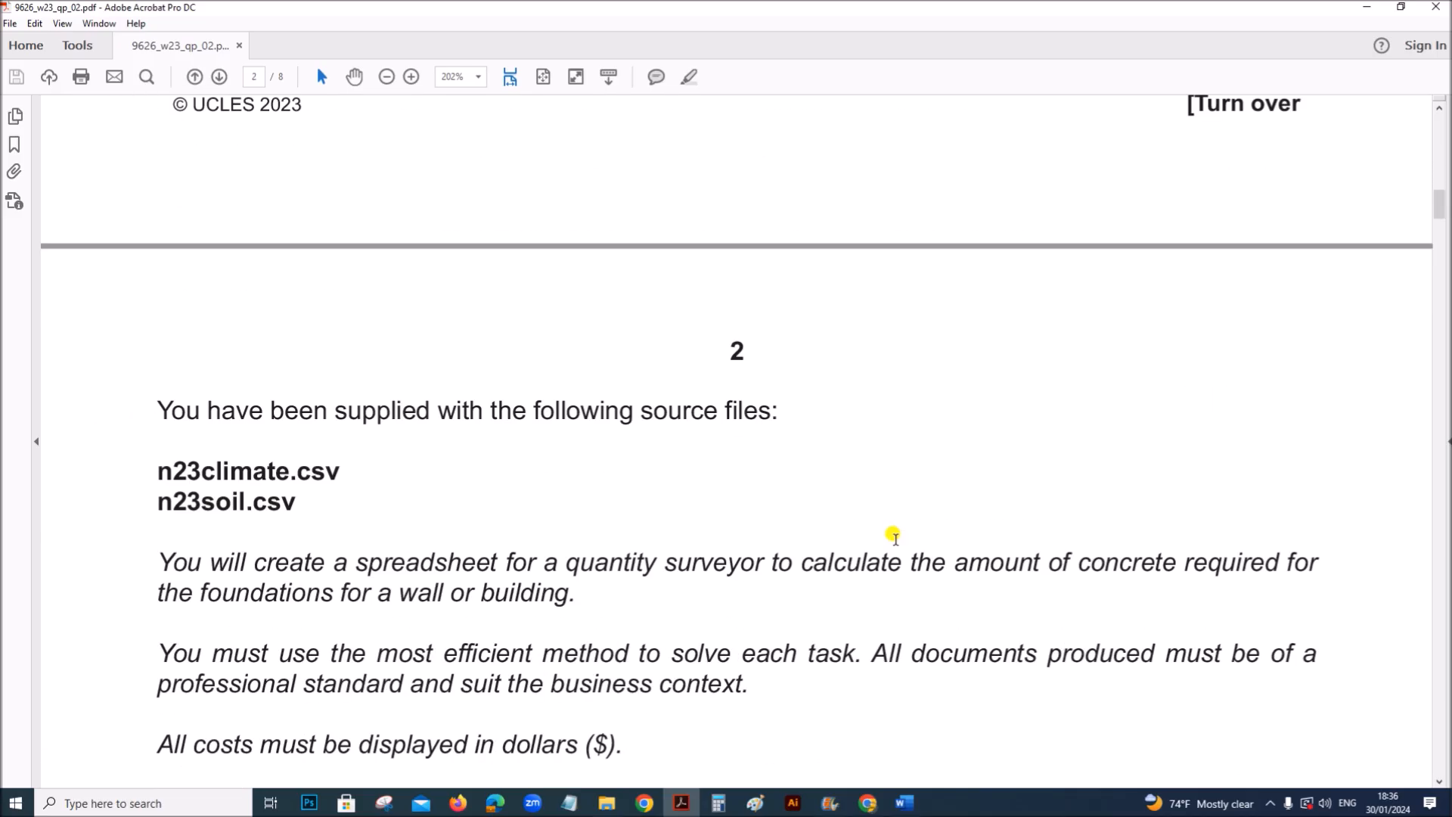
scroll(down, 3)
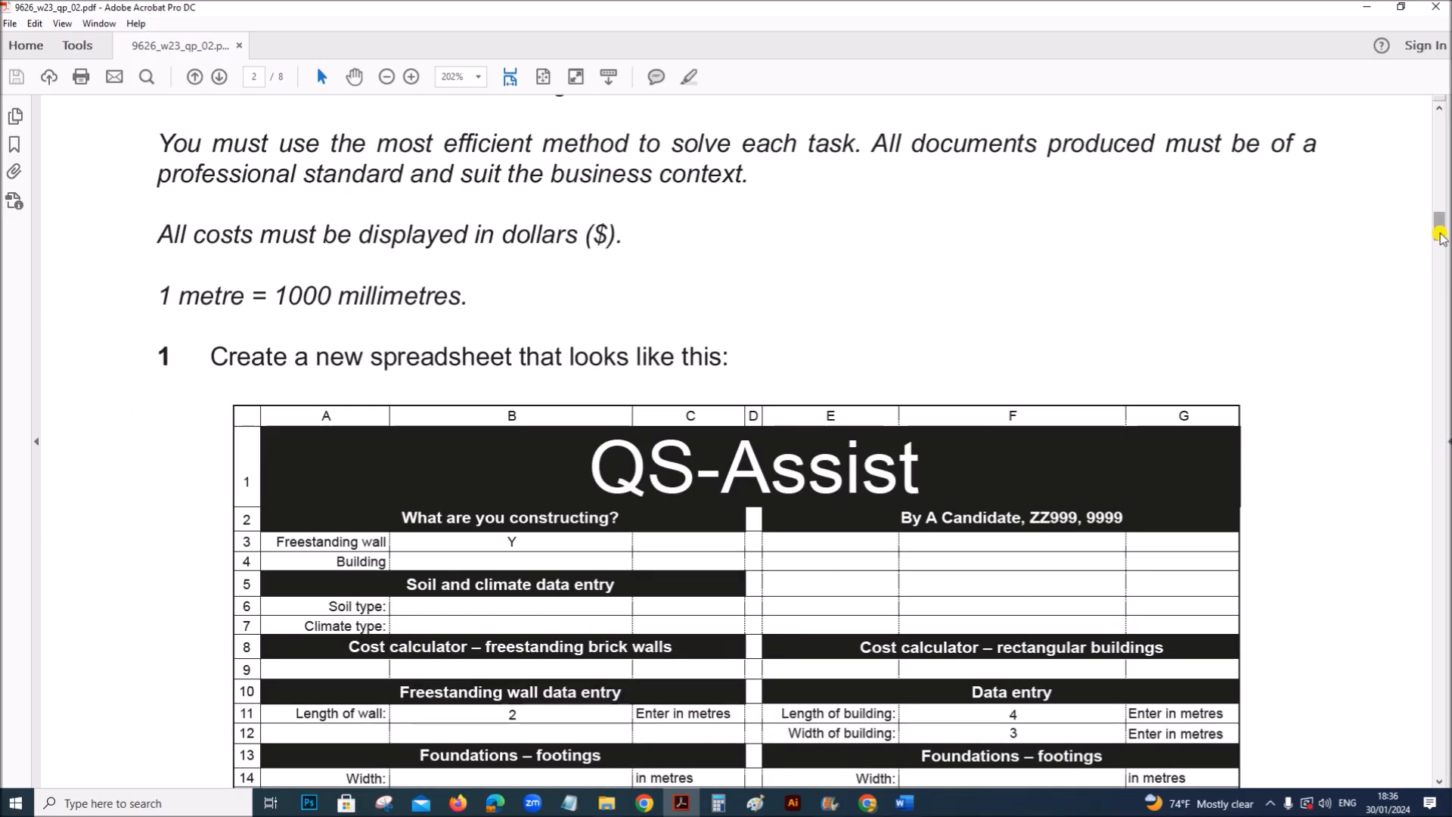
scroll(down, 3)
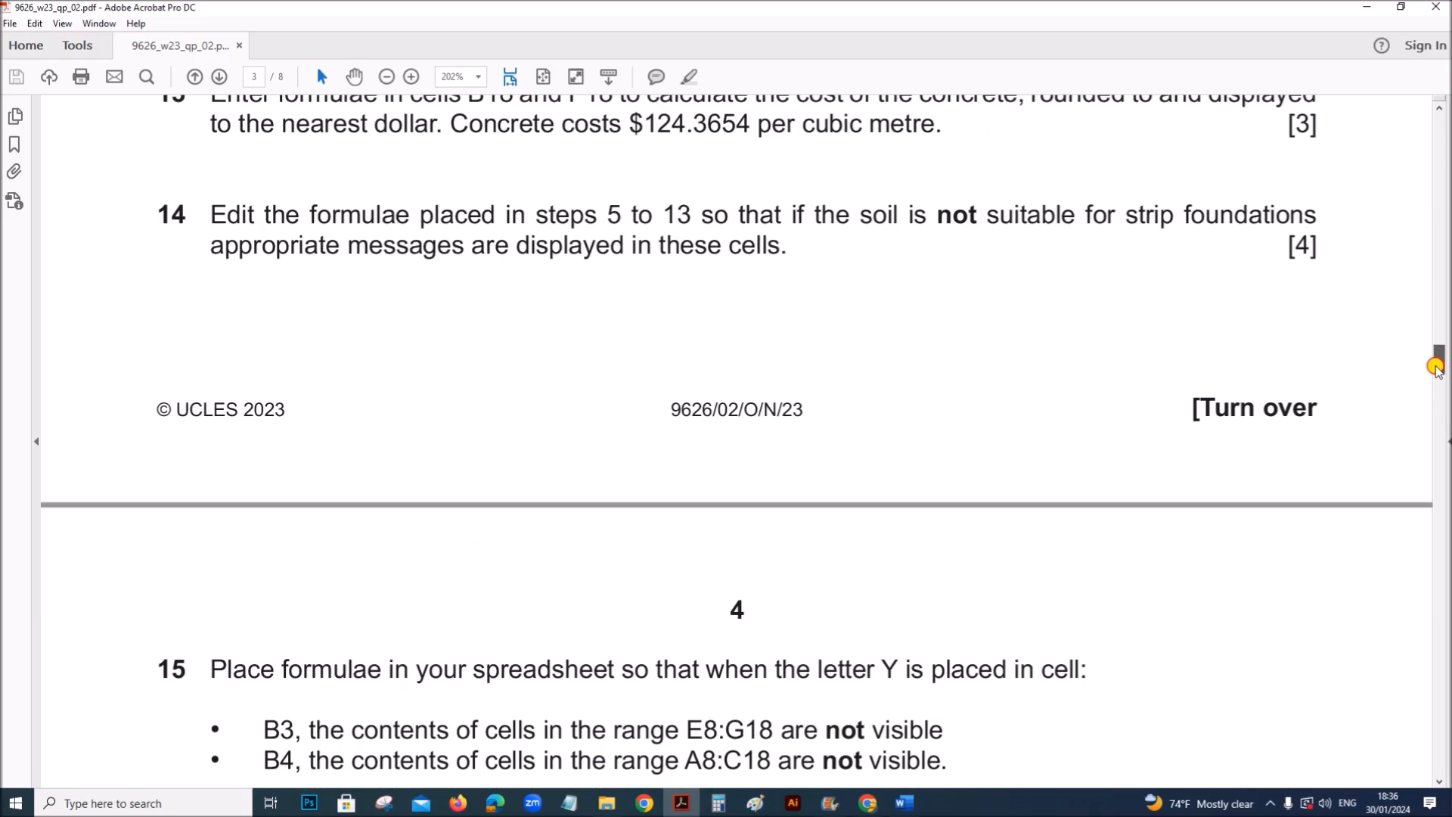
scroll(down, 3)
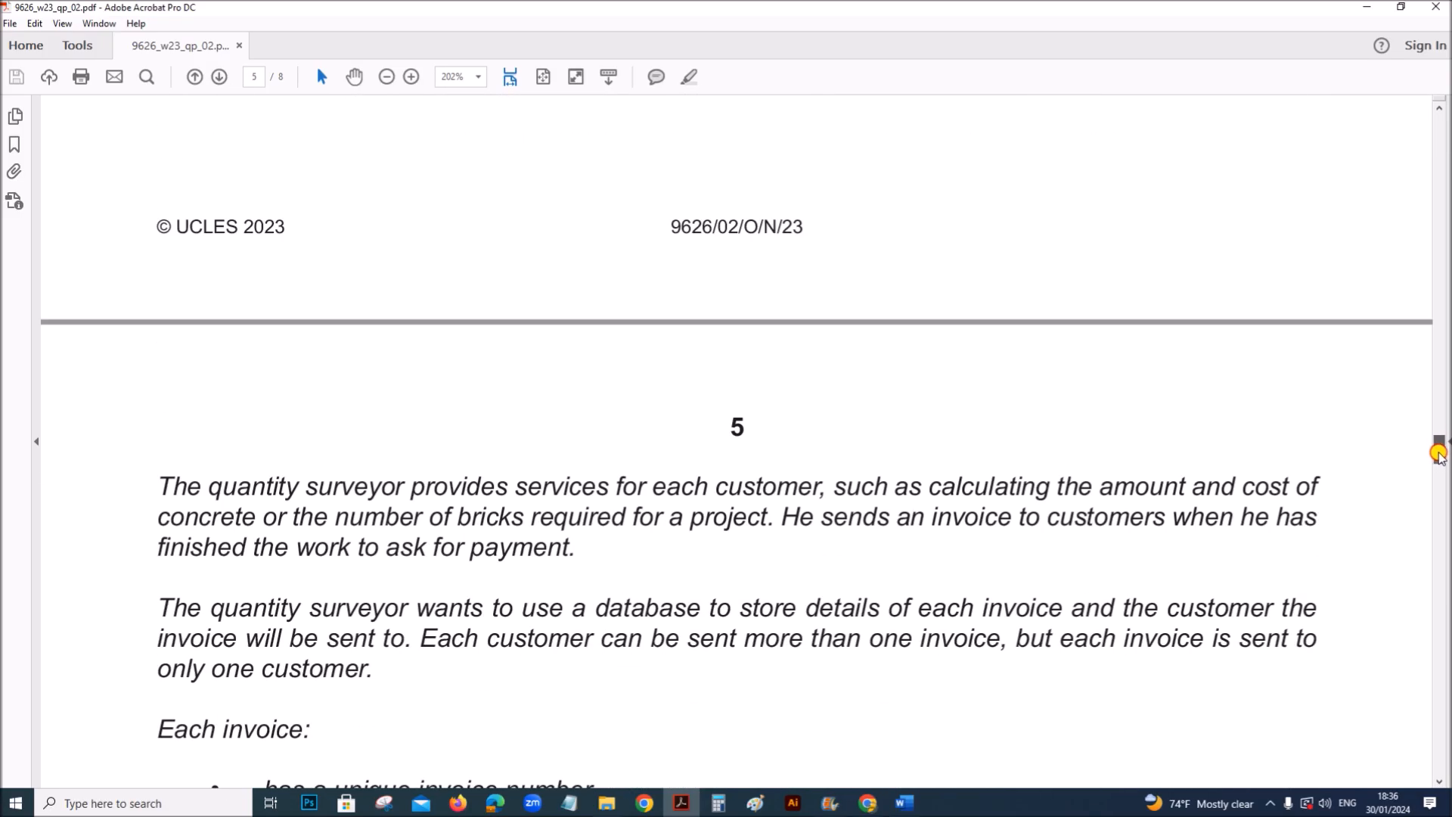
scroll(up, 3)
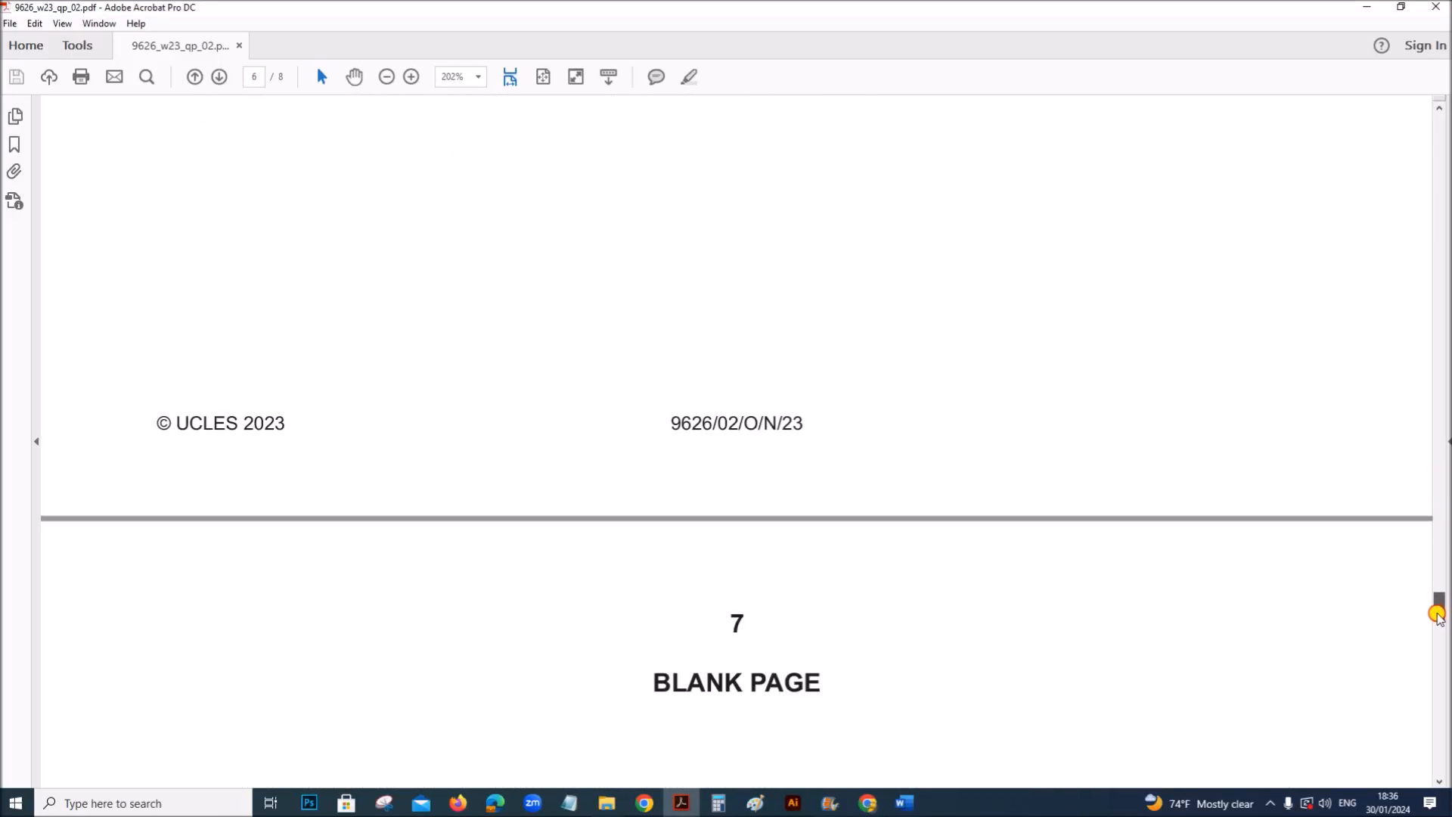
scroll(up, 3)
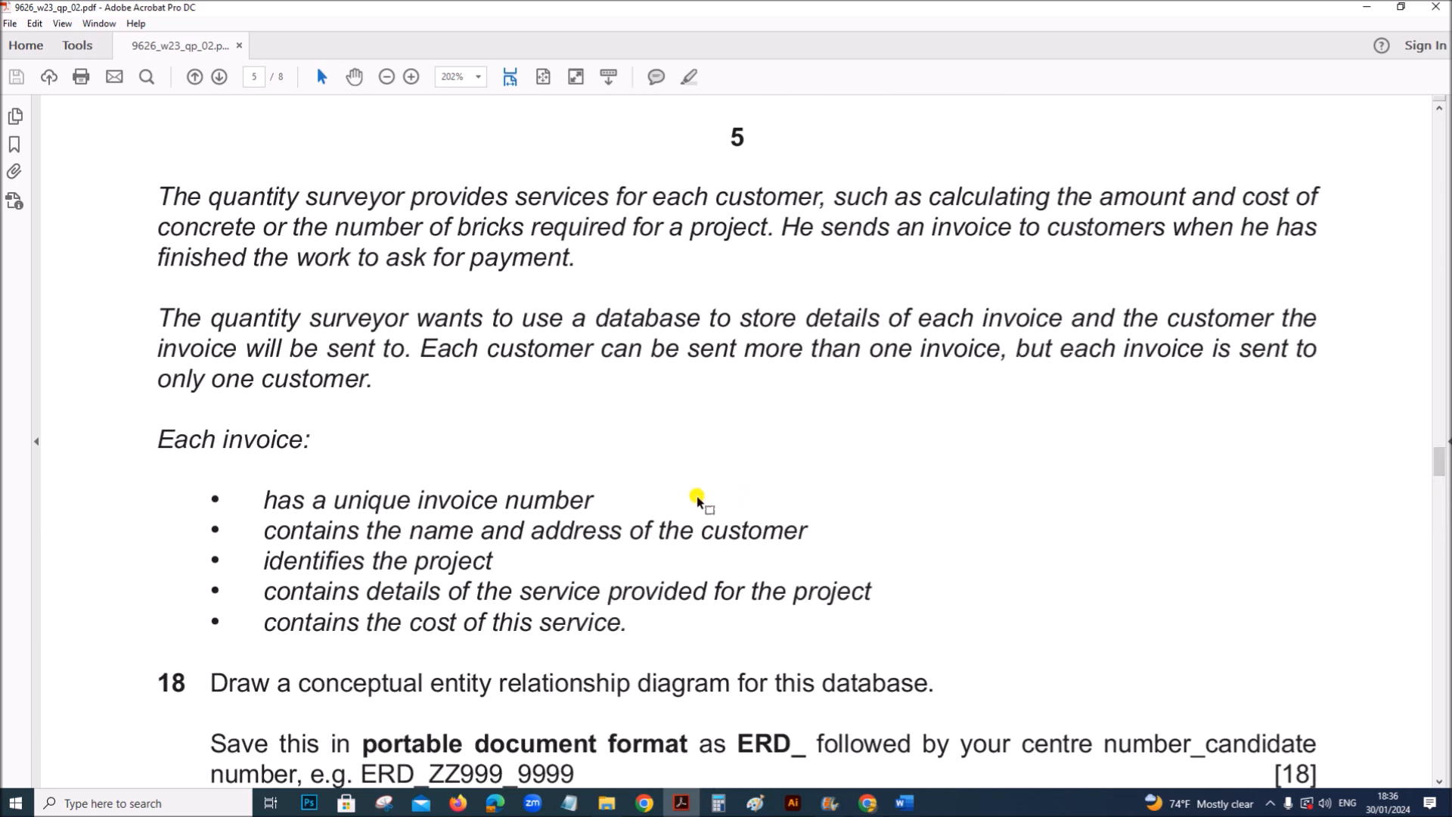
mouse_move(324, 239)
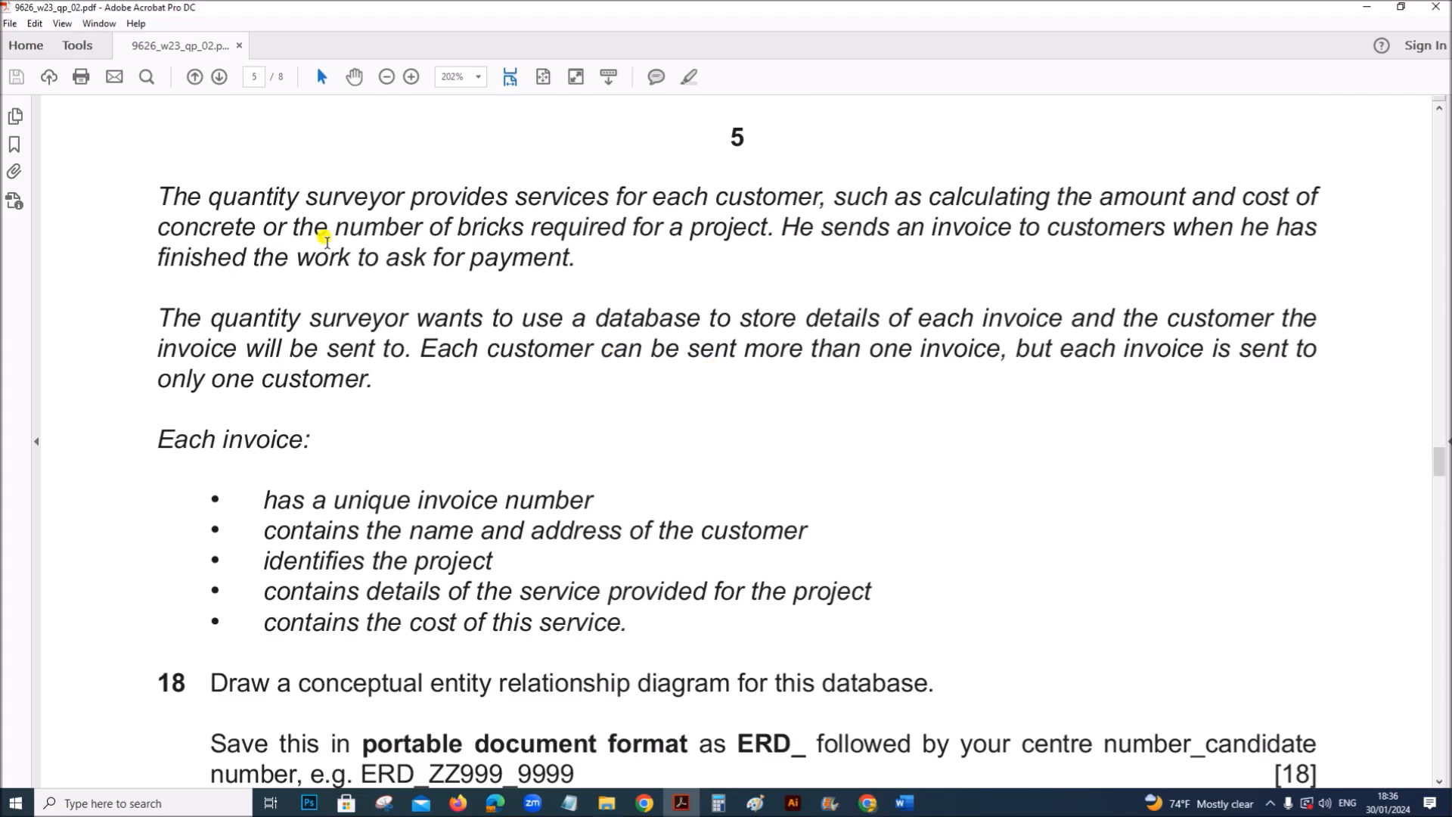
drag(306, 196, 609, 196)
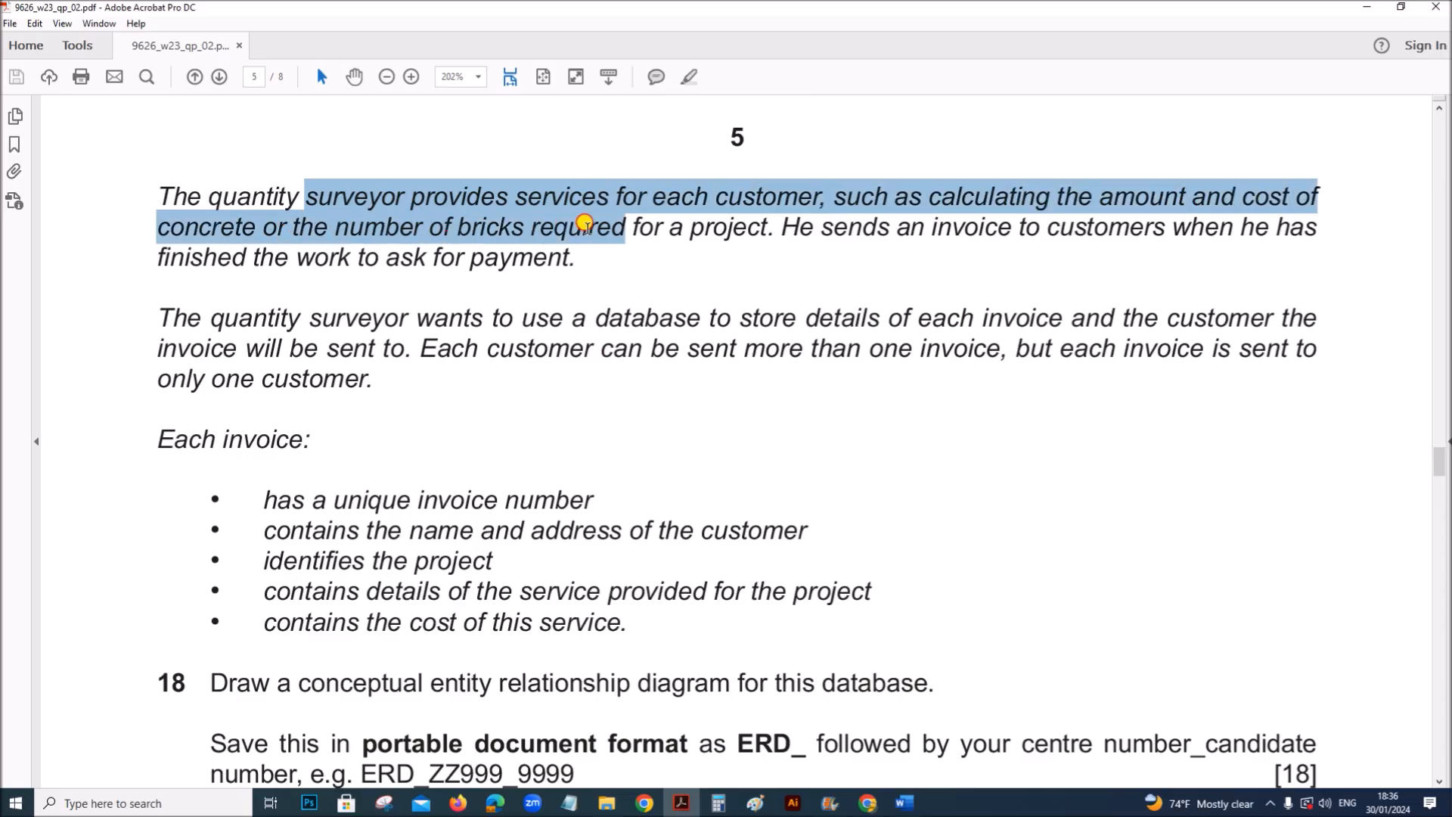
click(845, 239)
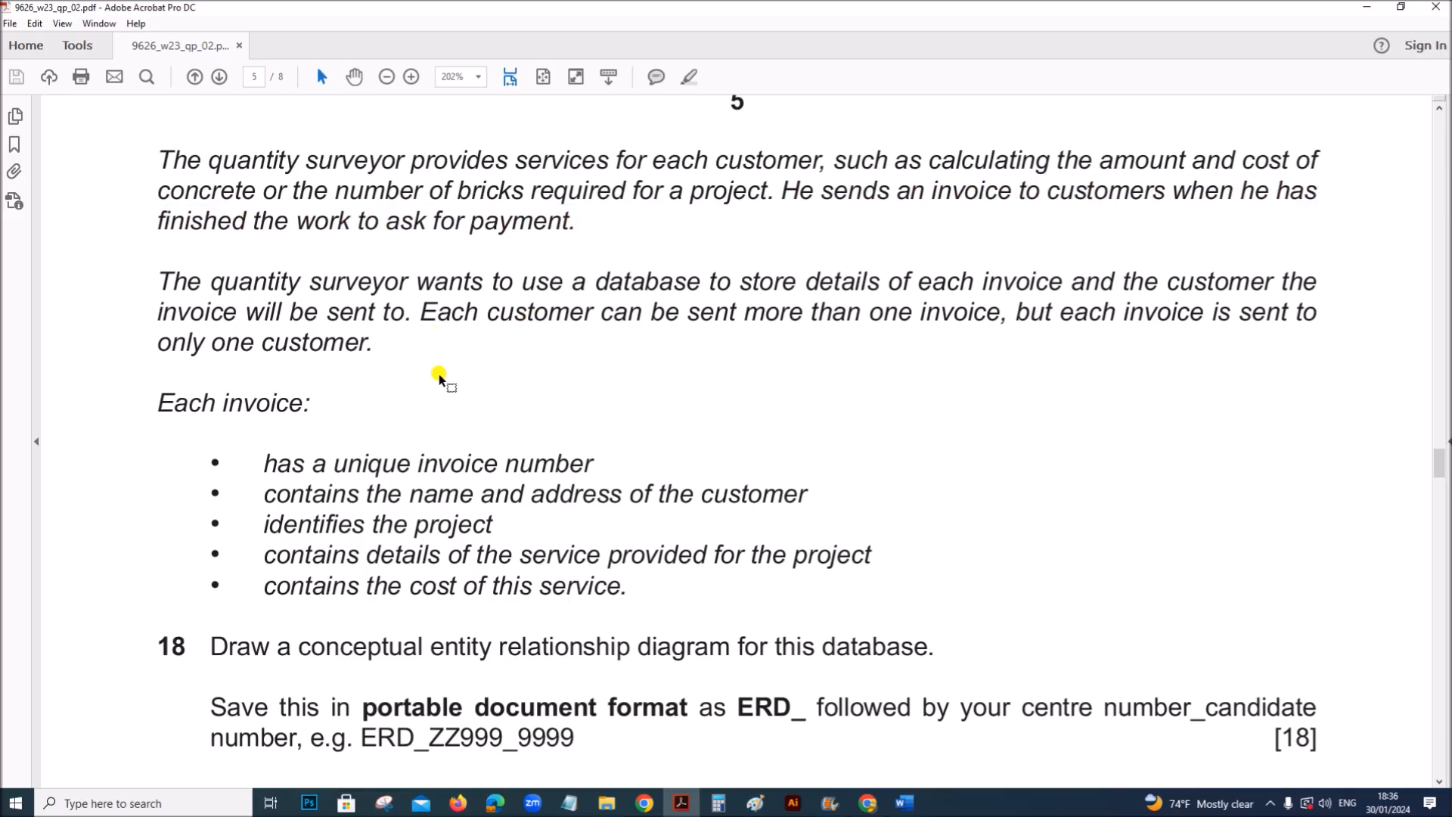
mouse_move(235, 197)
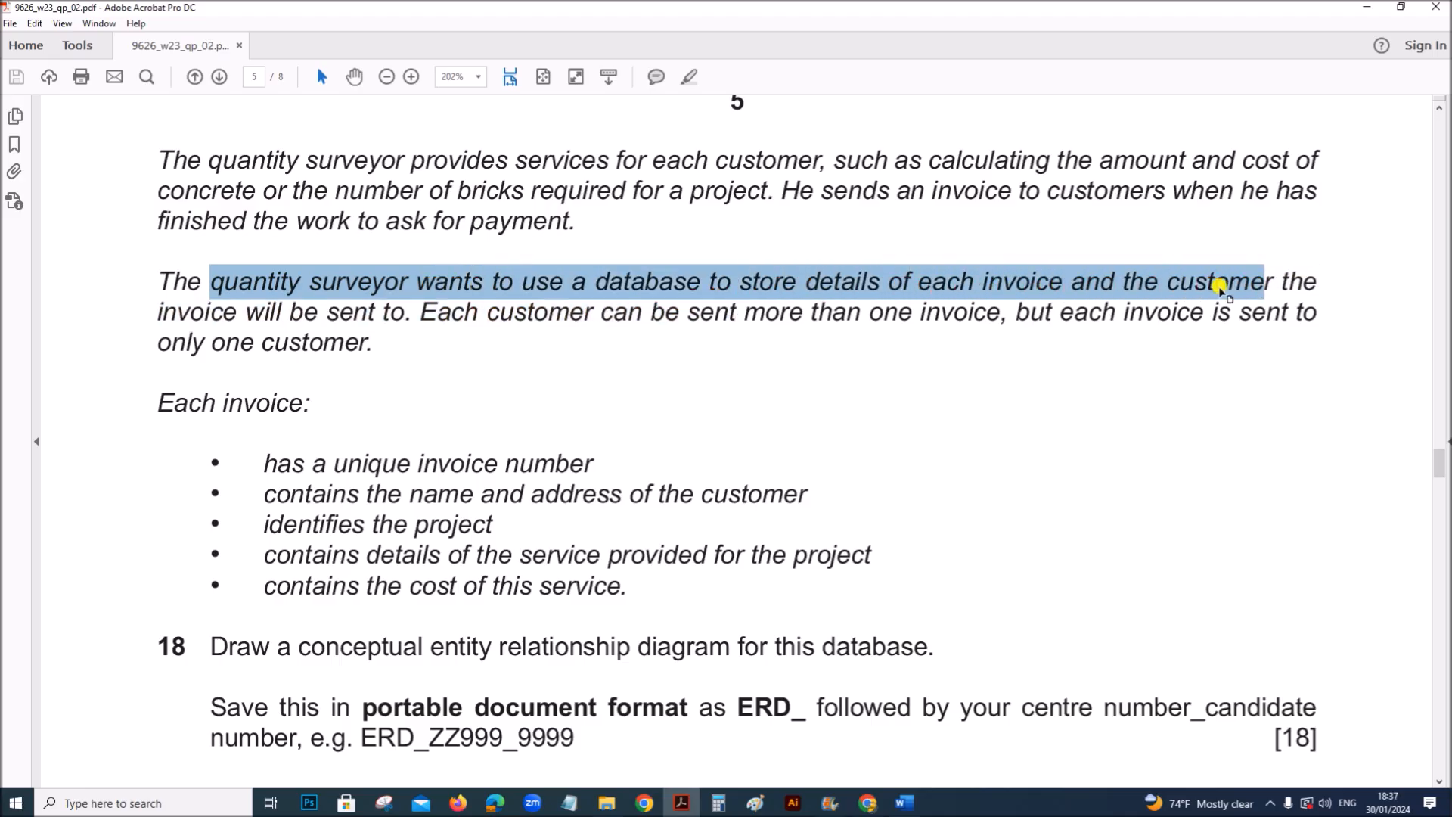
mouse_move(377, 327)
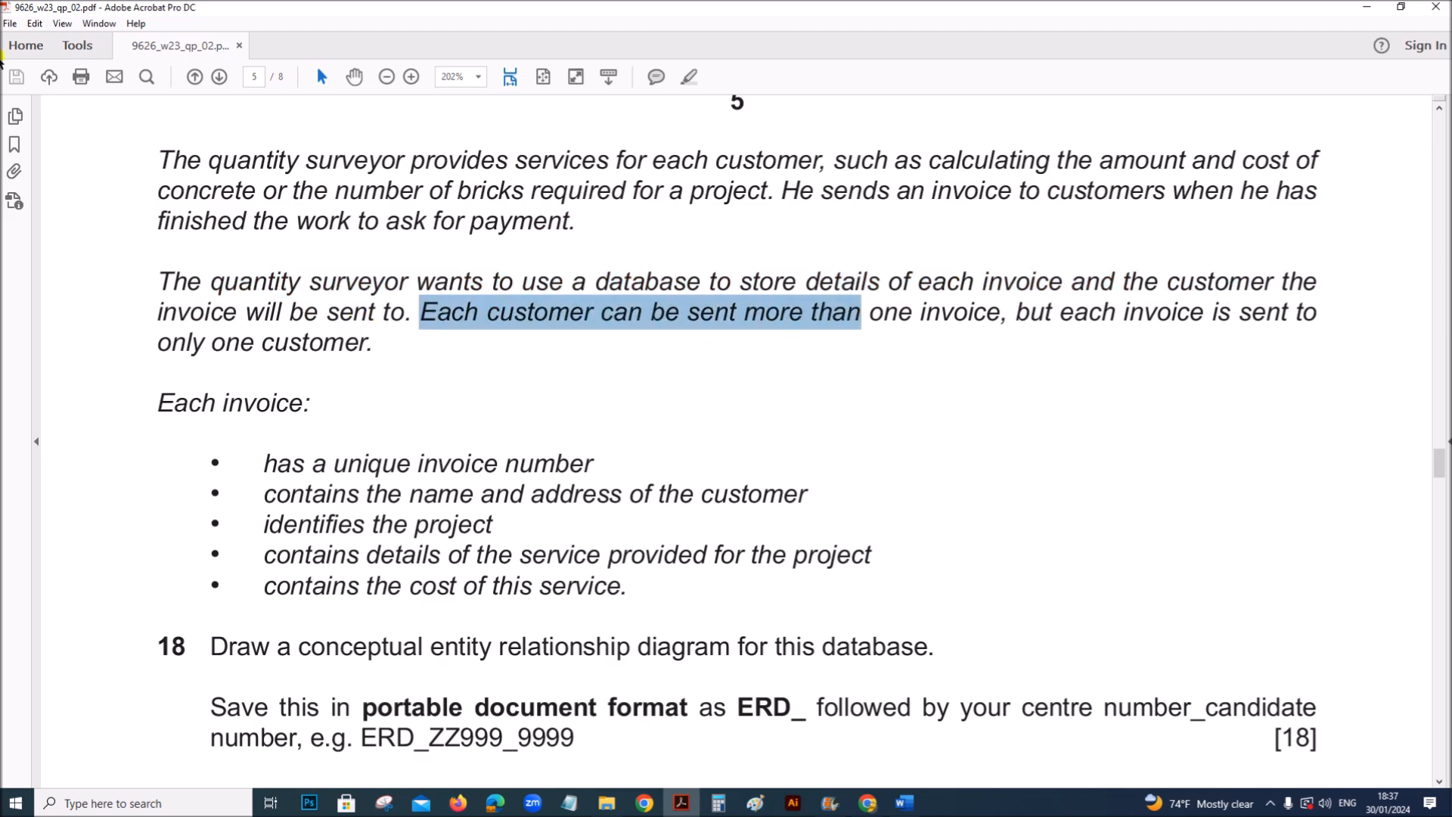
mouse_move(1022, 387)
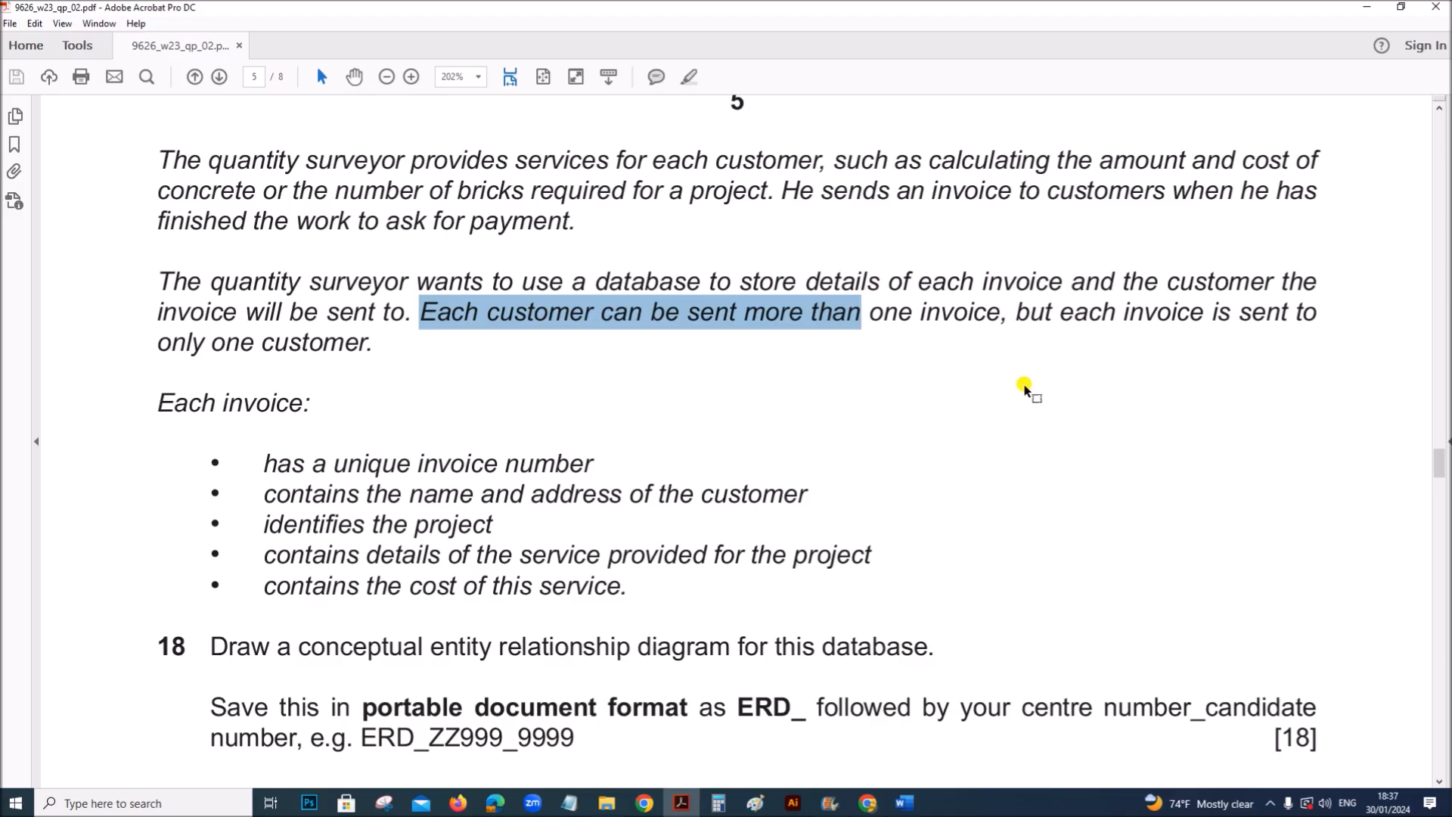
mouse_move(419, 370)
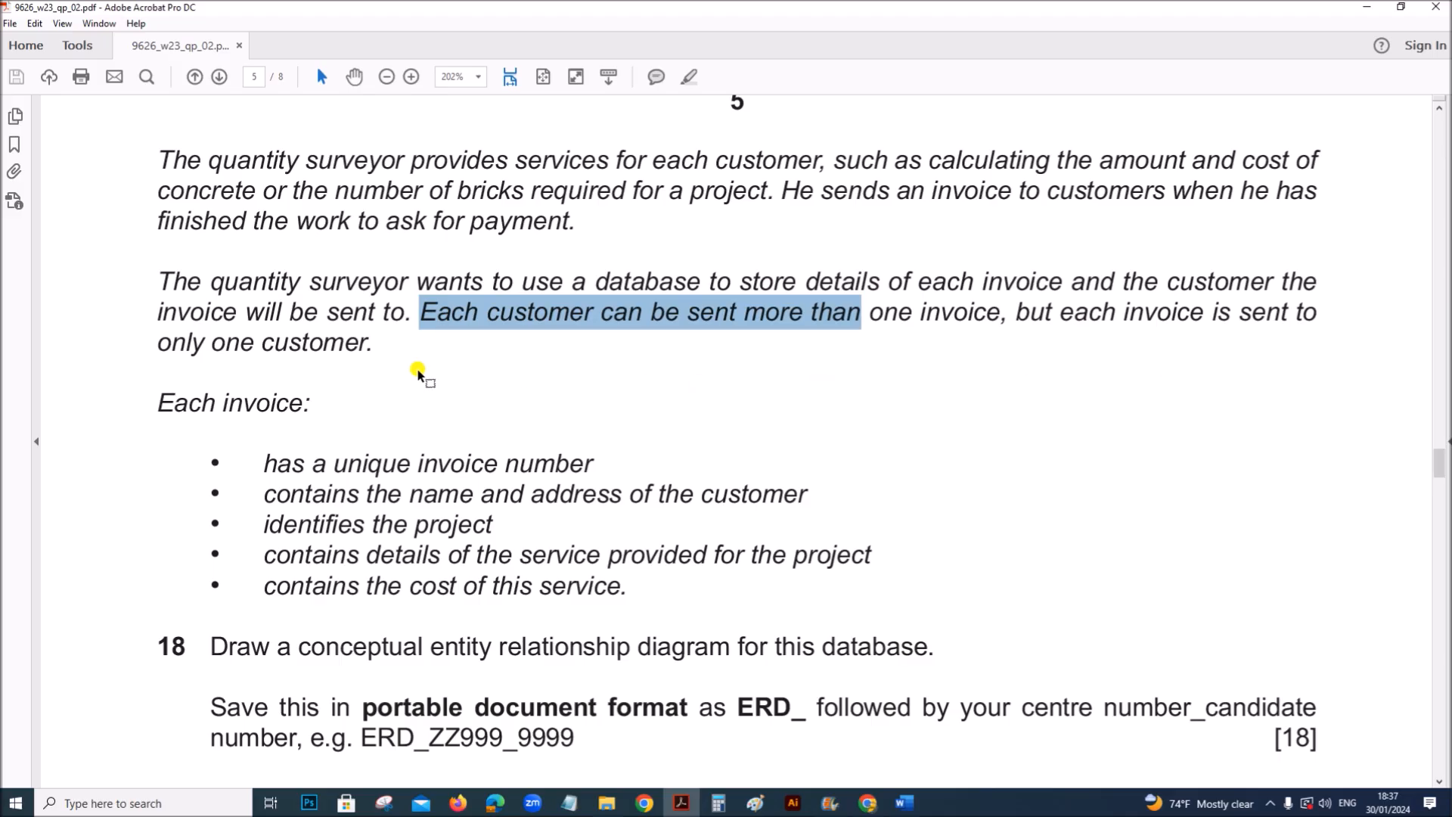
mouse_move(468, 542)
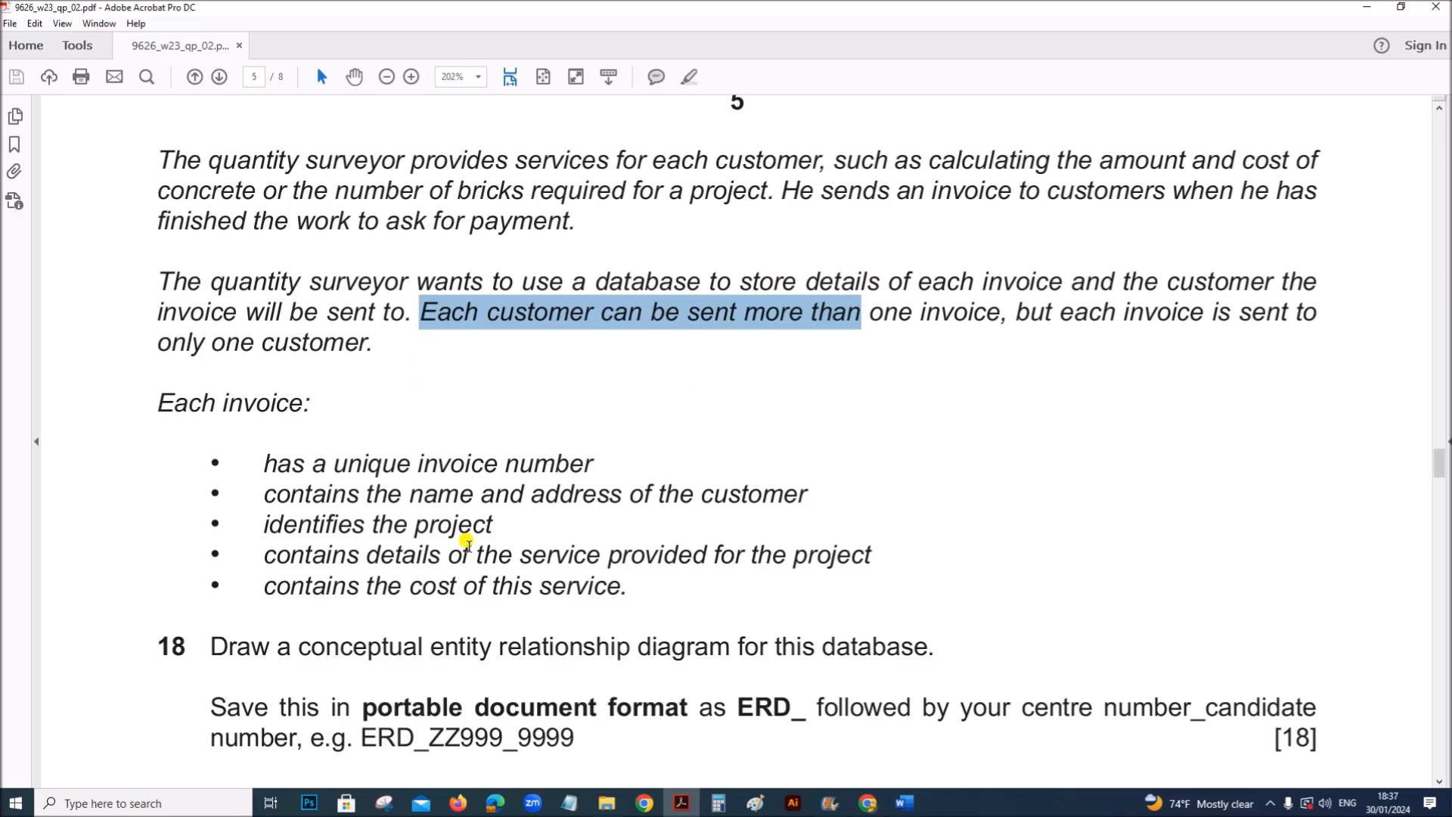
scroll(down, 3)
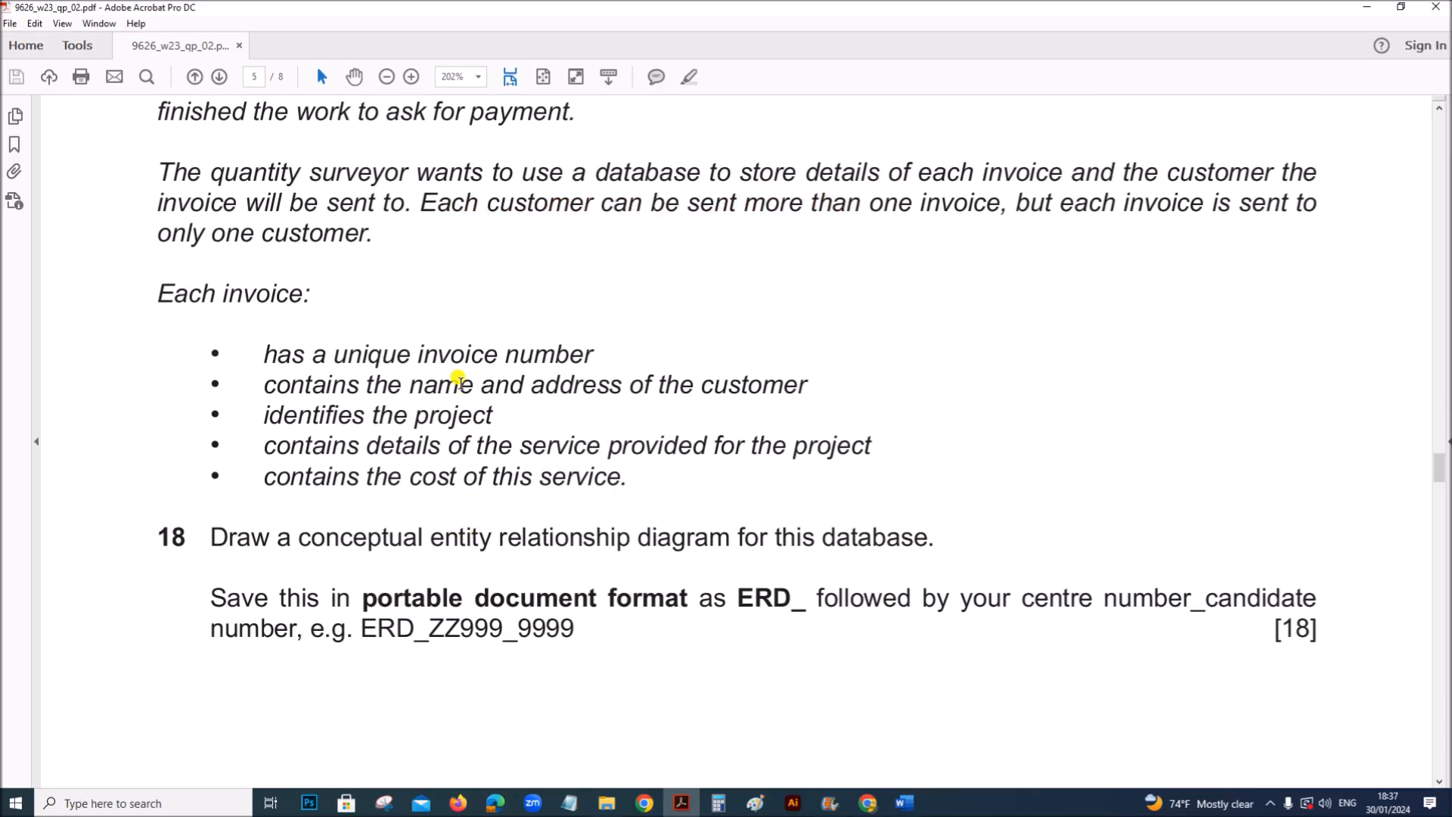
mouse_move(325, 350)
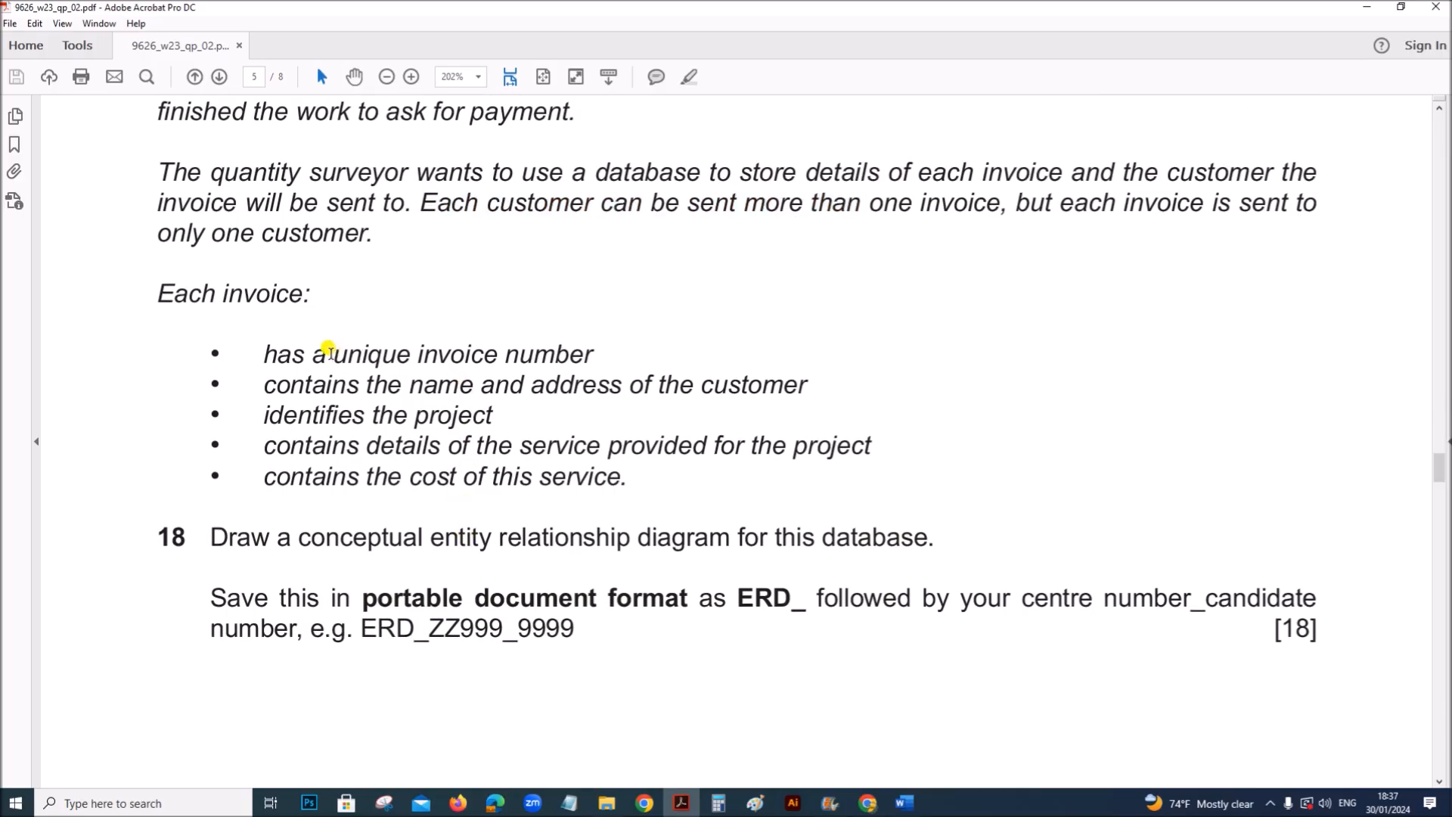
mouse_move(309, 354)
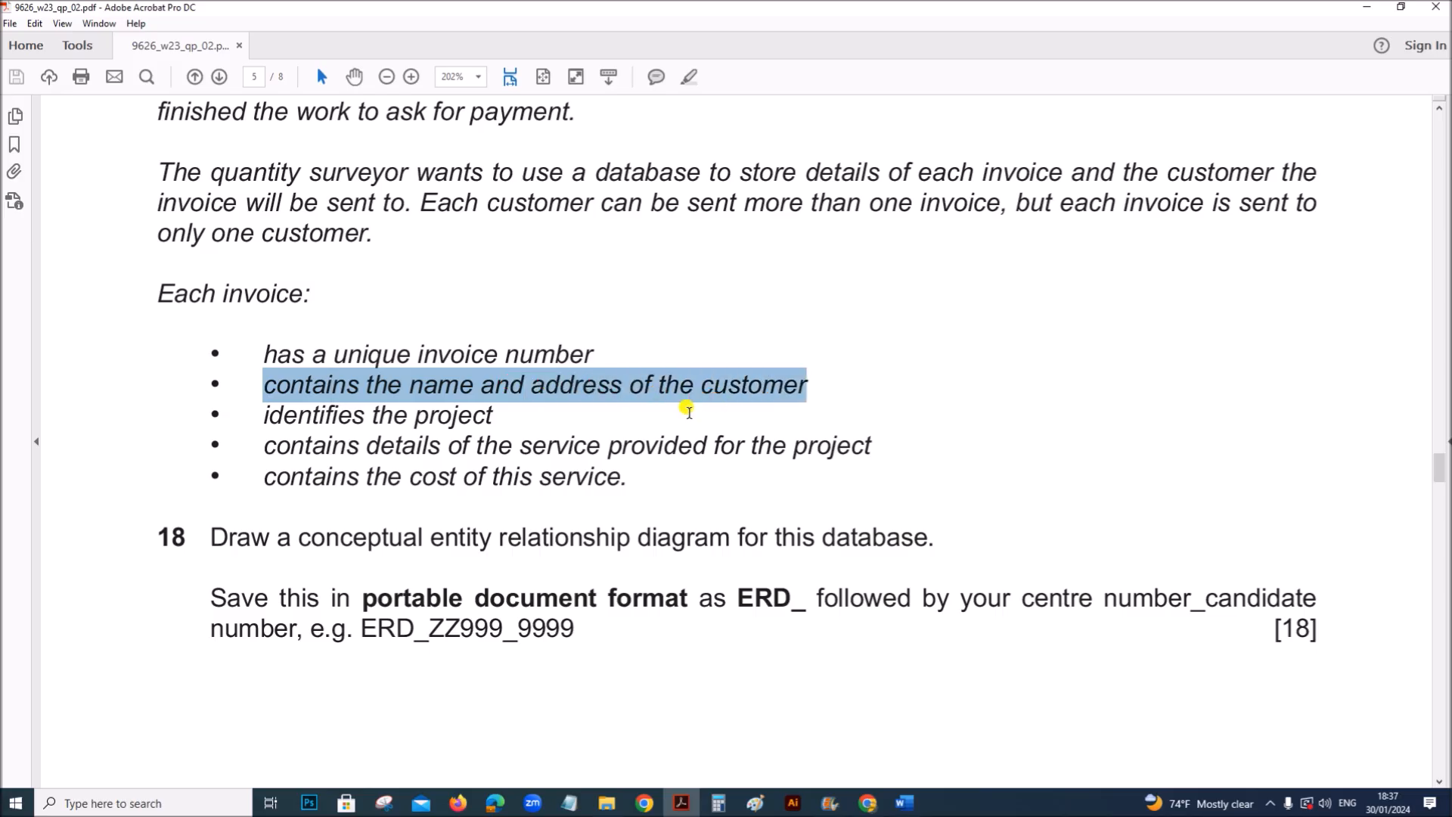
click(486, 415)
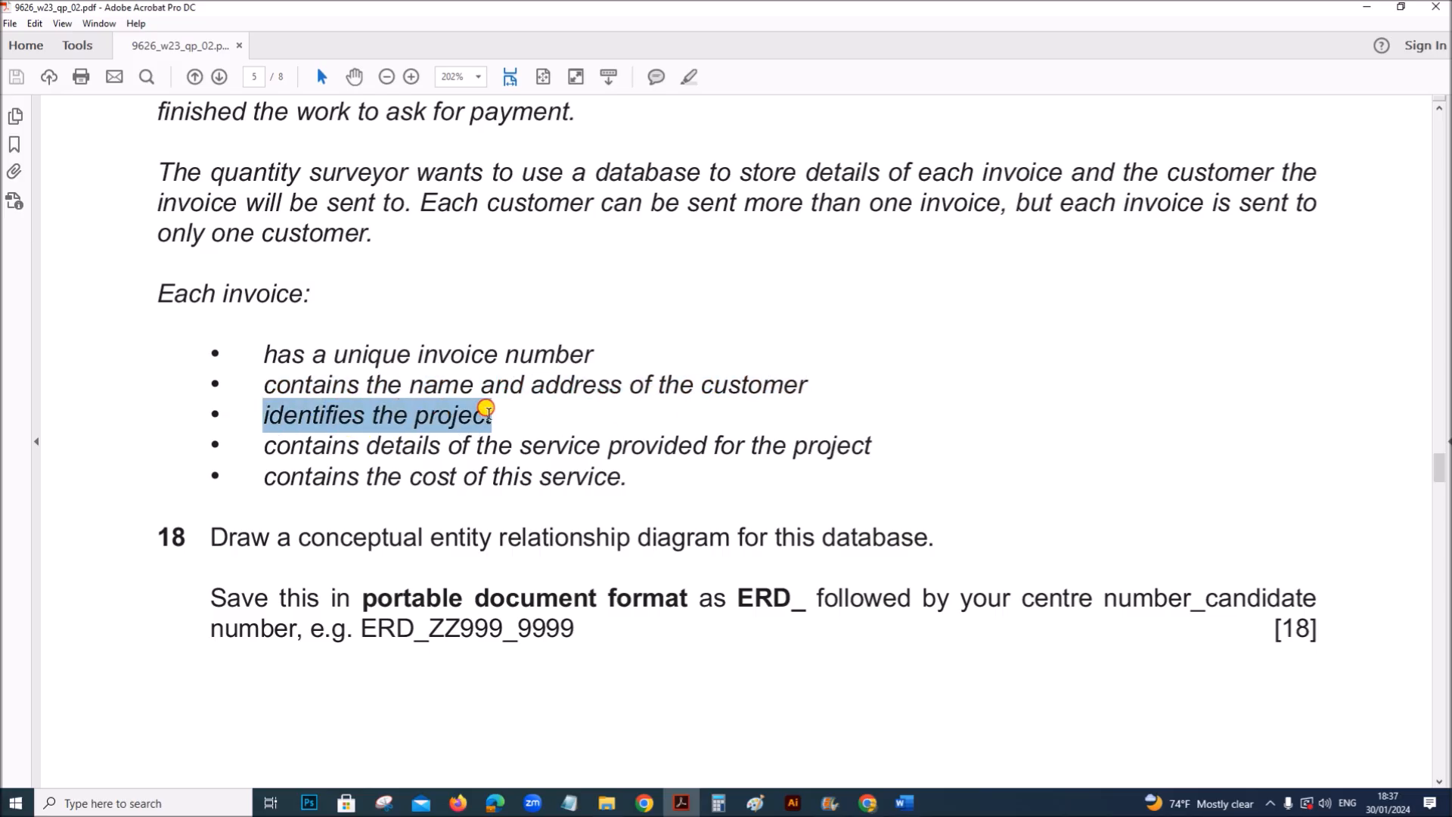
click(481, 445)
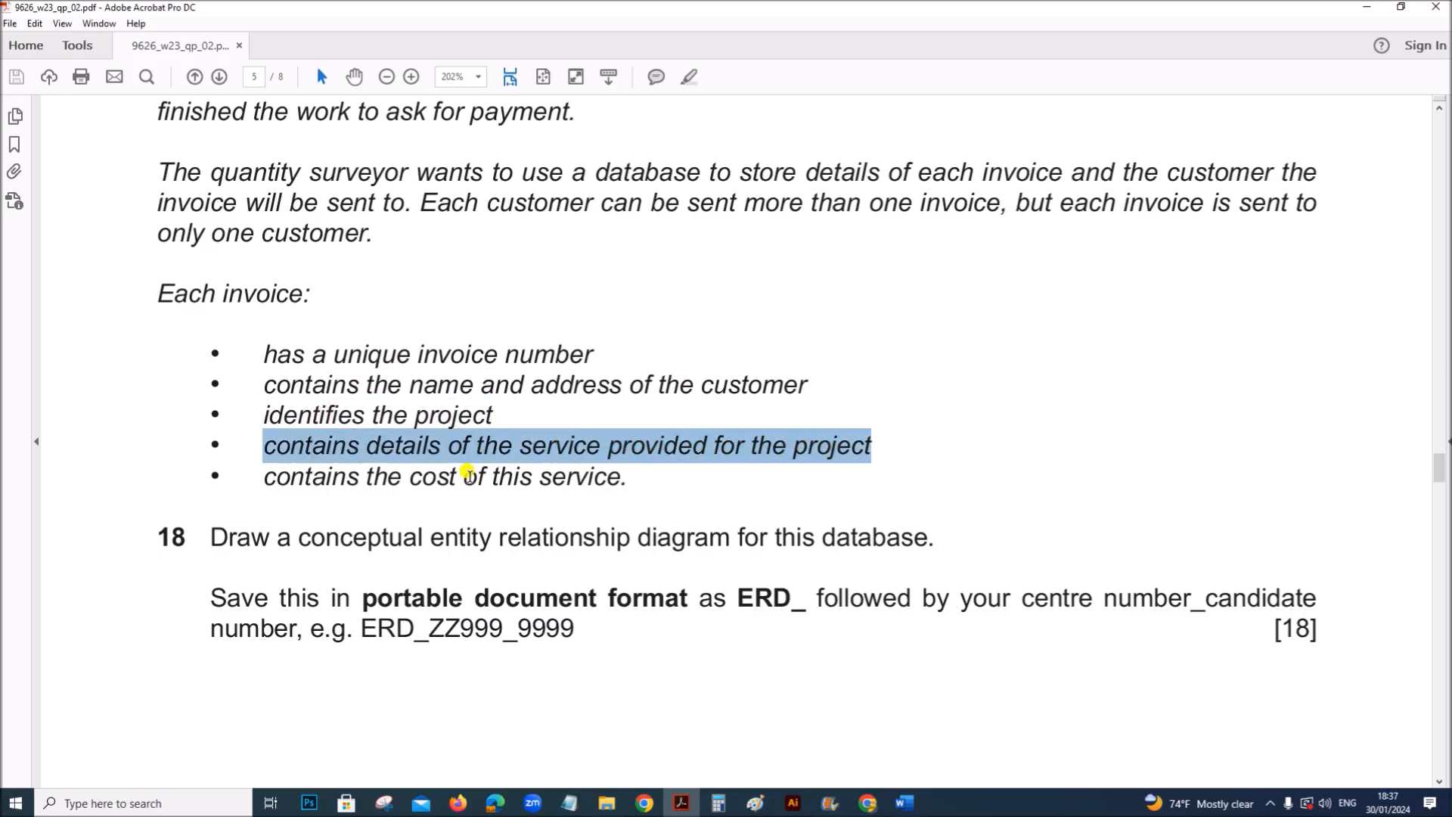
click(278, 475)
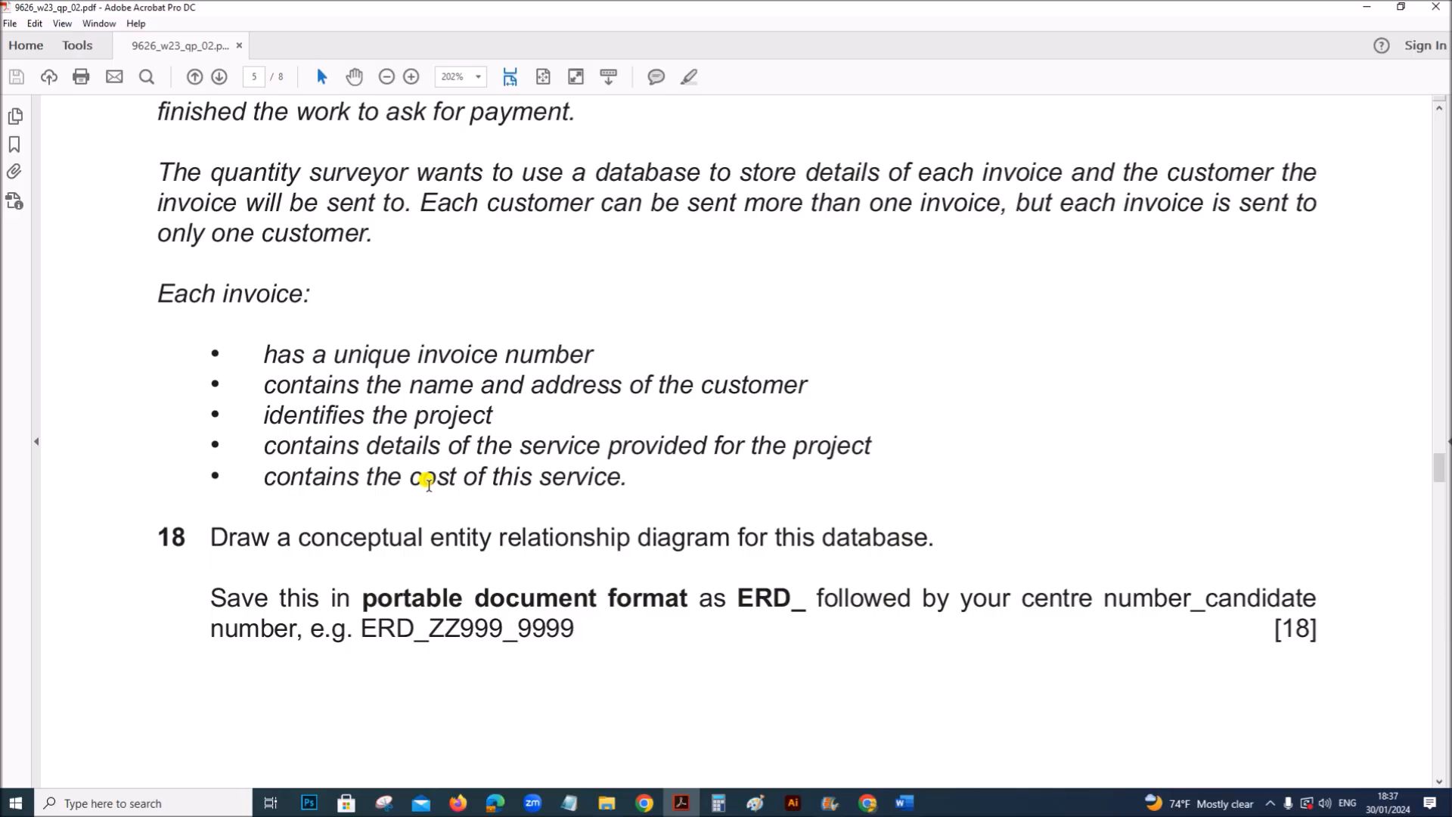
mouse_move(492, 620)
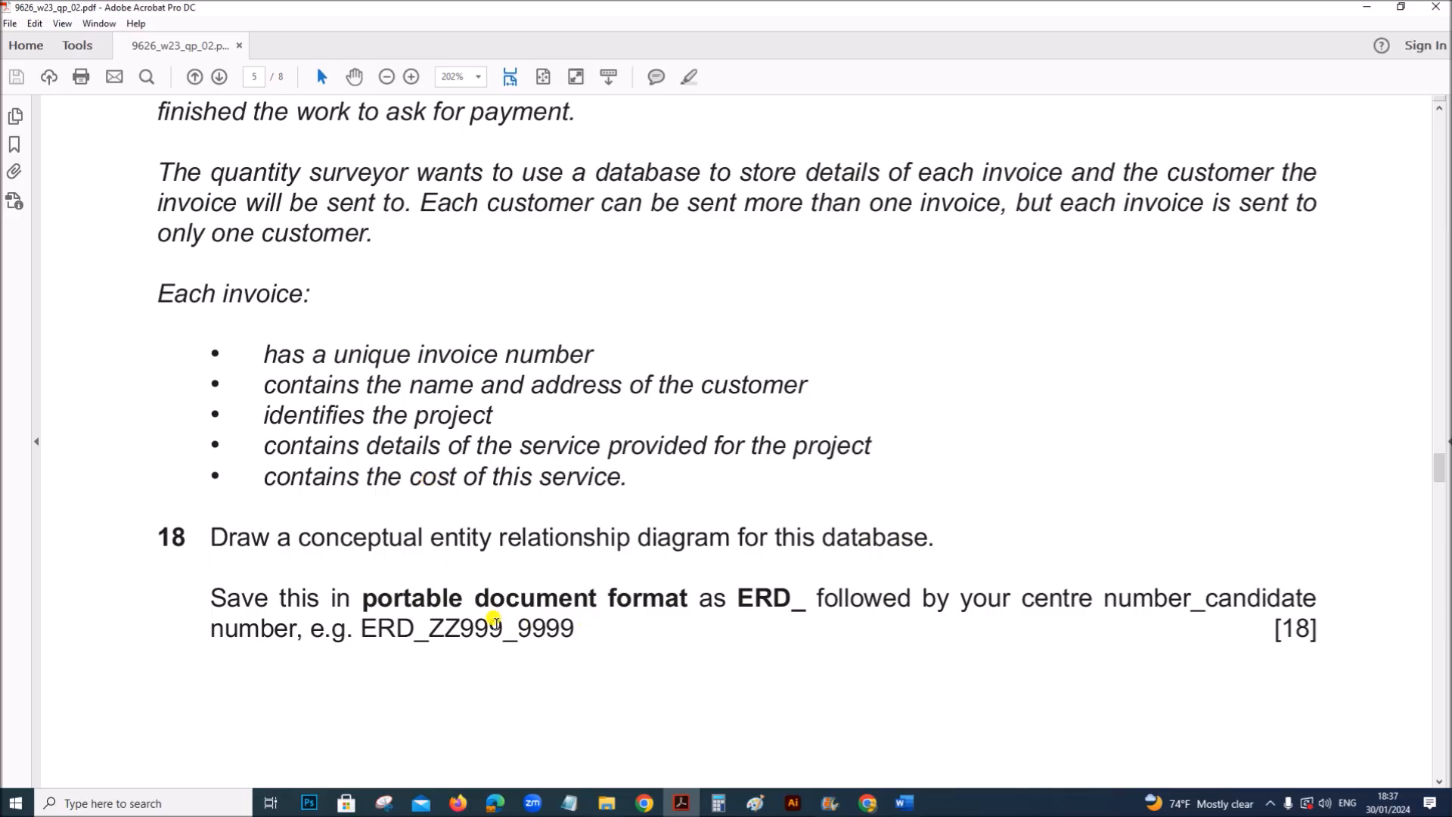
mouse_move(428, 557)
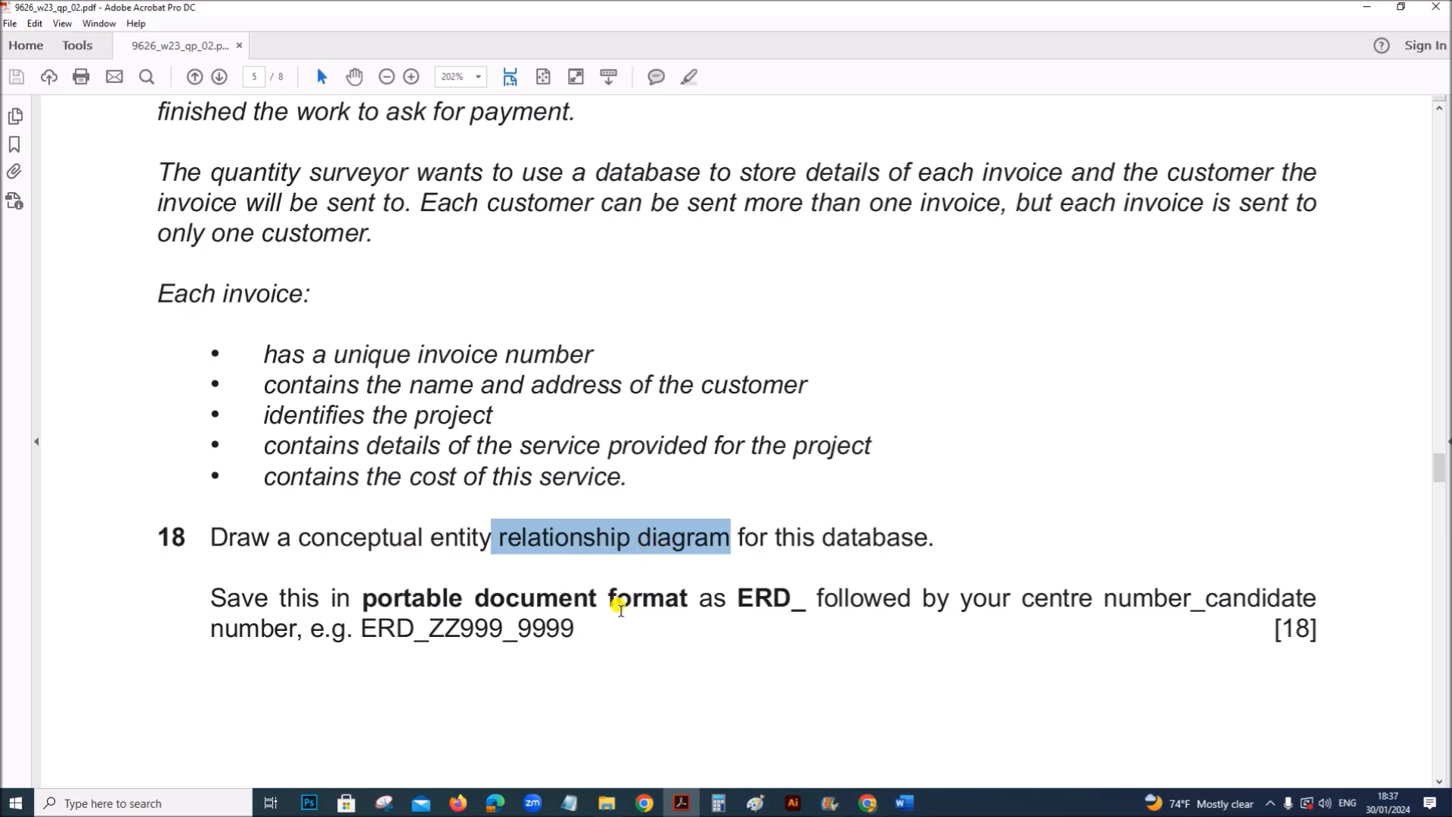
click(377, 509)
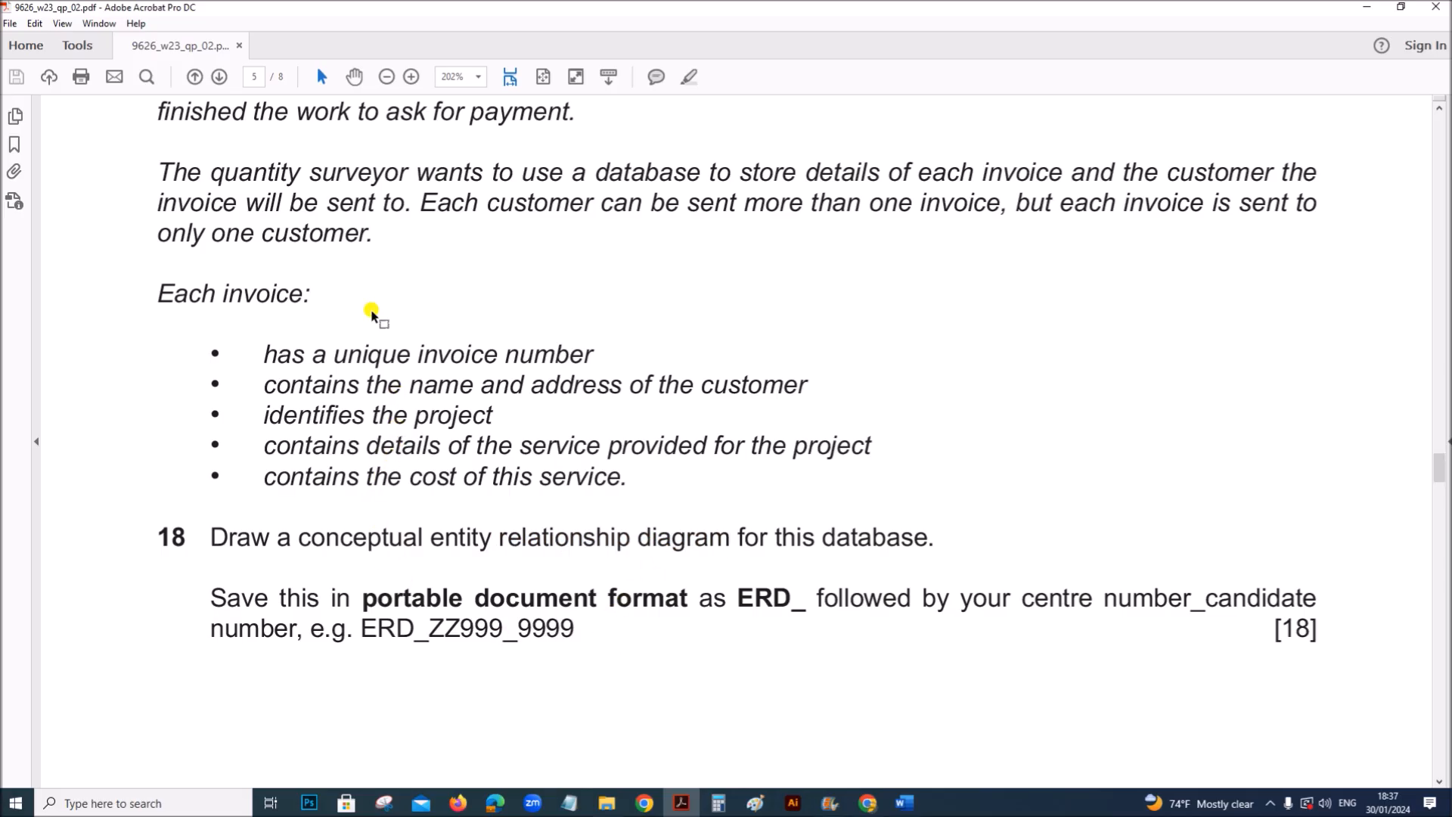
mouse_move(342, 269)
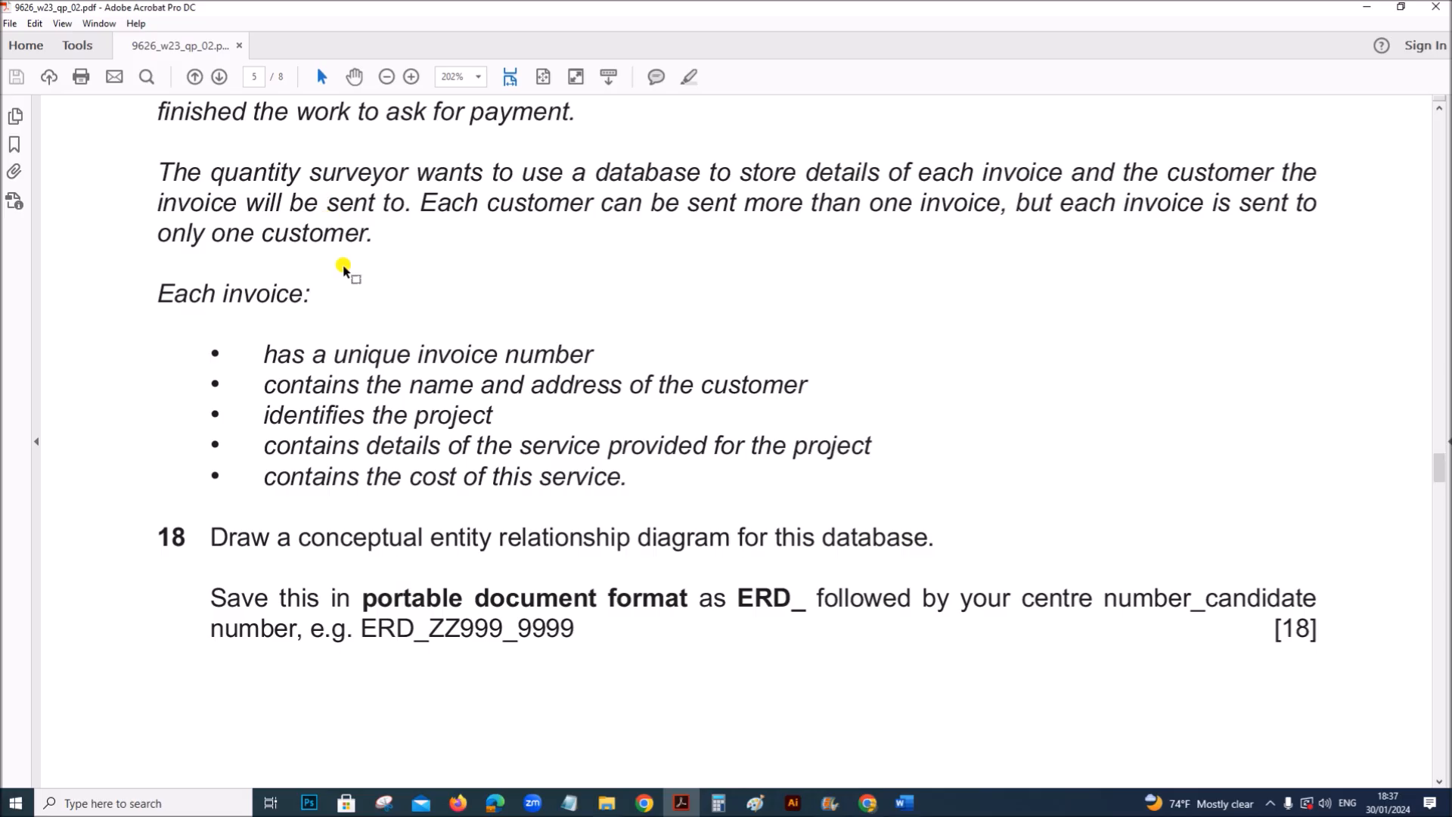
mouse_move(519, 648)
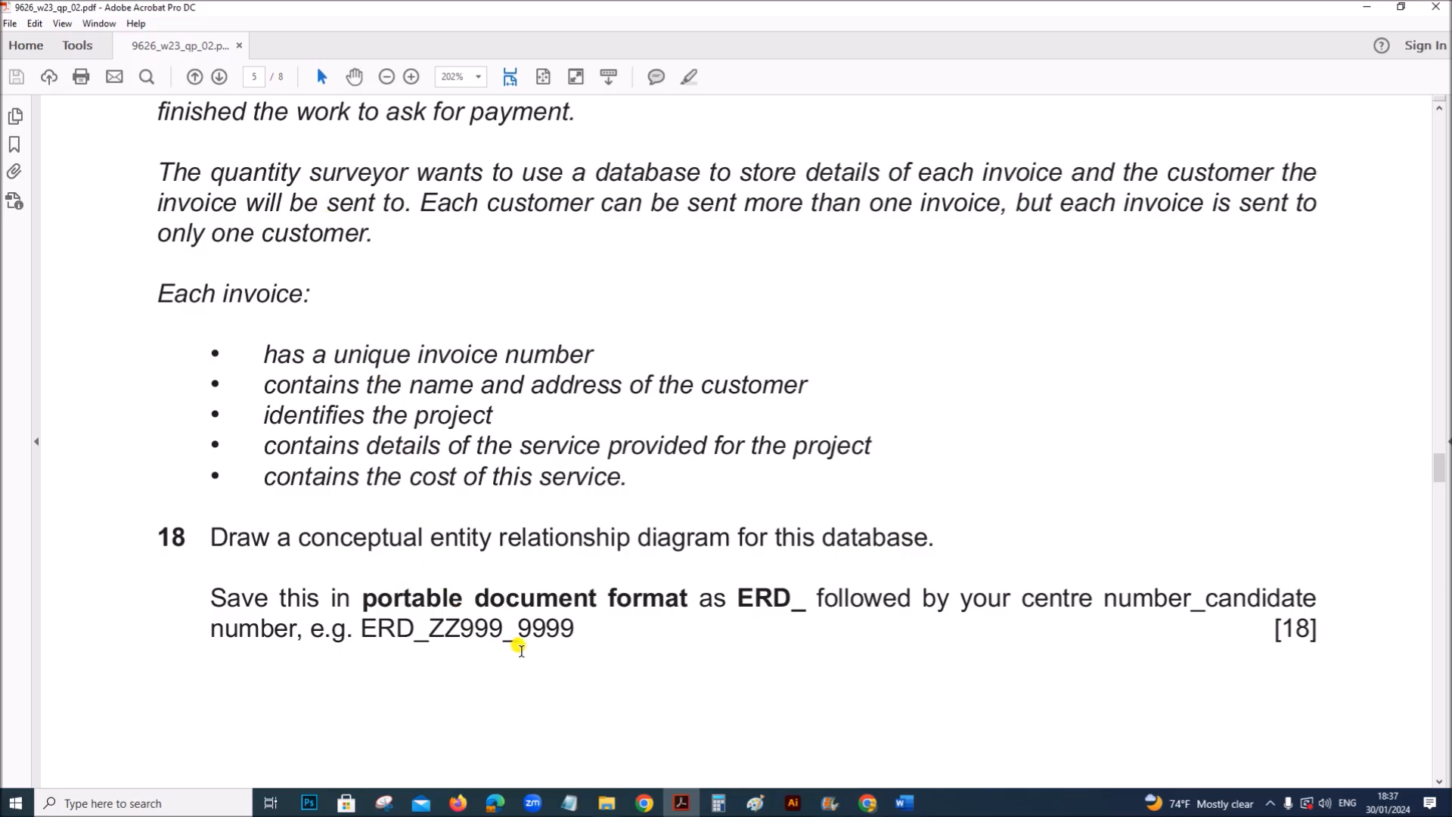
mouse_move(572, 565)
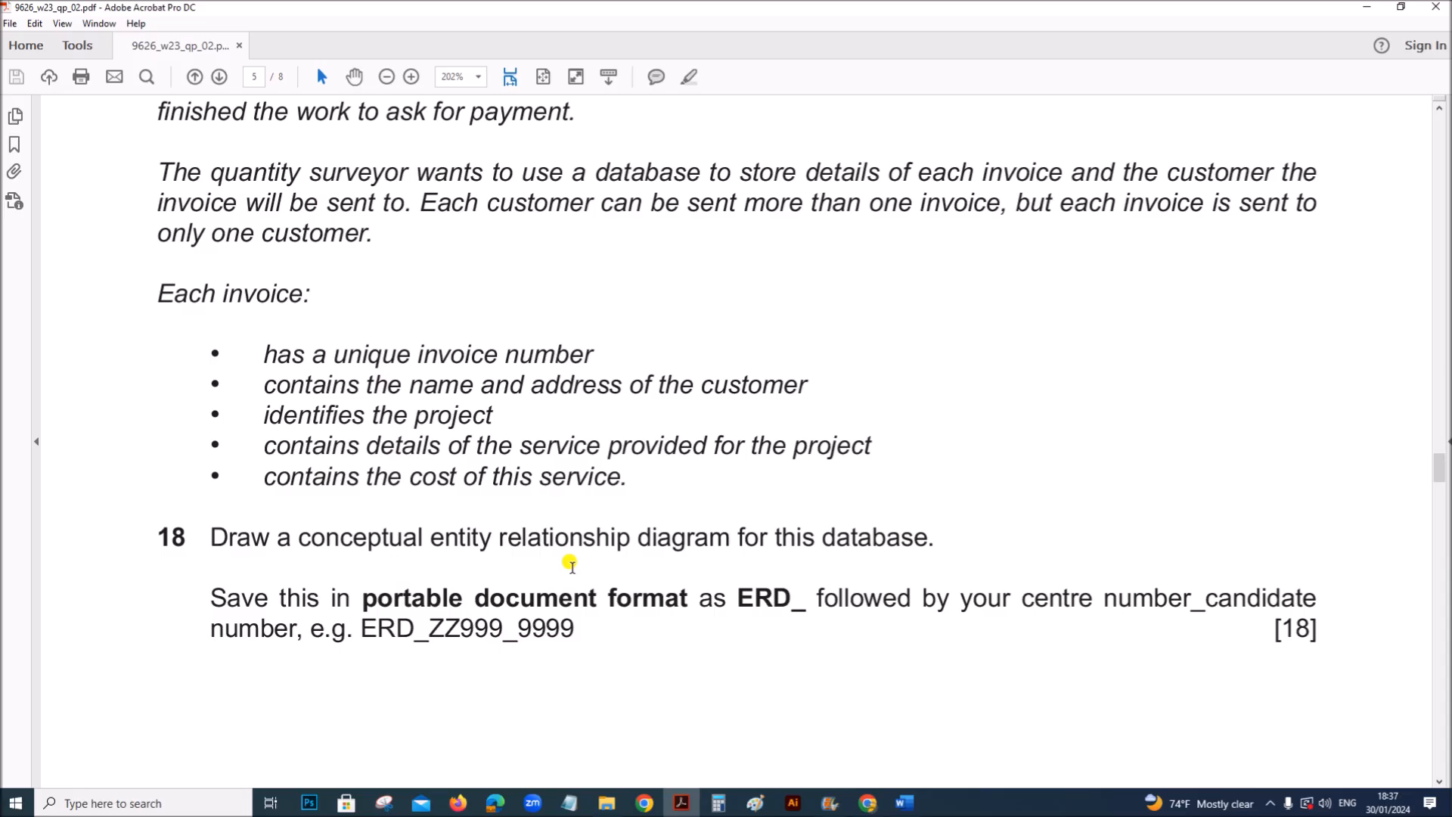
mouse_move(619, 553)
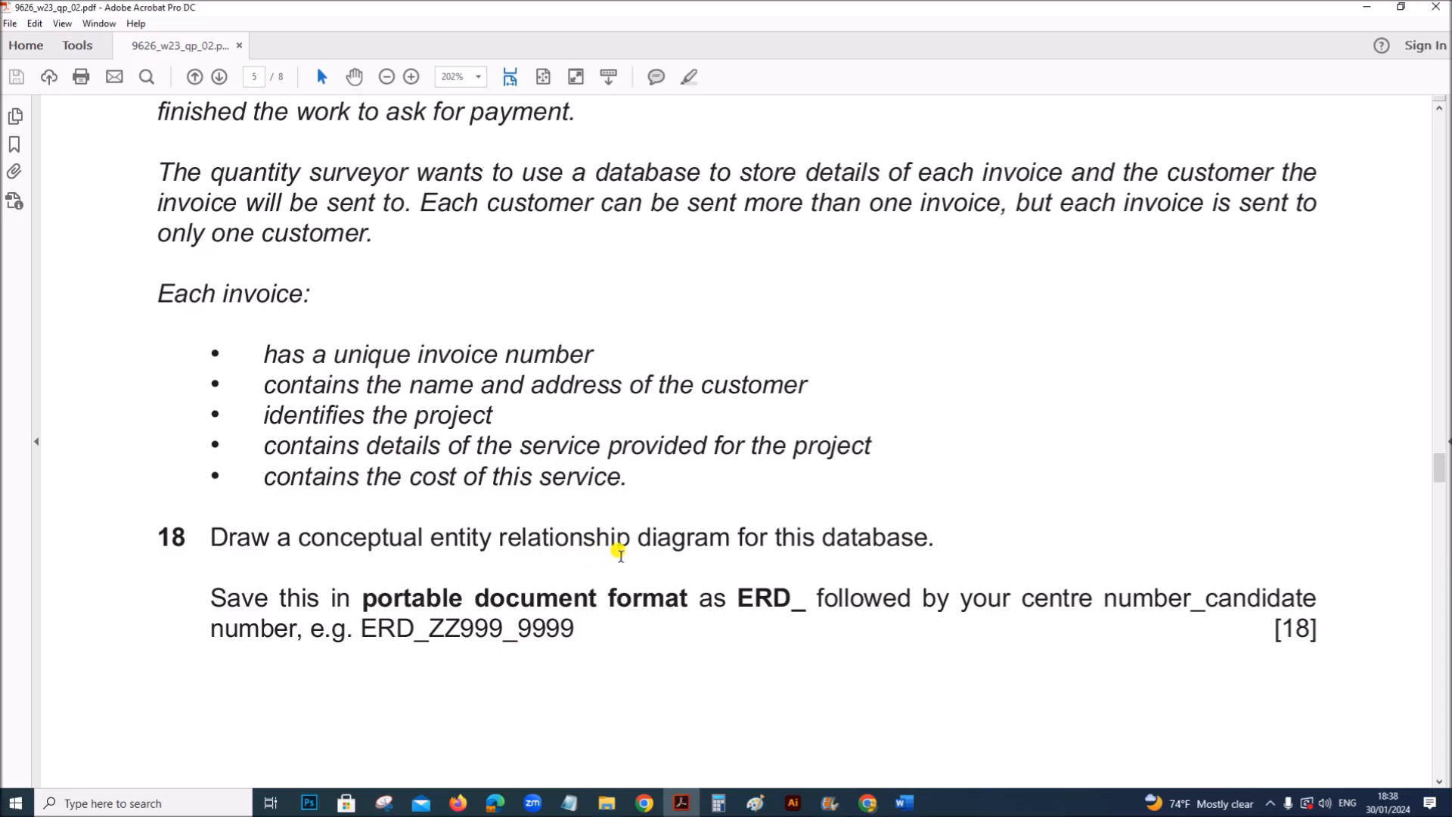
mouse_move(778, 600)
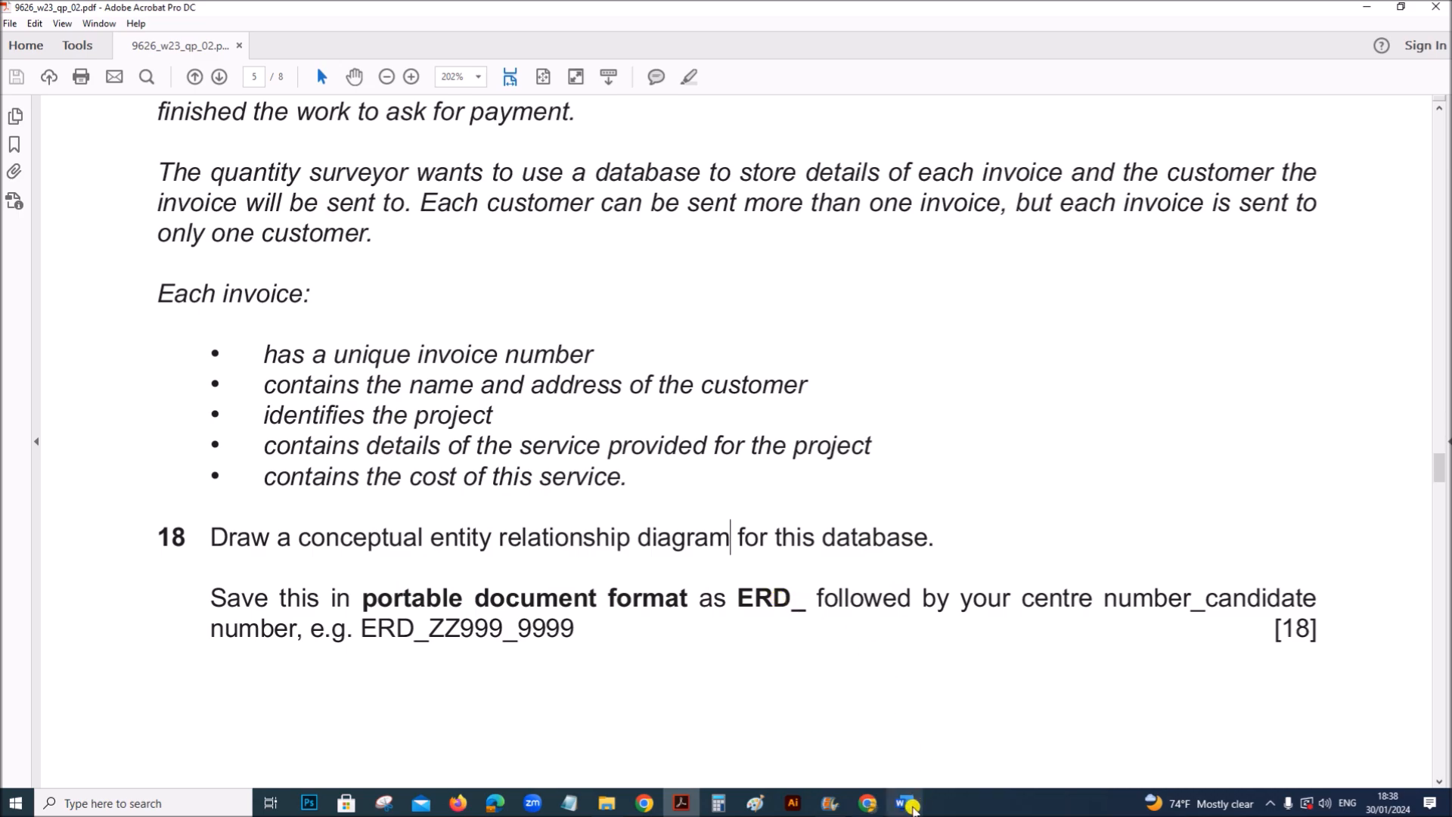
Step: Draw a rounded rectangle near the top of the blank Word page
click(906, 803)
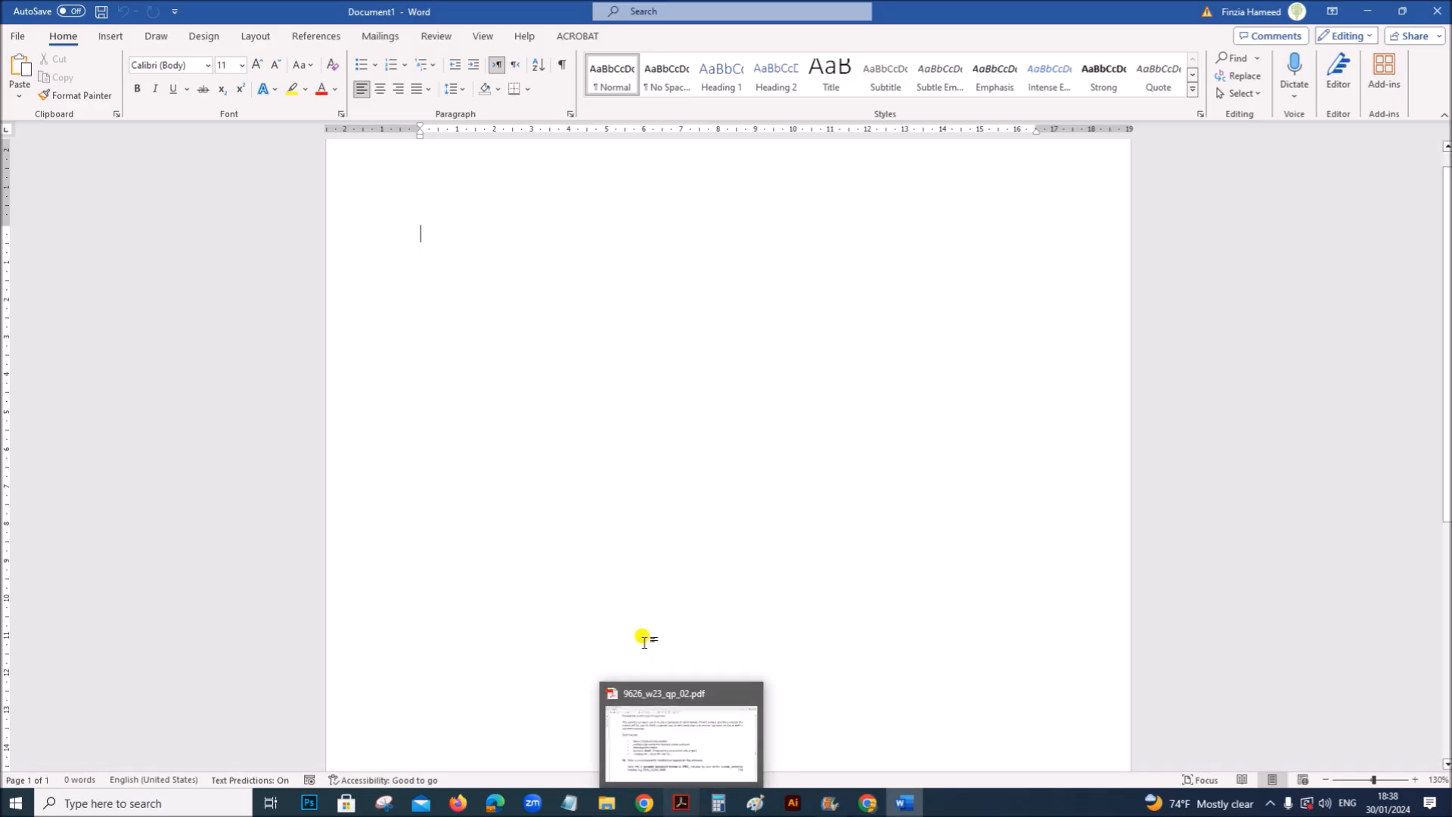
mouse_move(268, 197)
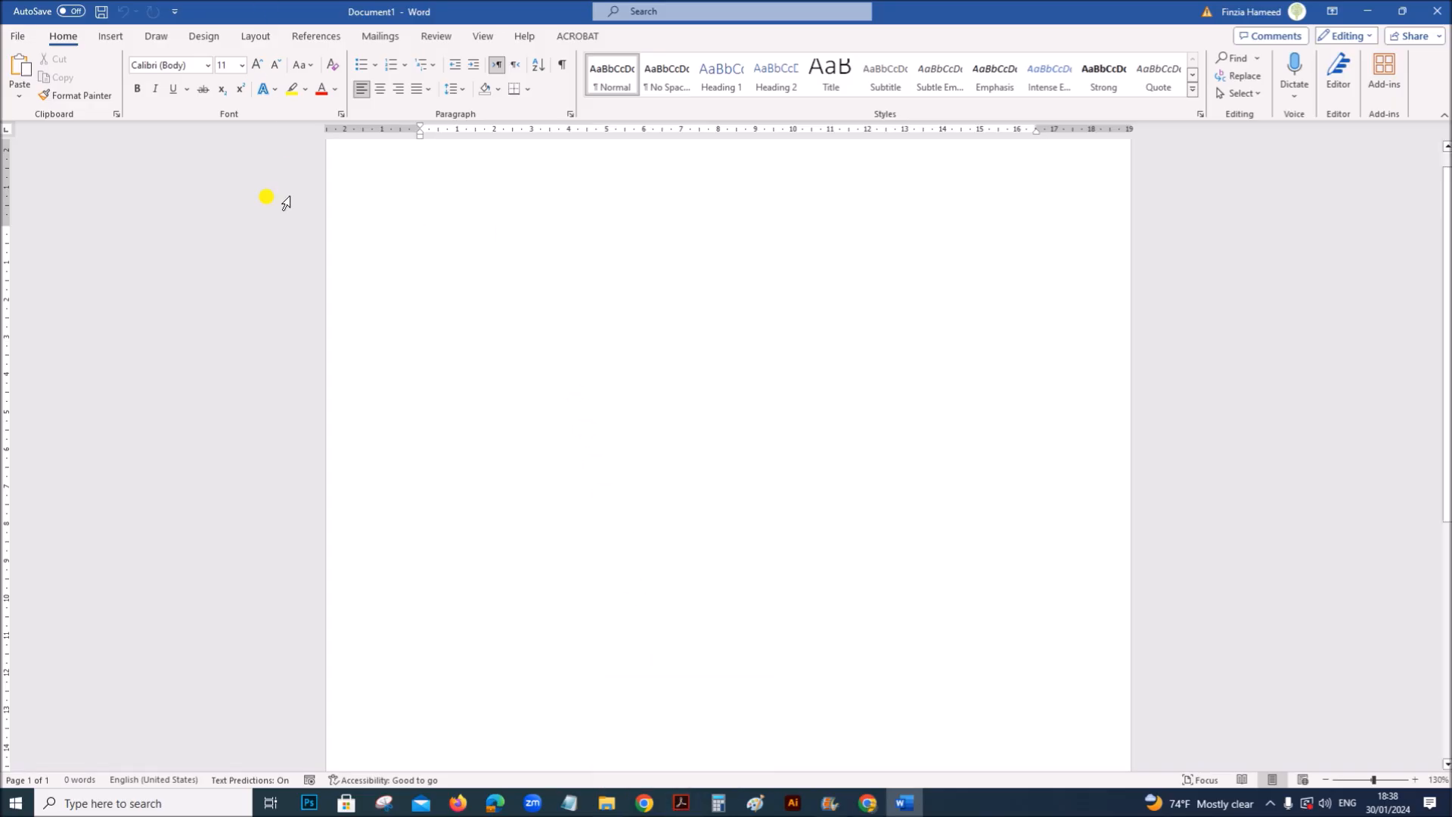
mouse_move(692, 454)
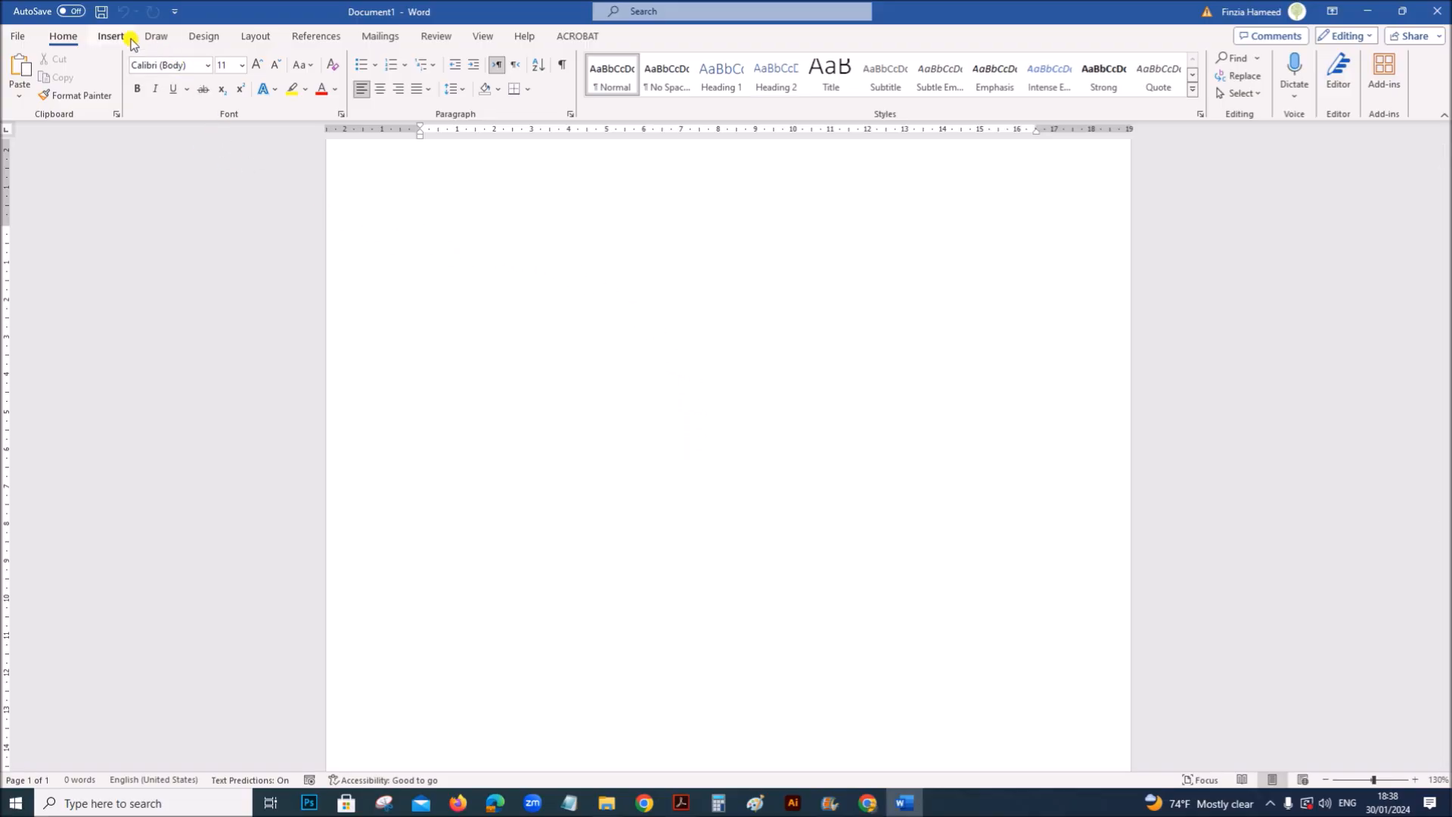
mouse_move(136, 54)
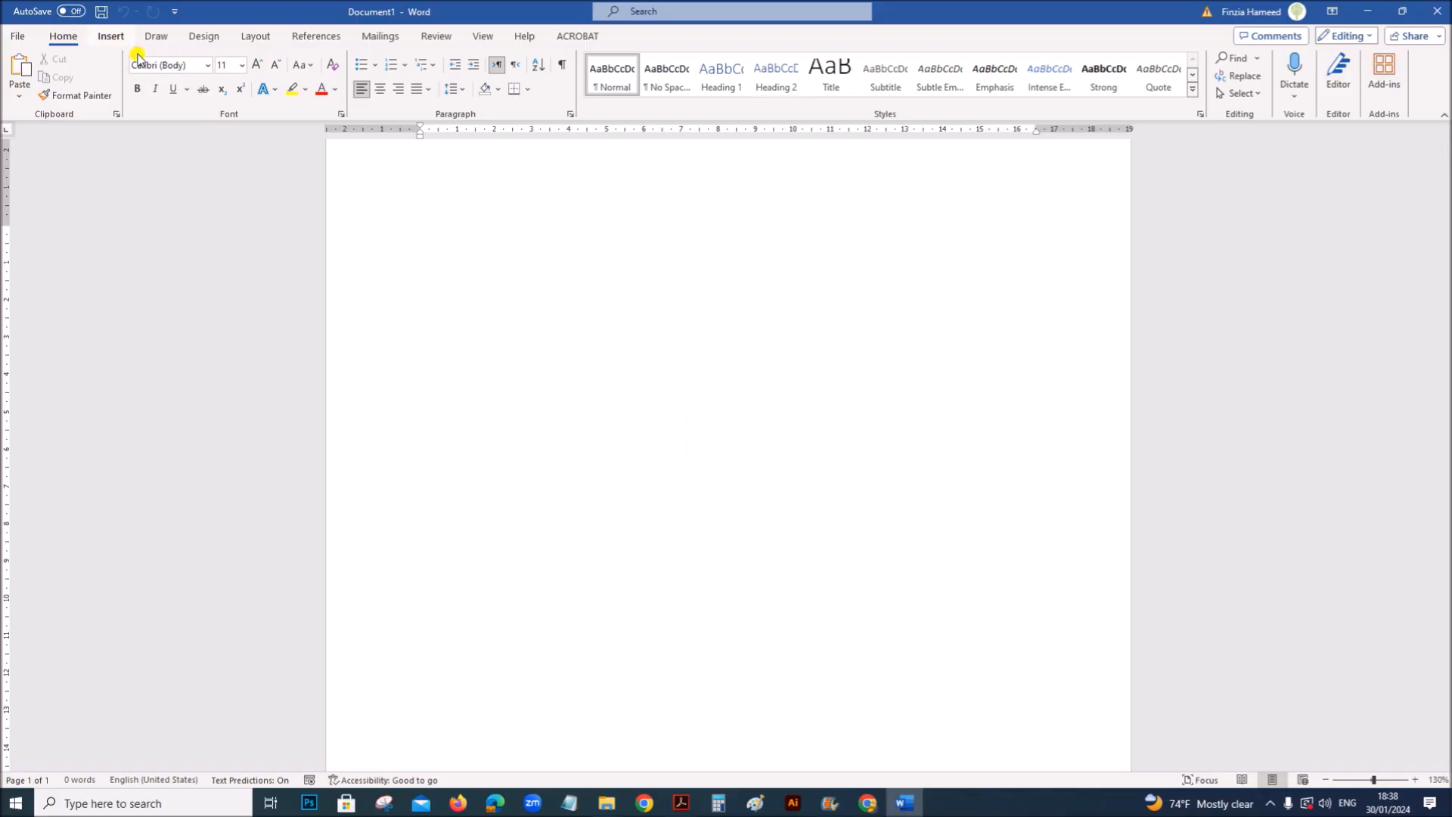
click(111, 36)
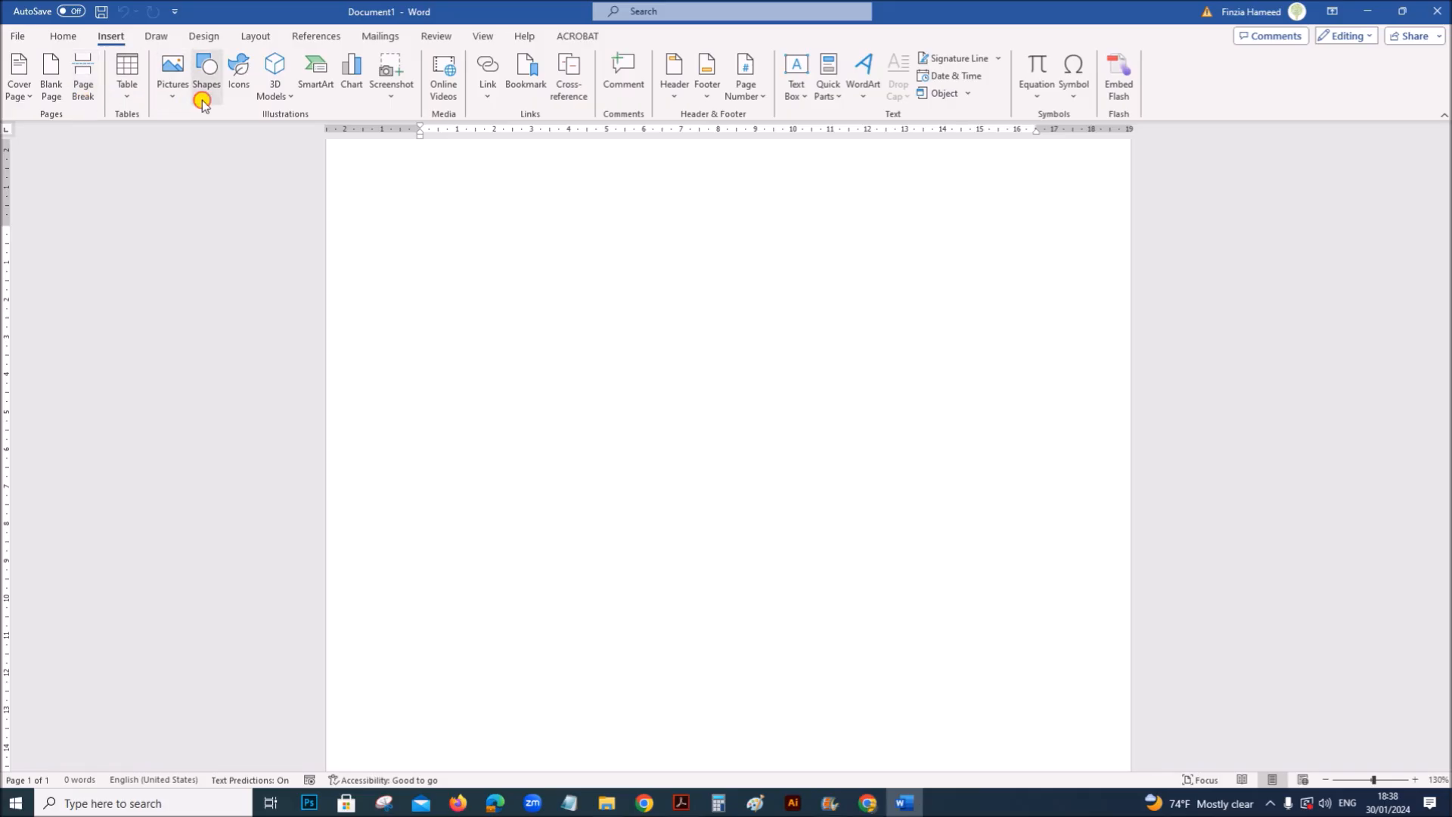
click(205, 74)
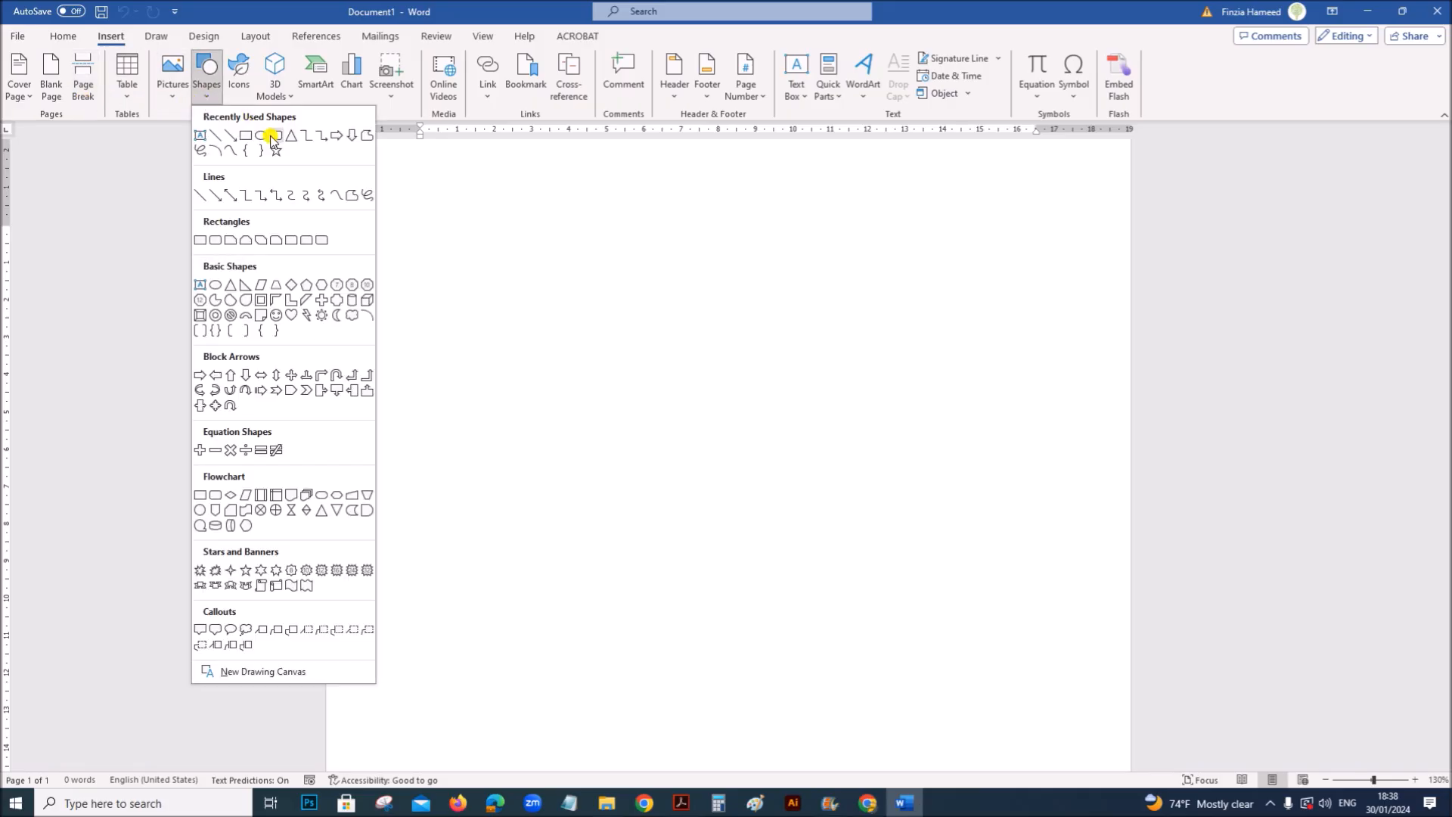
click(243, 135)
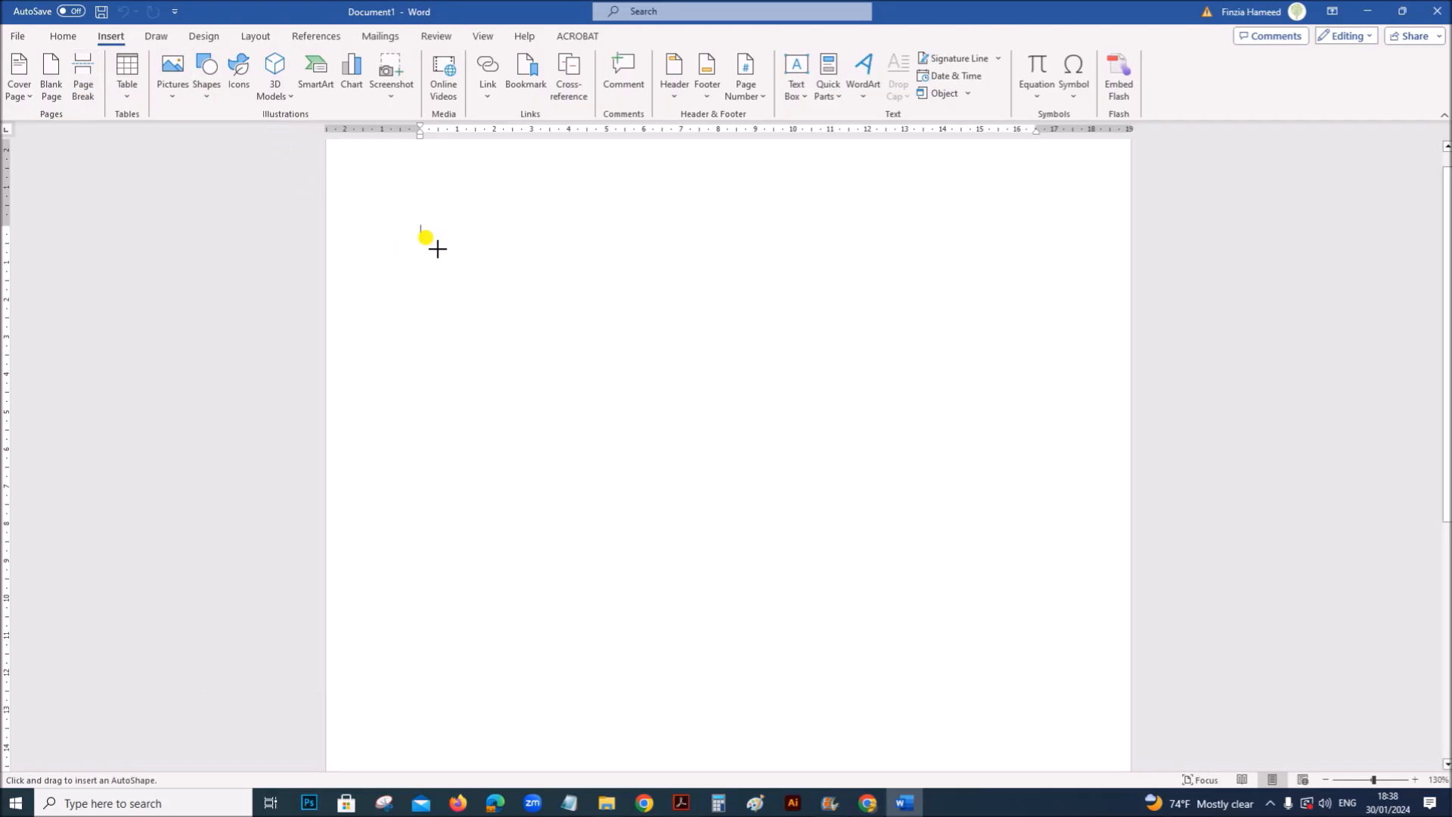
drag(422, 243, 579, 336)
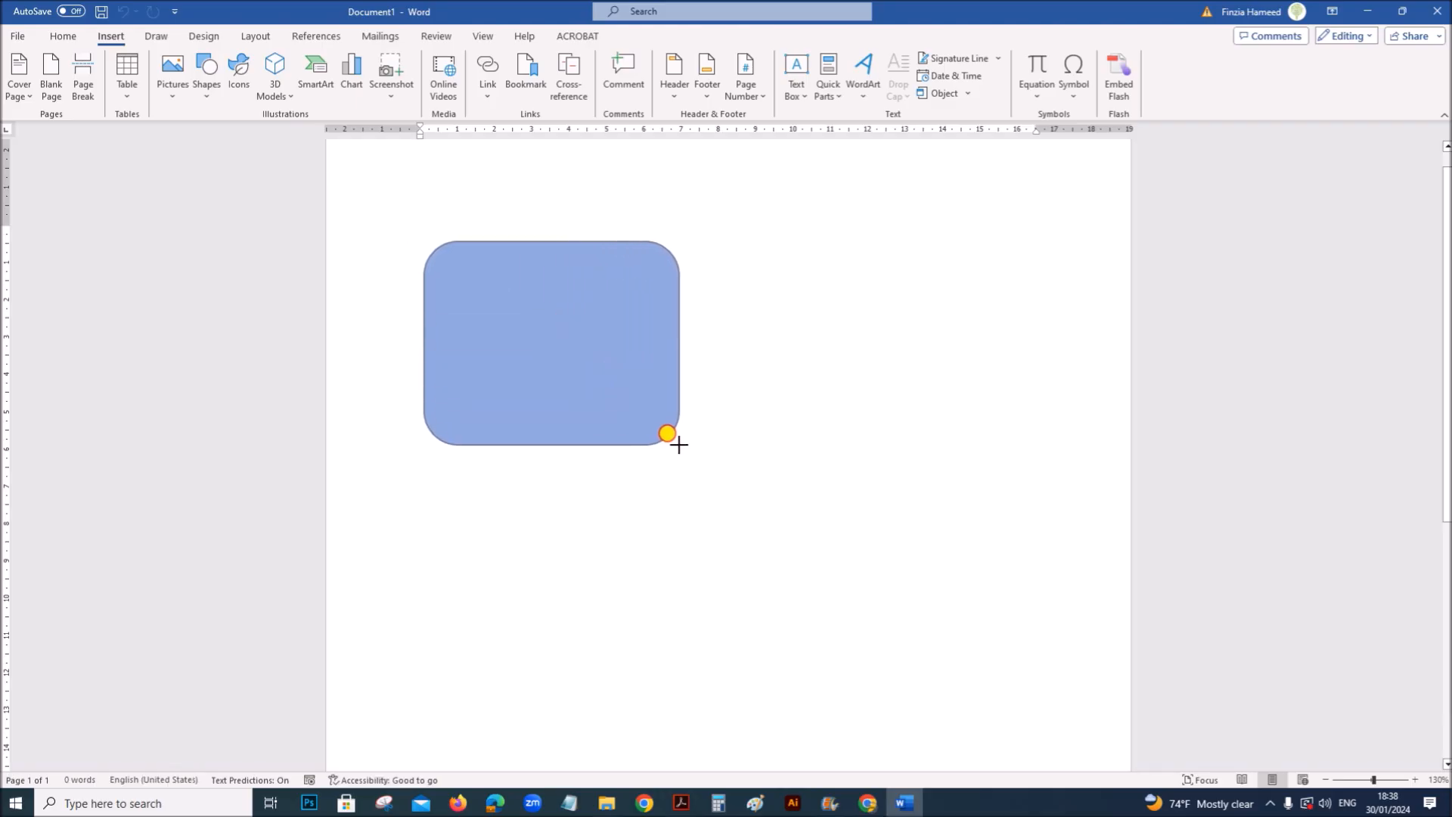
Step: Restyle the rectangle with a white fill and black outline shape style
click(551, 342)
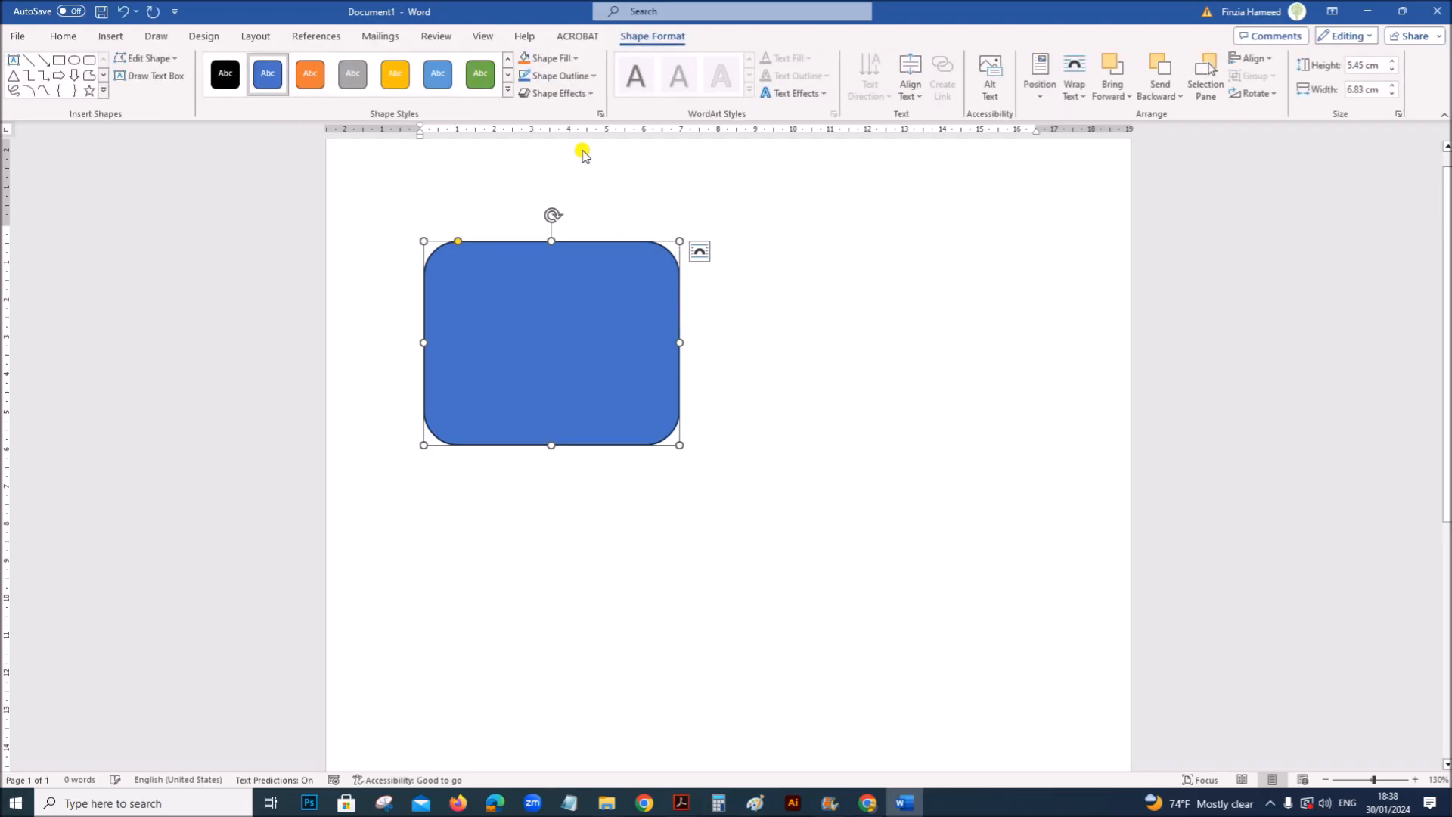
mouse_move(663, 36)
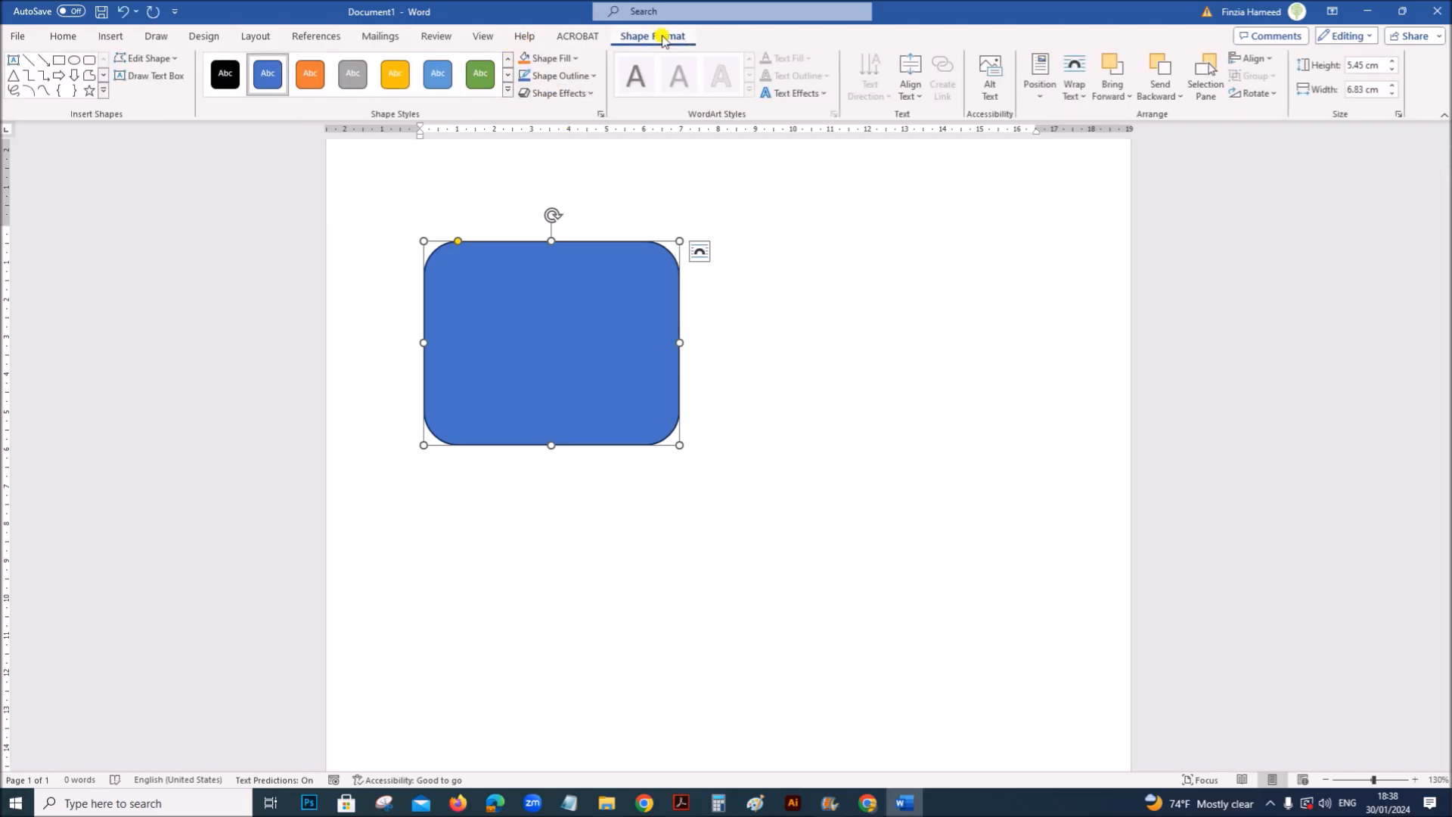
click(506, 90)
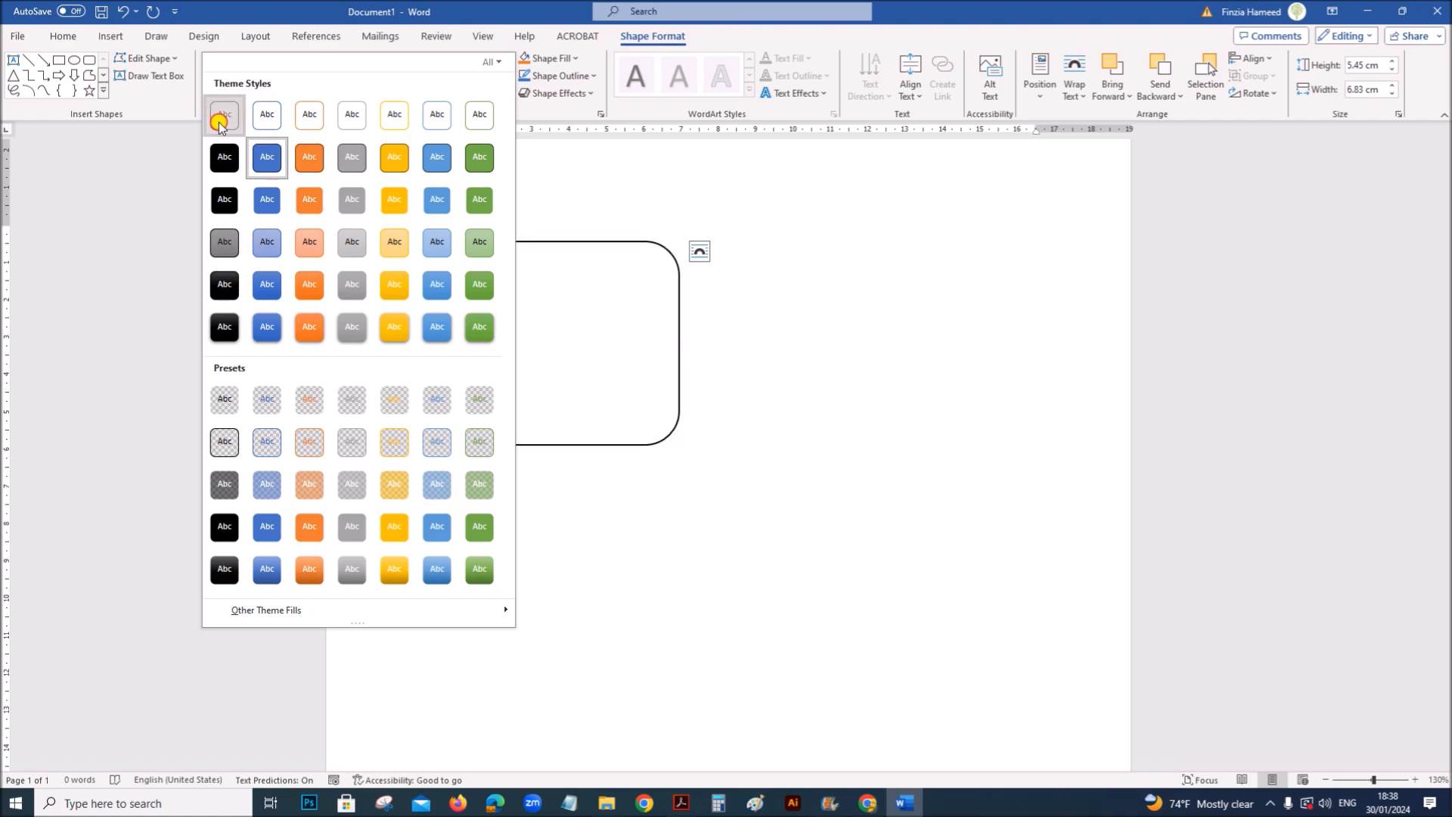
click(223, 115)
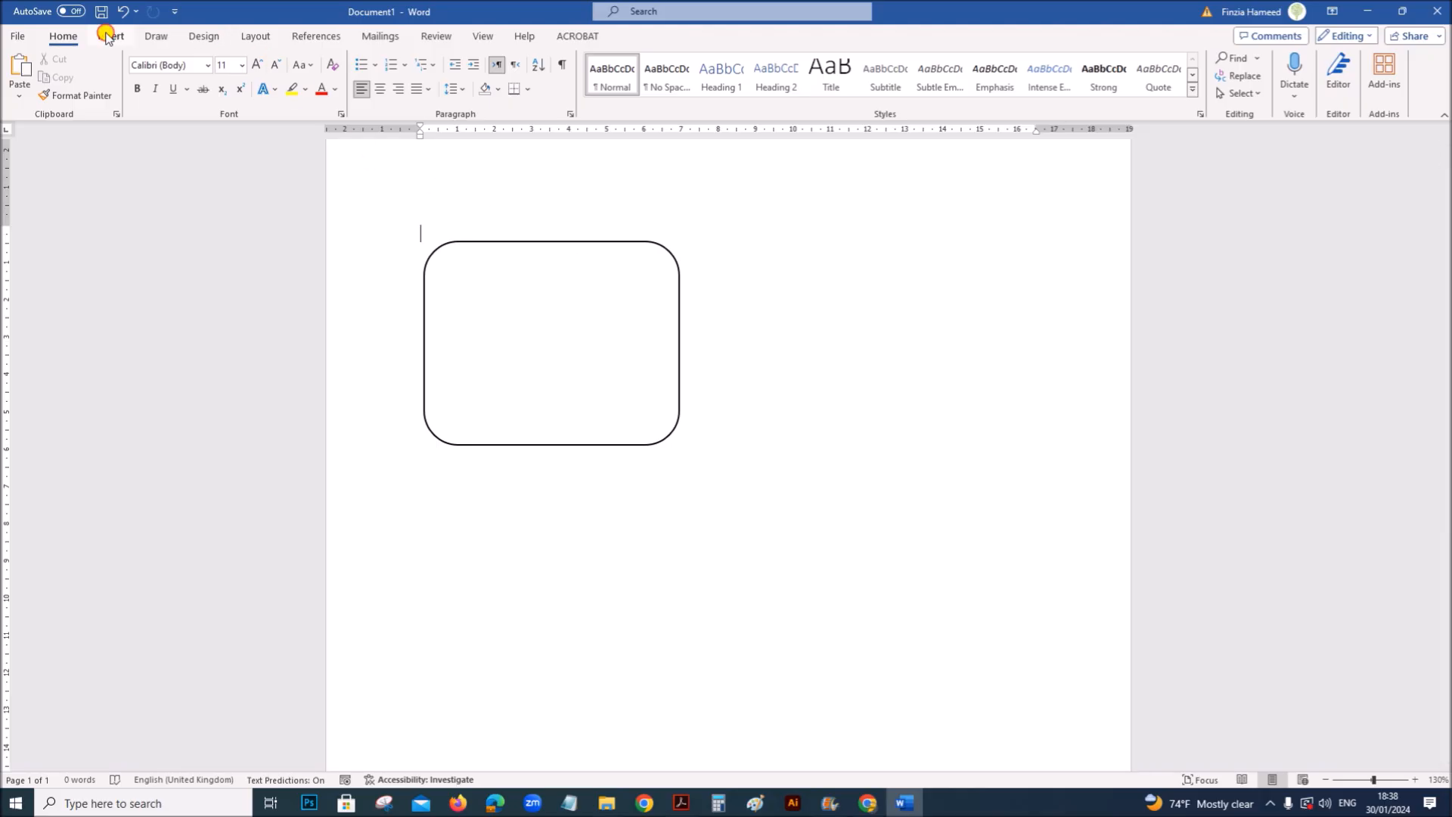
Step: Insert a horizontal line across the rectangle's top and group both shapes together
click(206, 74)
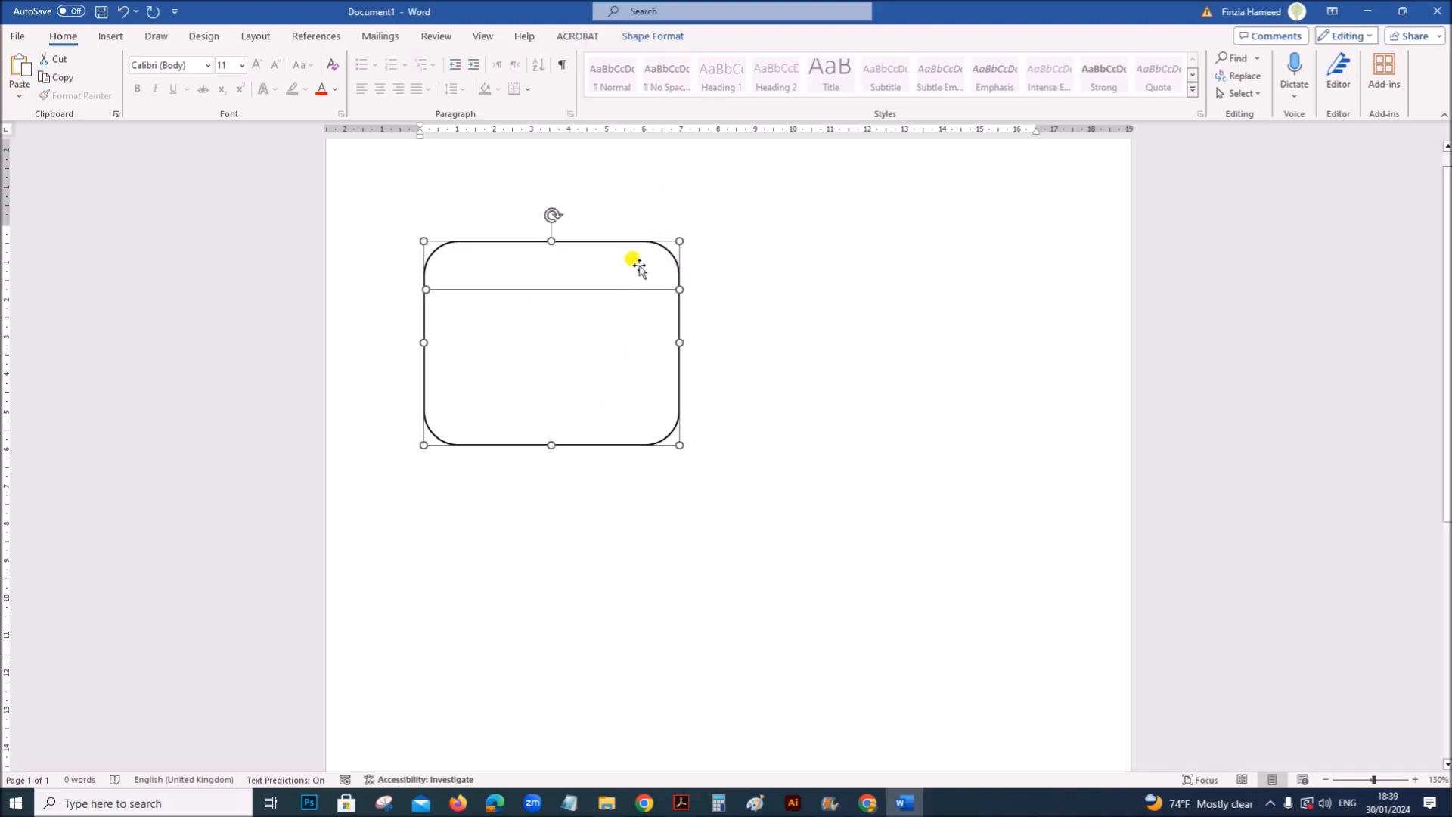
mouse_move(602, 233)
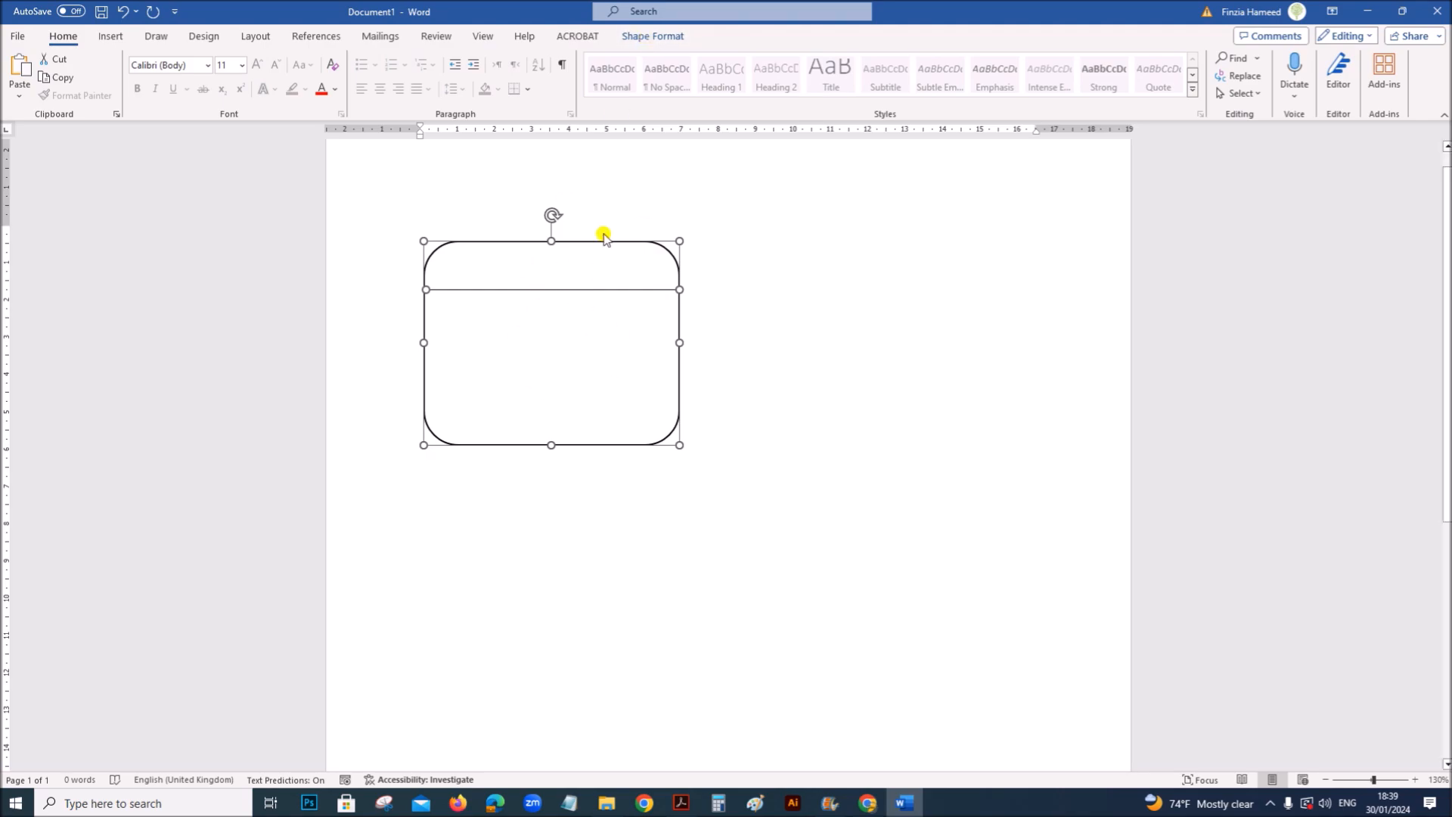
mouse_move(668, 12)
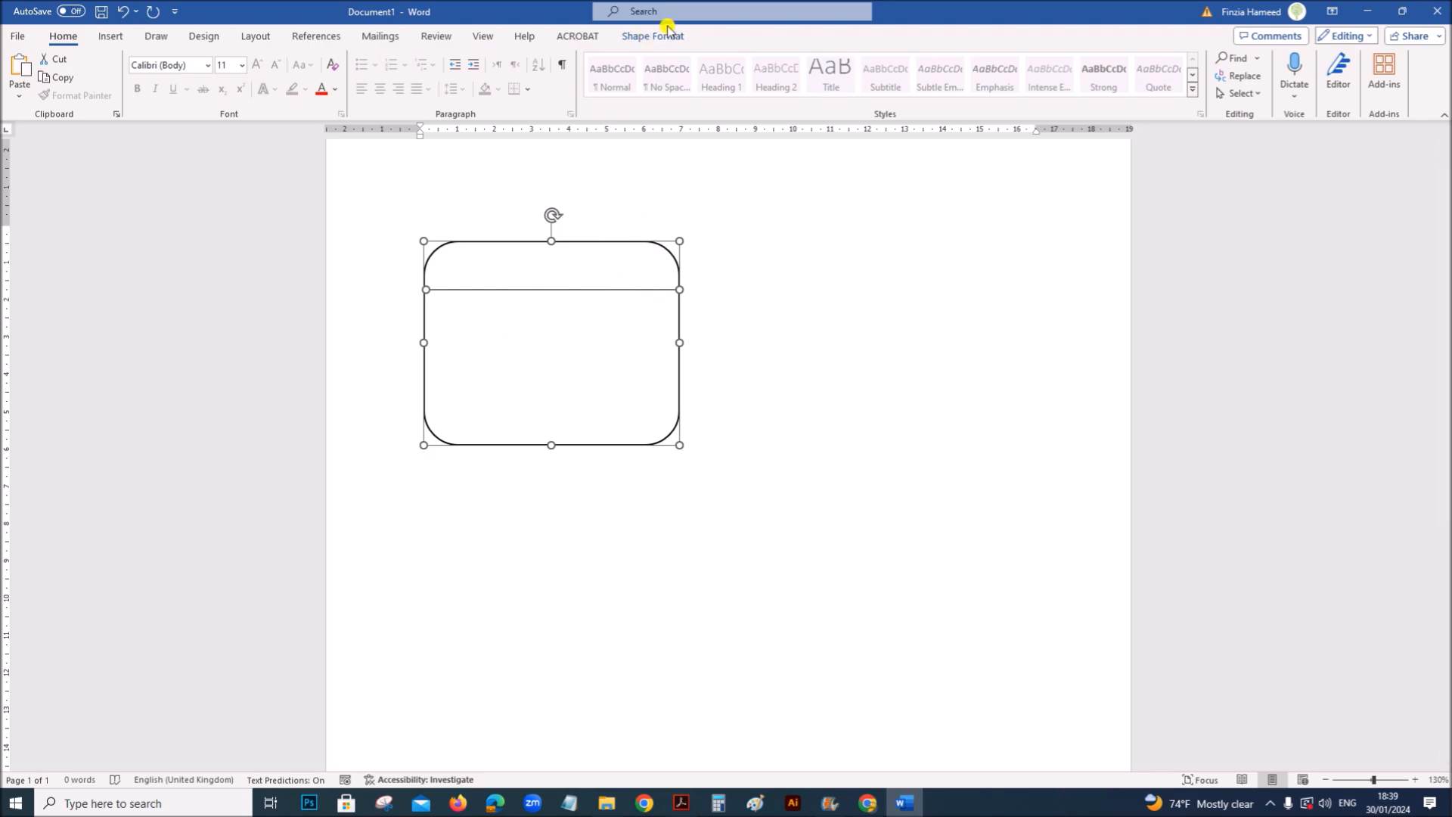
click(651, 36)
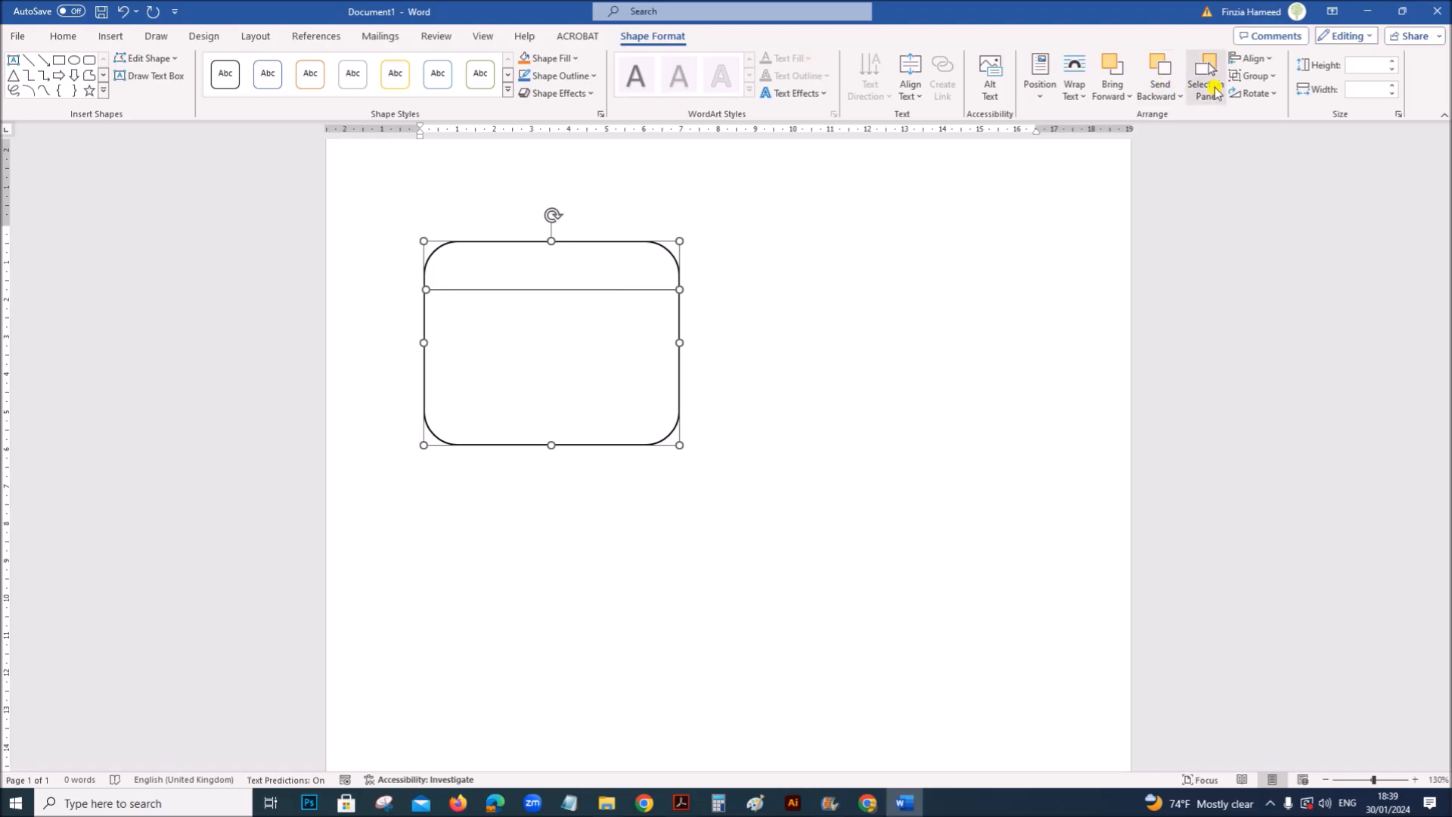
click(1253, 76)
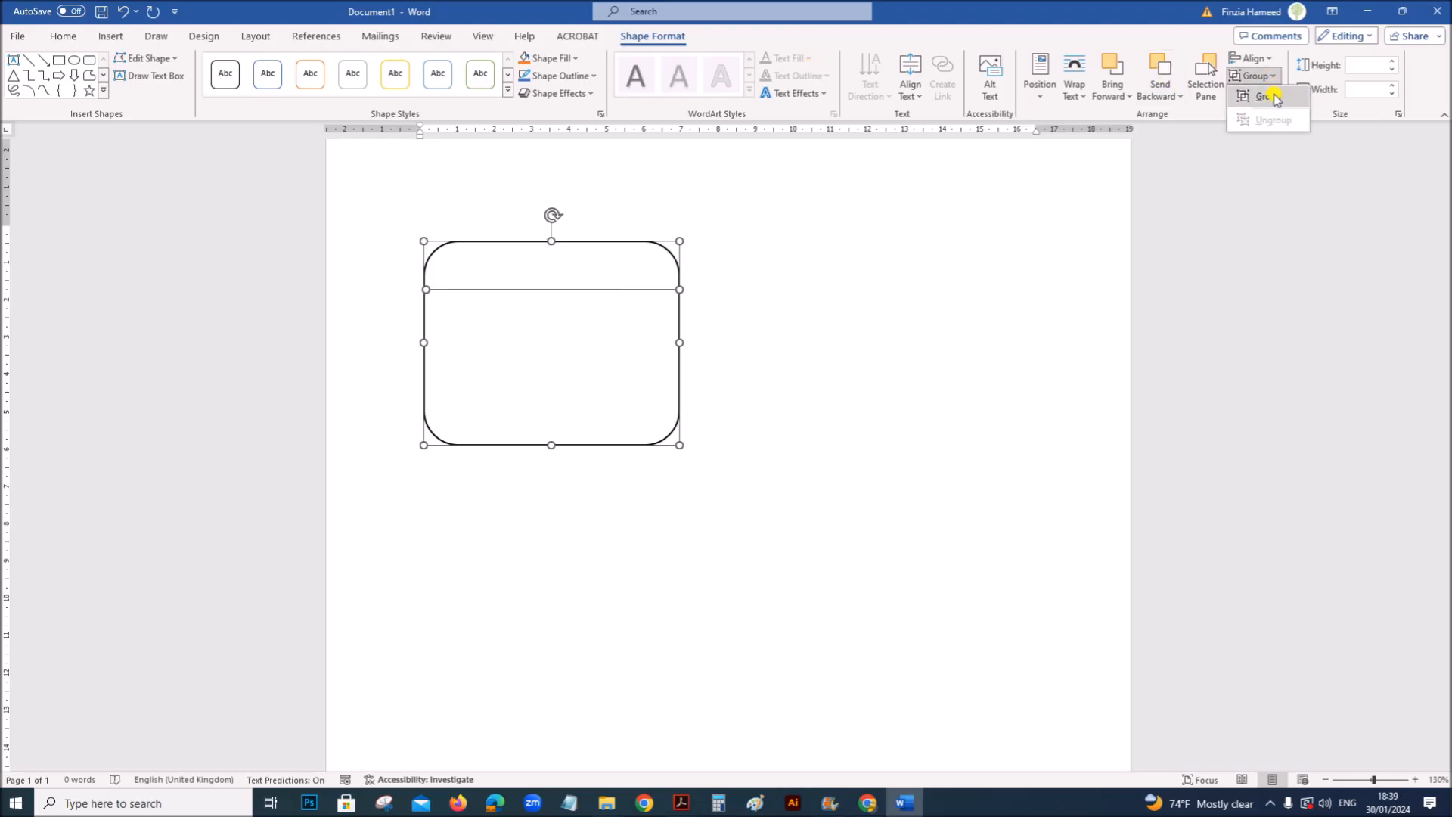
click(778, 412)
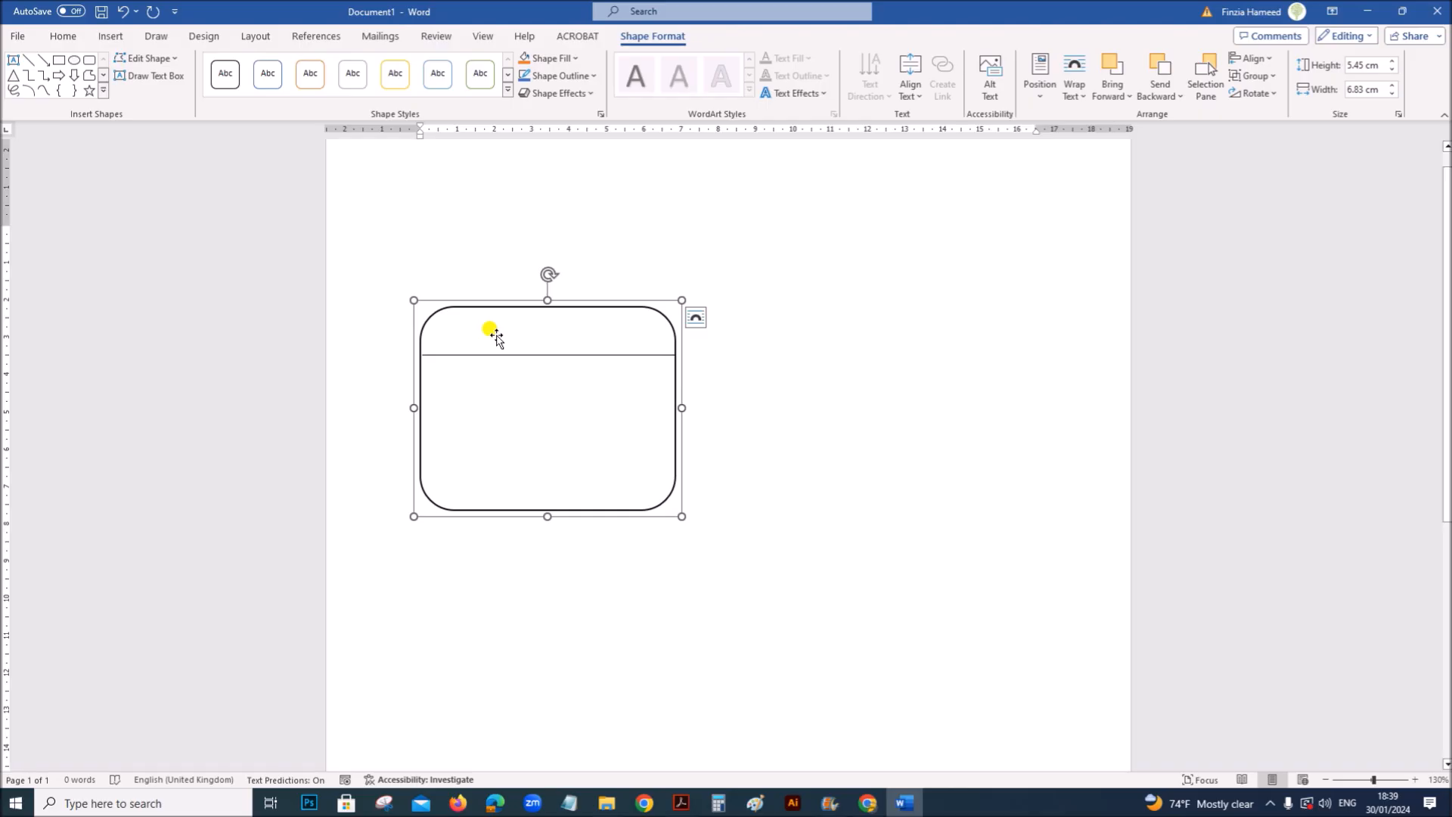
click(420, 234)
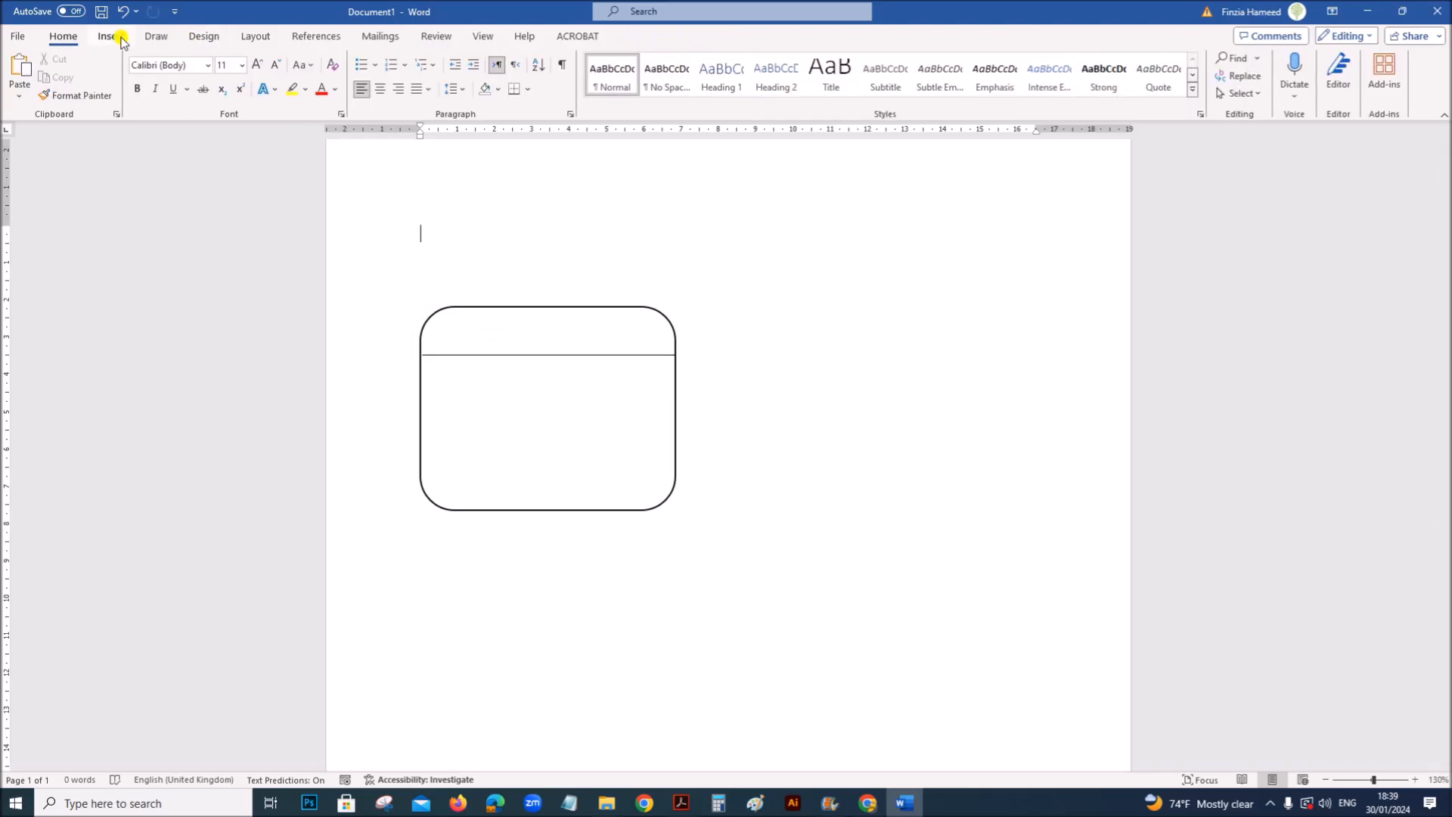
Step: Draw a text box in the entity's top section with no outline
click(111, 36)
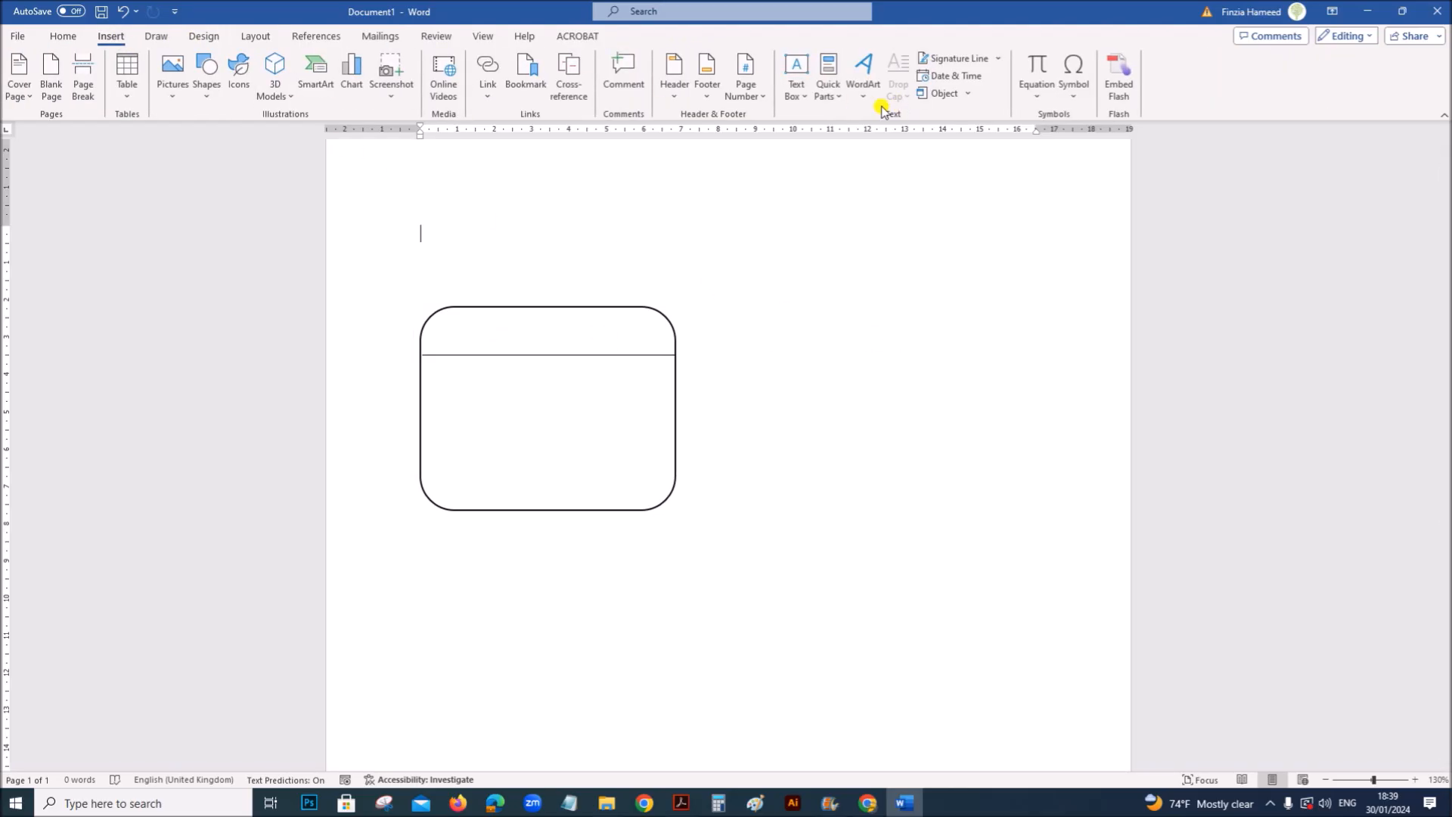
mouse_move(810, 112)
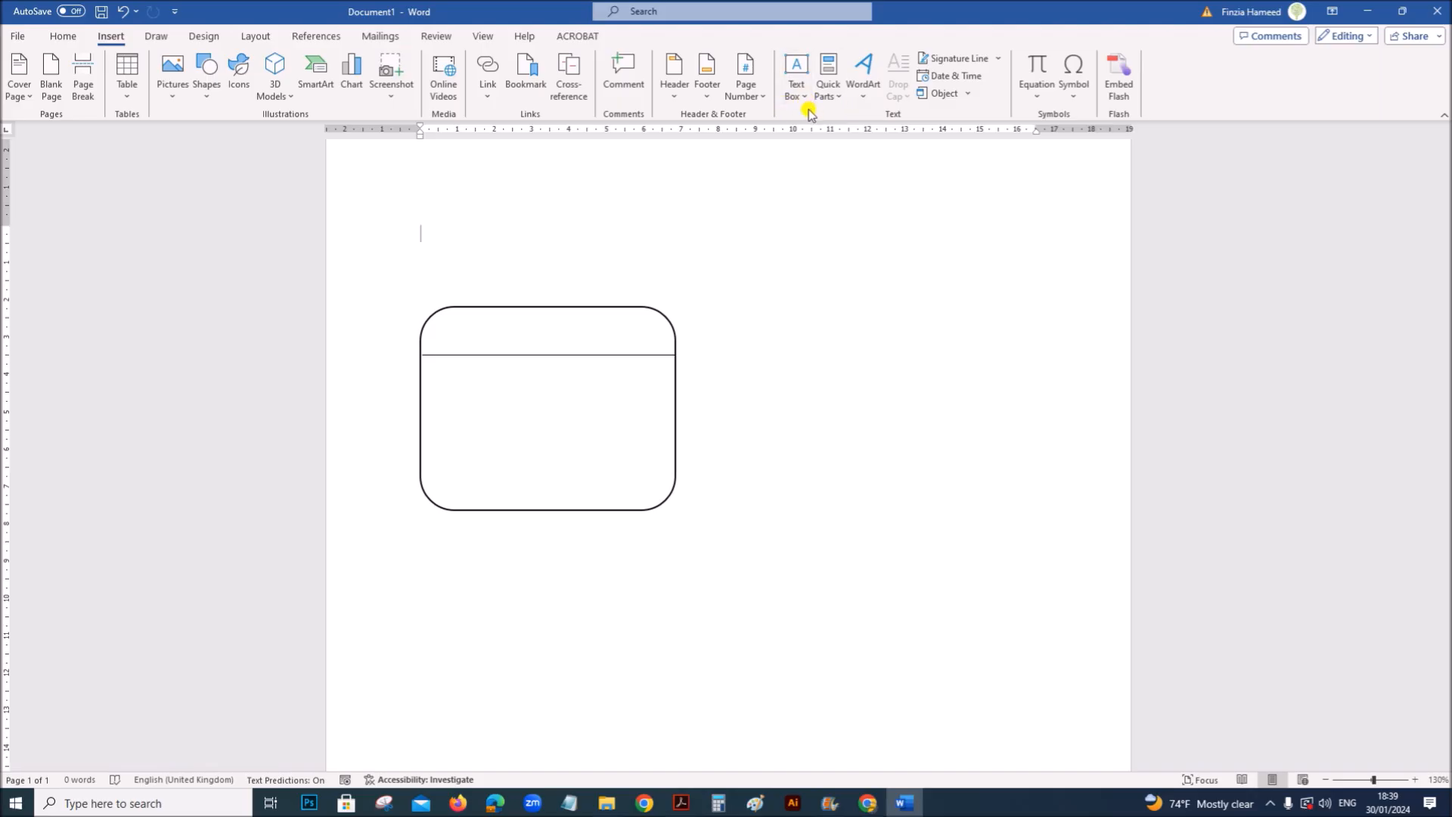
mouse_move(894, 113)
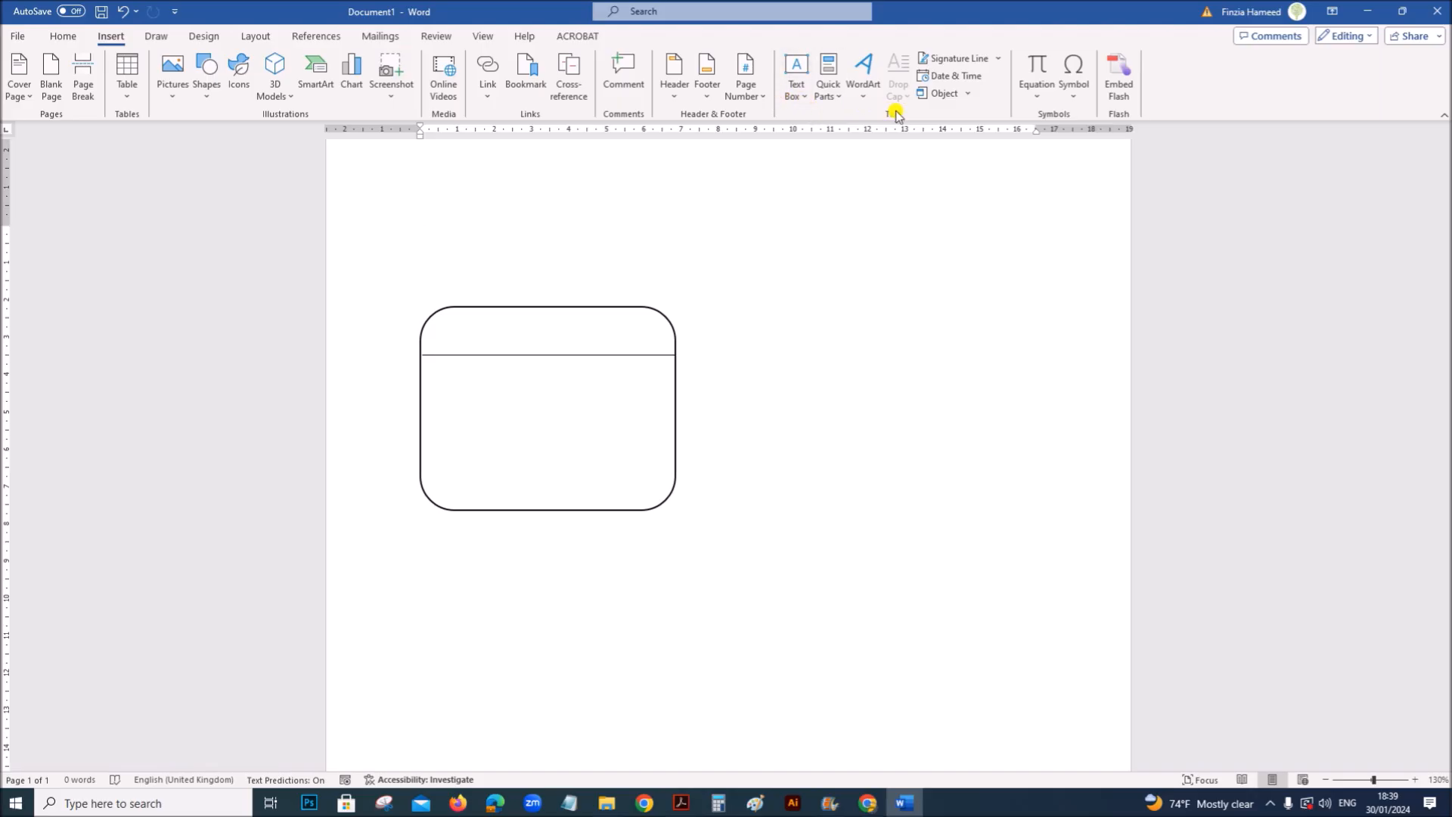
mouse_move(795, 74)
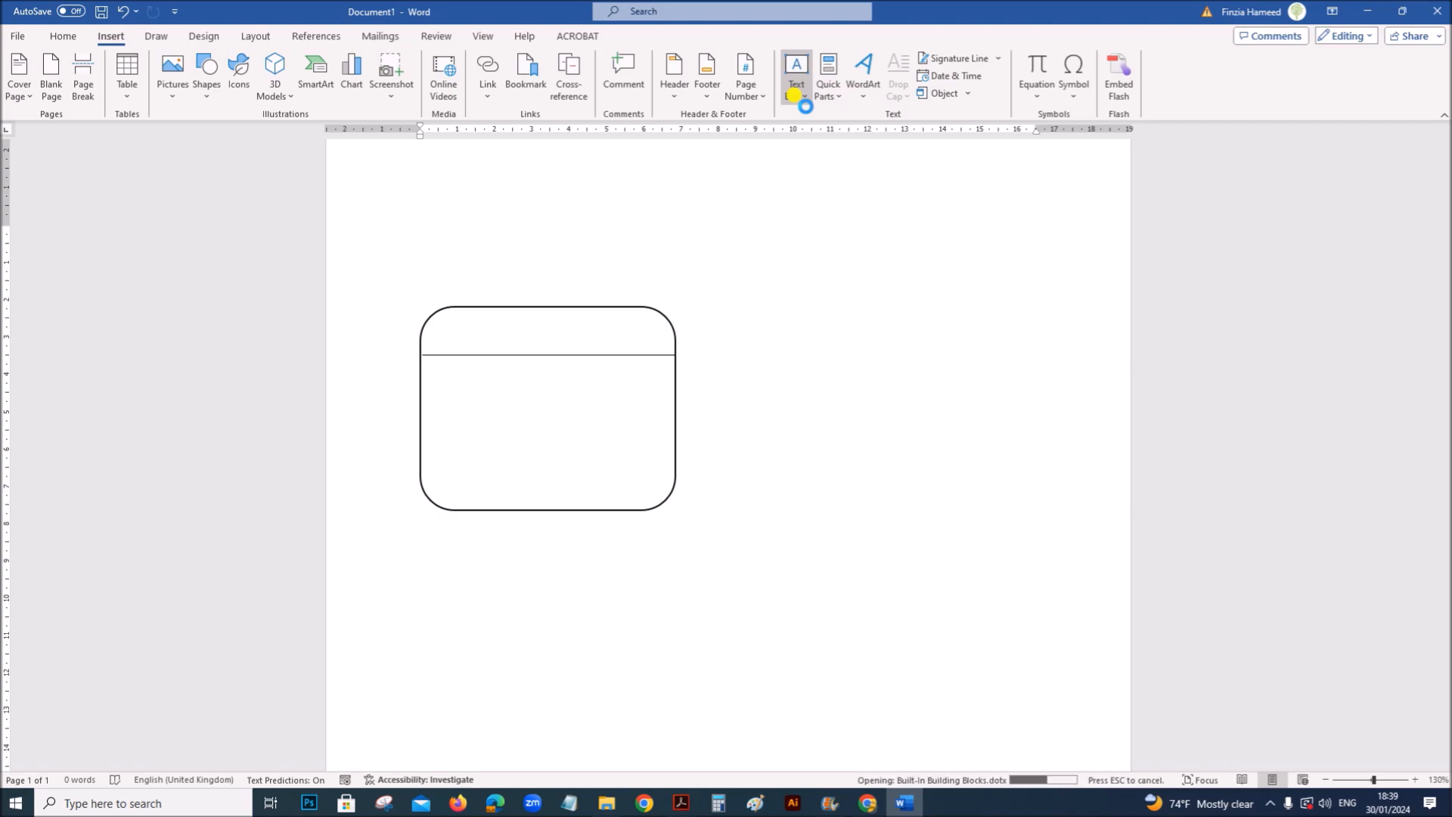
click(795, 75)
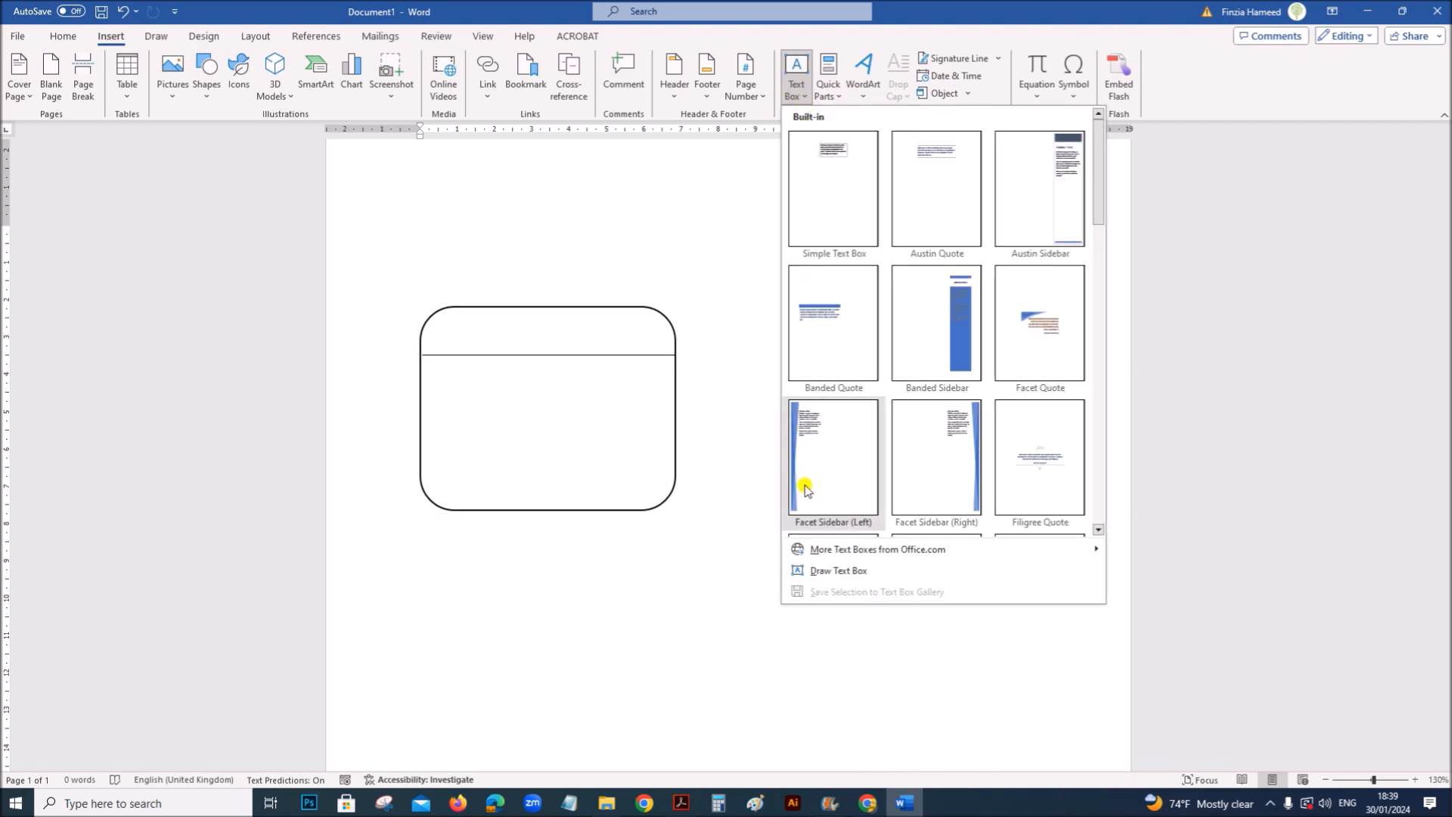
click(837, 569)
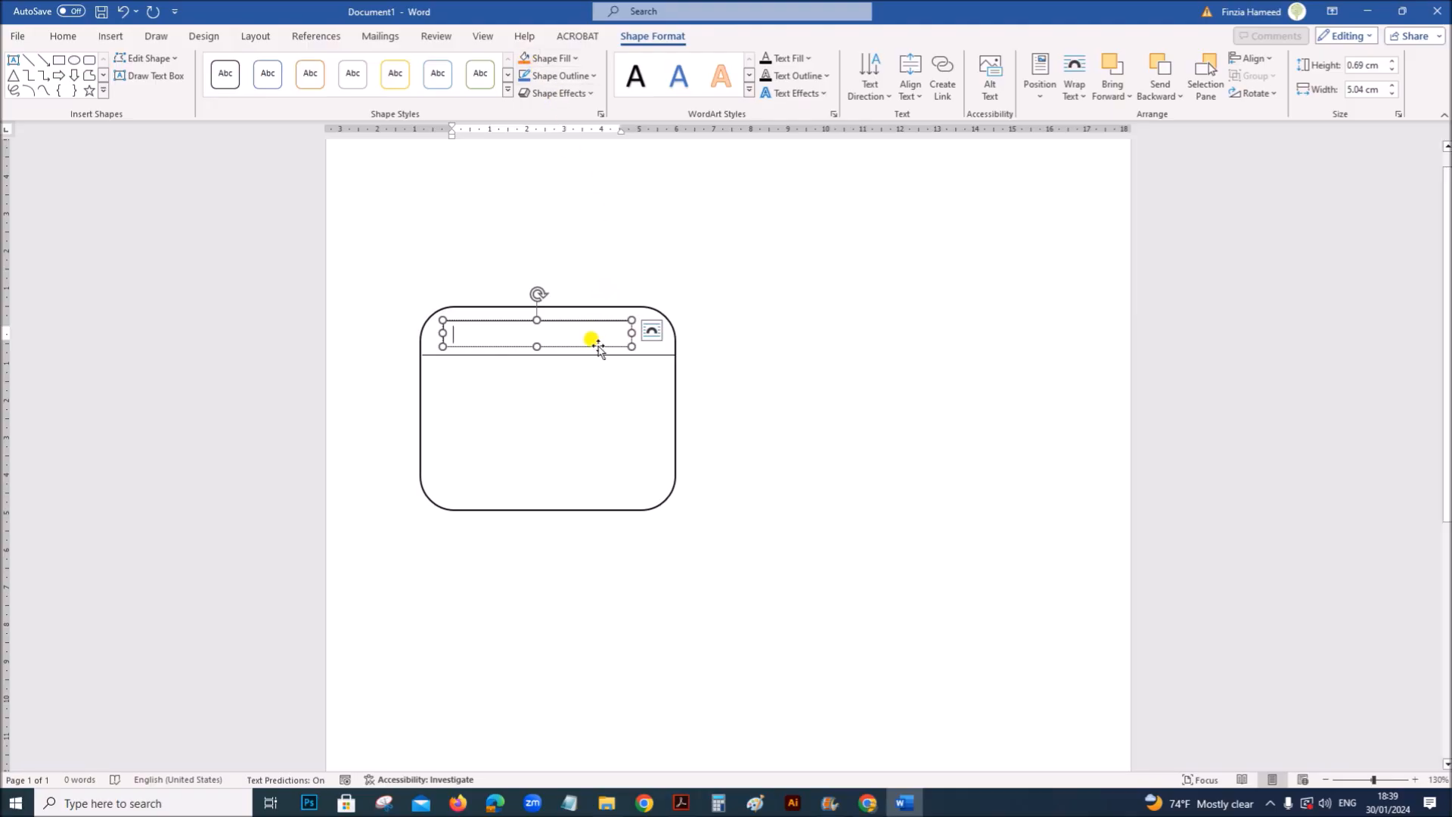
click(556, 75)
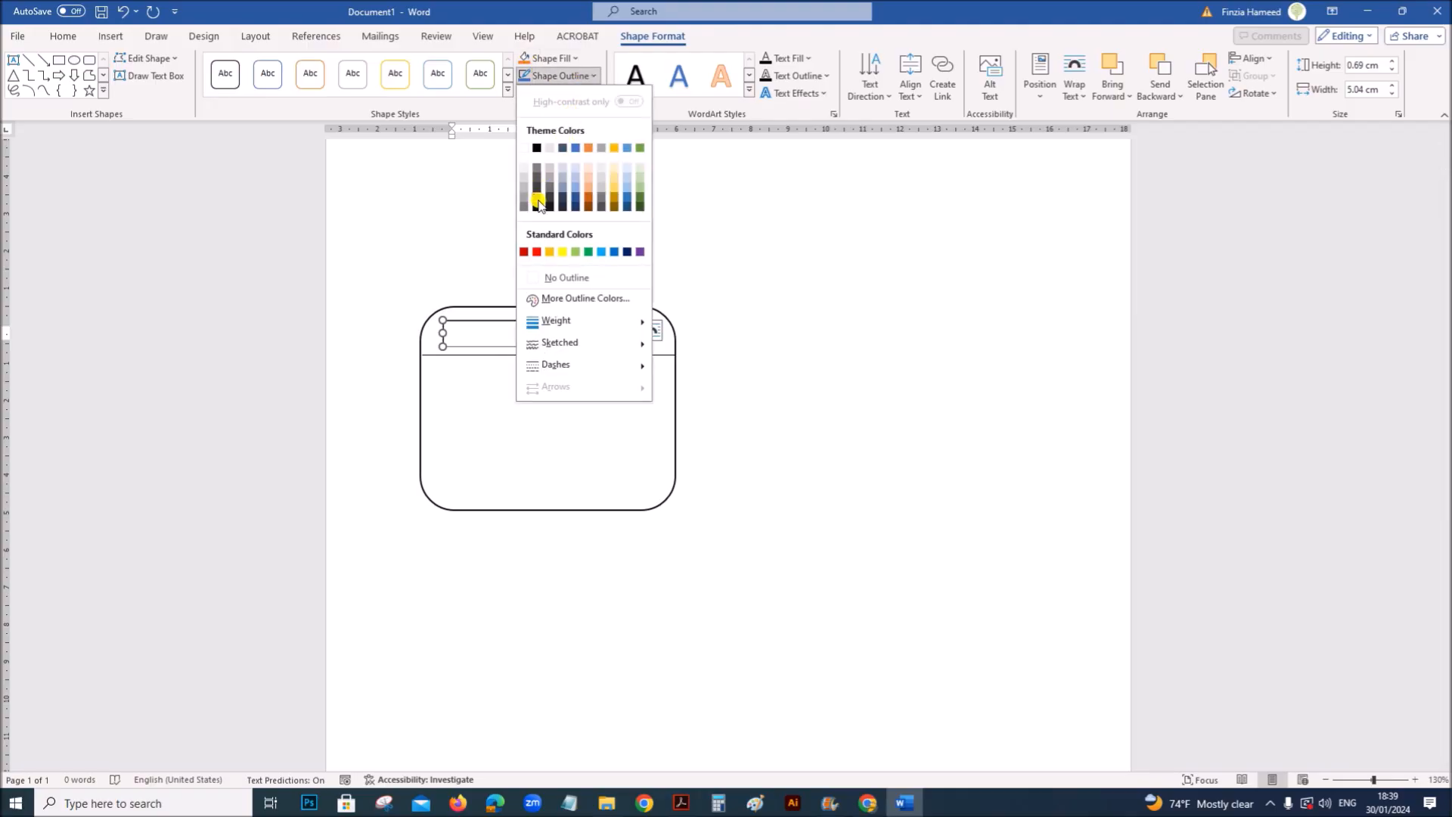
click(537, 201)
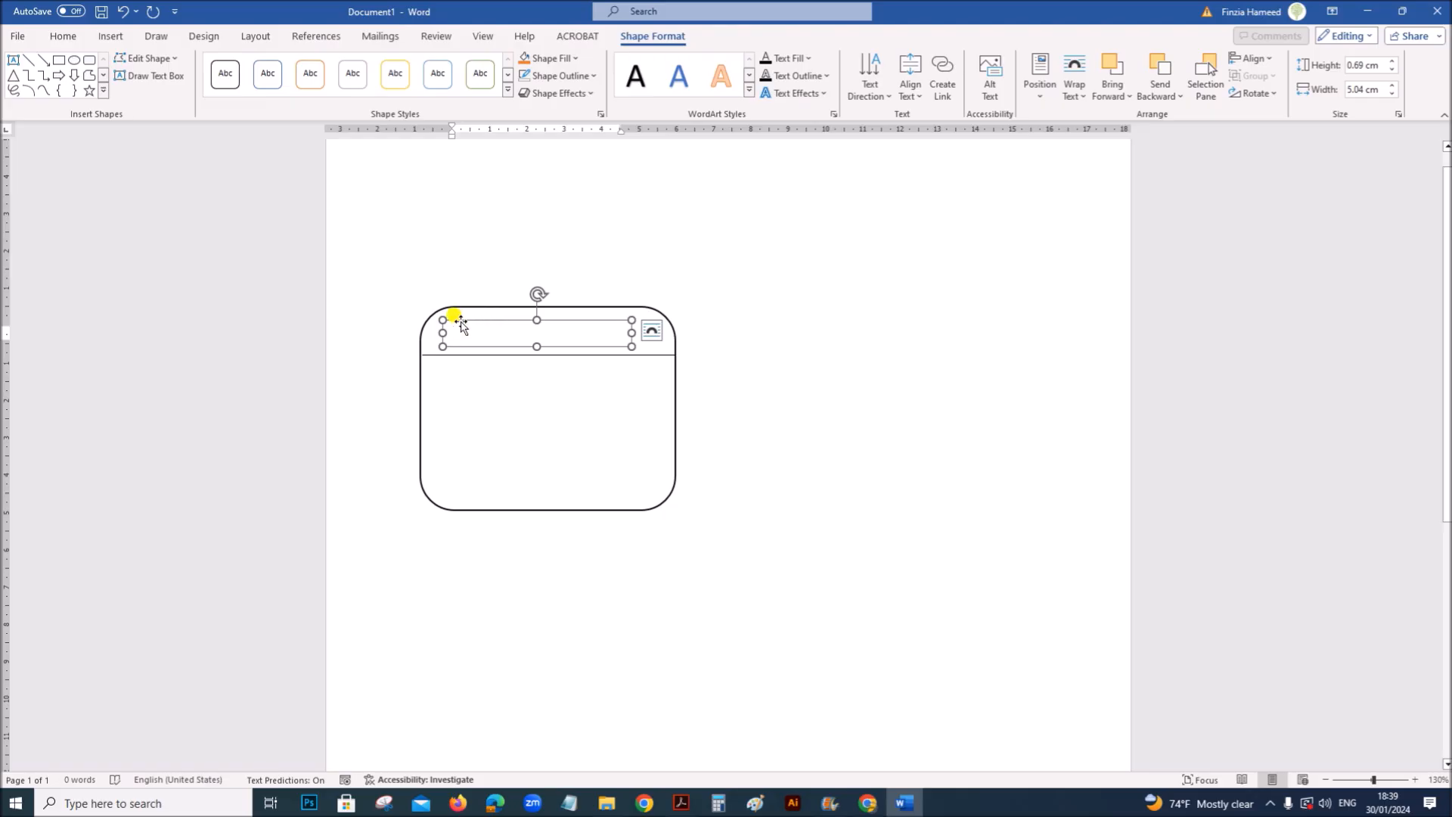
Step: Type the heading 'Customer' in the text box and make it bold
text(Custo)
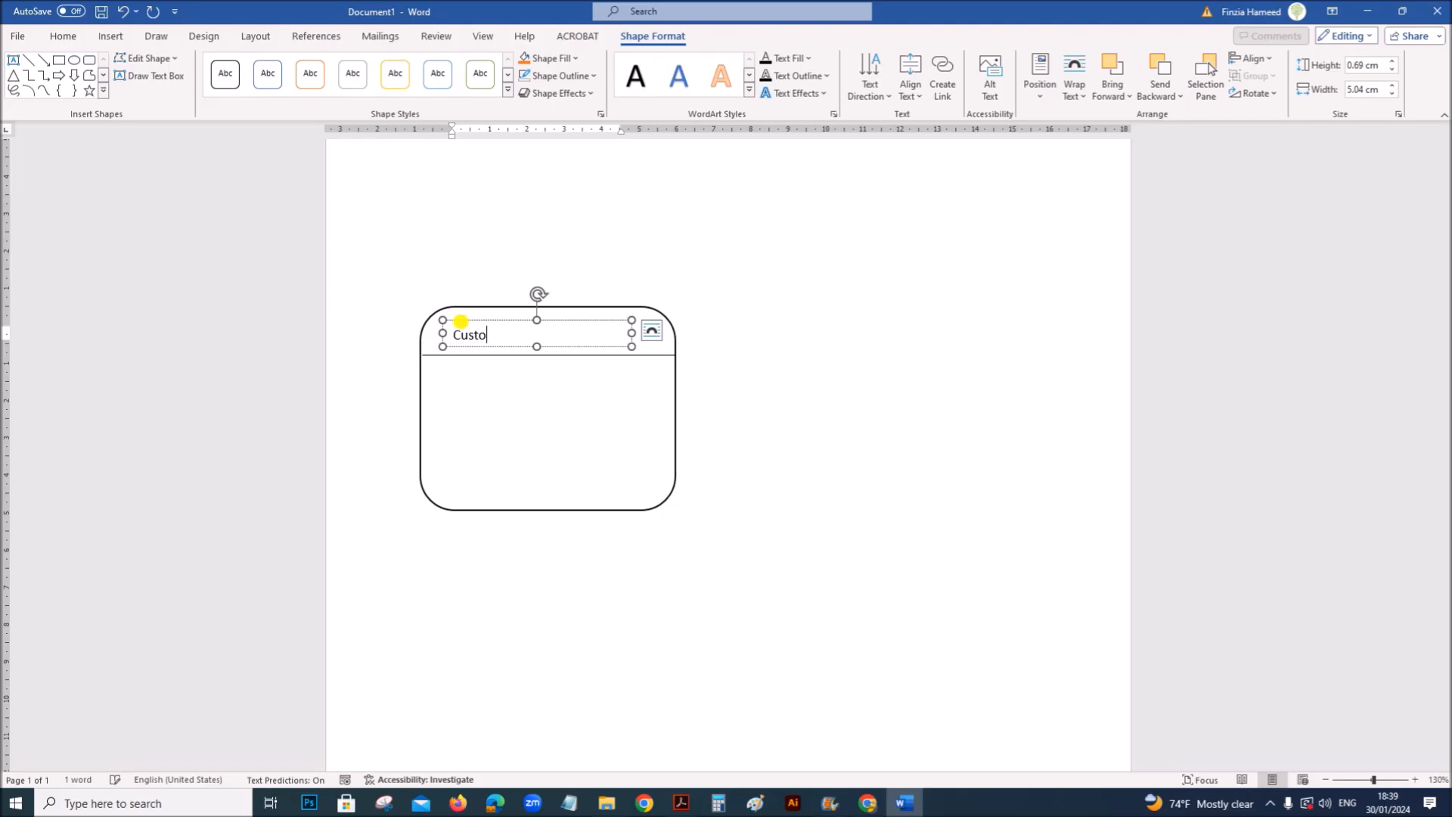
text(,e)
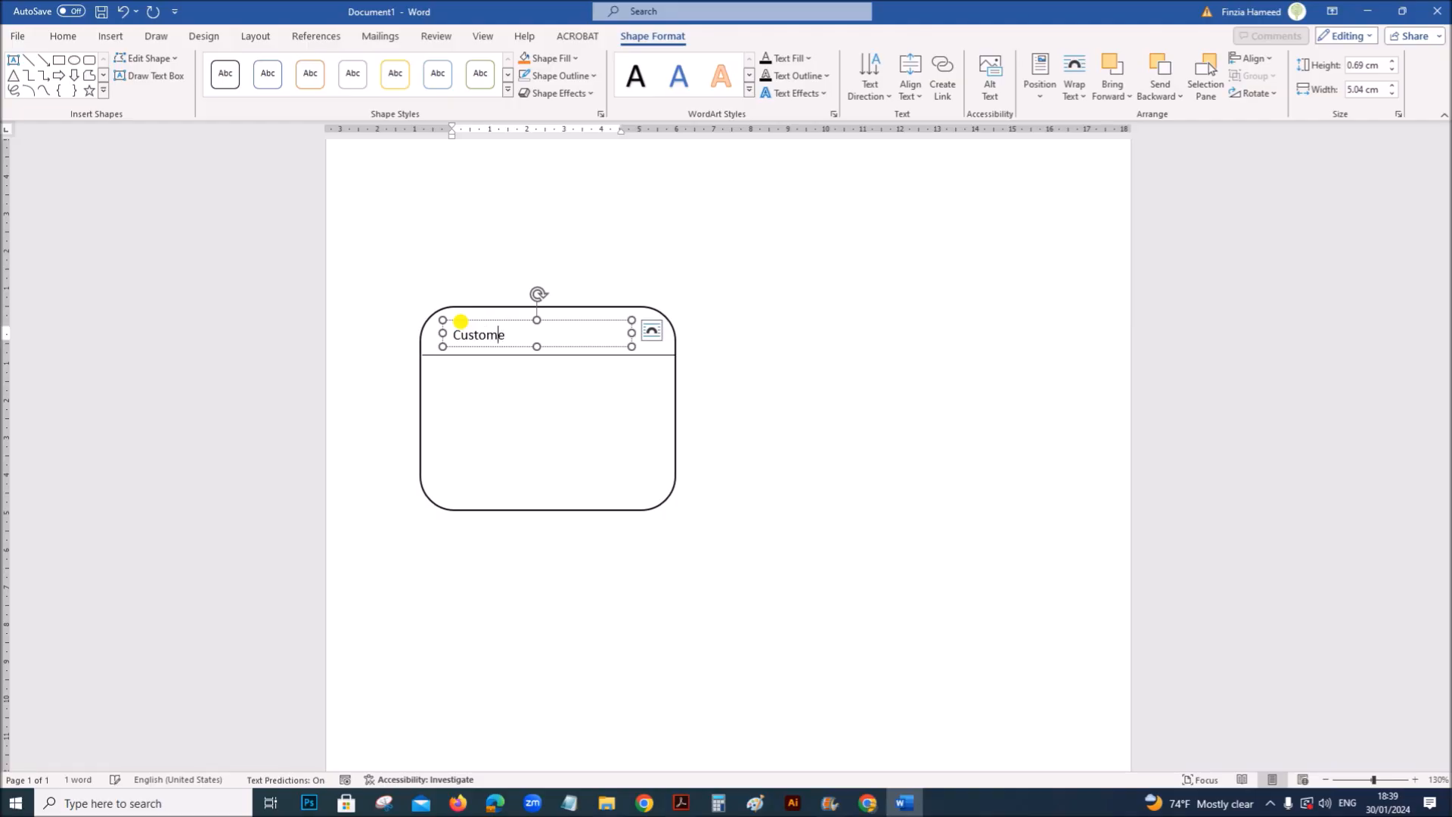
text(r)
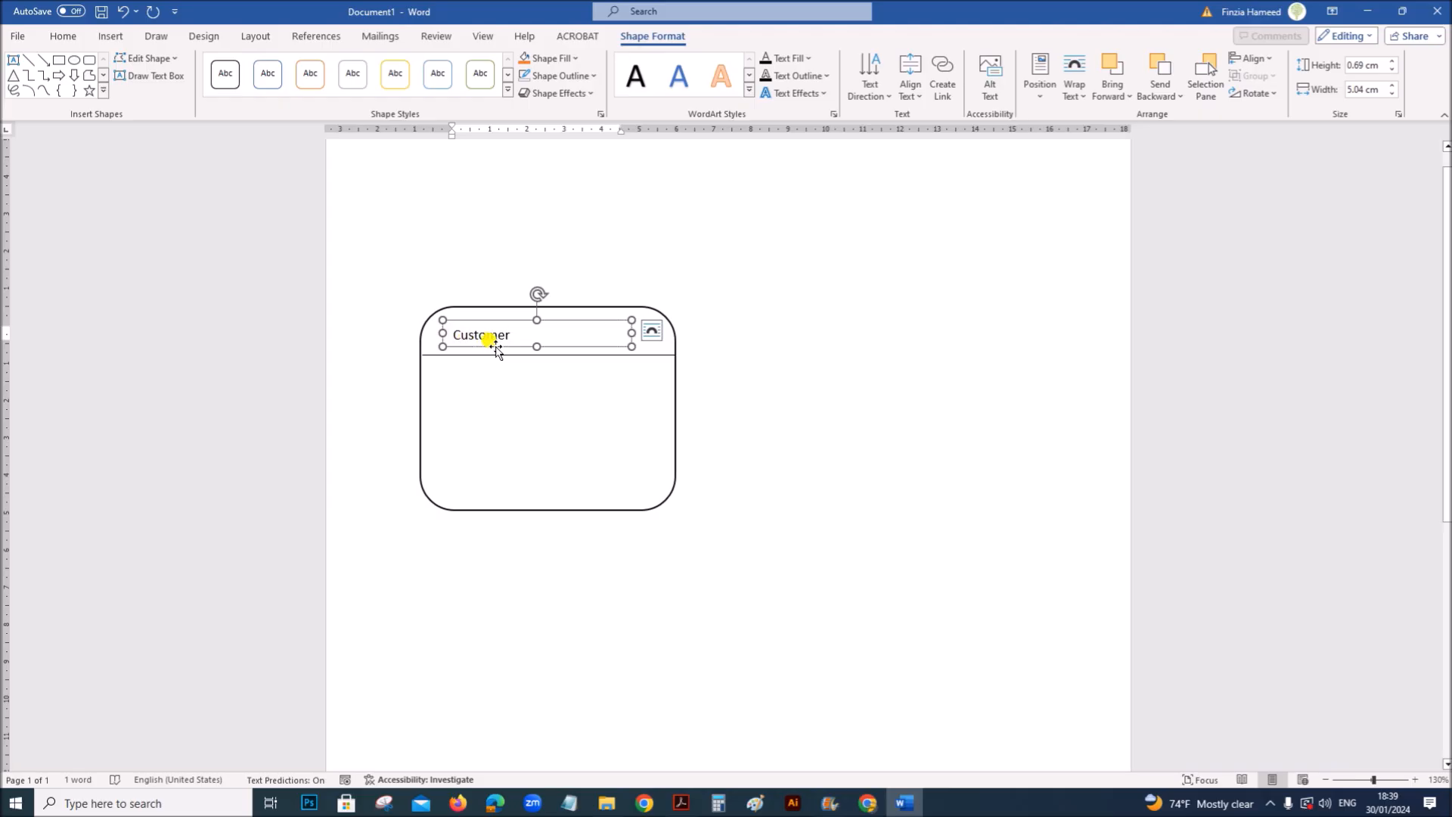
click(62, 36)
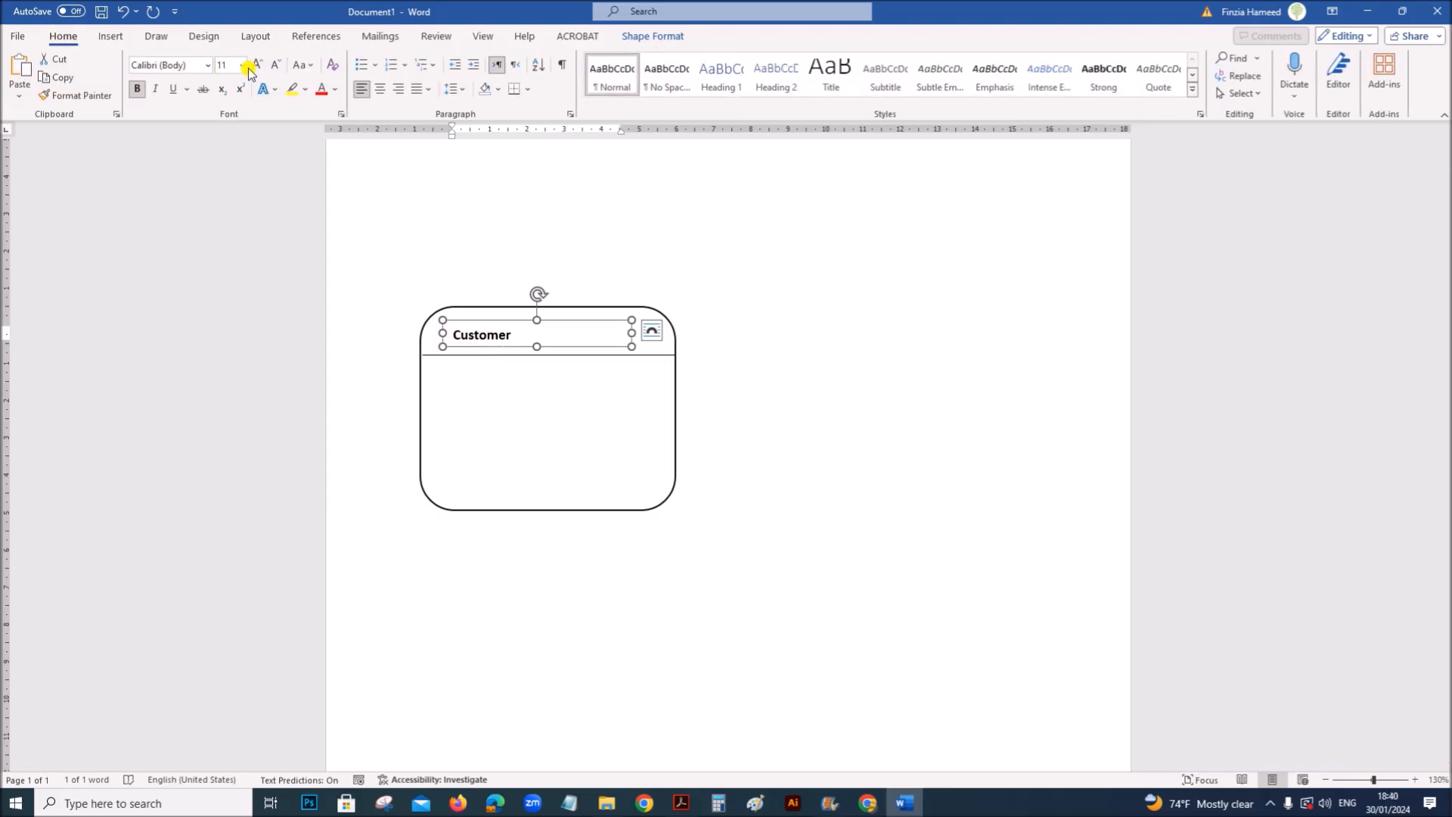
click(242, 65)
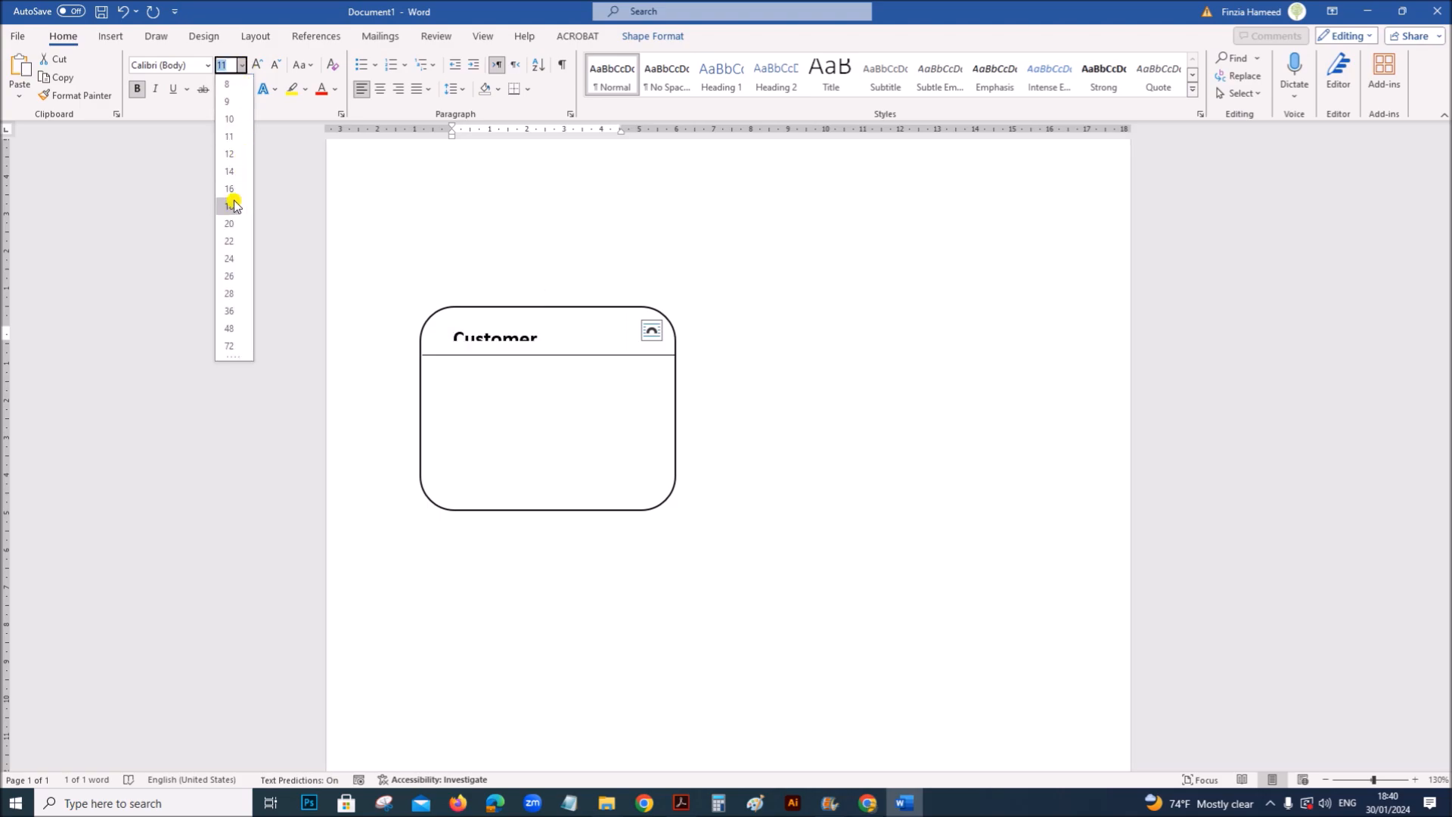
mouse_move(234, 170)
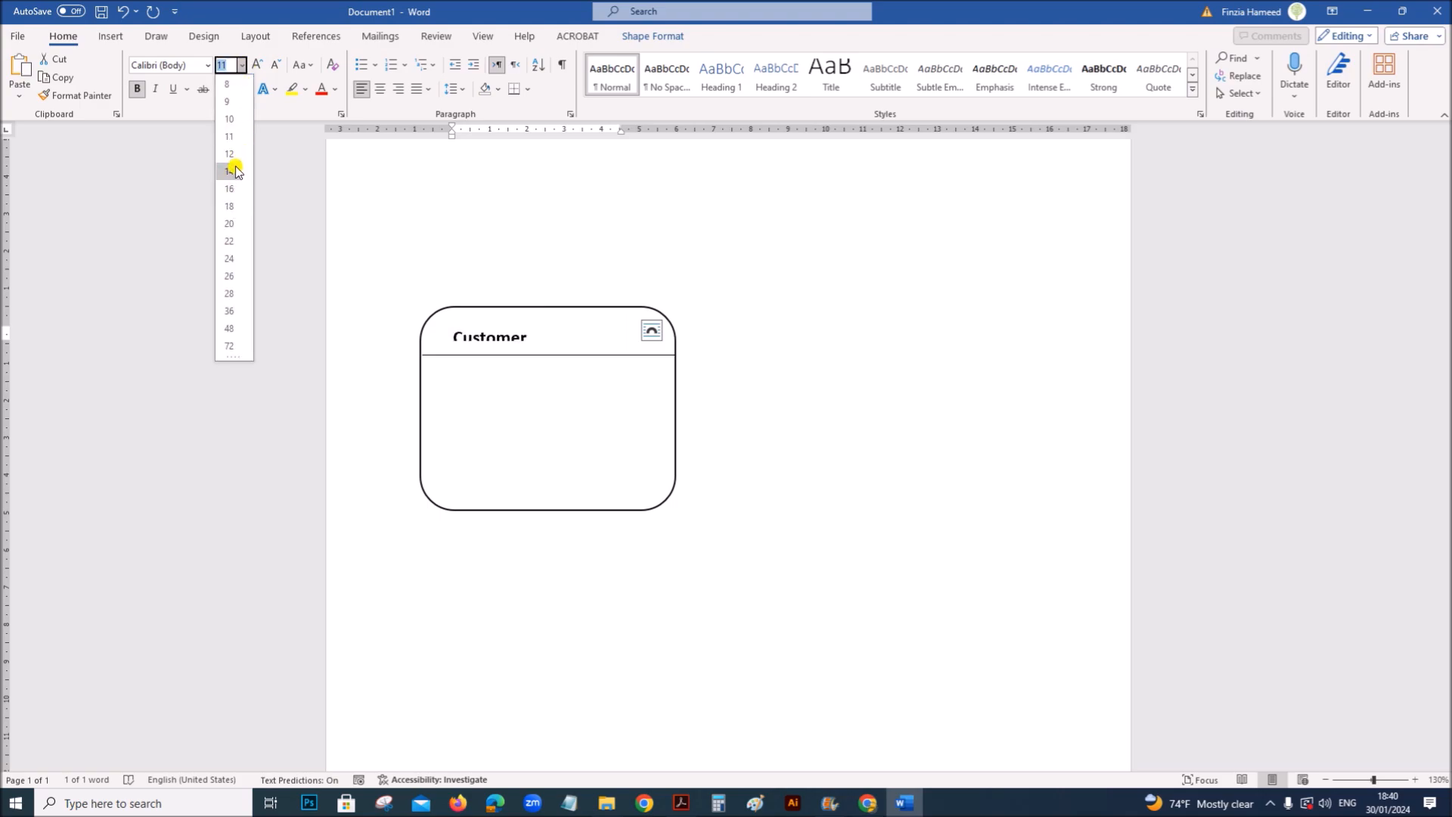
click(228, 153)
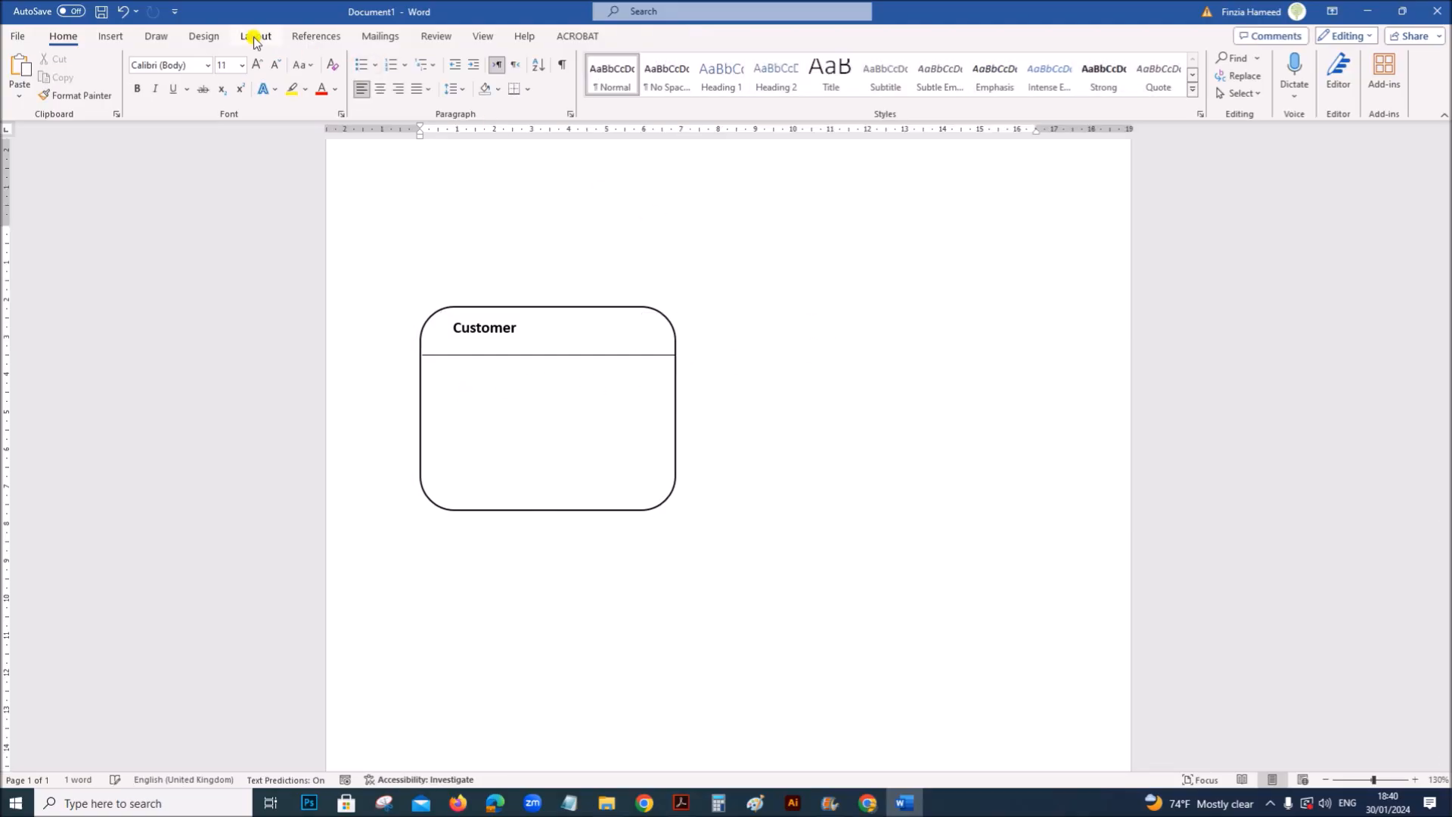
Step: Draw a new text box in the entity box's lower section
click(110, 37)
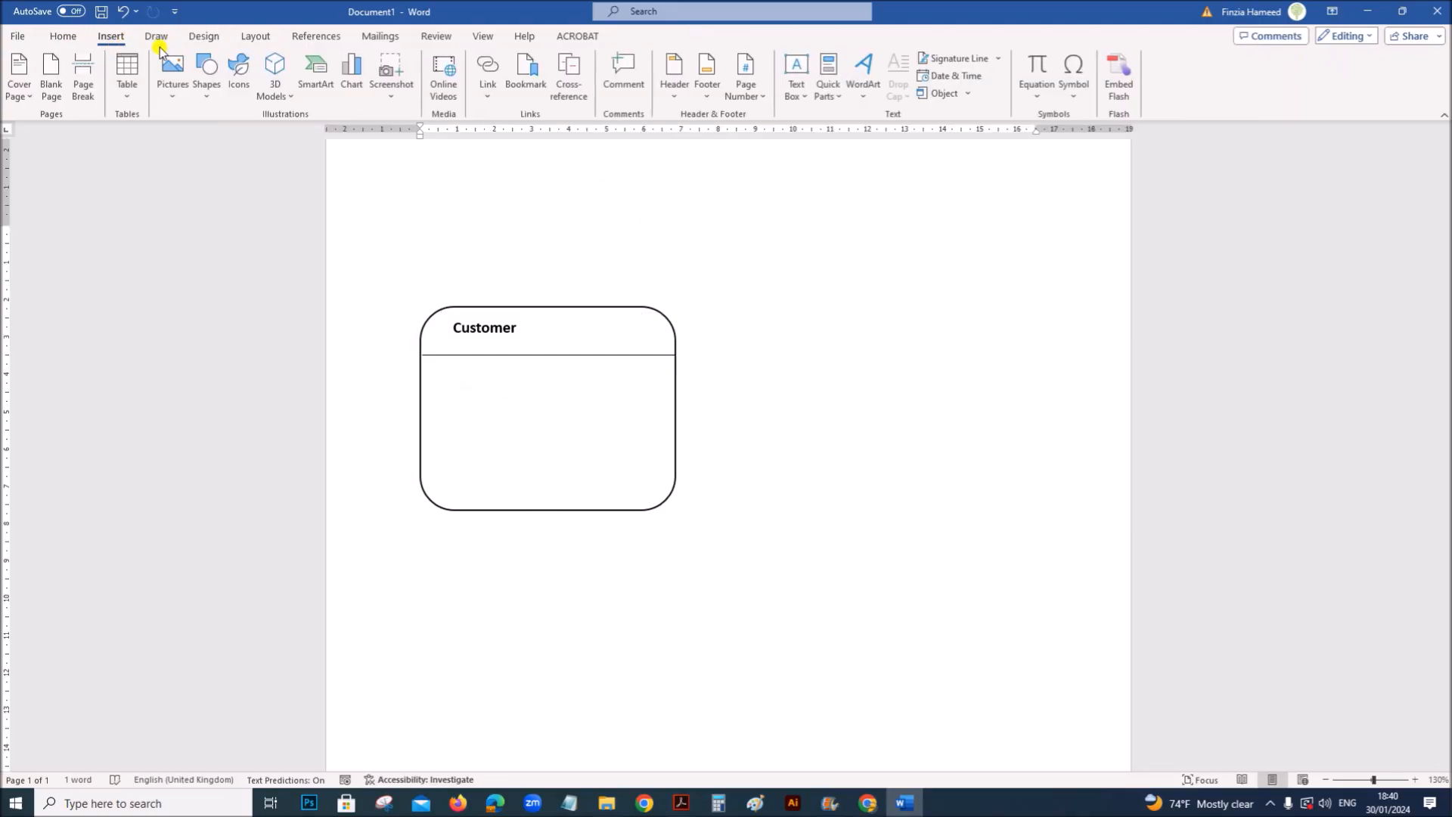
click(795, 75)
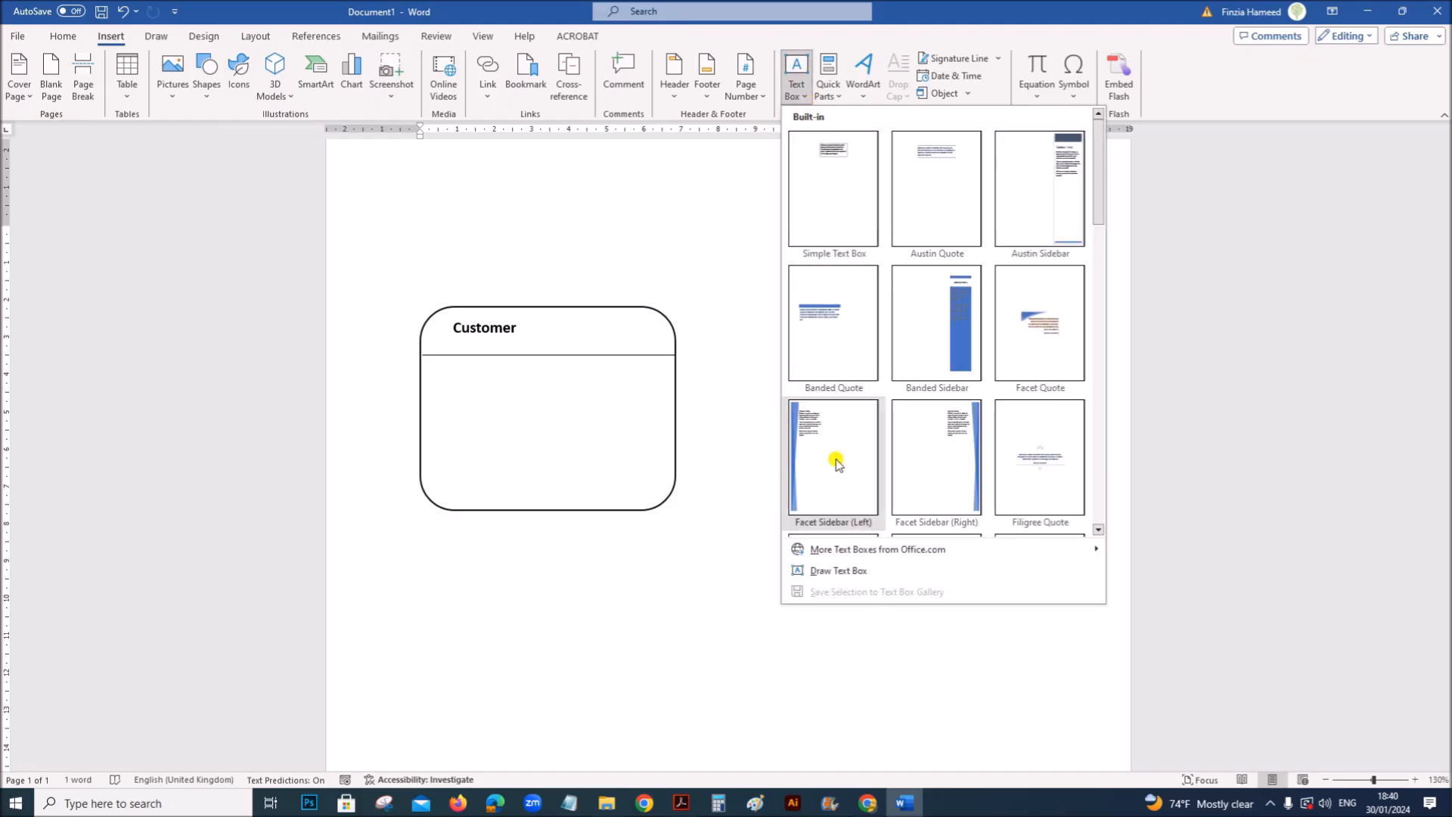
click(837, 569)
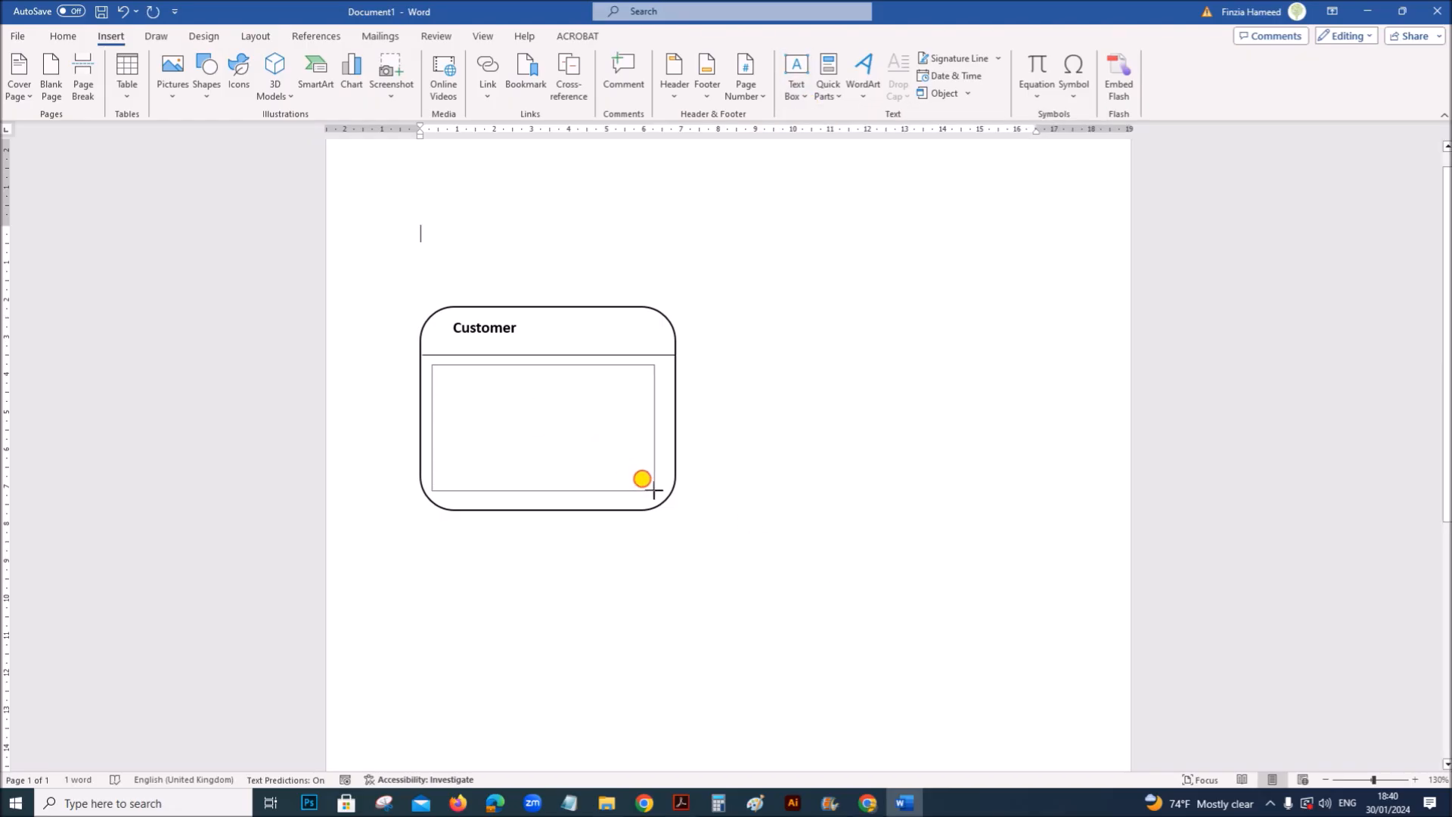
click(541, 427)
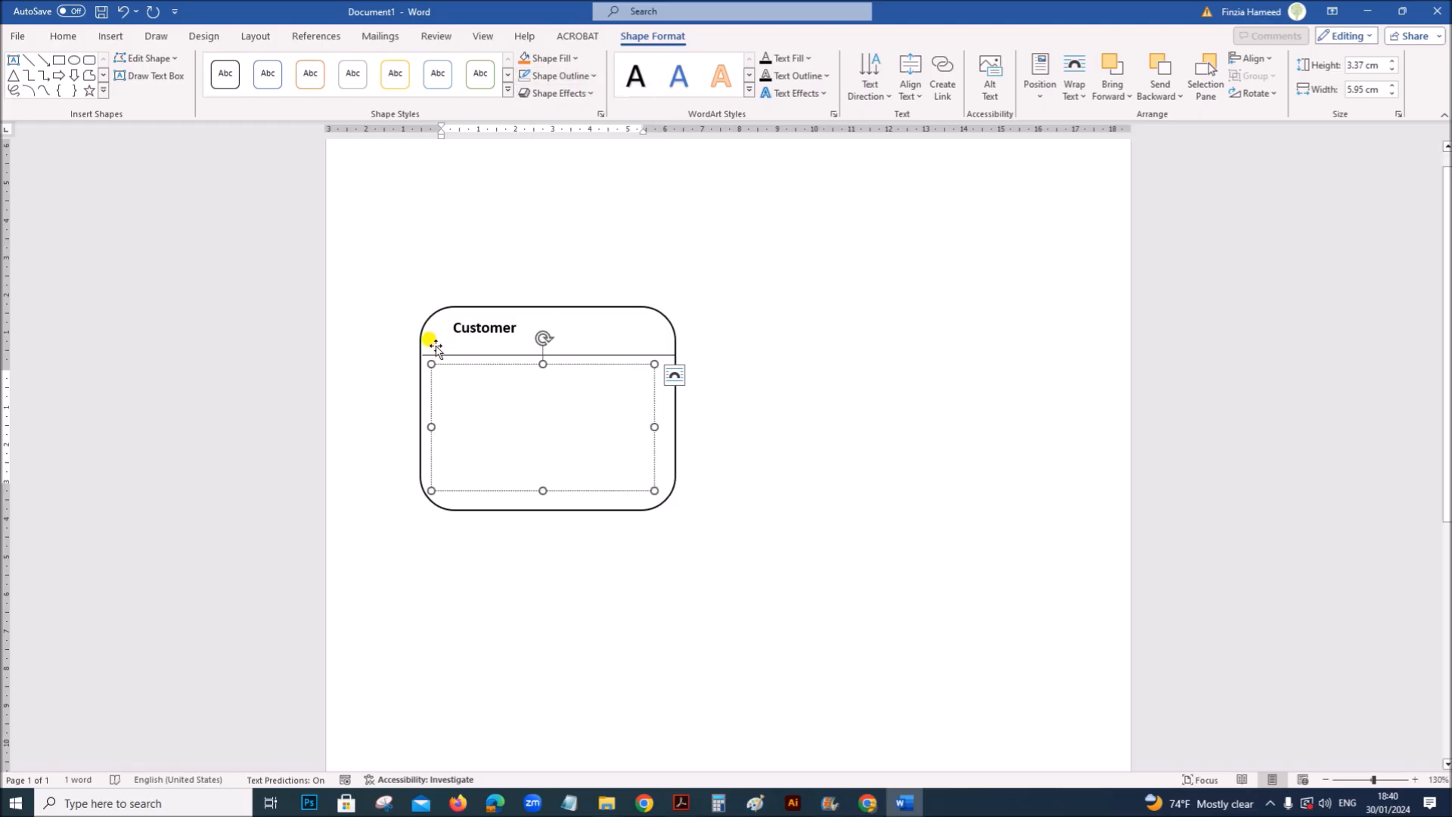
Step: Type the attributes Customer_ID, Forename and Surname, then bring up the exam PDF
text(Cust)
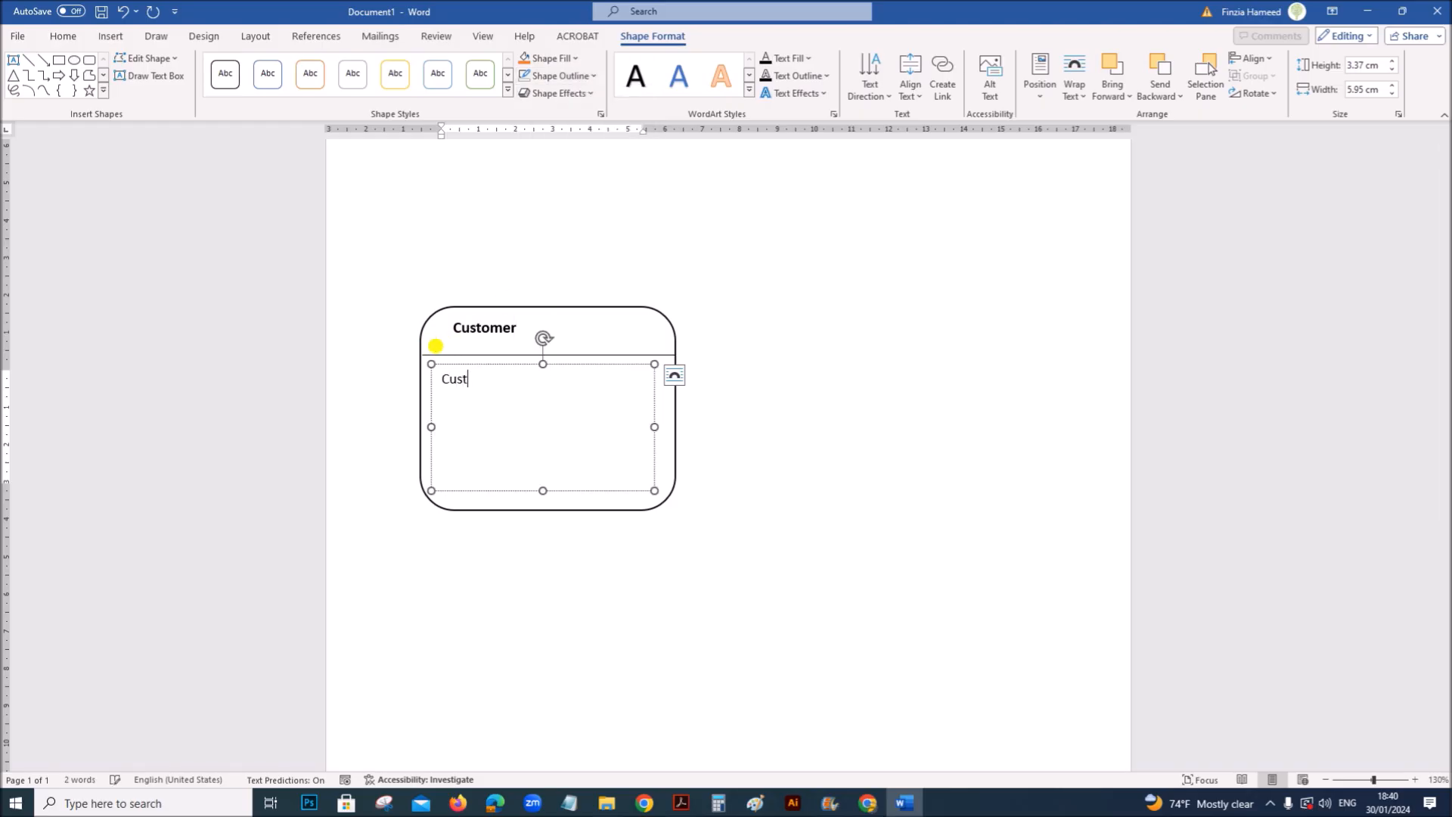
text(omer)
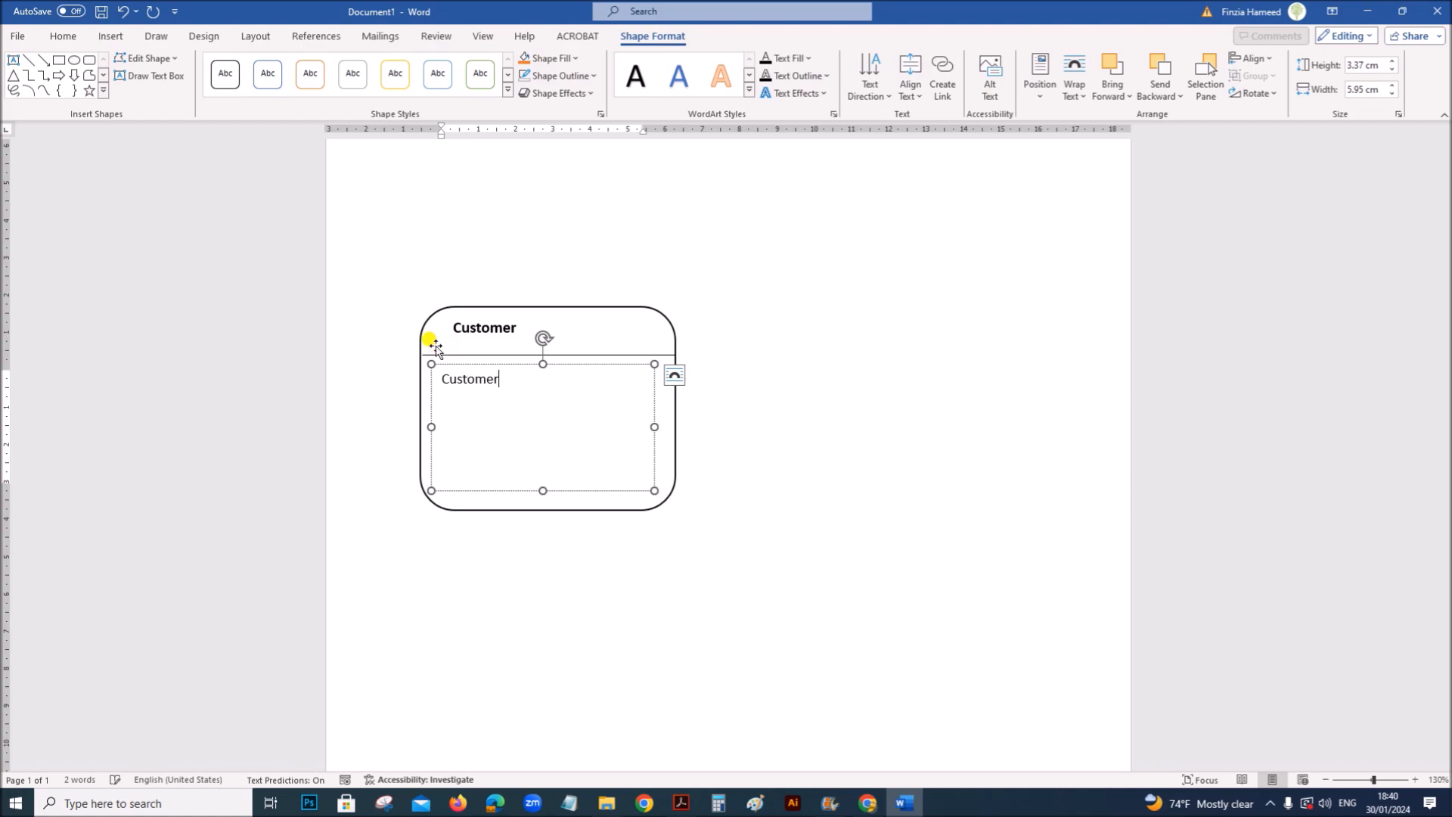
text(_ID)
text(Forename)
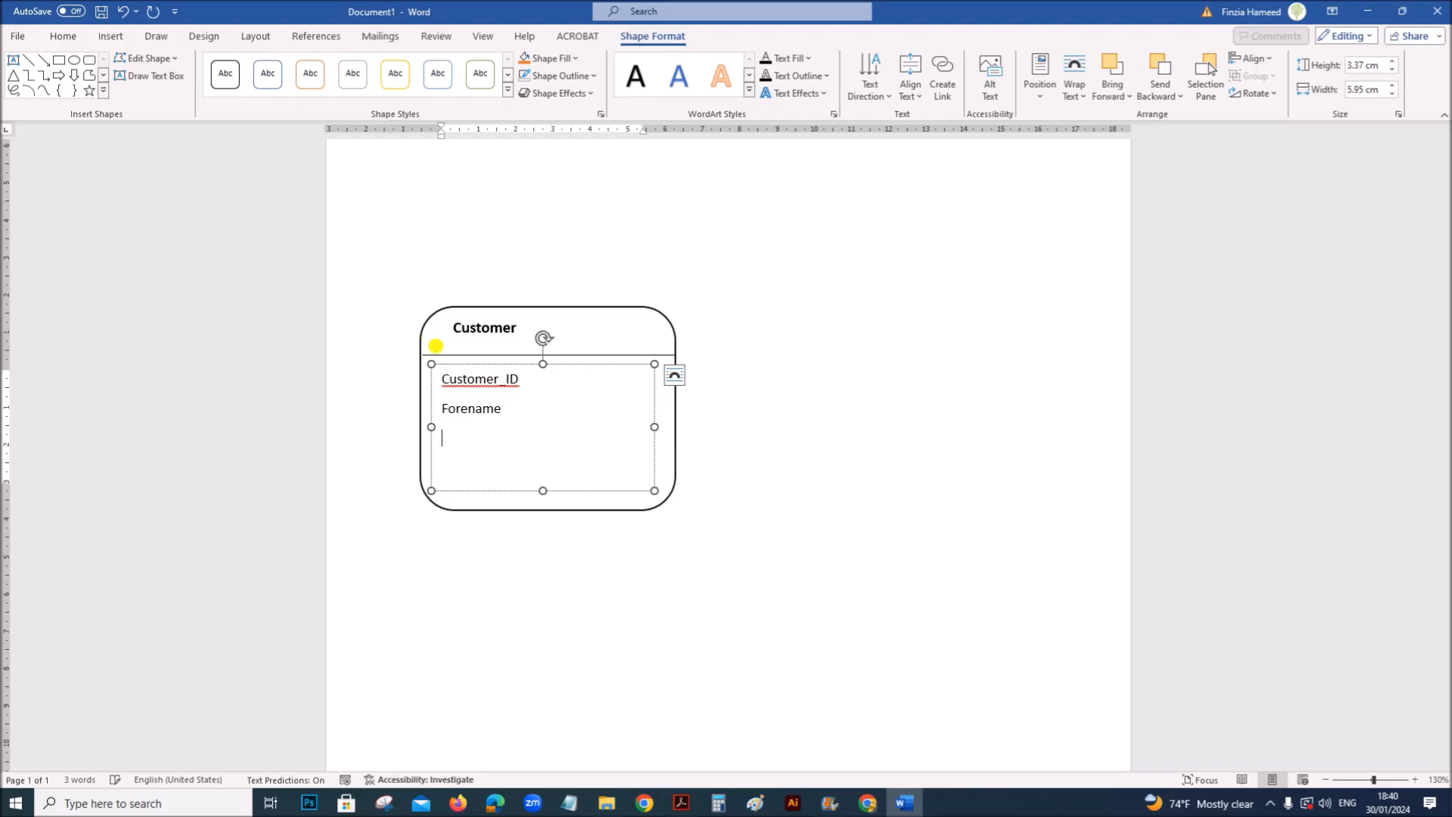
text(Surnam)
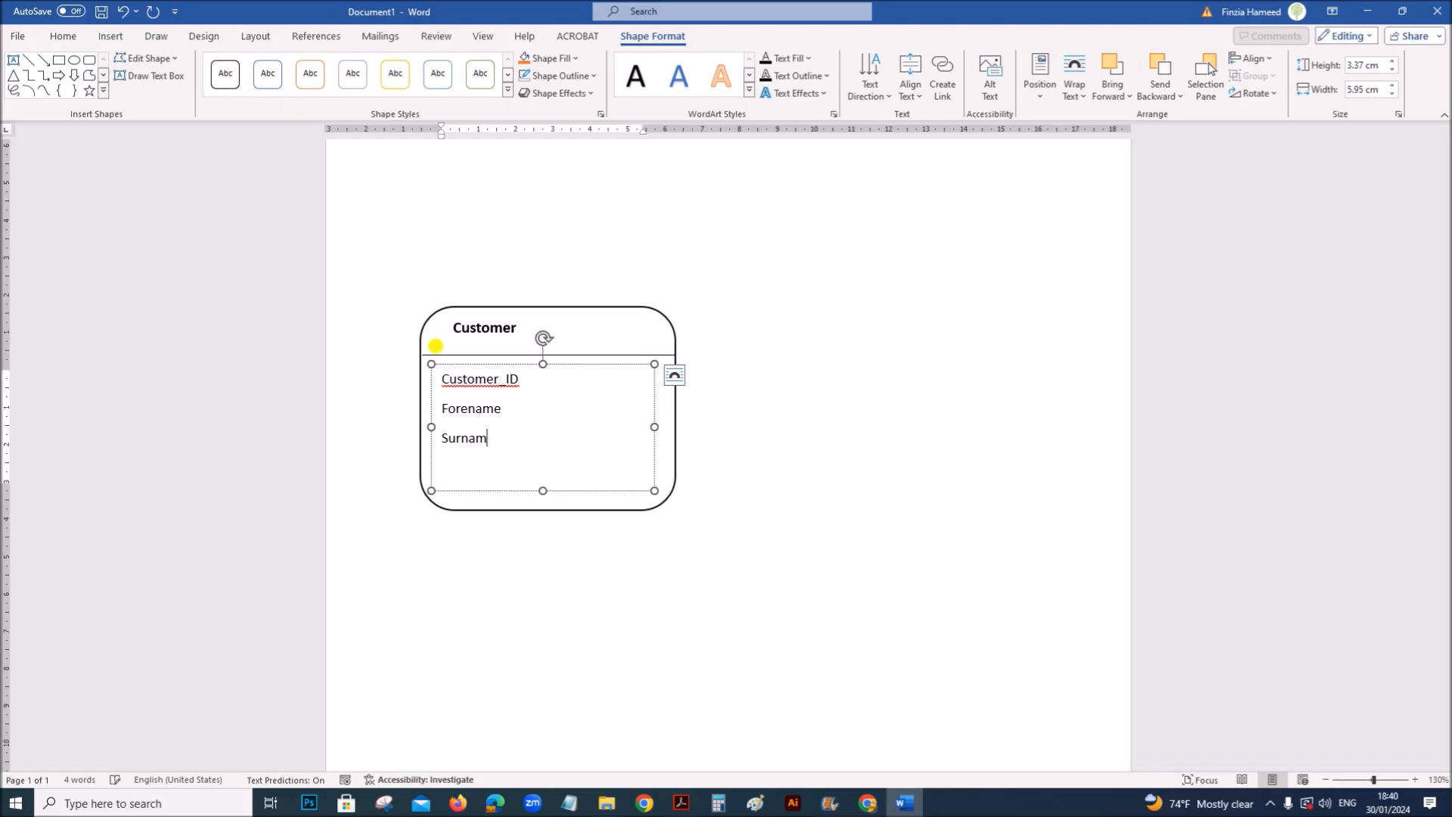
click(680, 801)
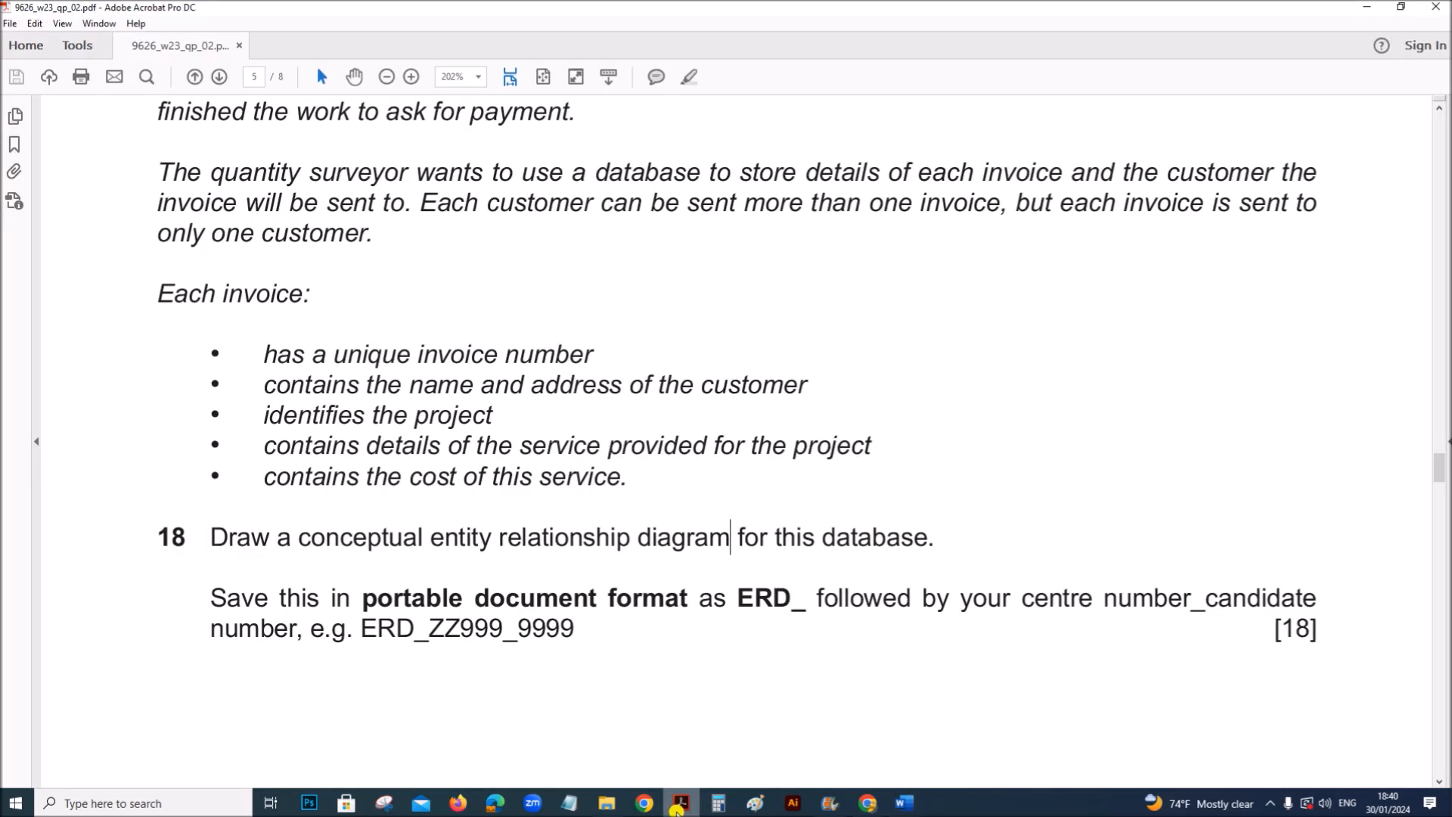
mouse_move(625, 594)
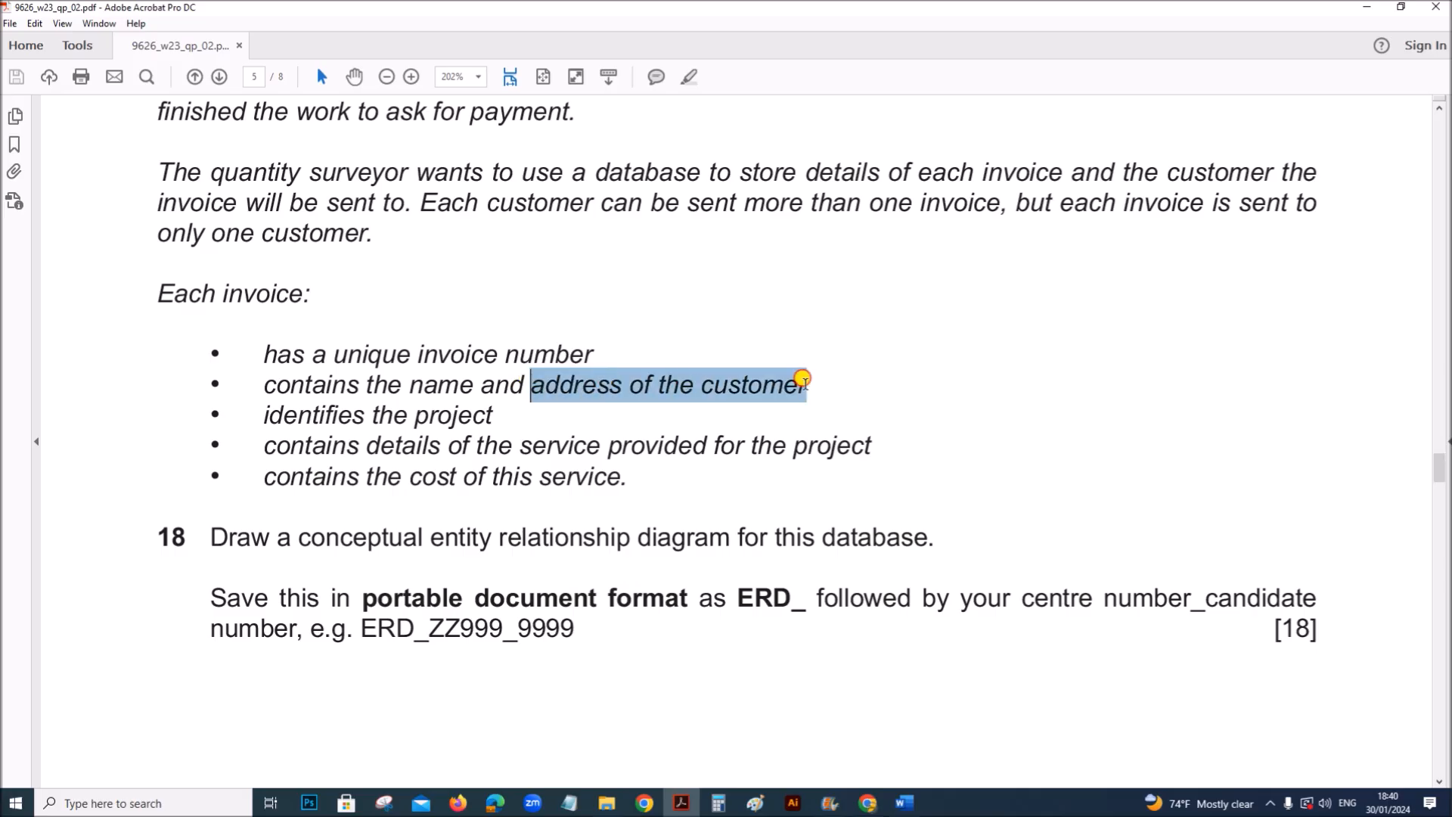
Step: Return to the Word diagram after reviewing the invoice details in Acrobat
click(899, 803)
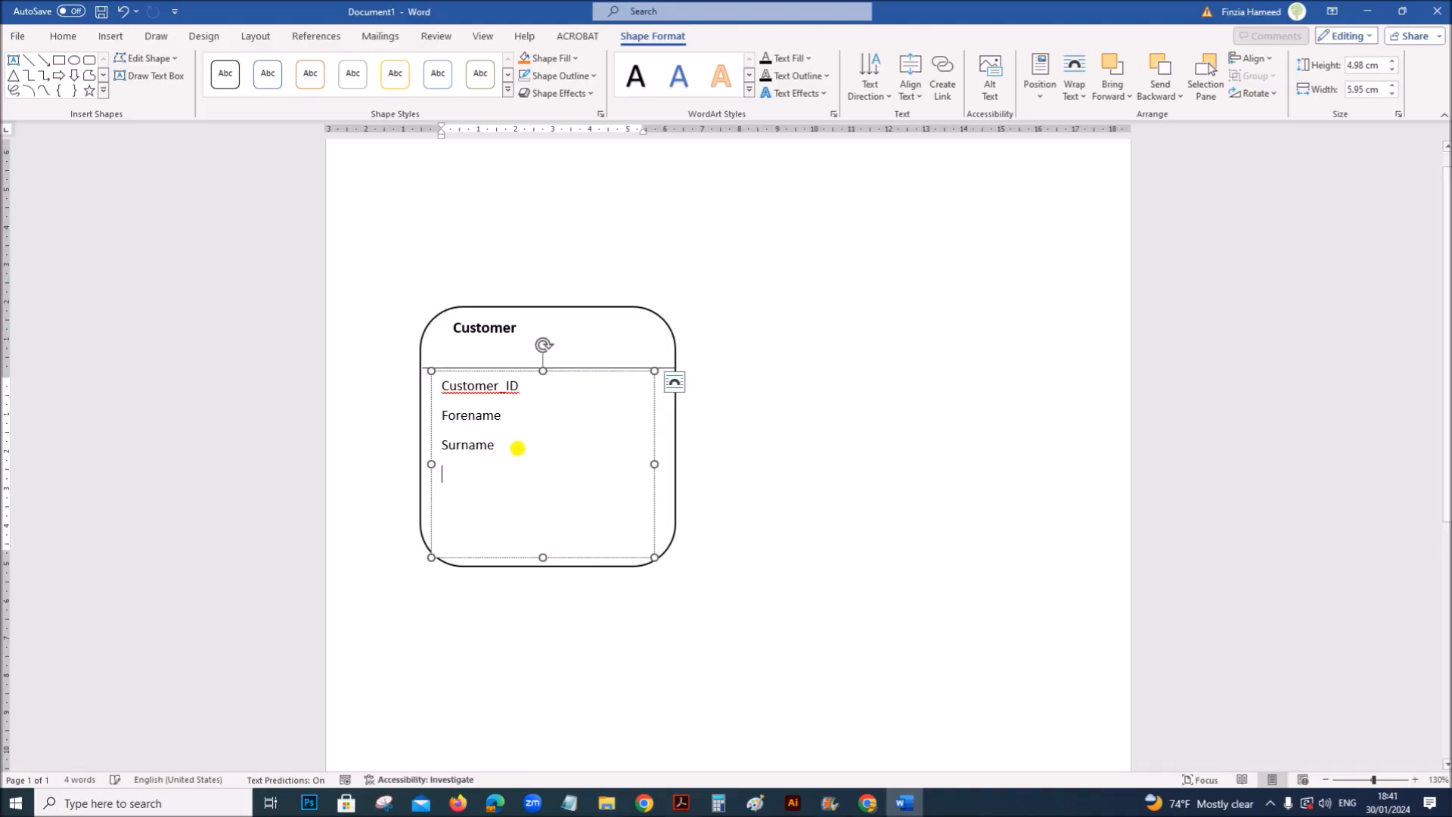
Step: Add Street_Address, Post_Code and City, and label Customer_ID as PK
text(St)
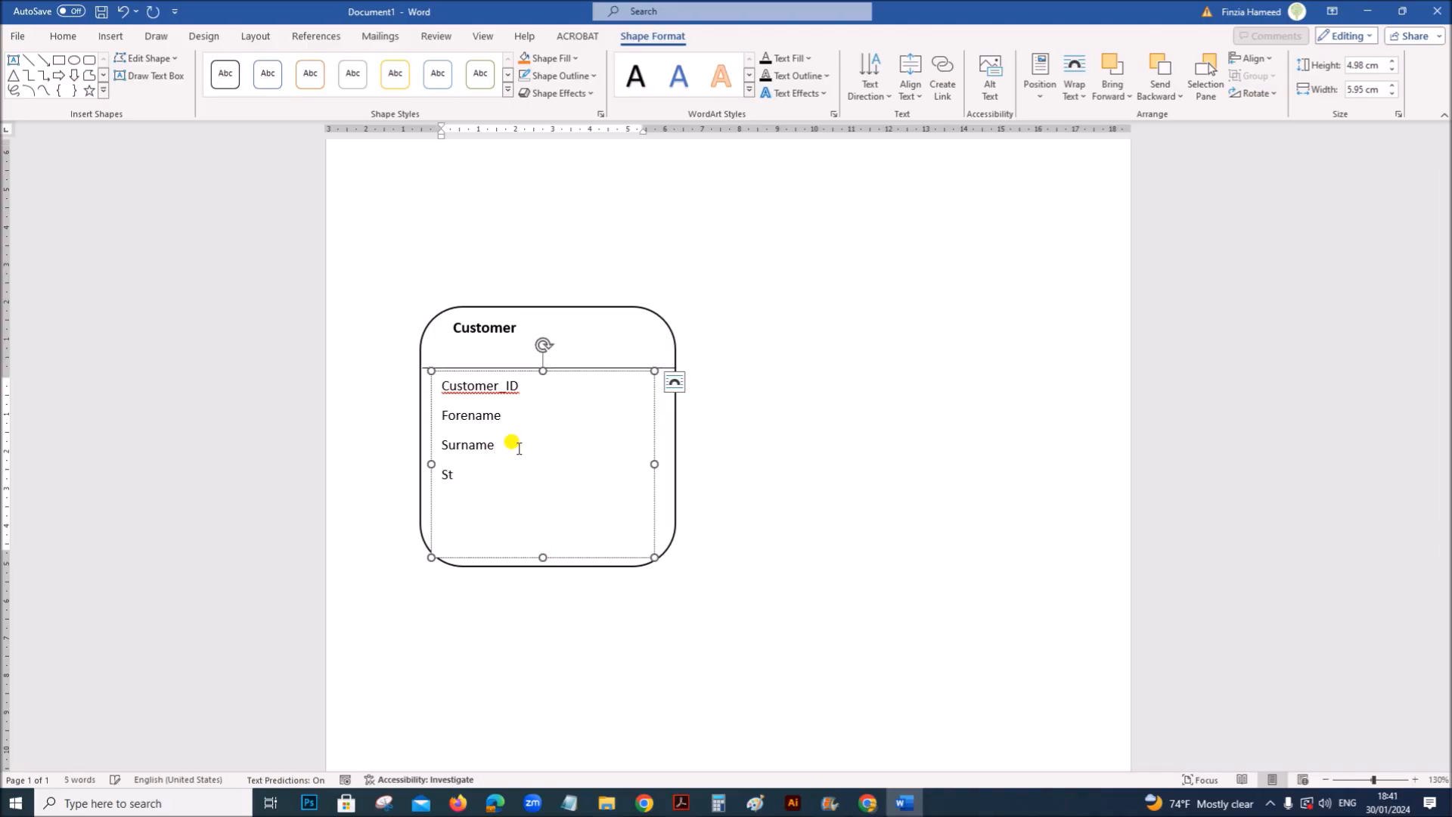
text(re)
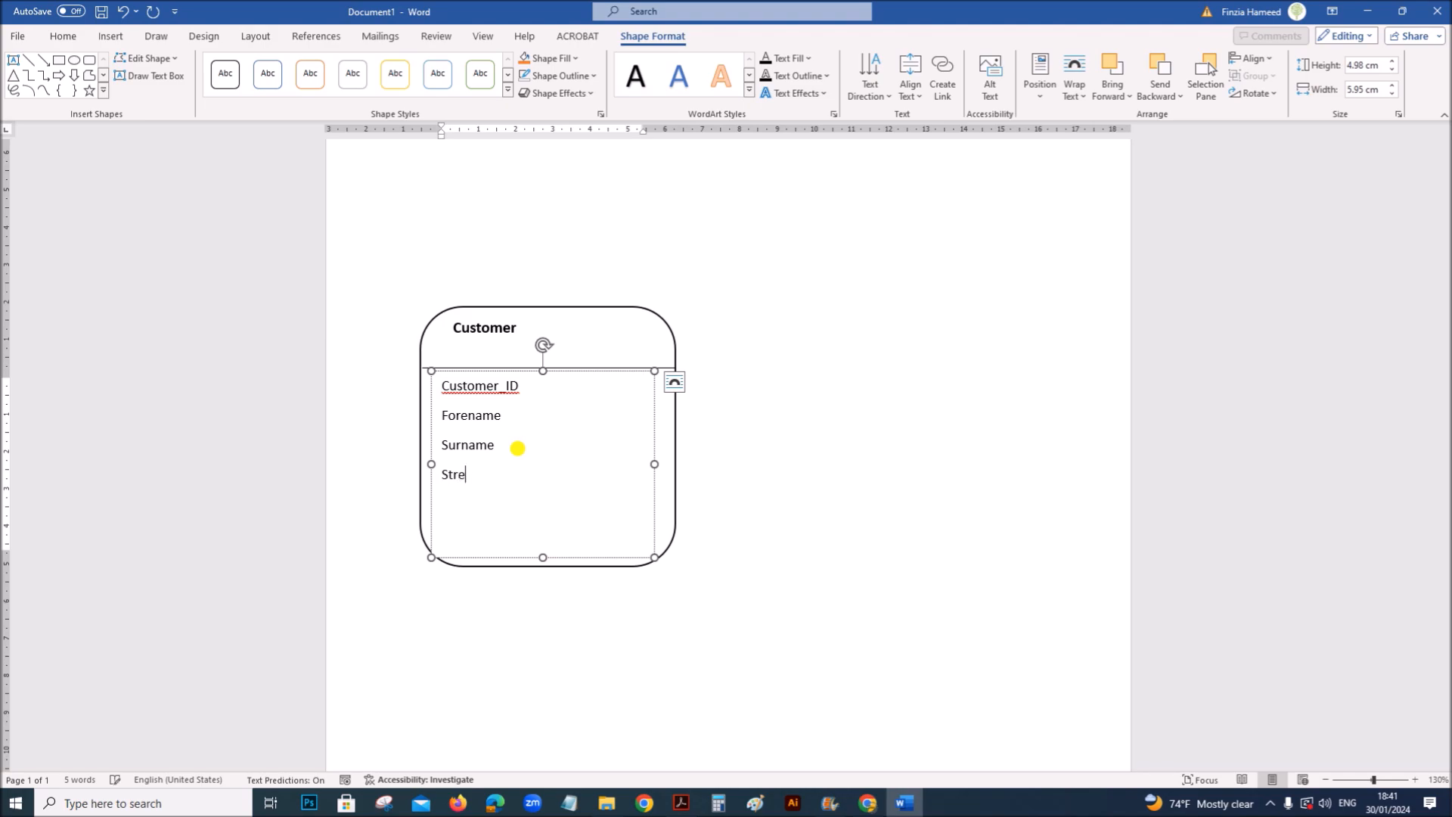
text(et_)
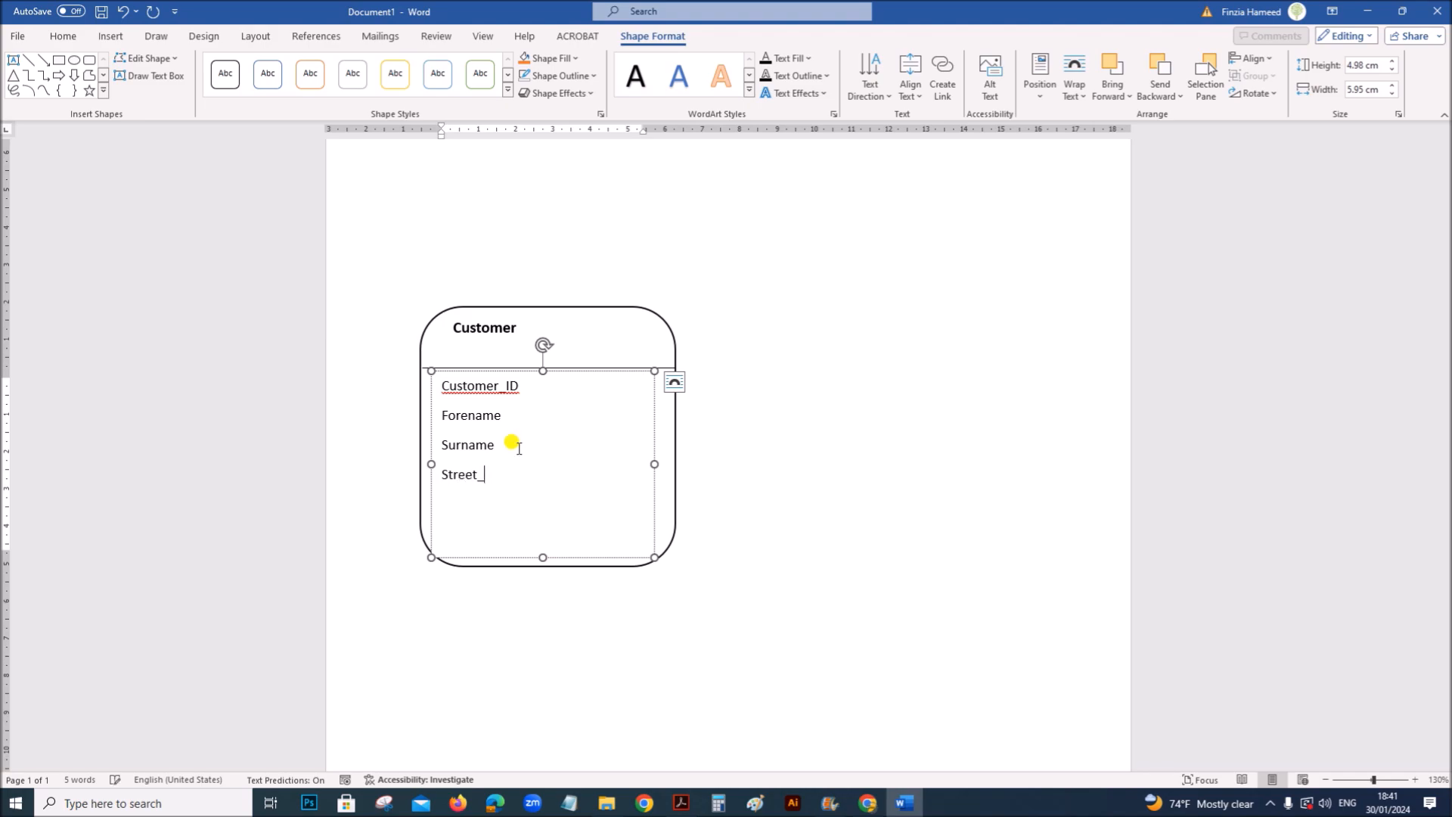
text(Address)
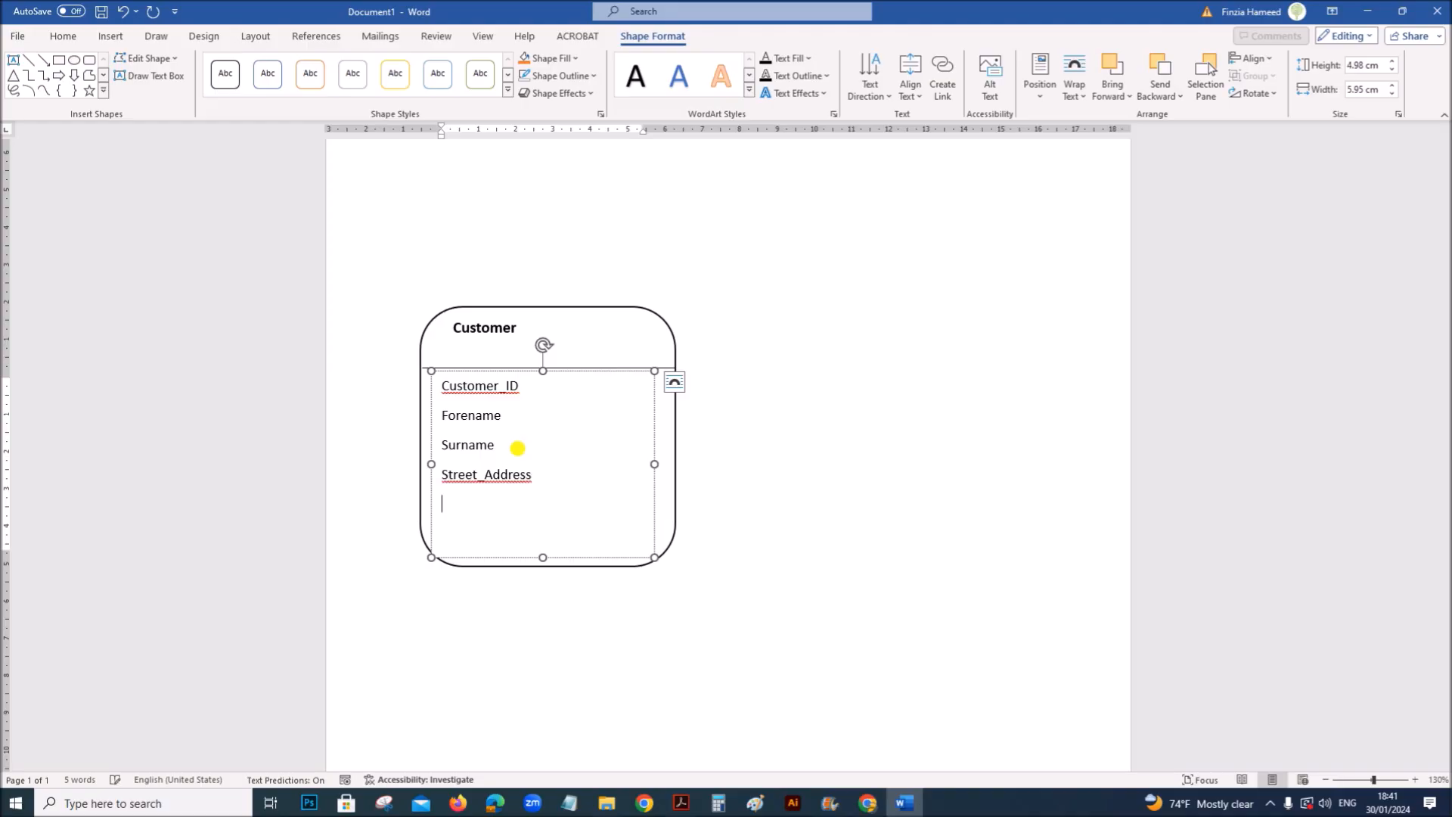
text(Post)
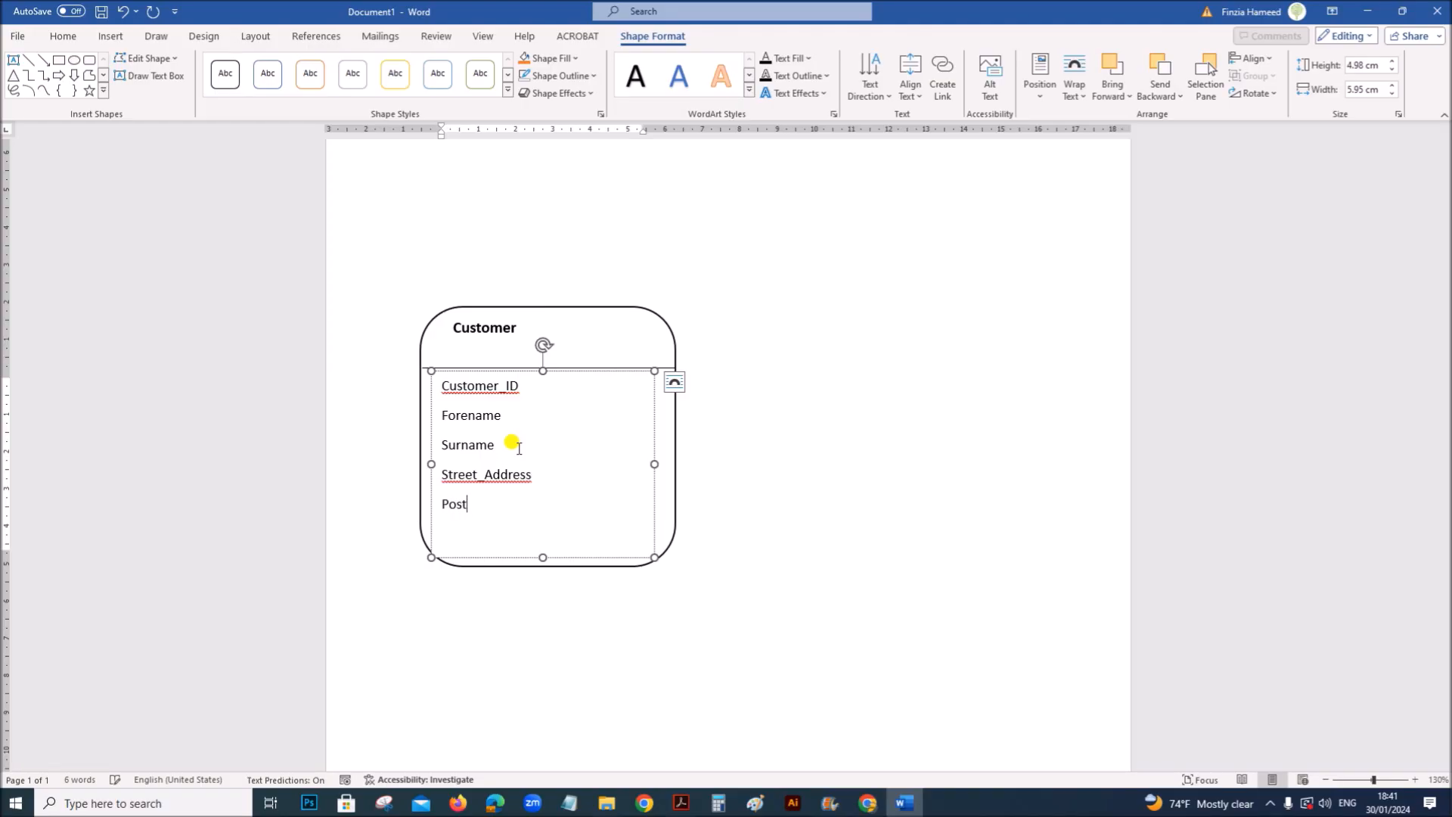
text(_Code)
text(City)
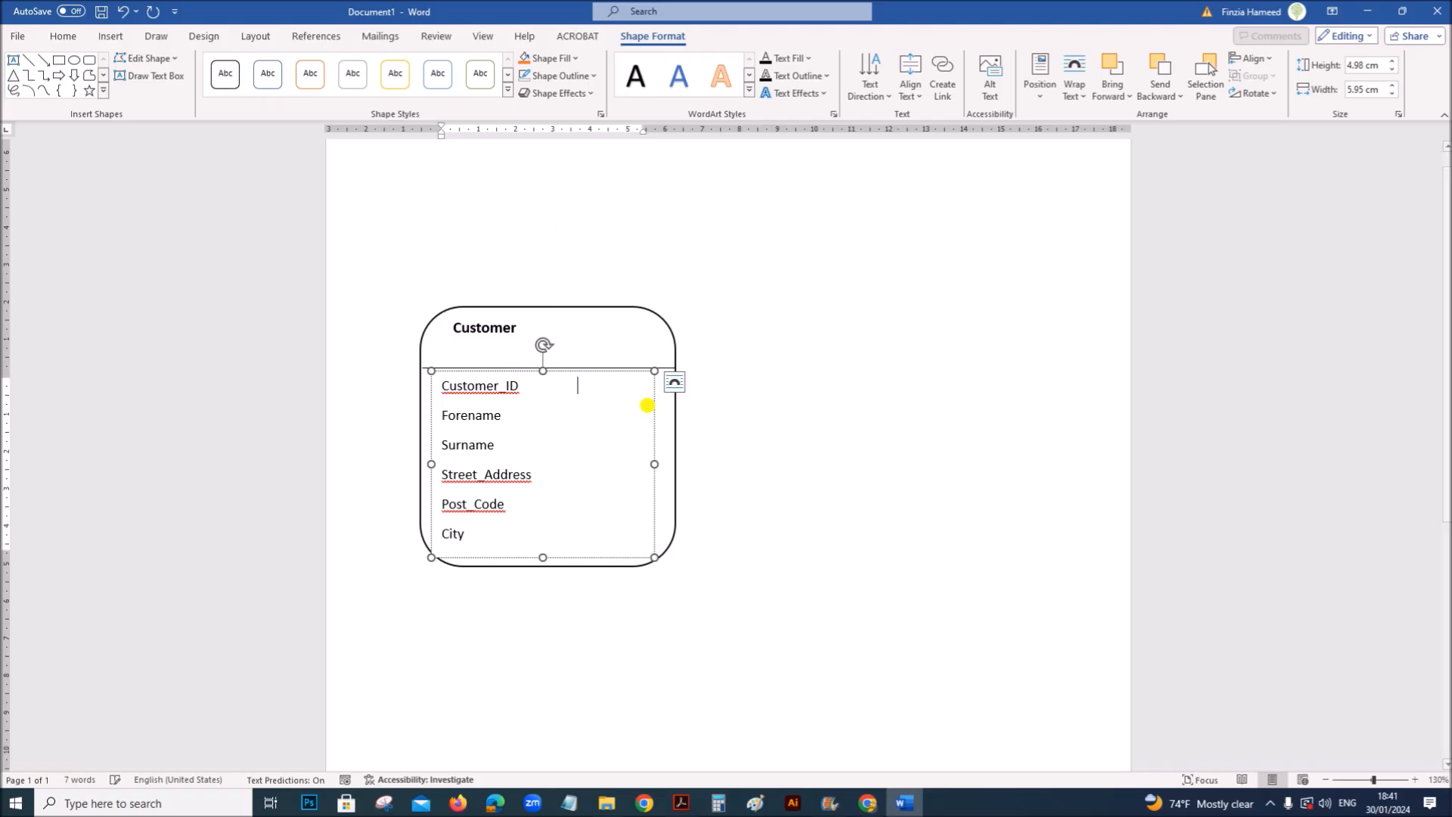
text(PK)
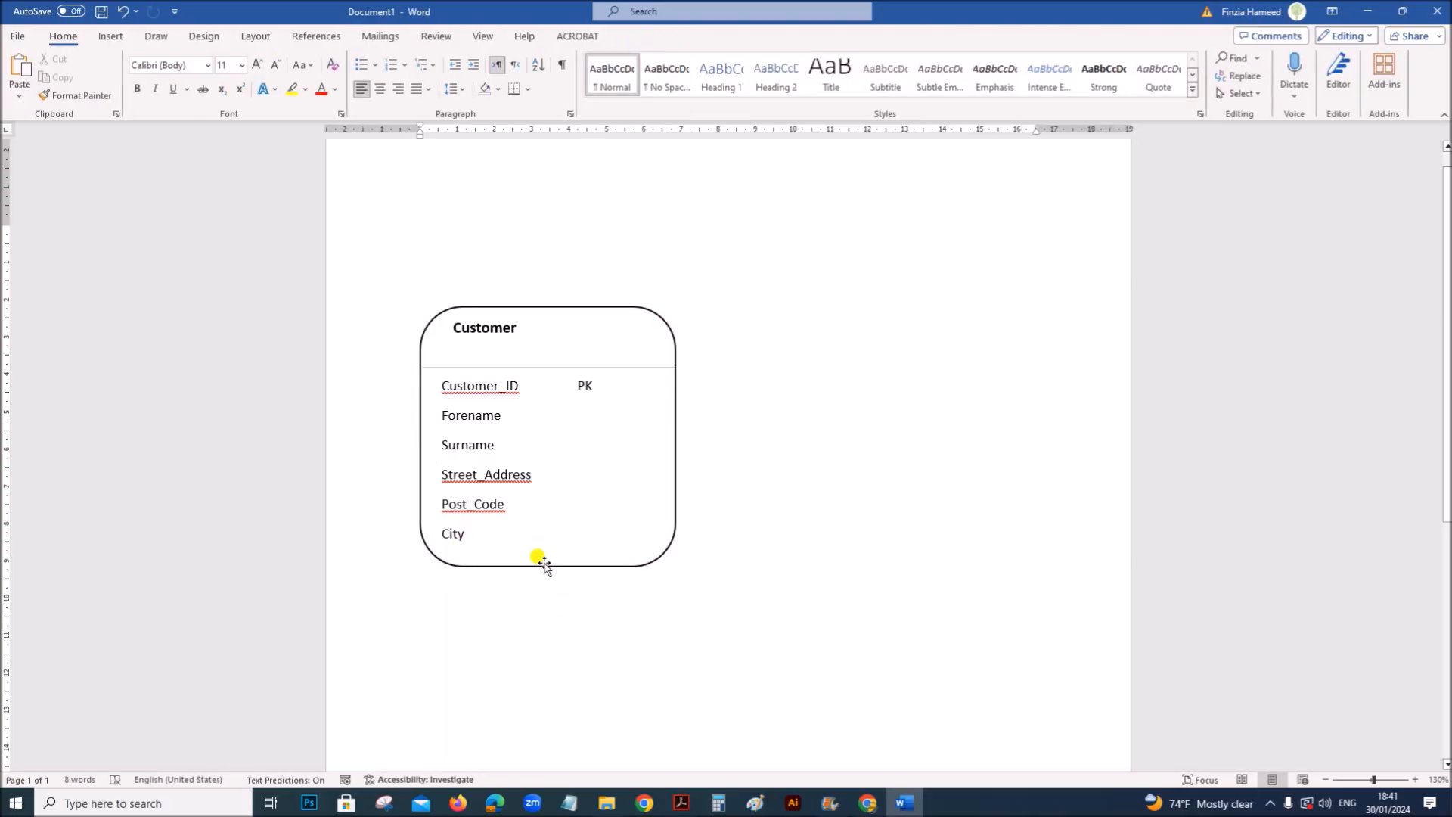
Step: Duplicate the entity box, retitle it 'Invoice' and paste in the attribute list
click(543, 549)
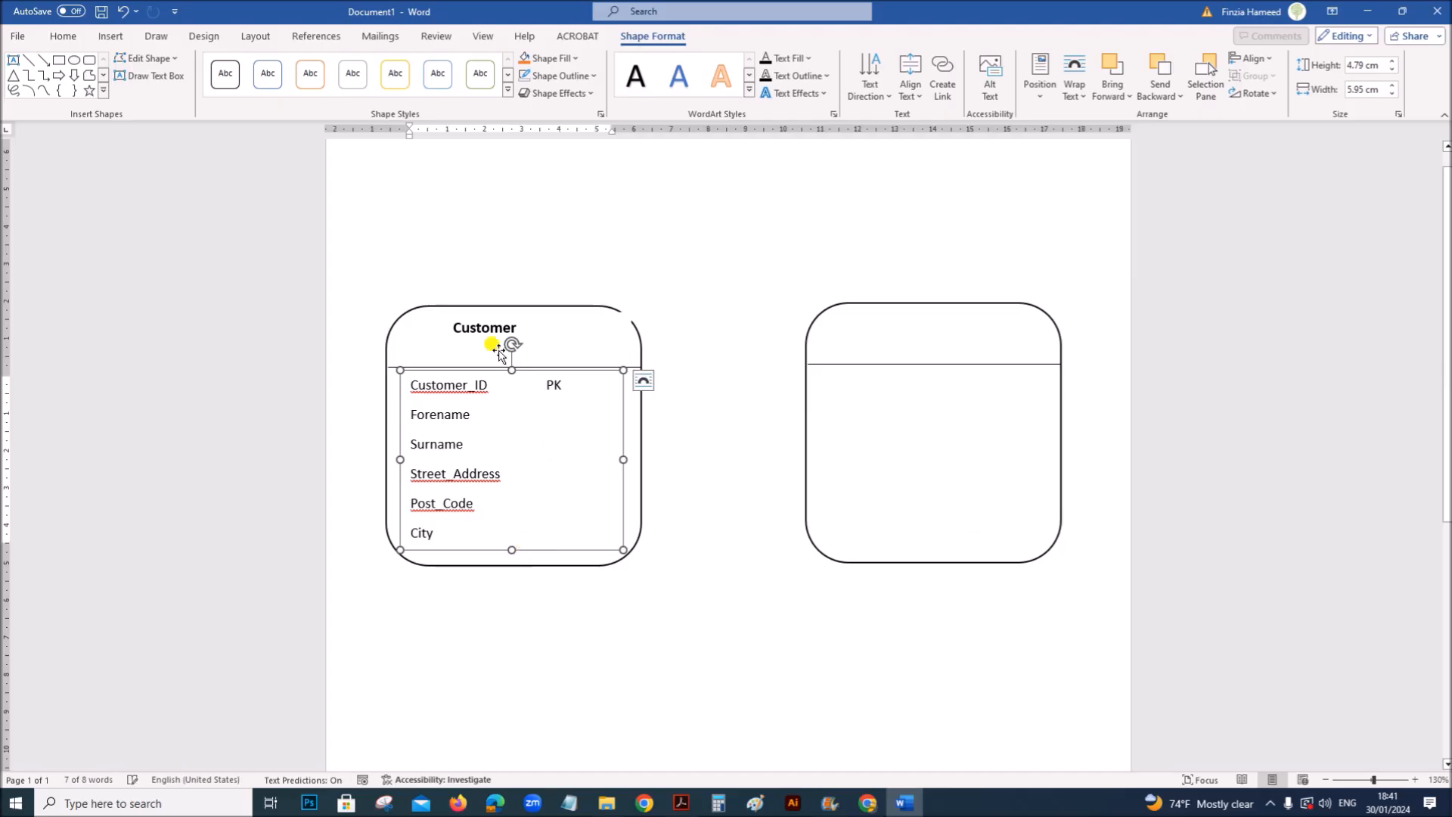
click(482, 337)
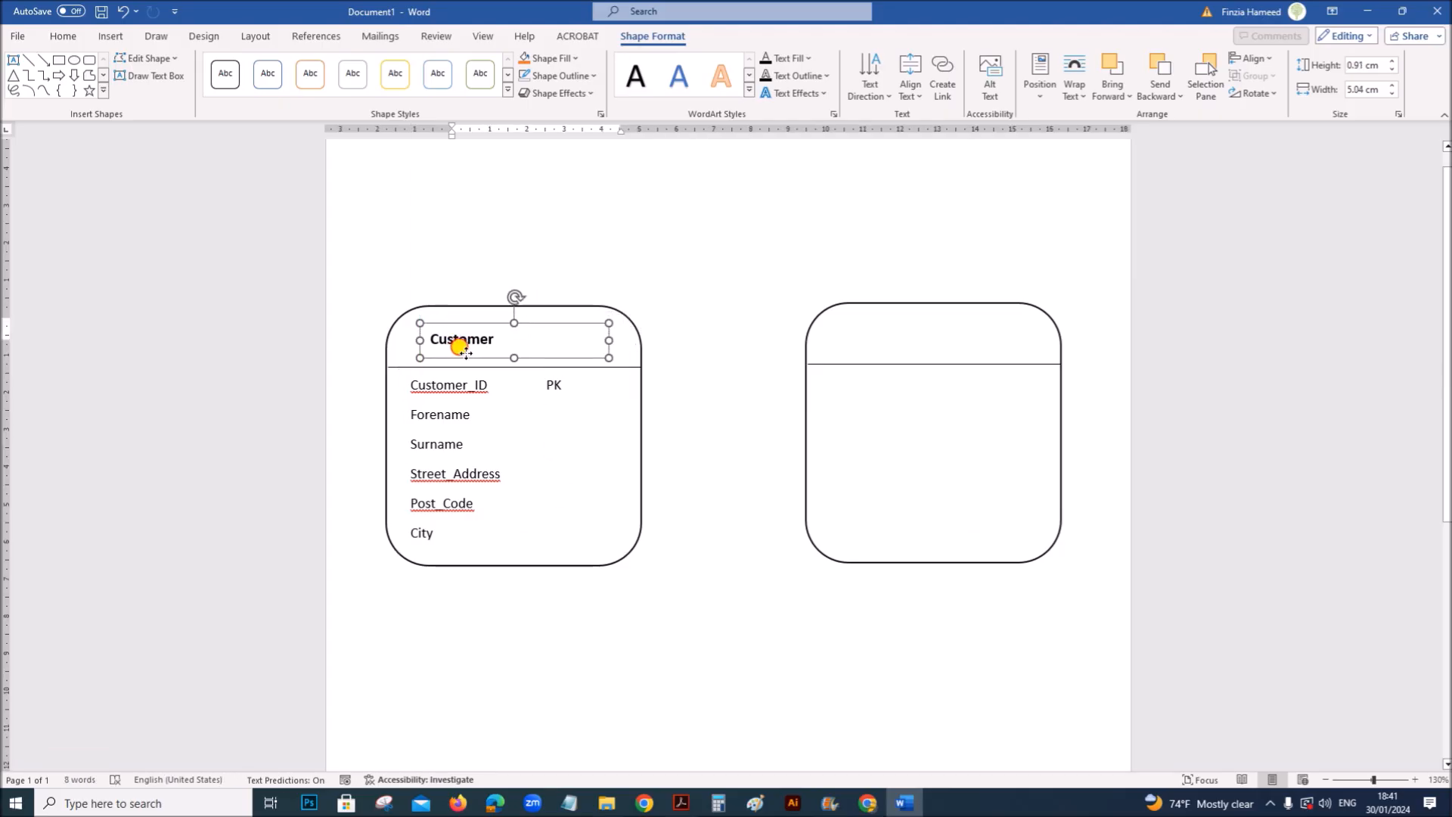
click(461, 339)
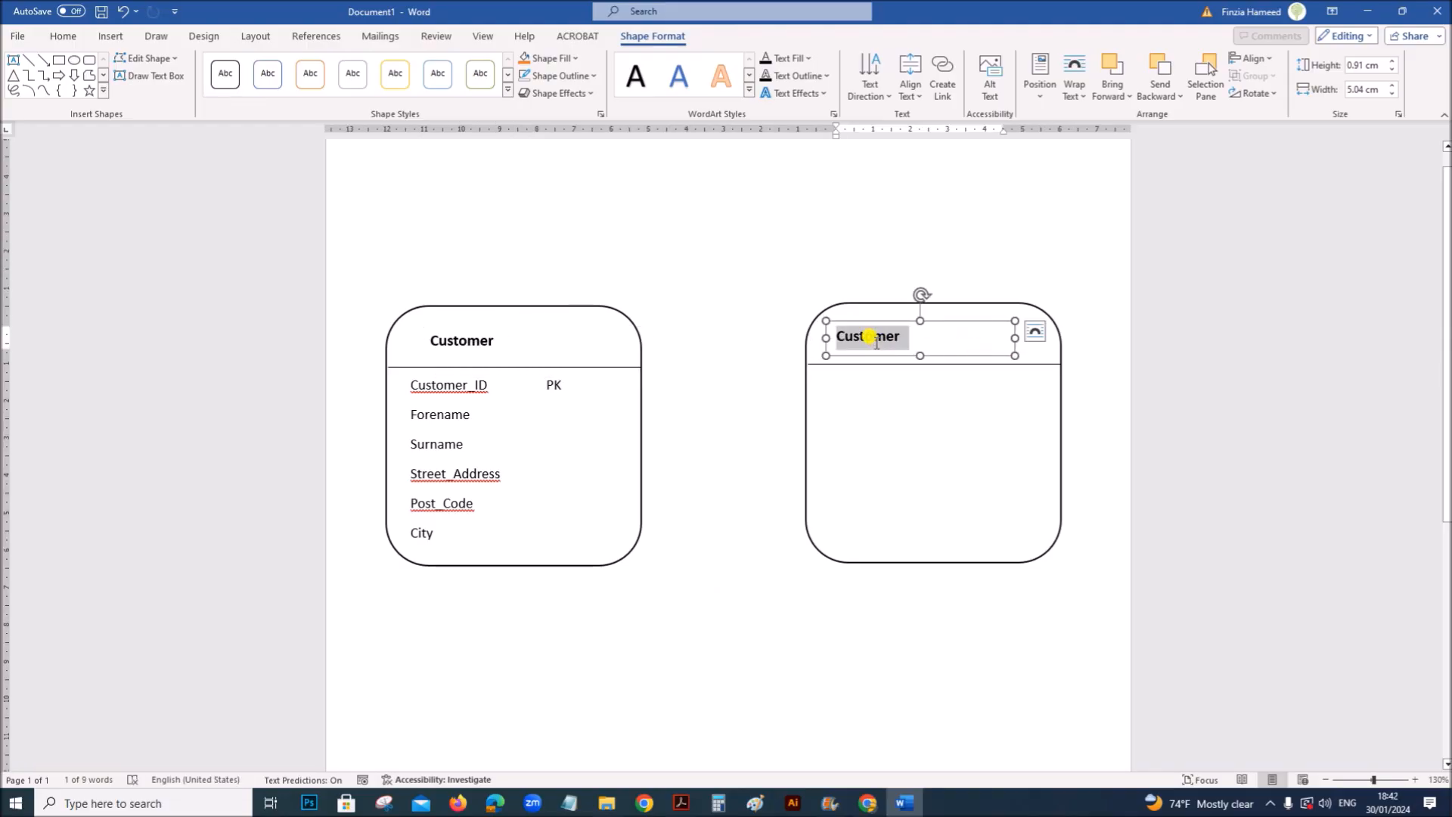
text(Inv)
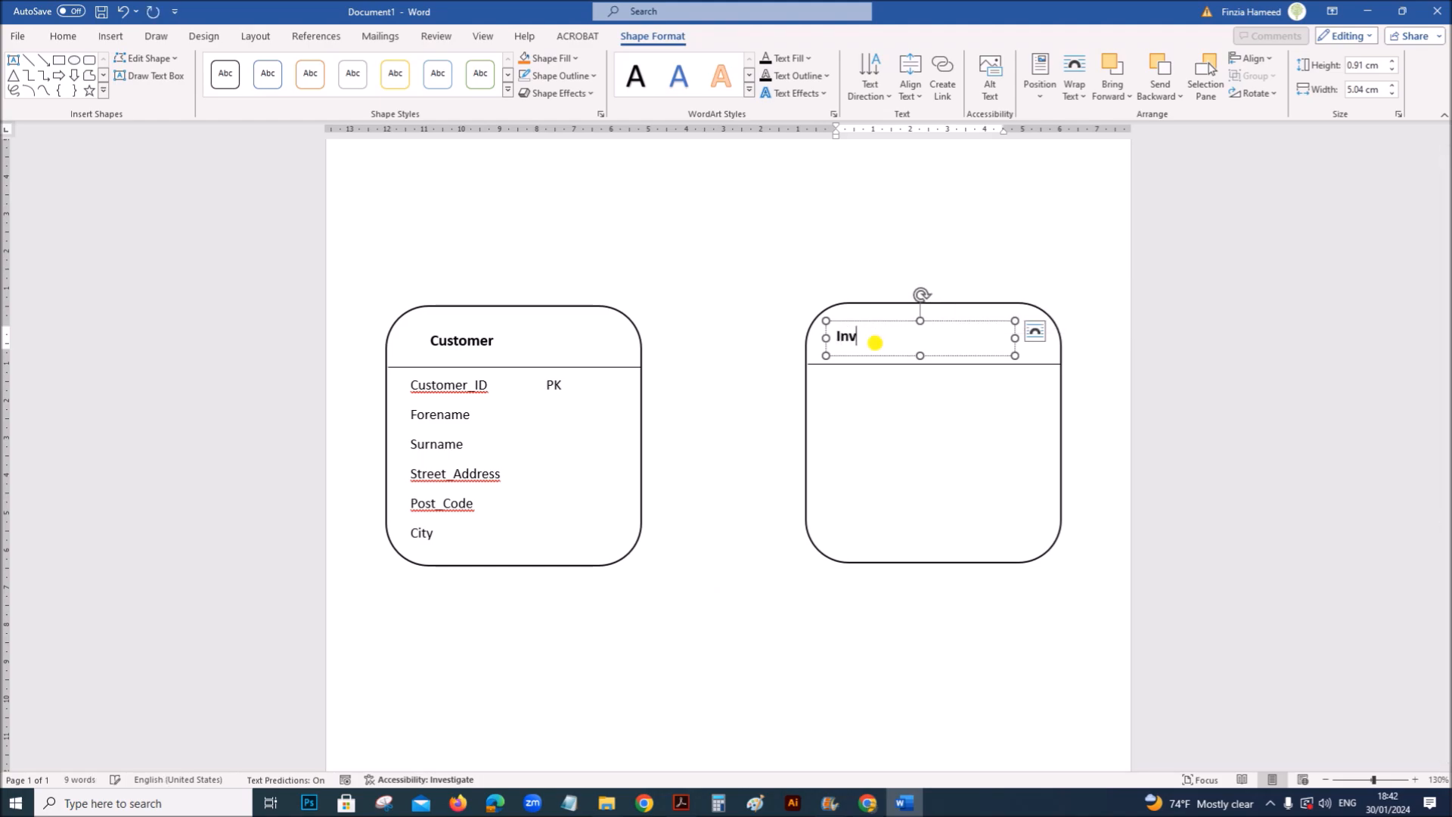
text(oice)
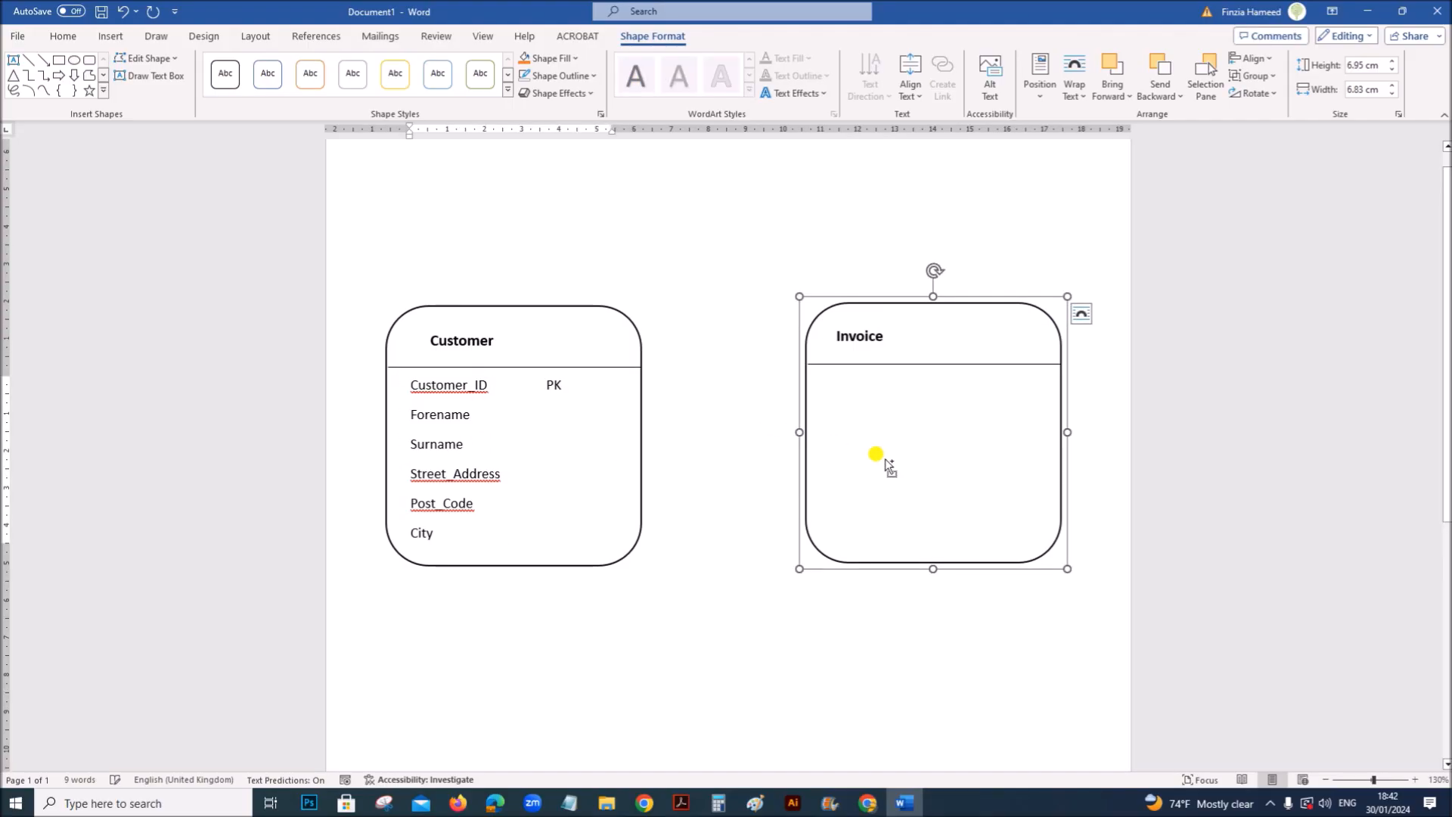
key(ctrl+v)
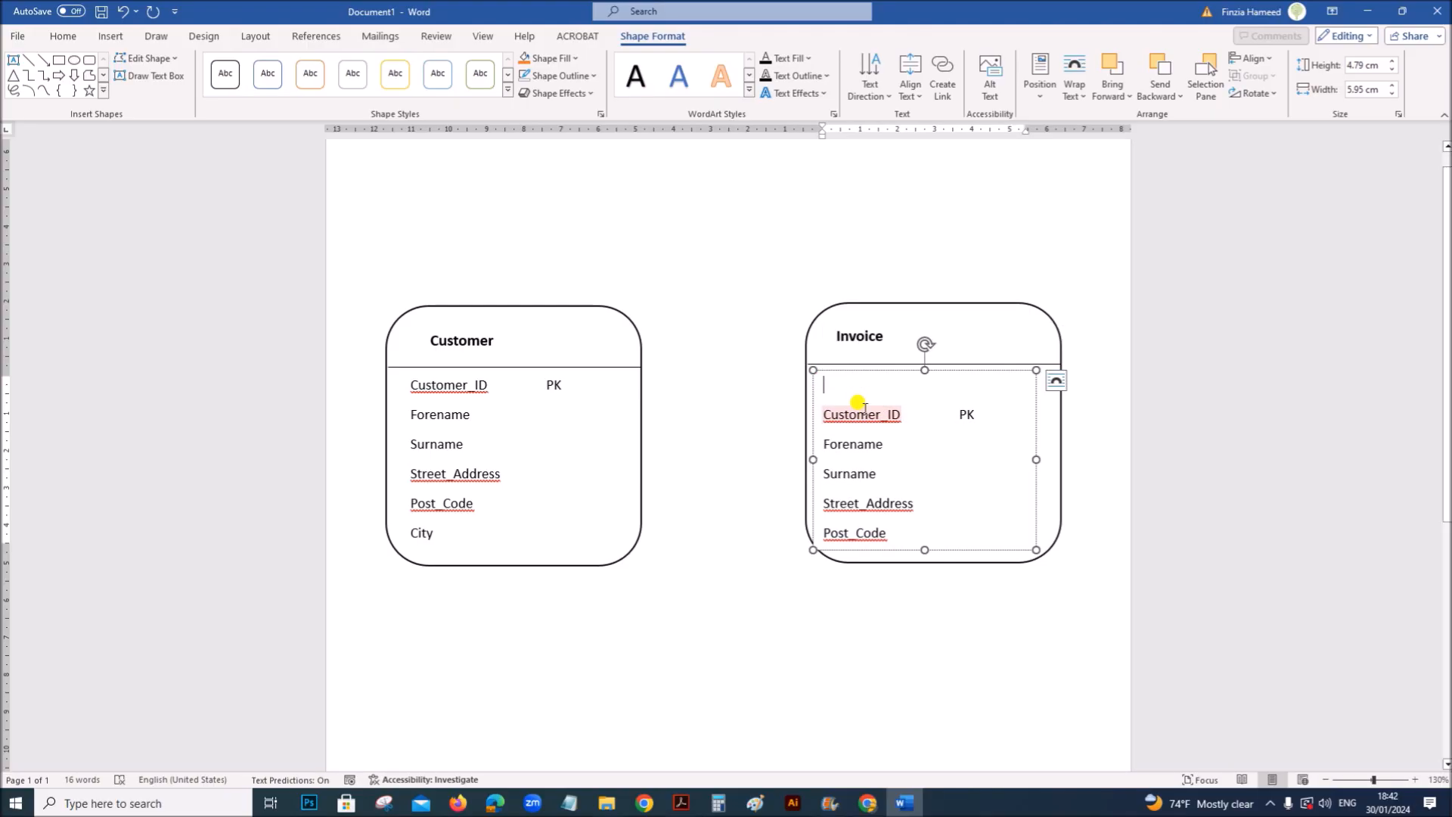
Step: Type Invoice_ID marked PK on the Invoice list's top line, then show the exam paper
text(Invo)
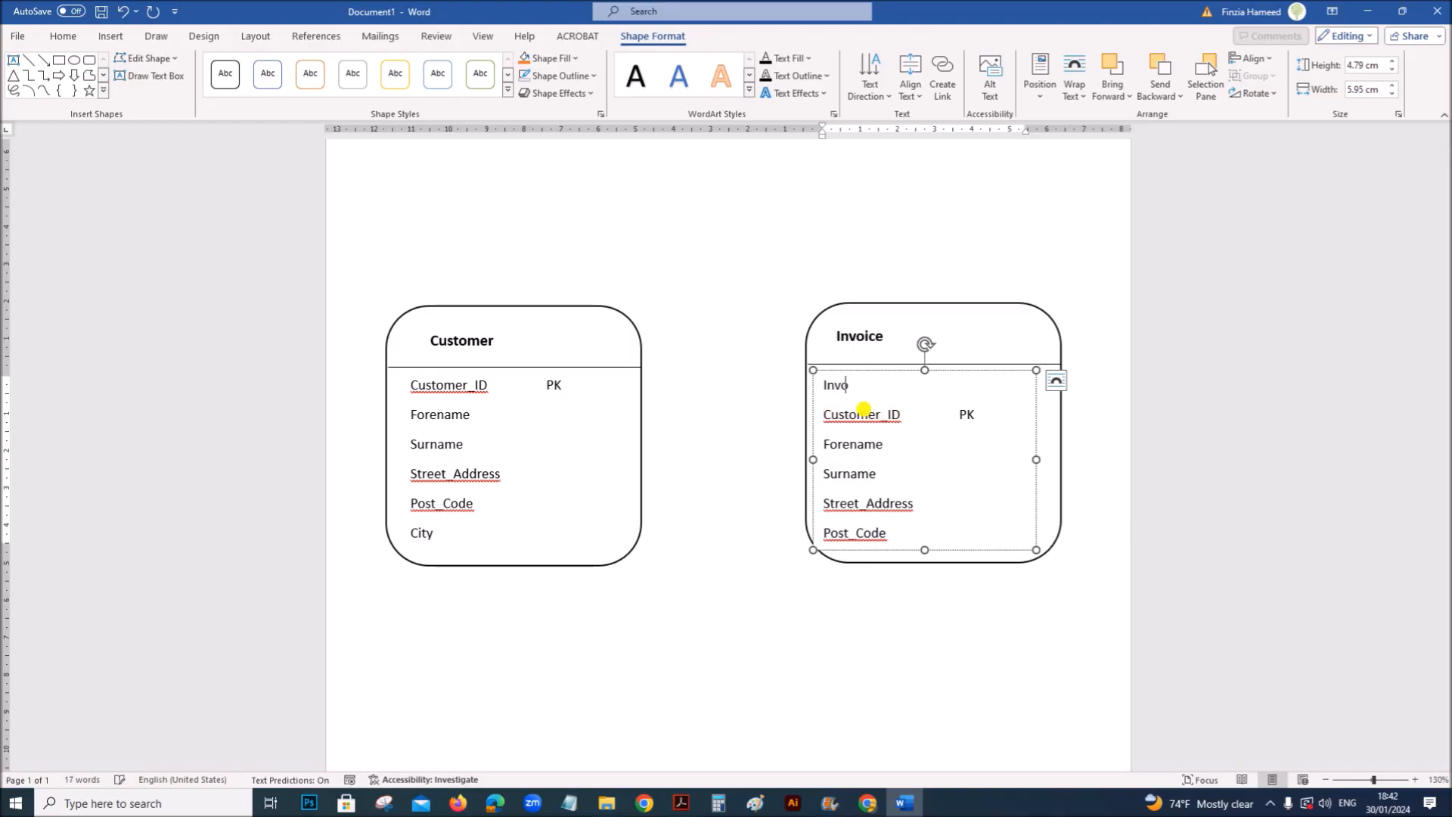
text(icE_)
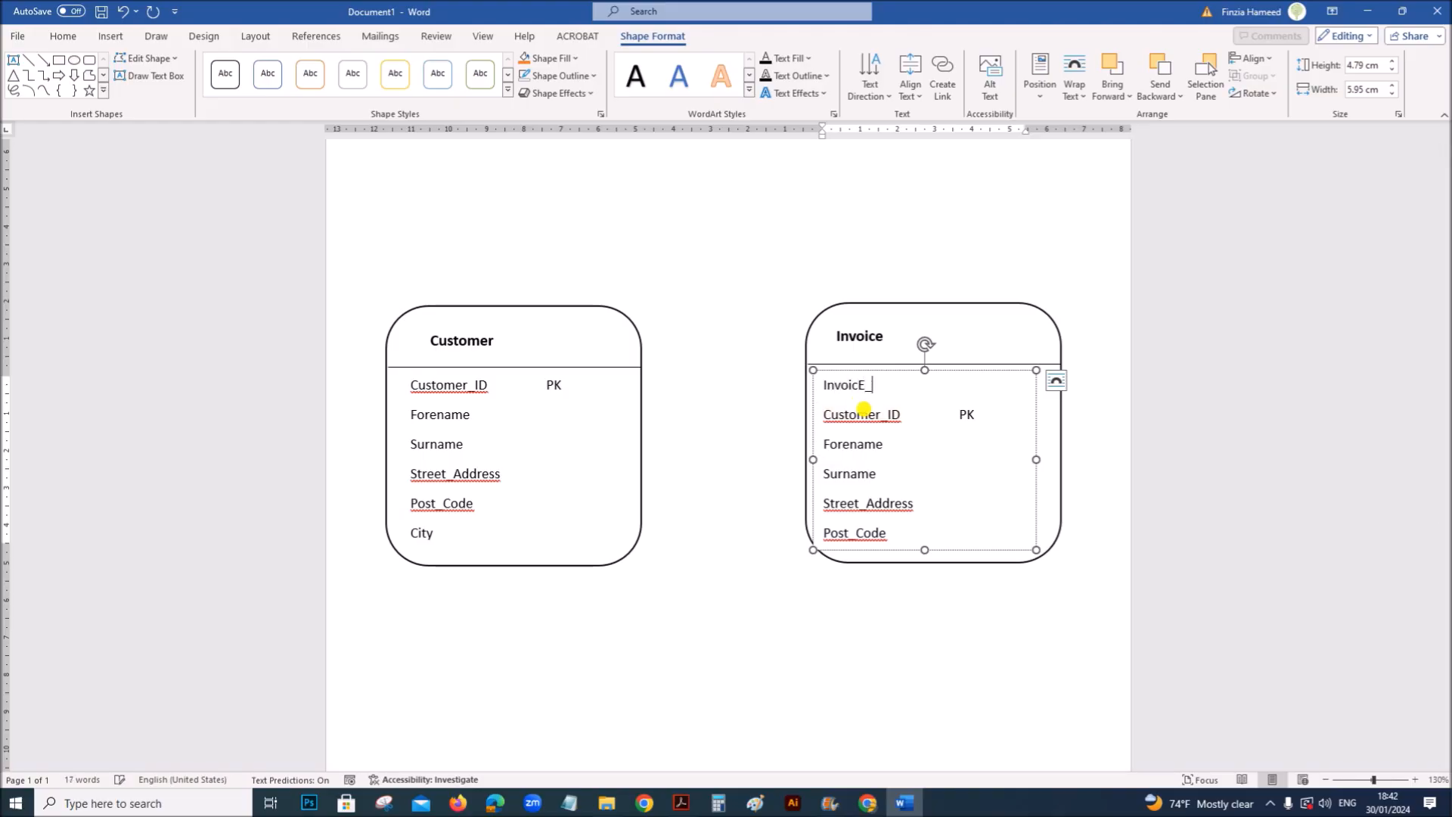
text(ID)
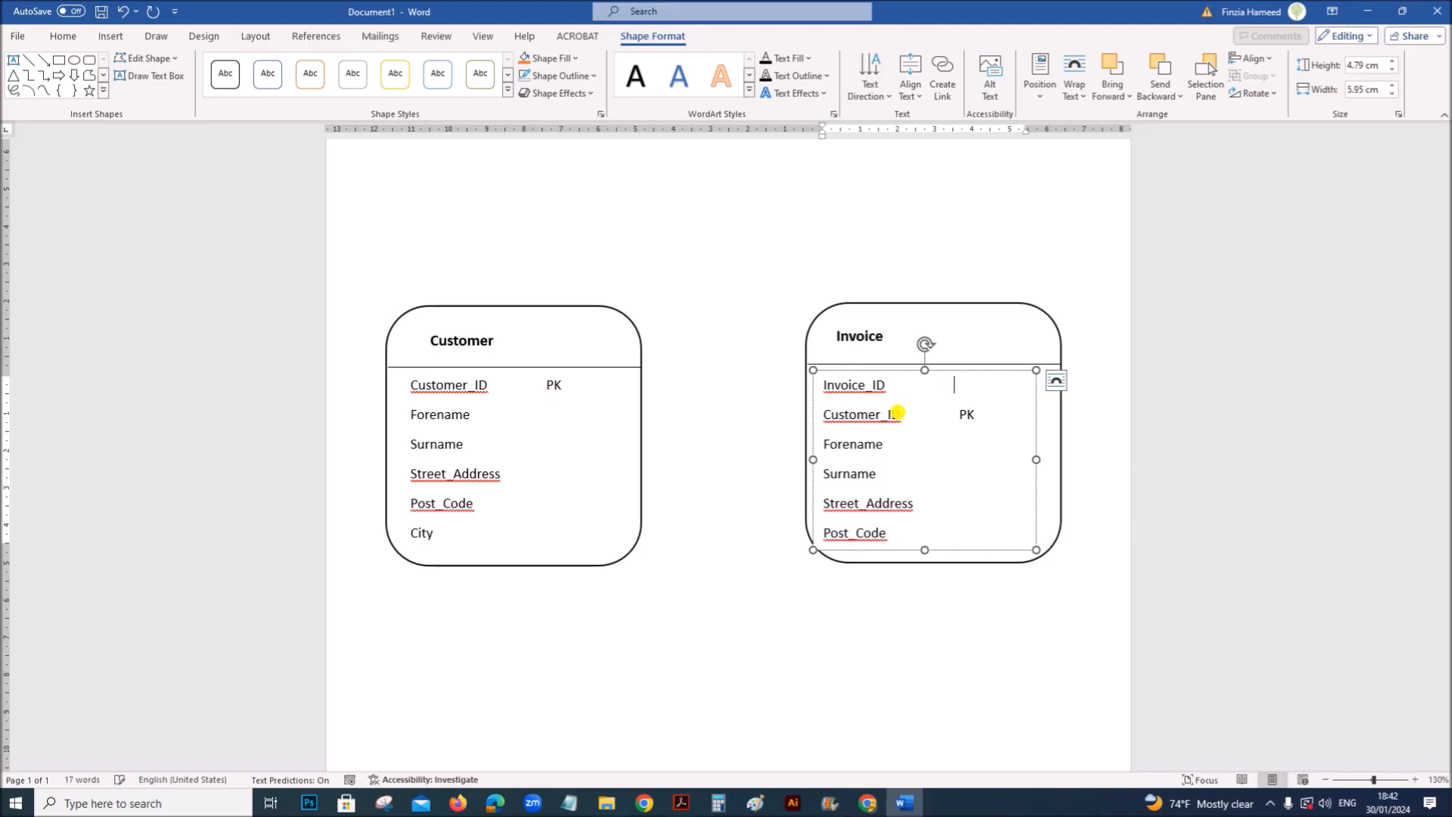
text(PK)
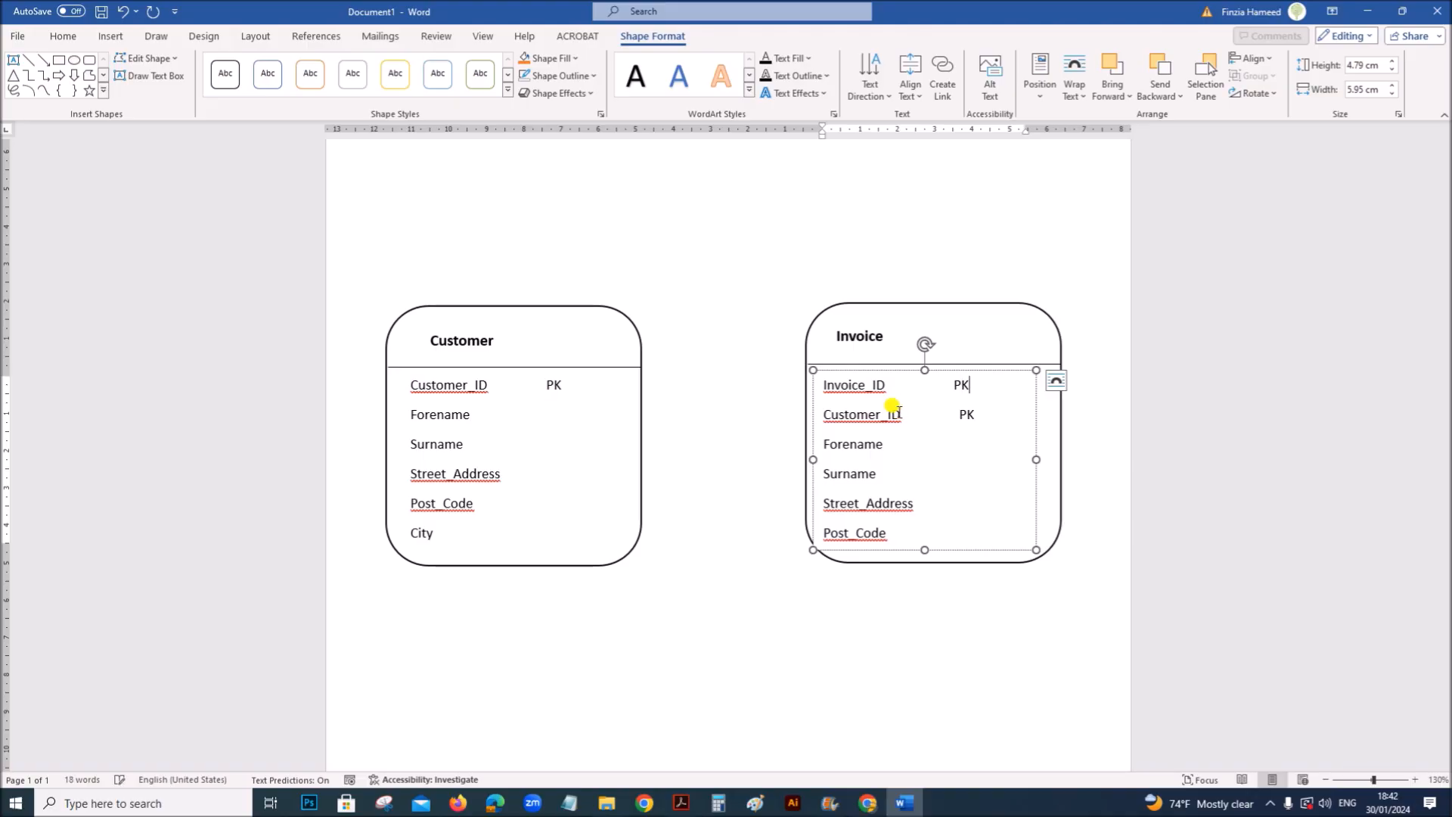
click(684, 801)
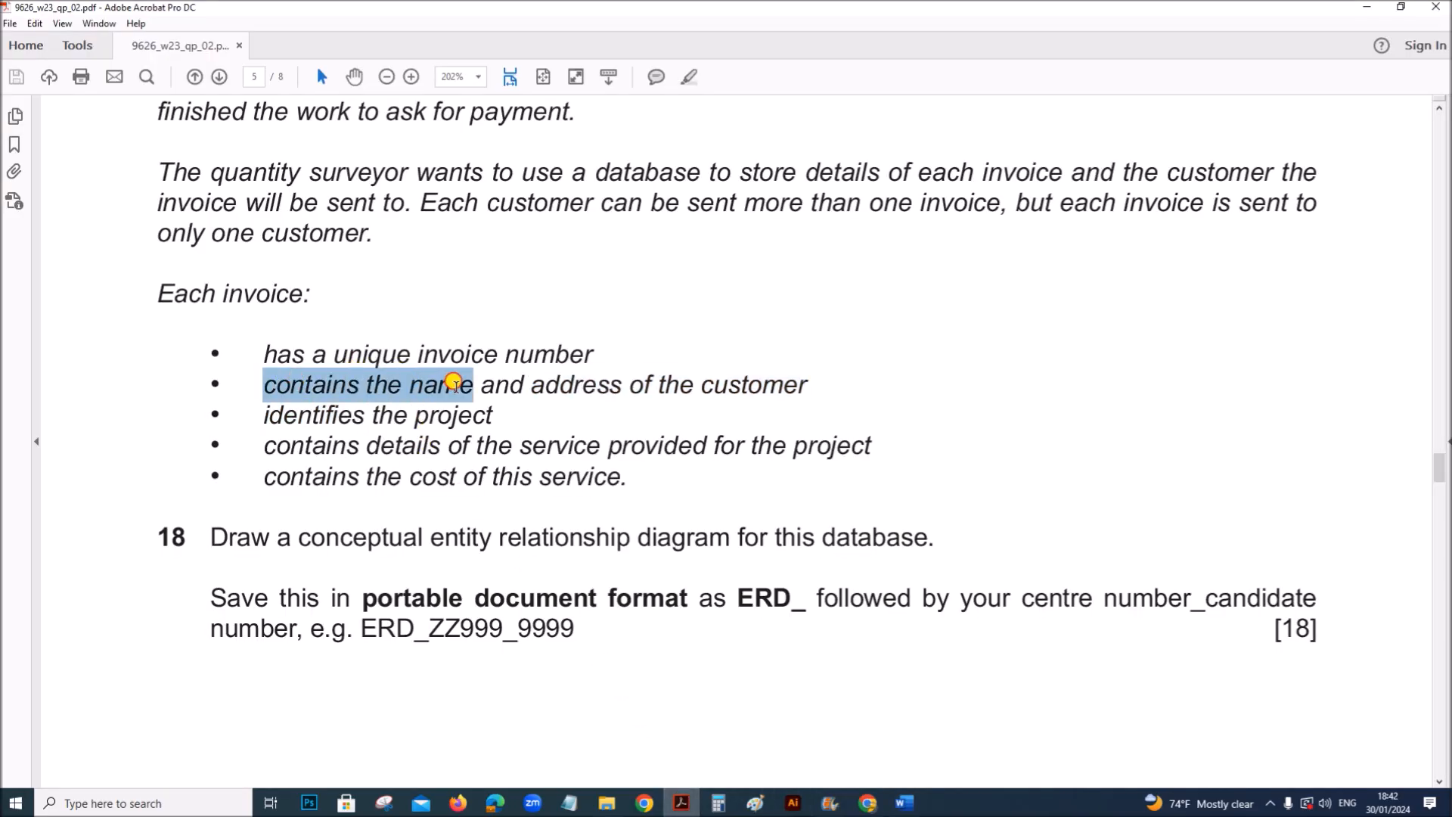
mouse_move(871, 388)
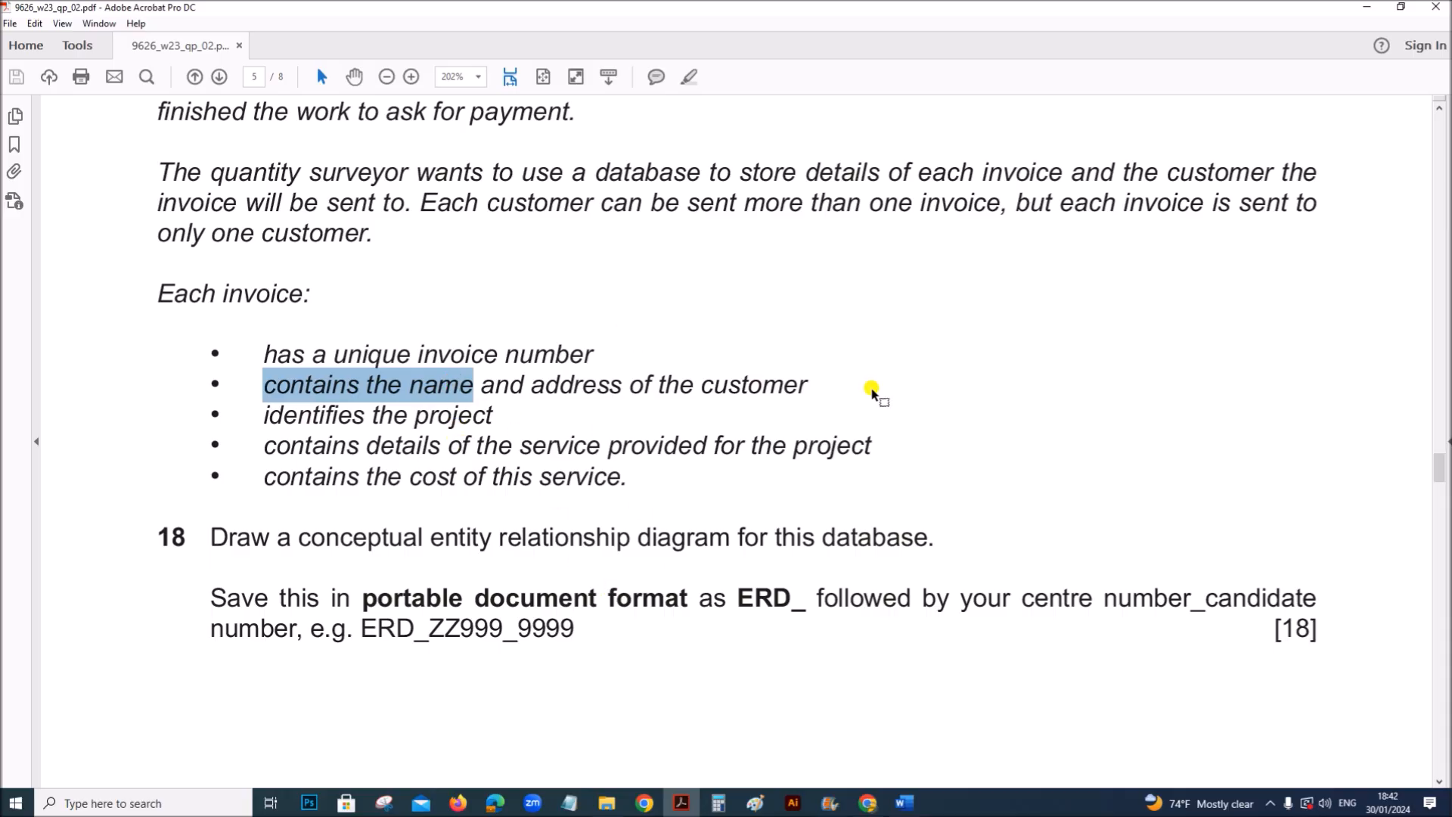
Step: Change Customer_ID's label to FK and enter Project_ID in the Invoice list
click(902, 803)
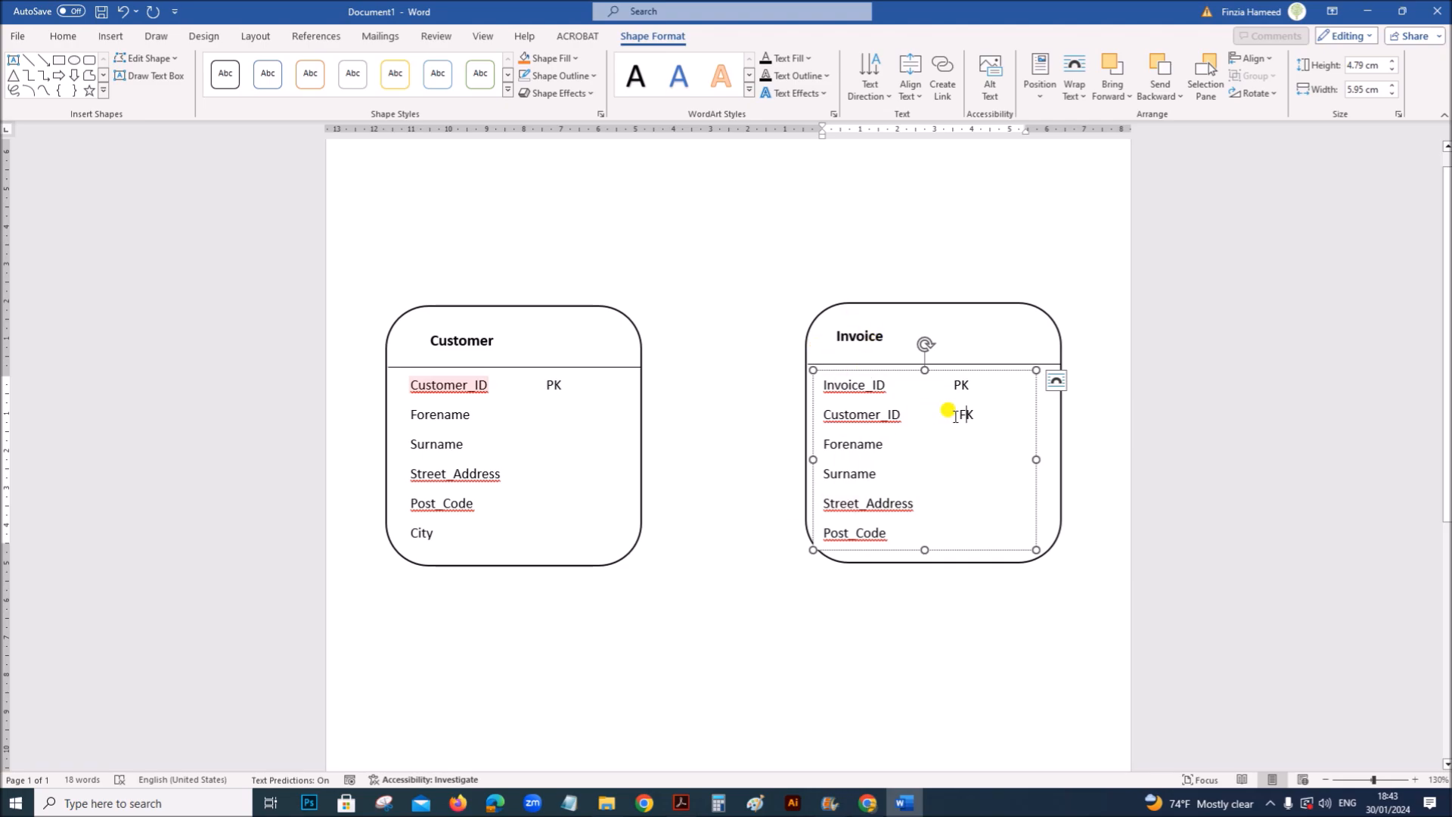
click(679, 802)
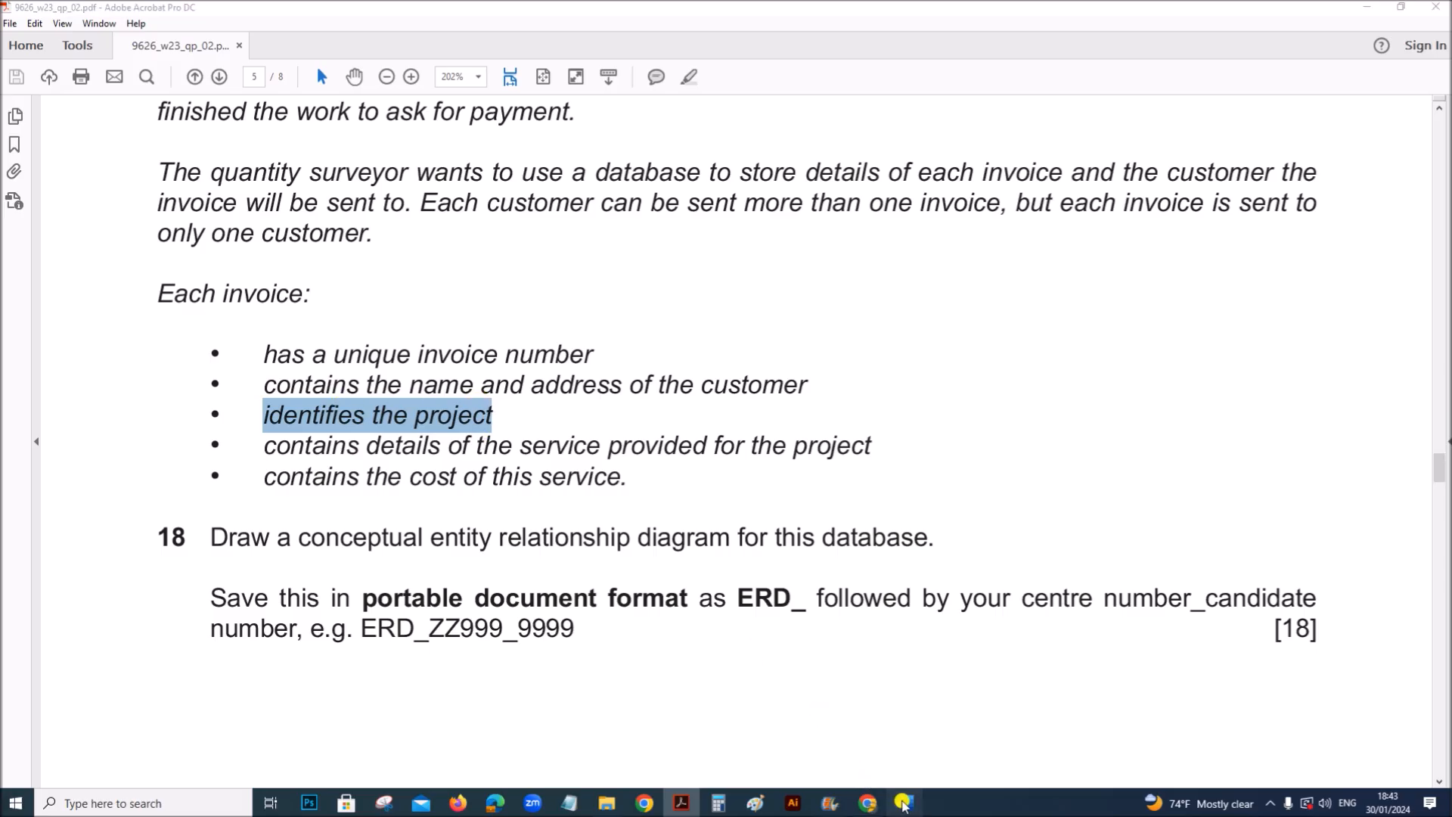
click(899, 803)
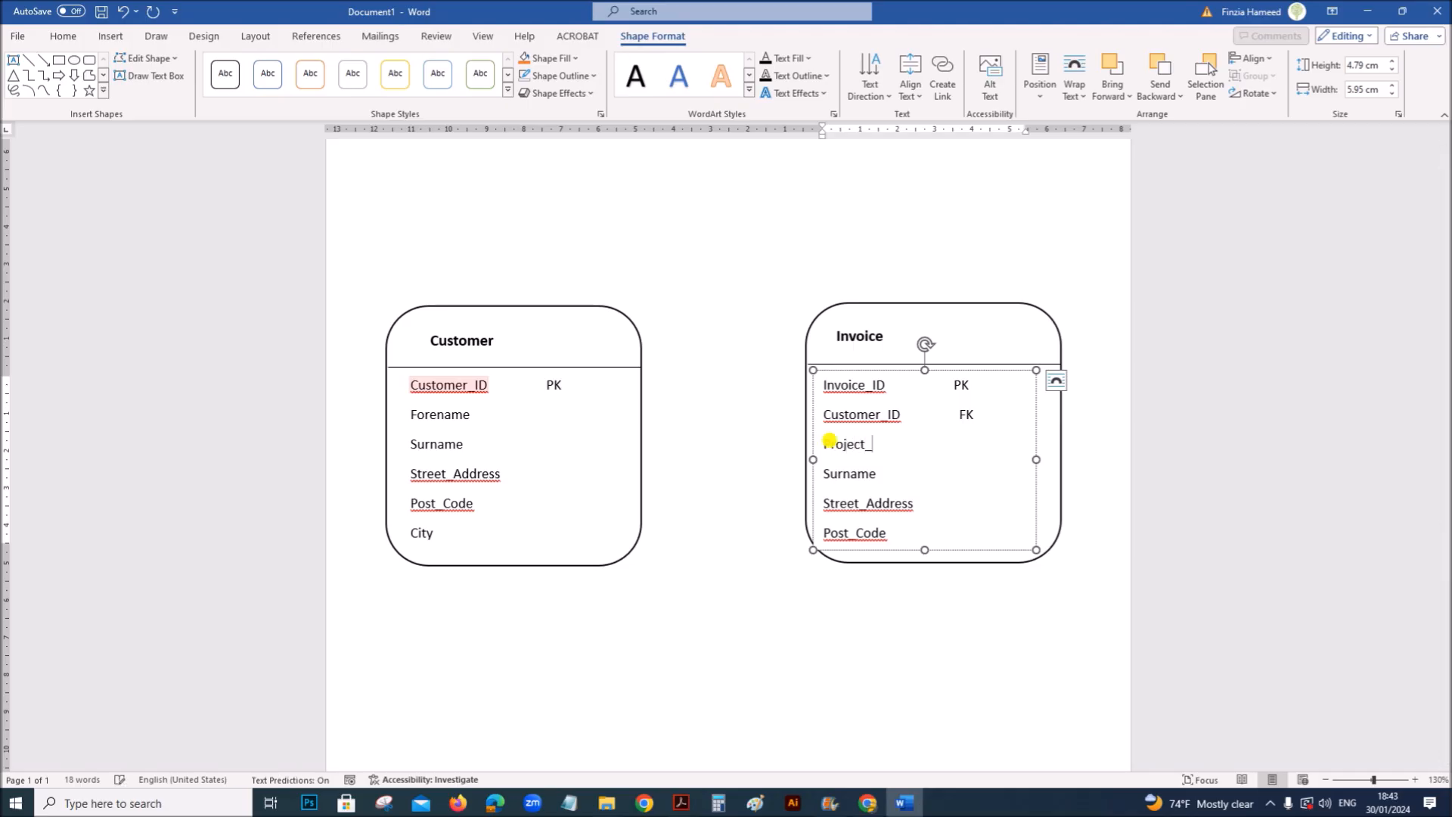
text(ID)
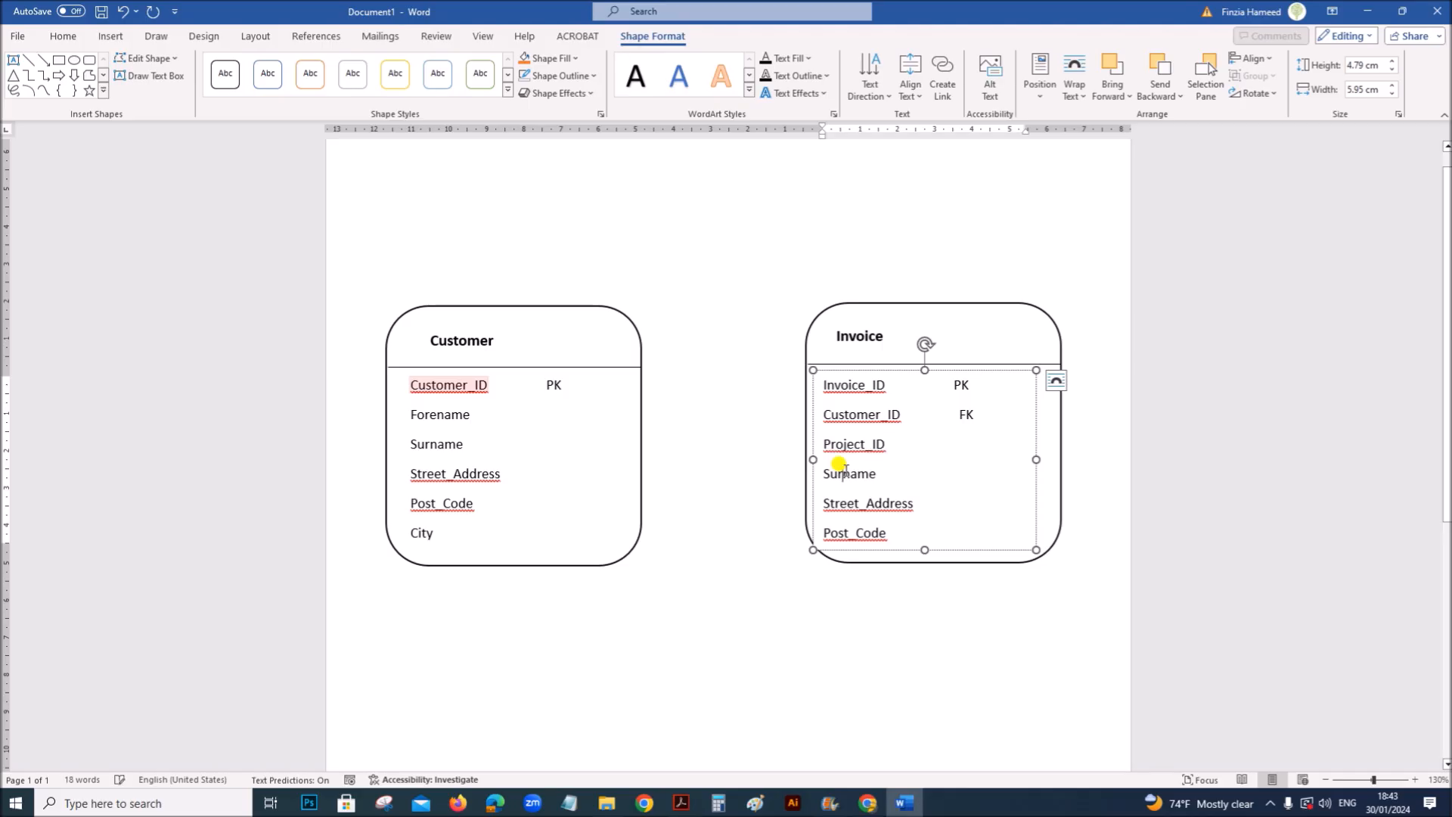
Step: Replace Surname with Service, checking the question paper between edits
double_click(847, 473)
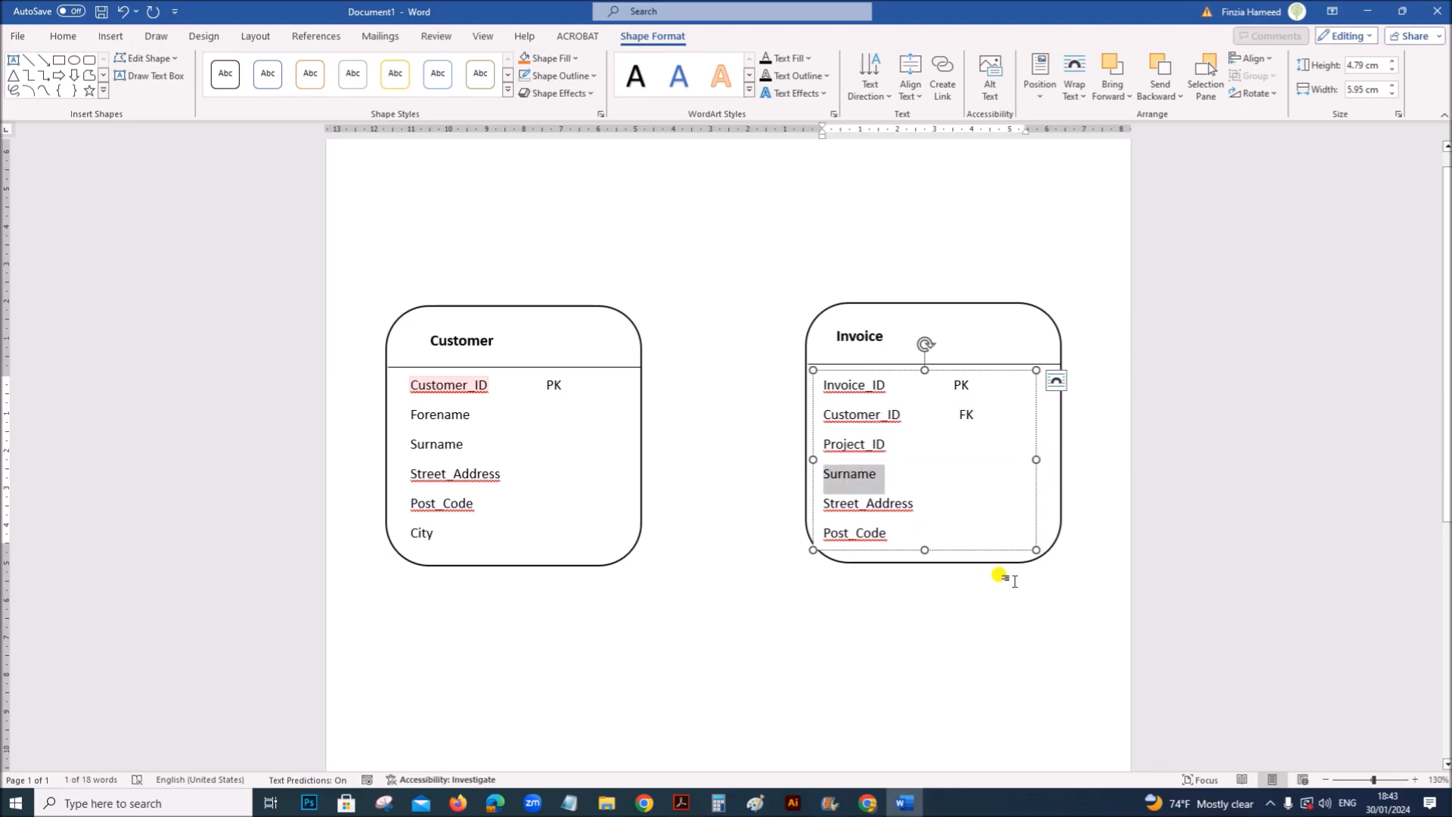
click(679, 803)
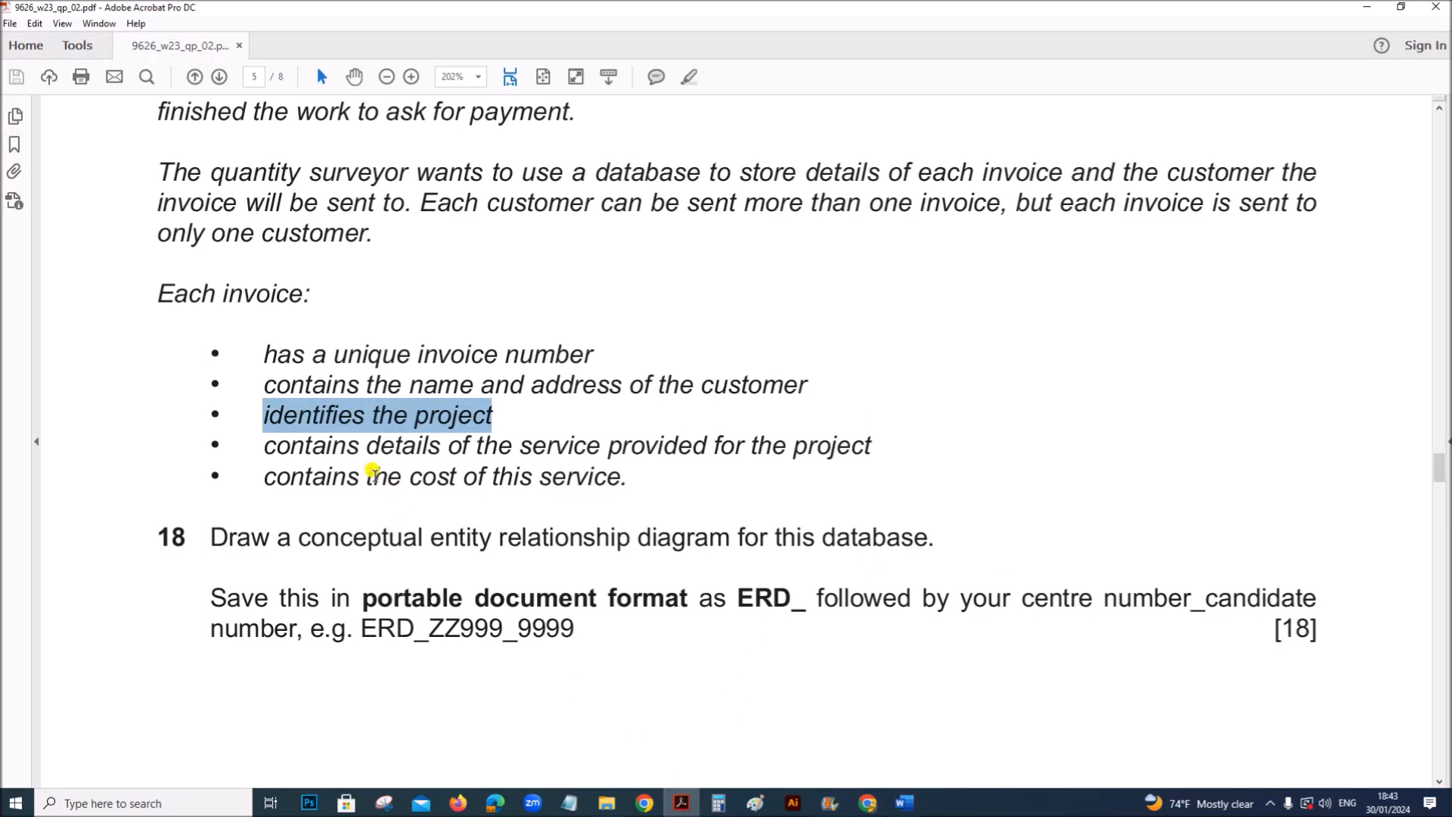
mouse_move(738, 451)
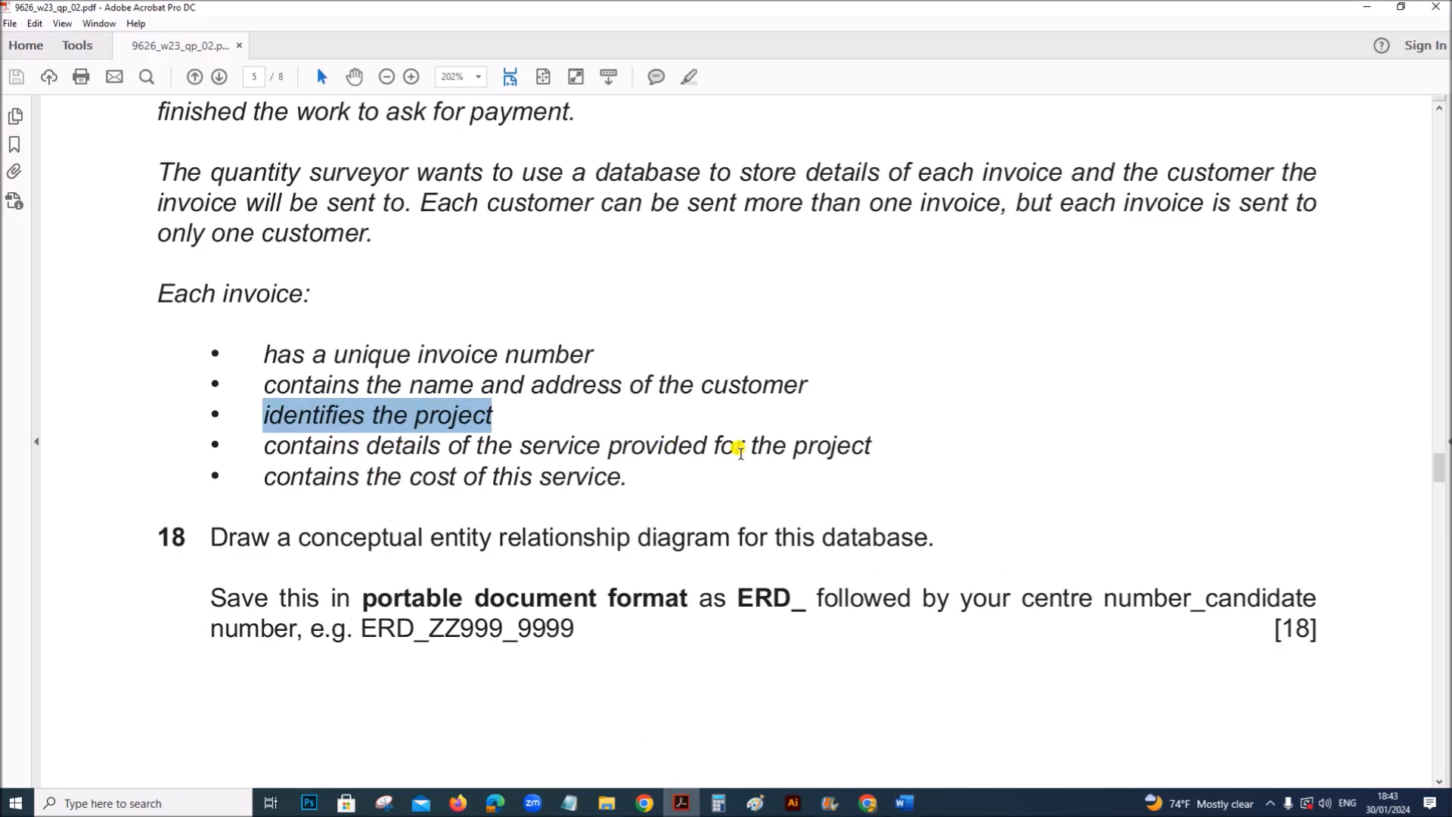
click(903, 803)
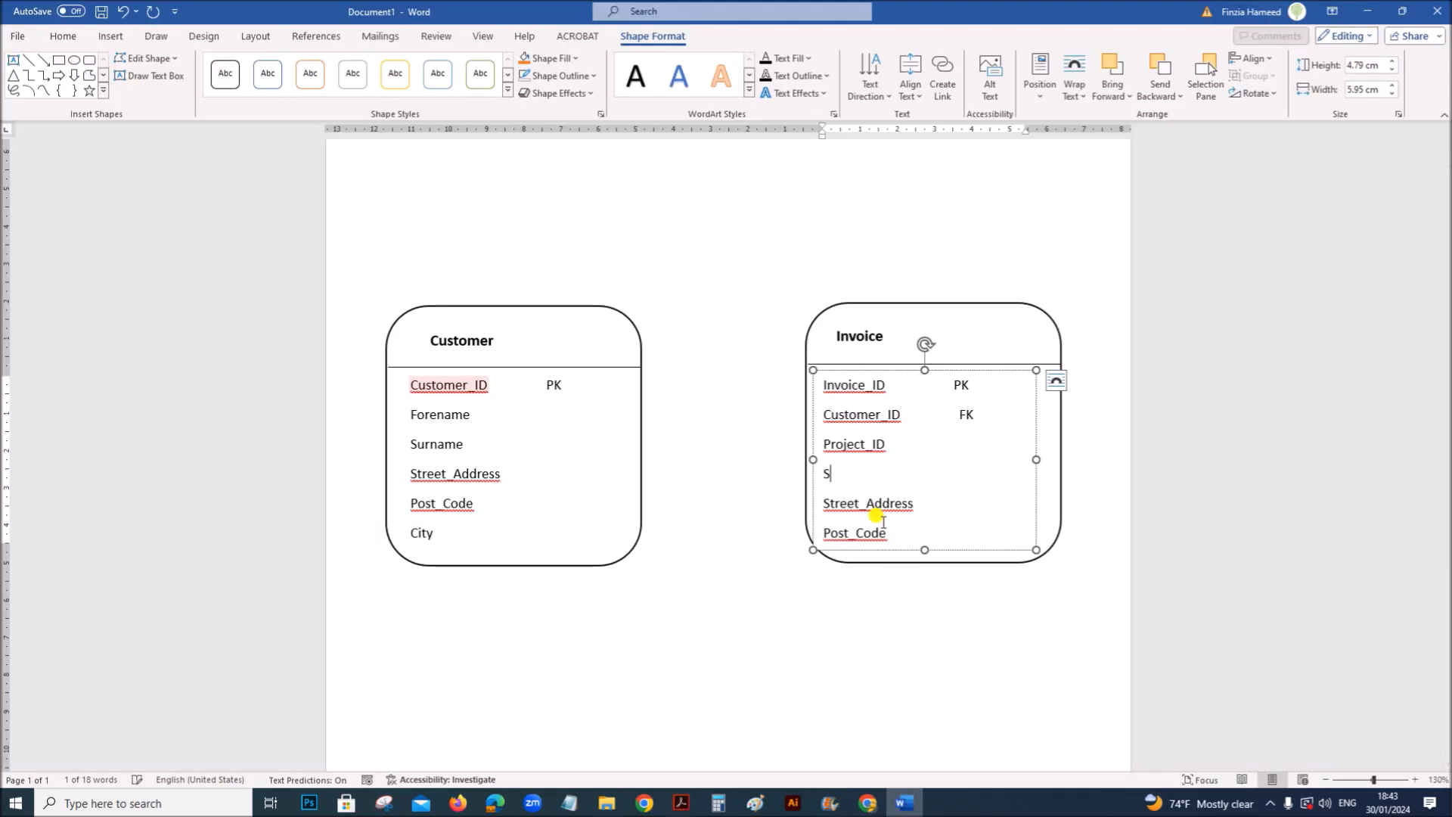
text(ervice)
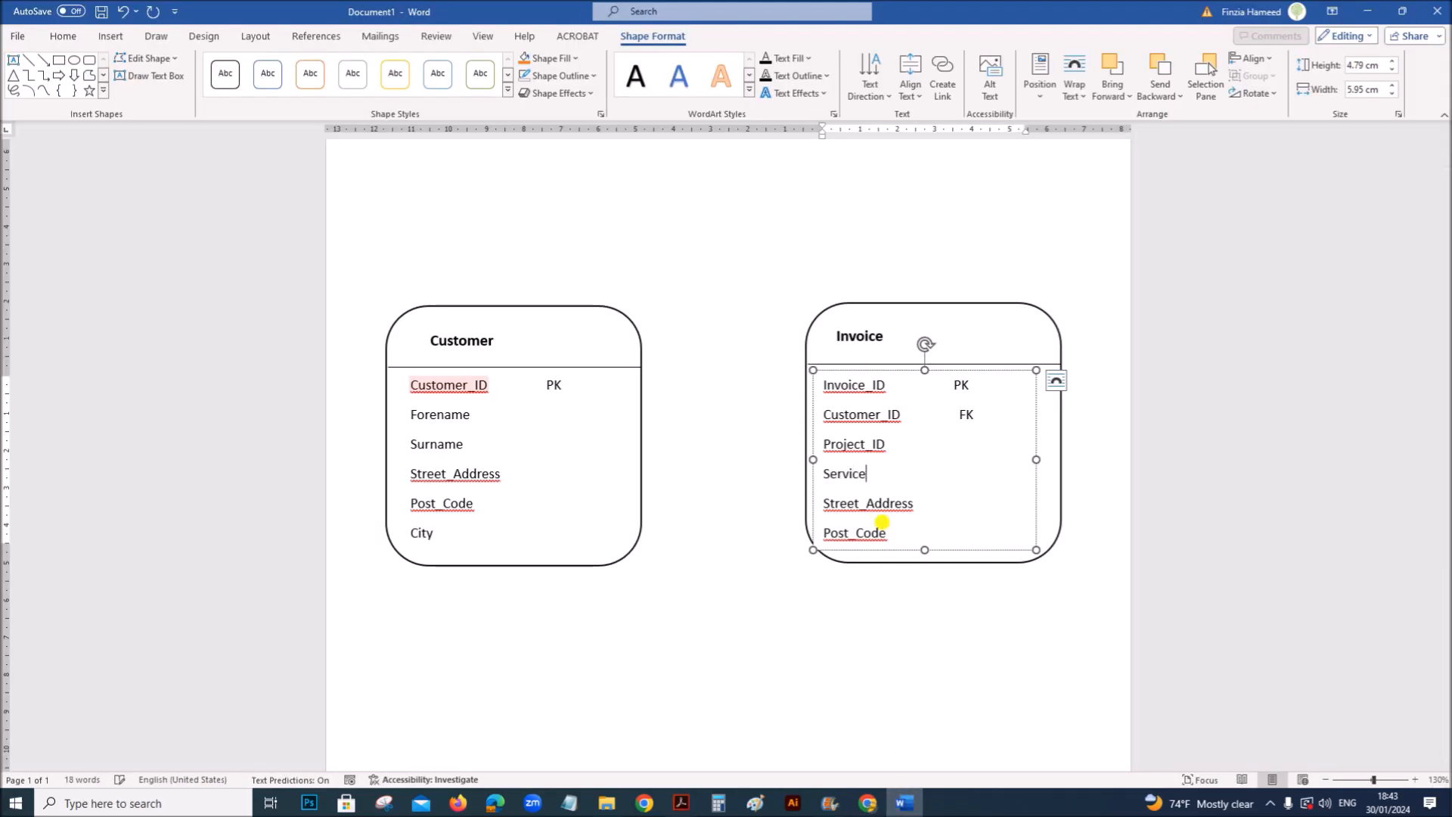
click(680, 803)
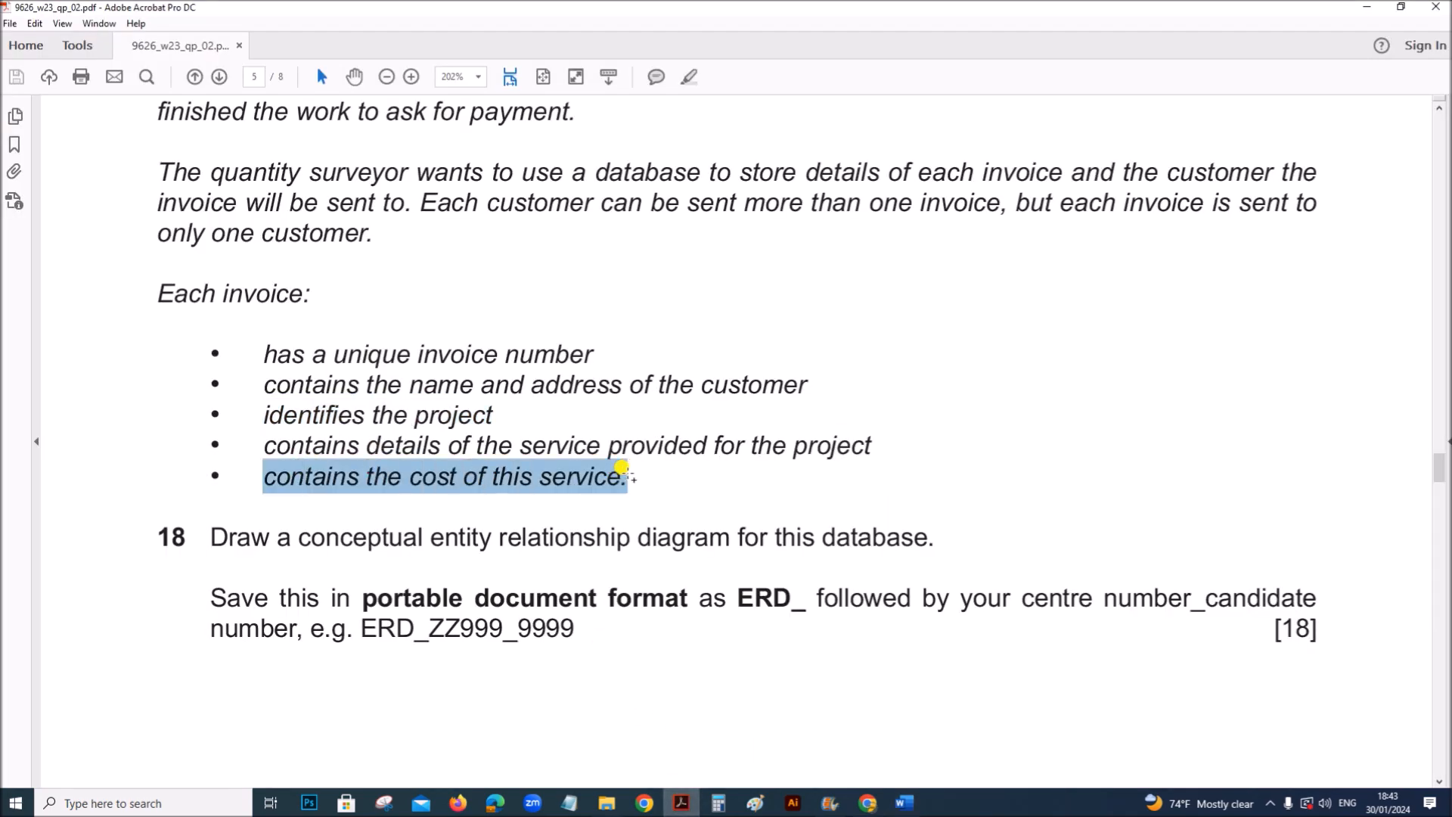
click(901, 803)
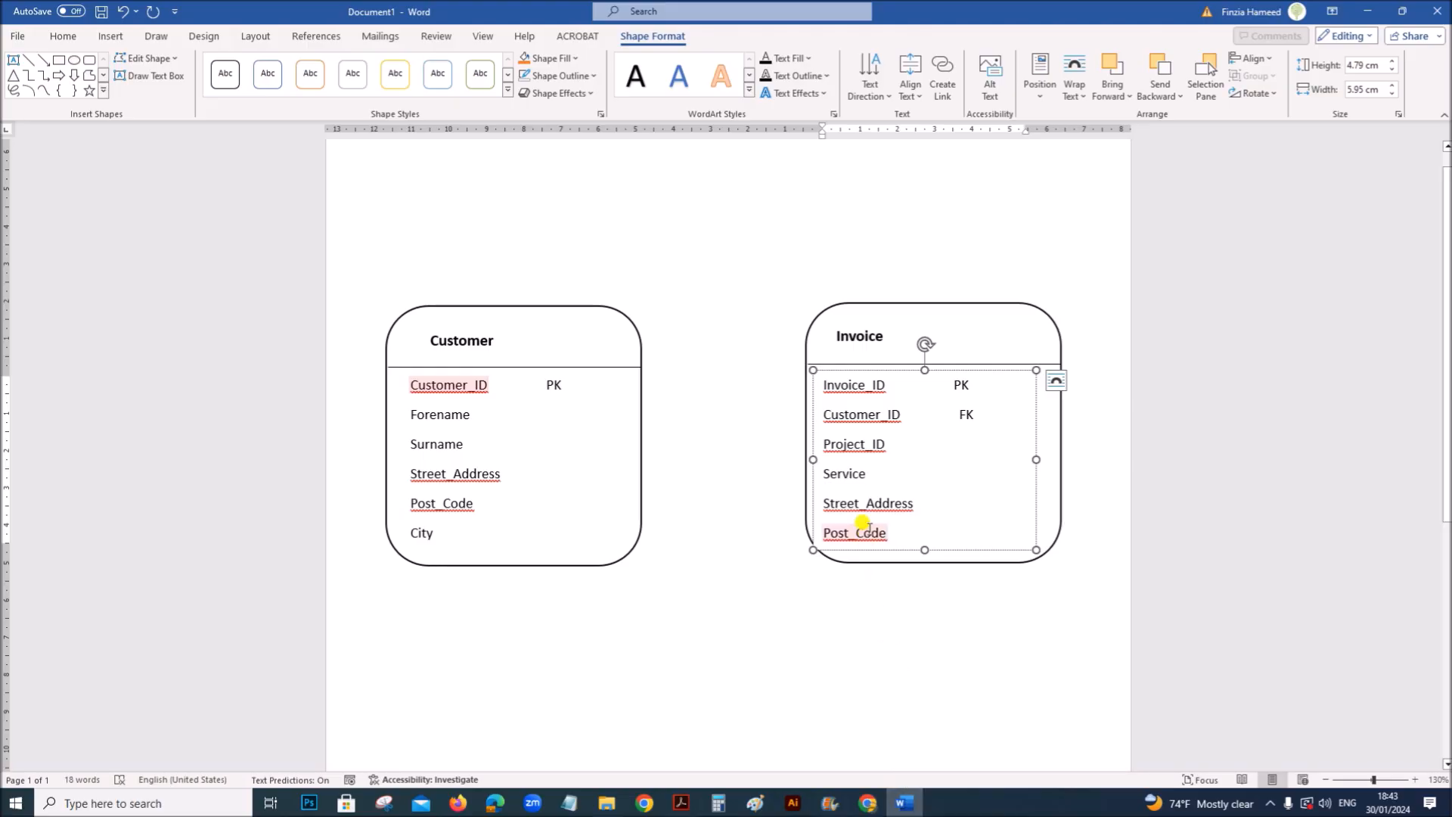
Step: Replace the Street_Address attribute in the Invoice entity with Cost
double_click(868, 503)
text(Cost)
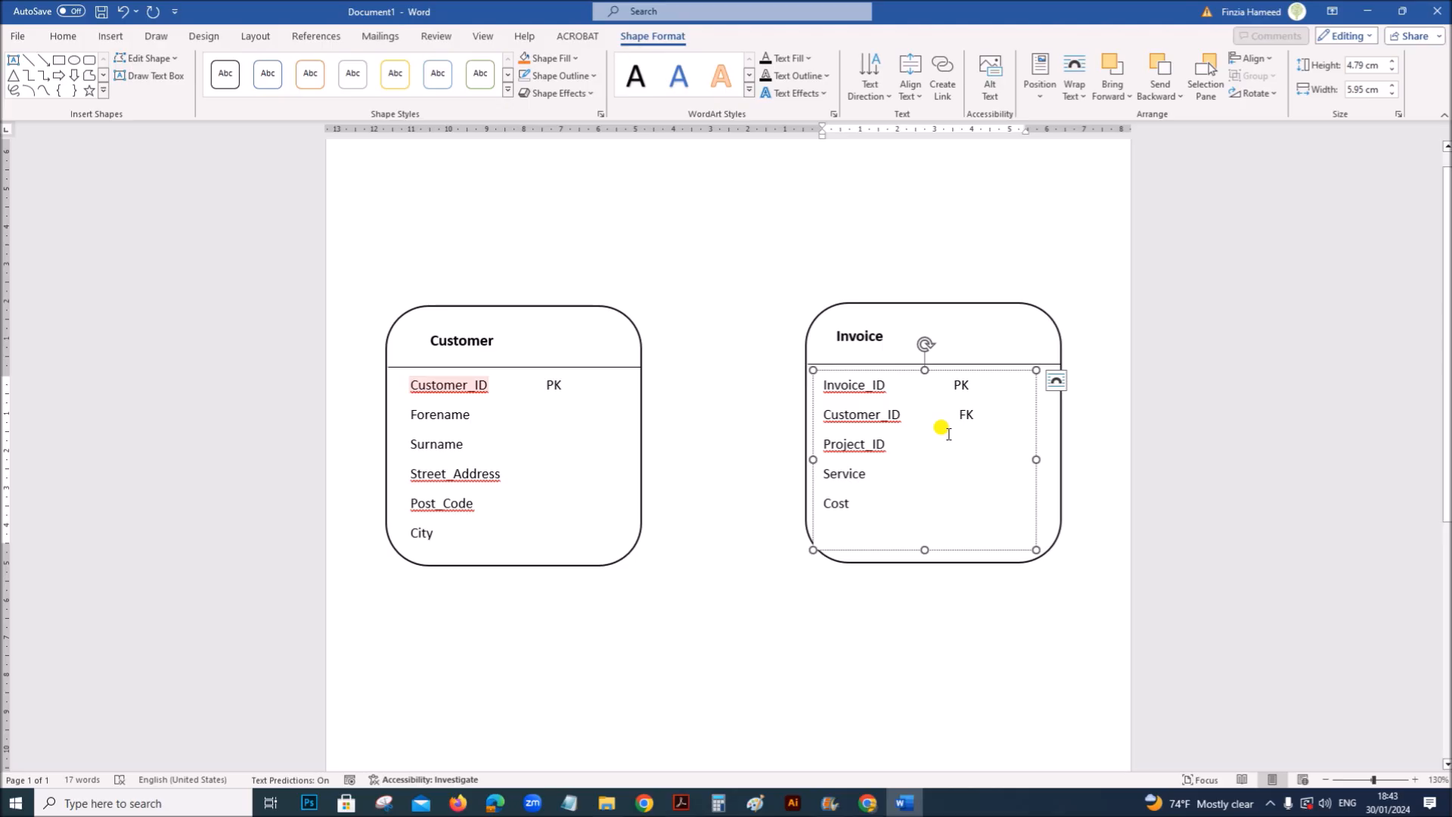
mouse_move(943, 414)
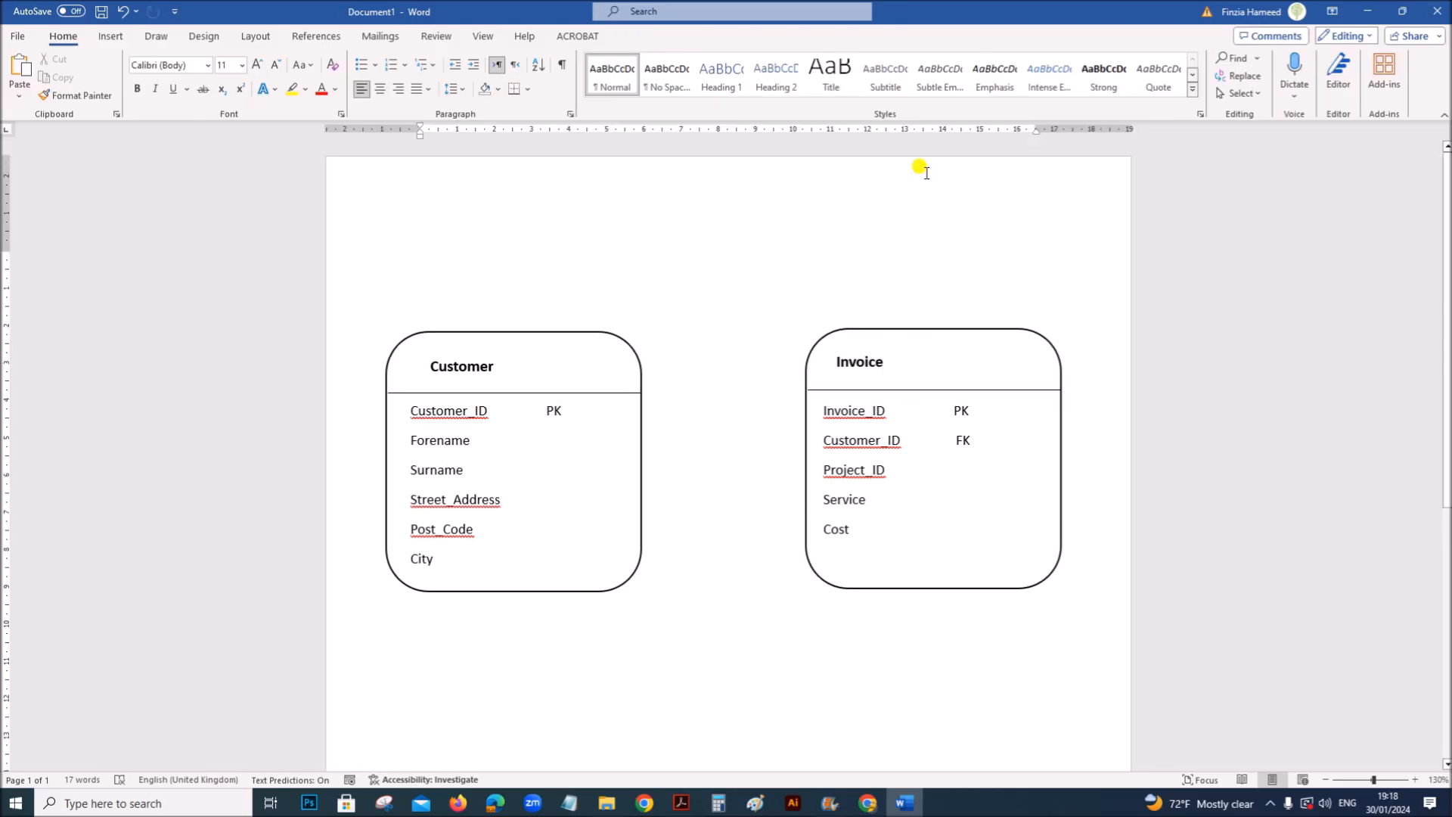
mouse_move(150, 46)
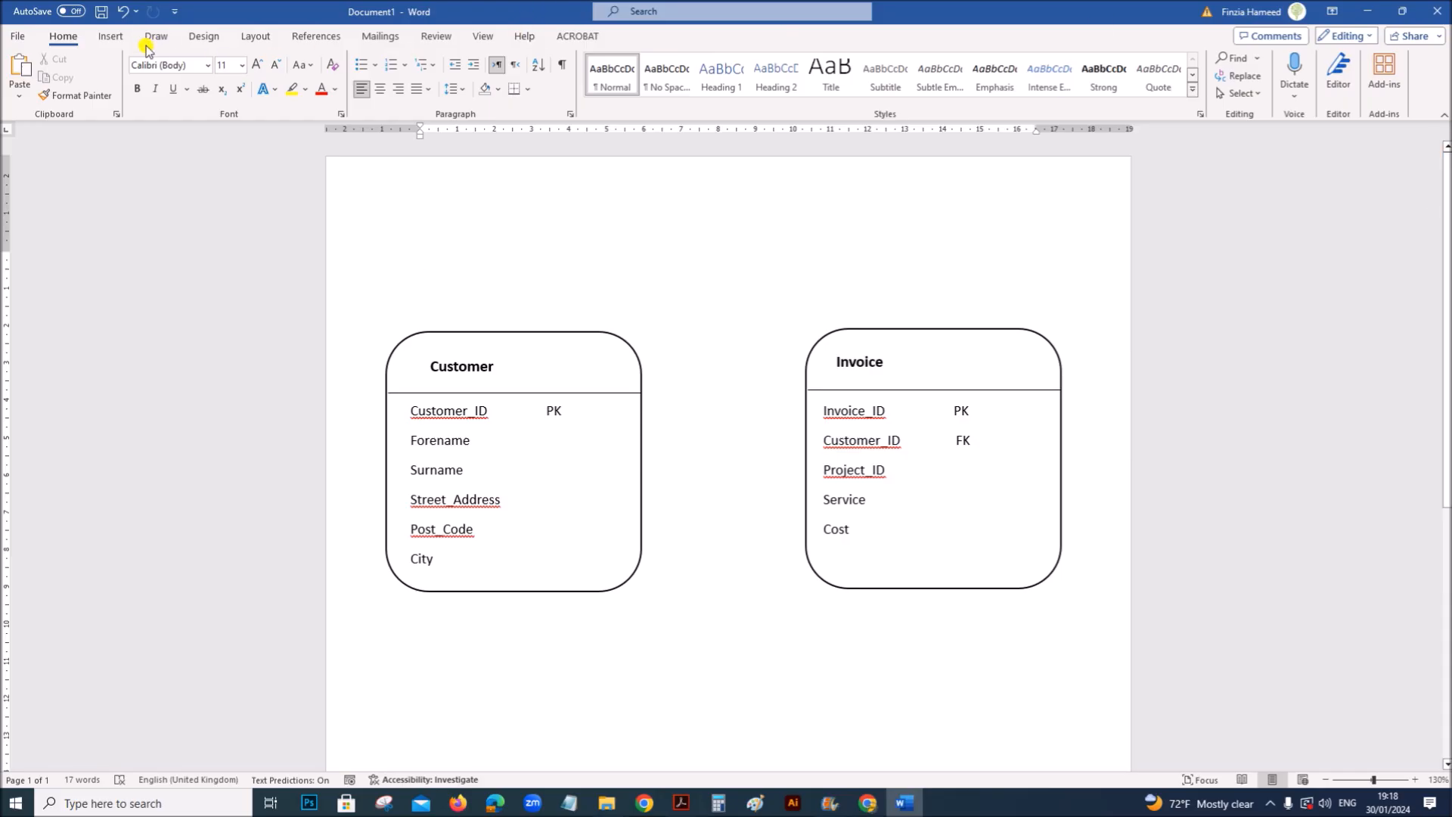
Step: Bring up the Insert shapes gallery to pick a line for the relationship
click(109, 36)
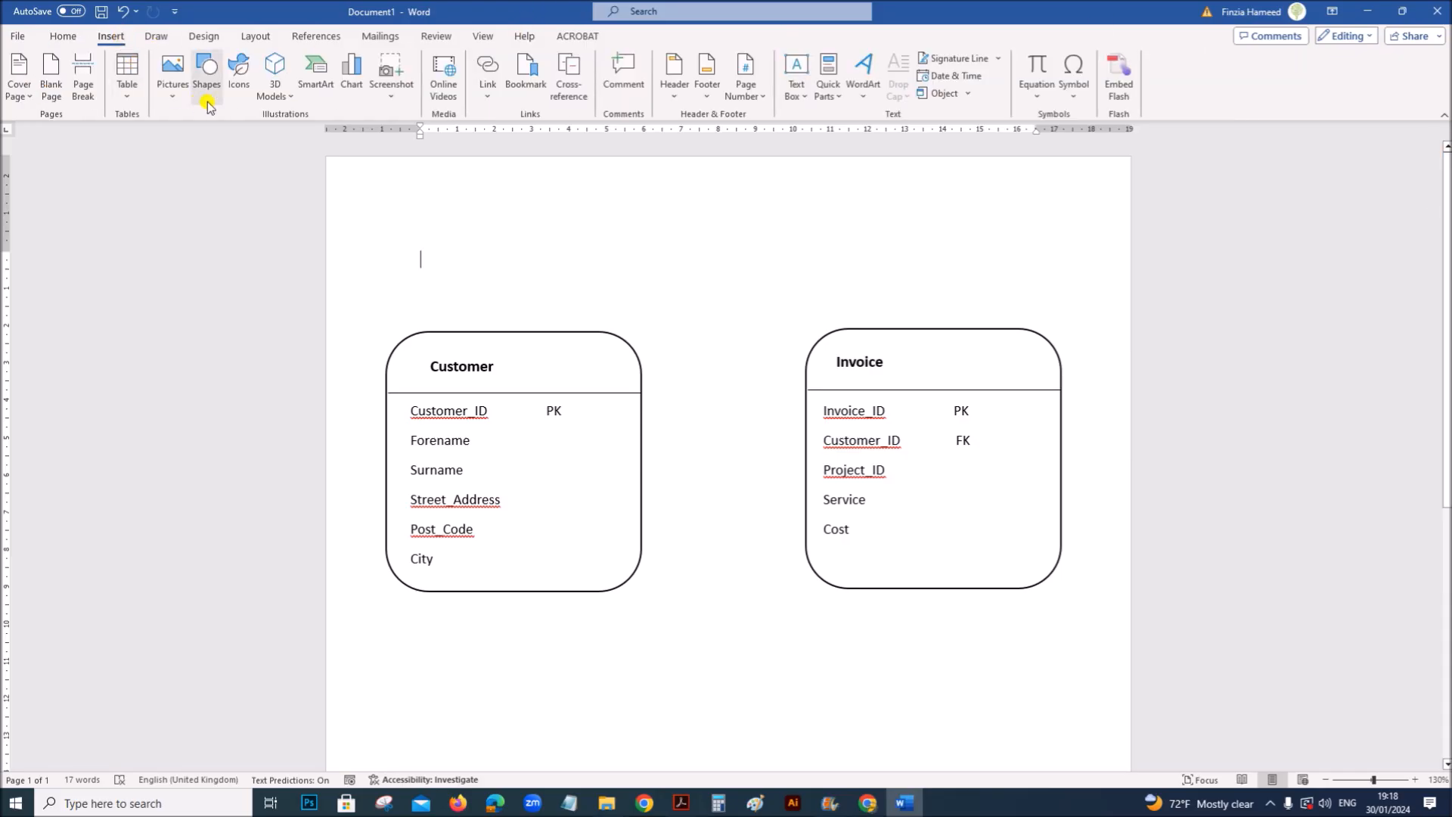
click(206, 73)
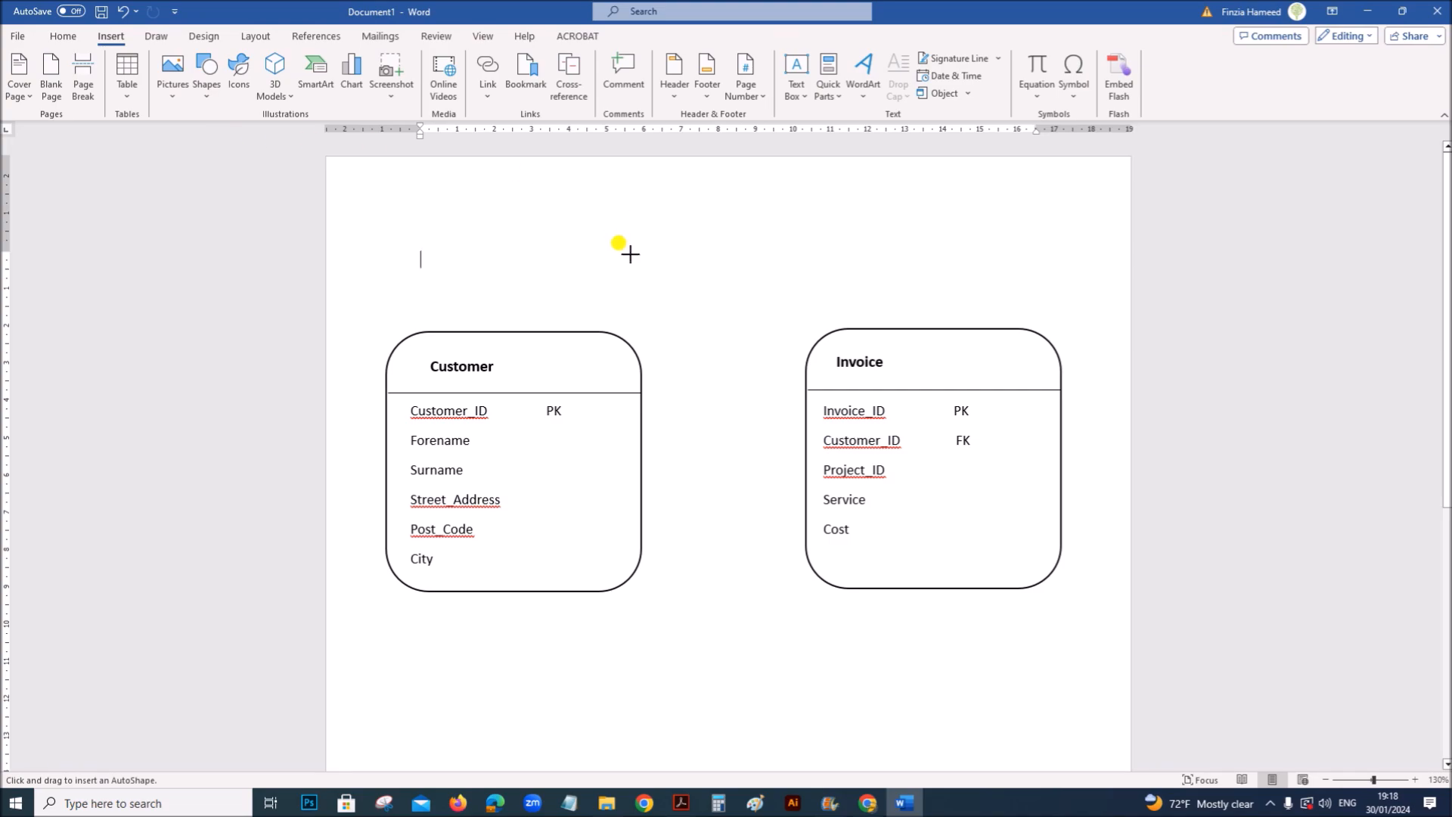
mouse_move(643, 665)
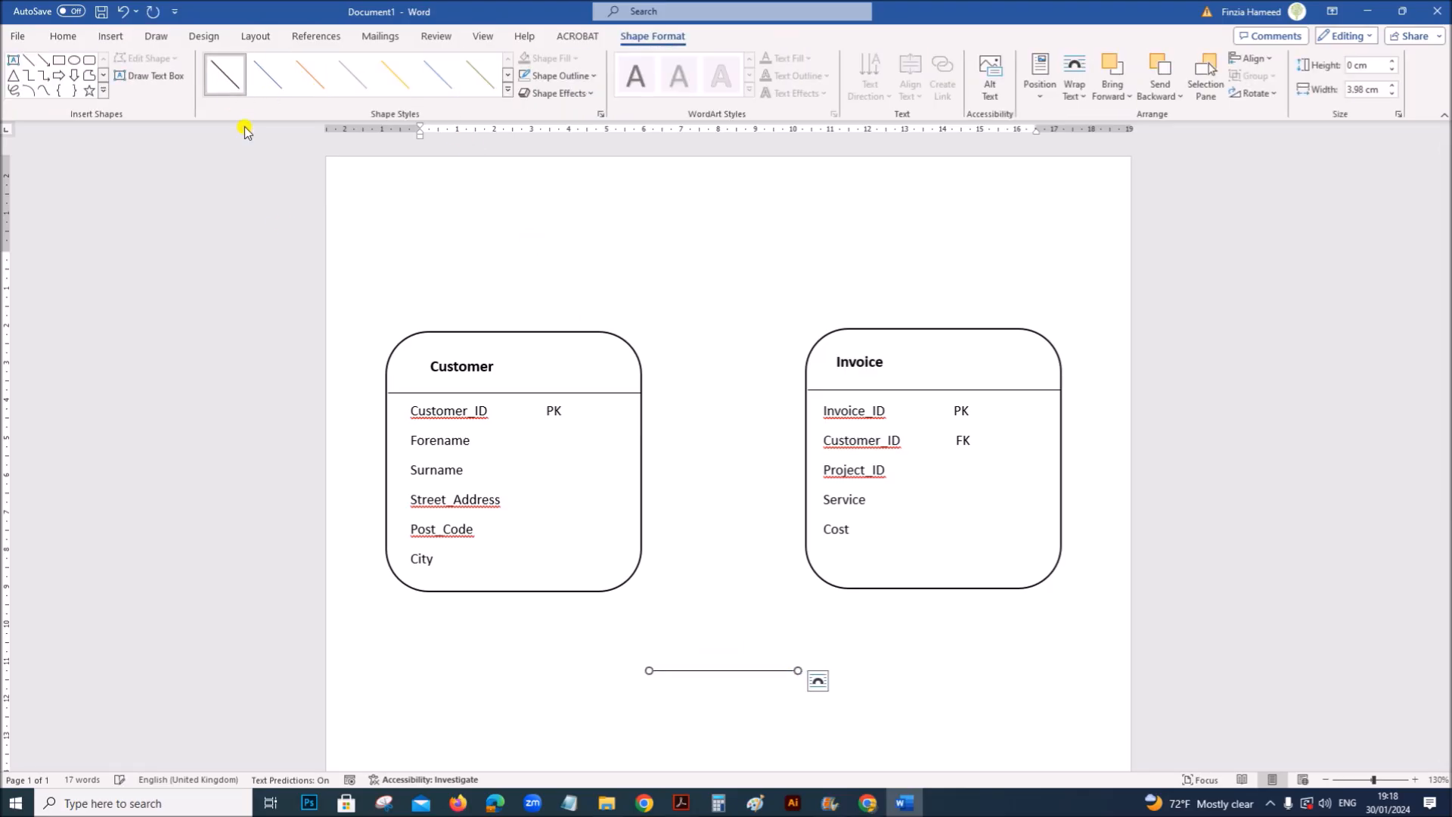
mouse_move(627, 585)
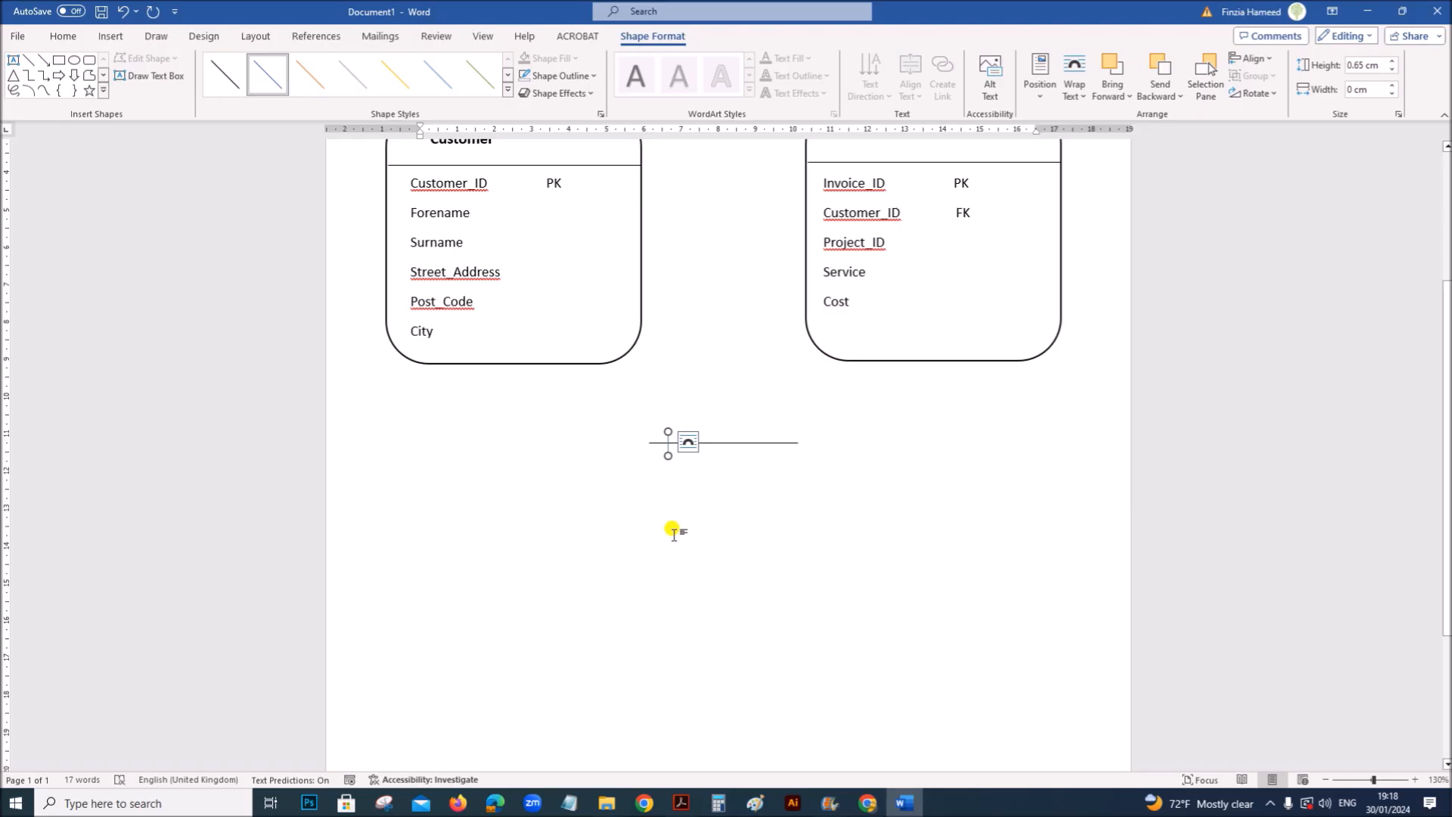
mouse_move(660, 434)
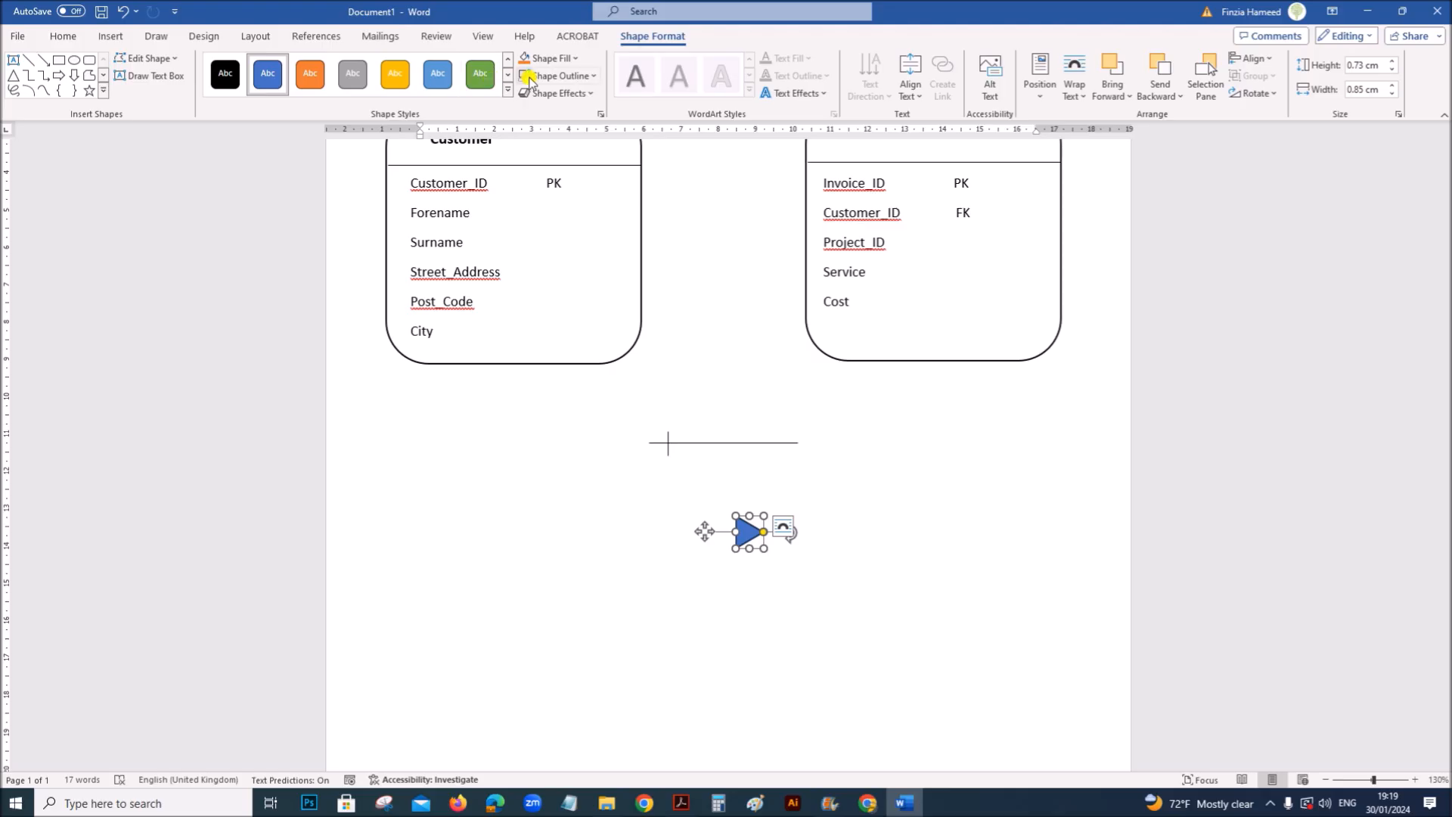
Step: Give the triangle arrowhead an unfilled white outline style and position it at the line's end
click(549, 58)
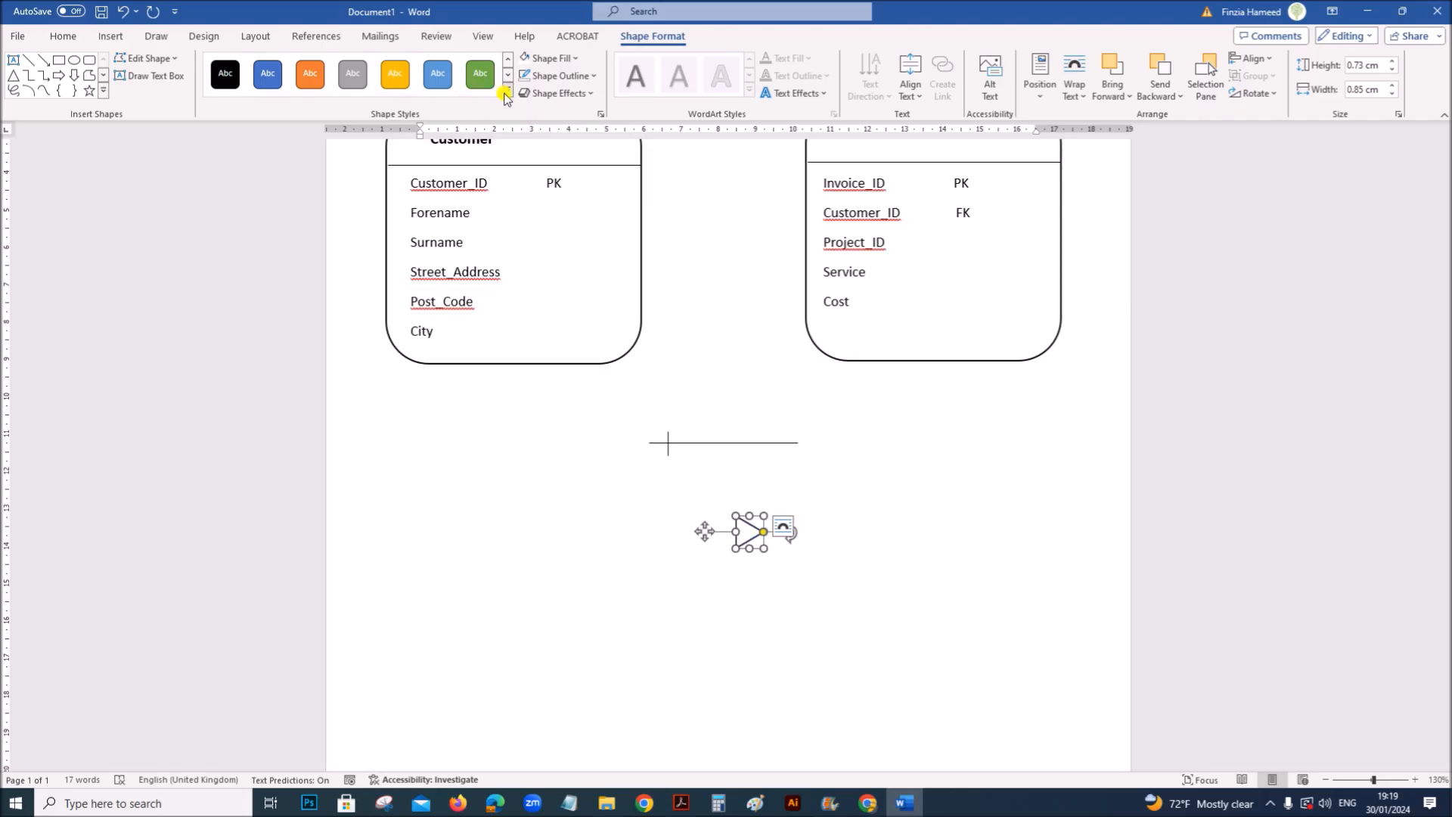
click(555, 75)
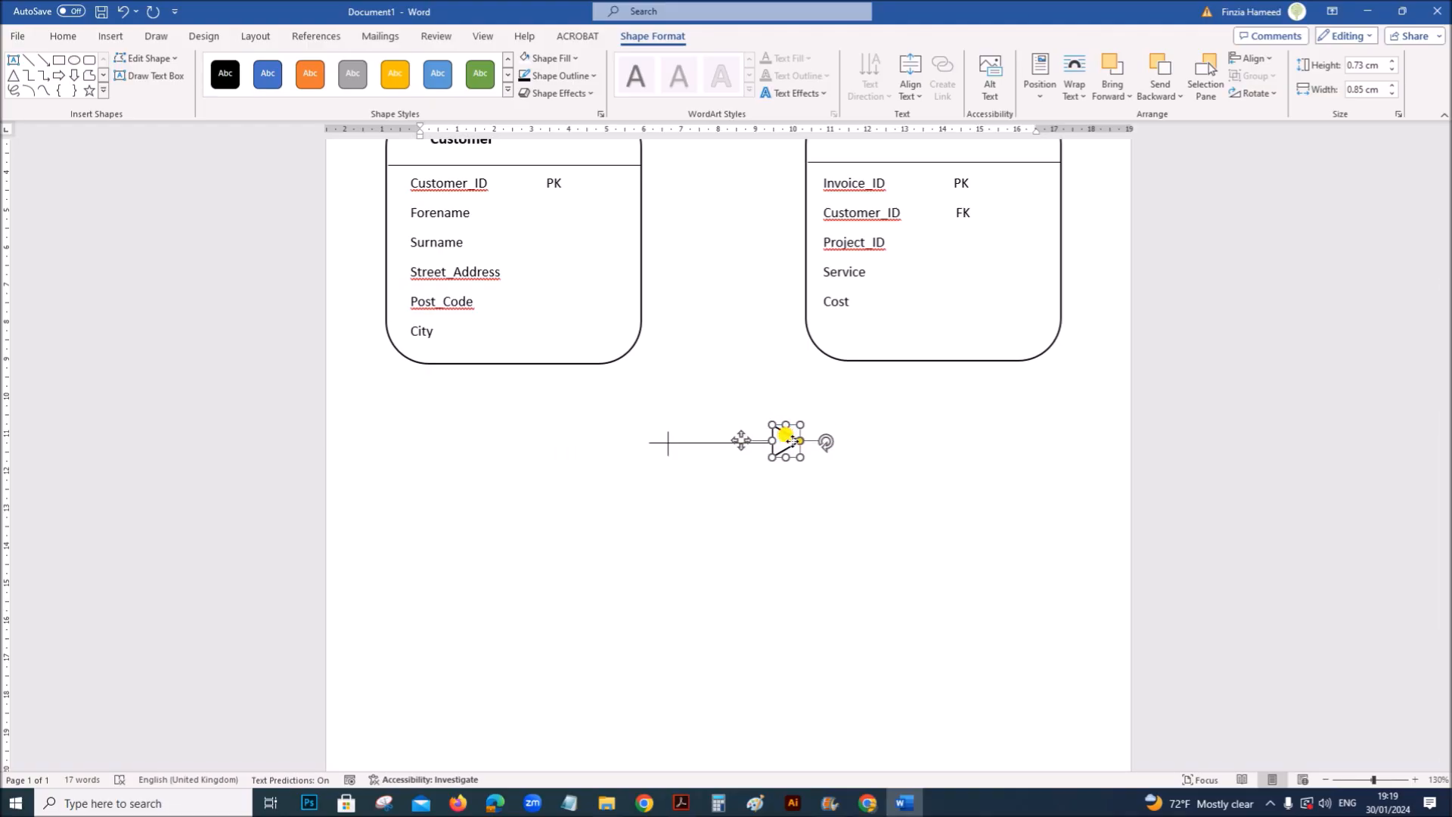
right_click(786, 442)
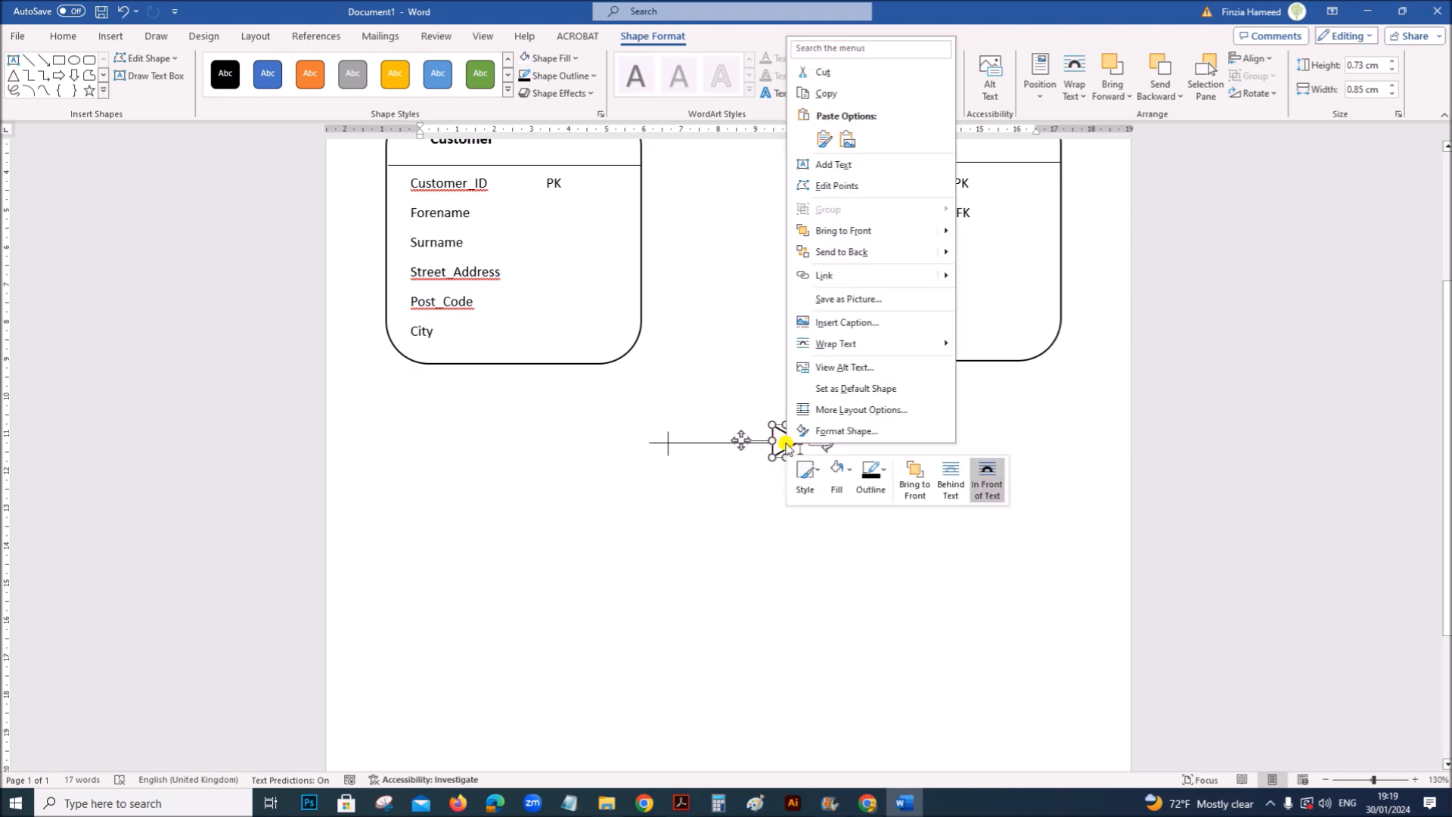
mouse_move(852, 230)
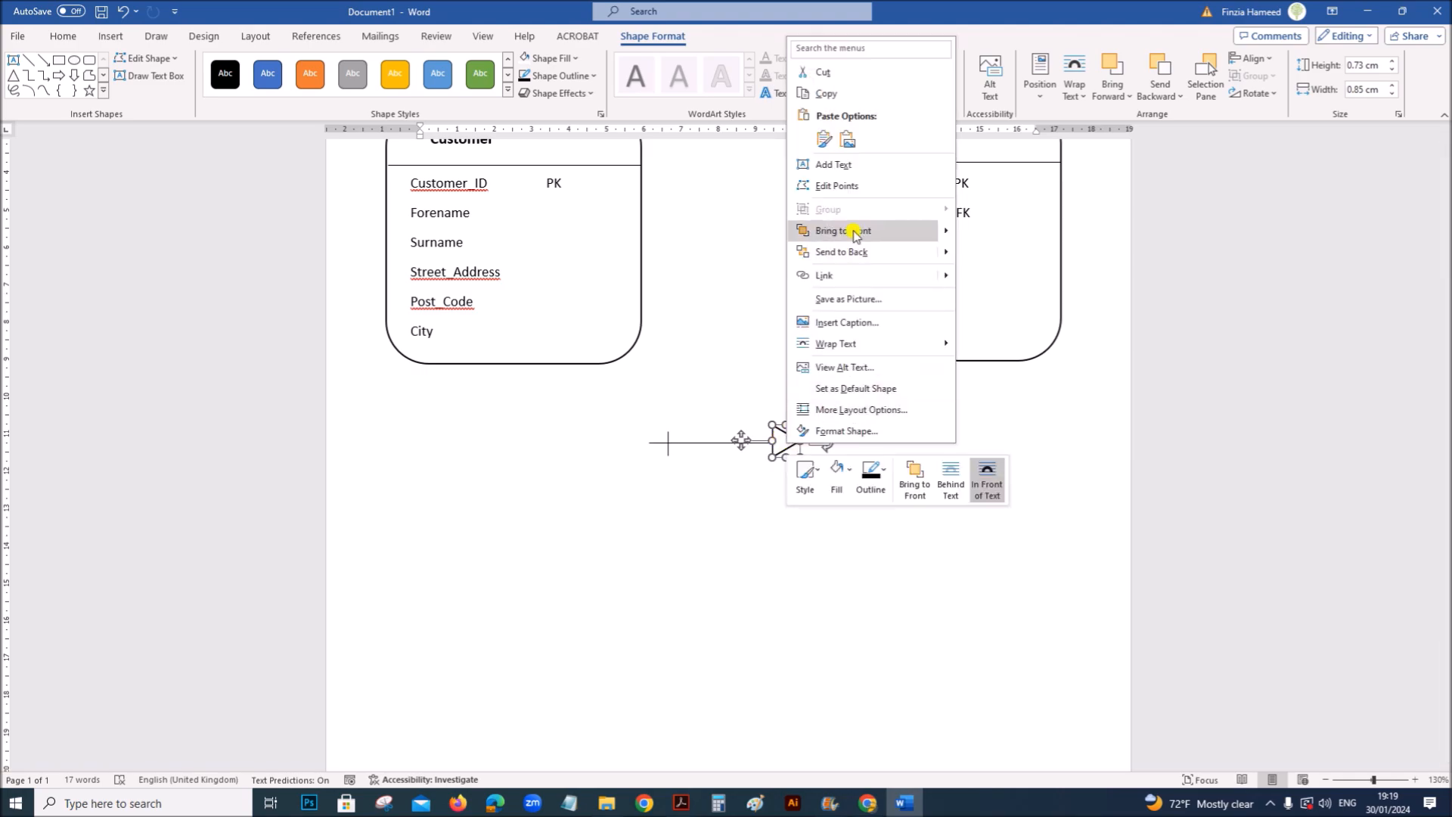
mouse_move(840, 252)
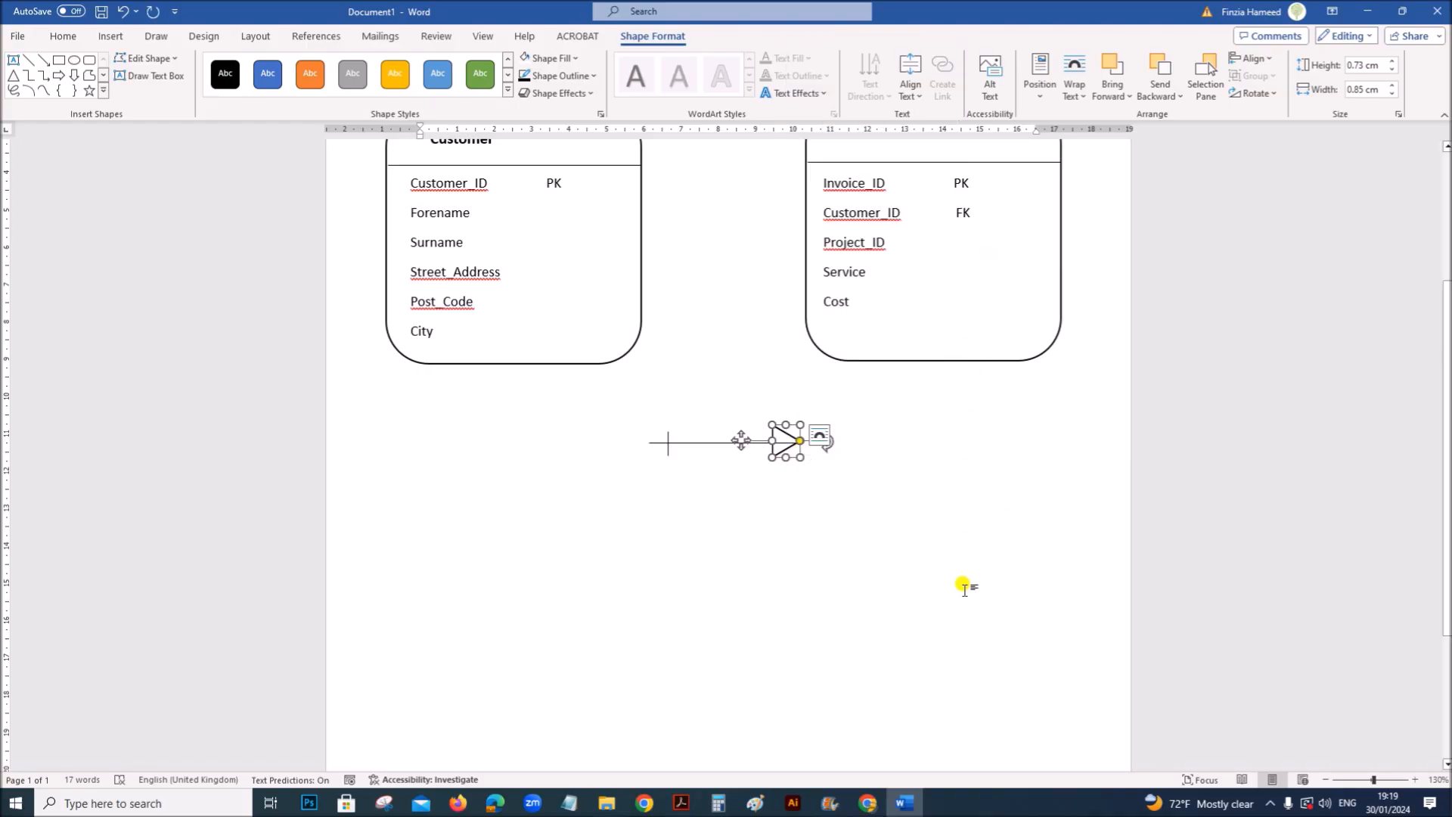
scroll(up, 3)
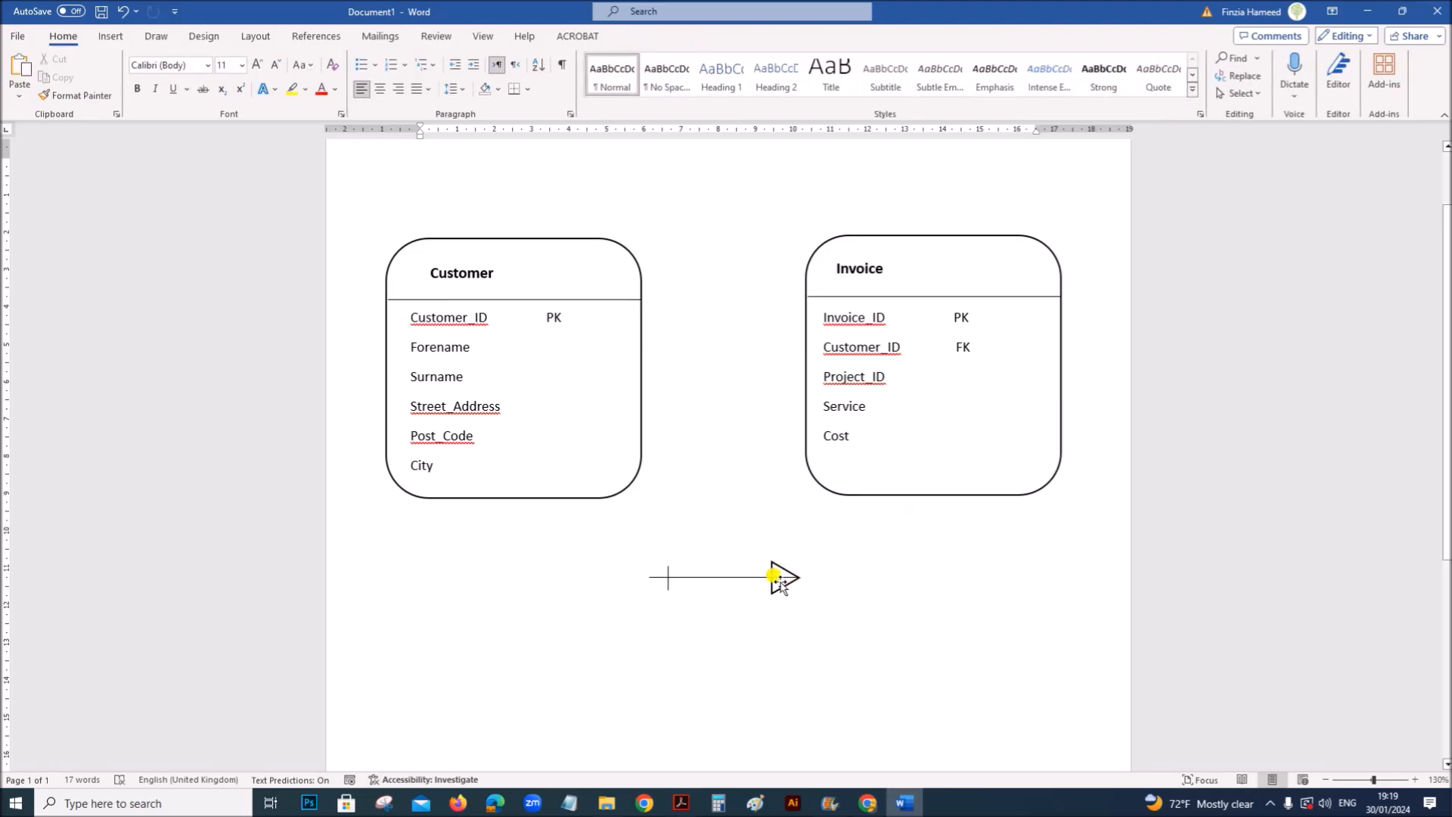
Step: Group the relationship line with the triangle and move the connector between Customer and Invoice
click(768, 577)
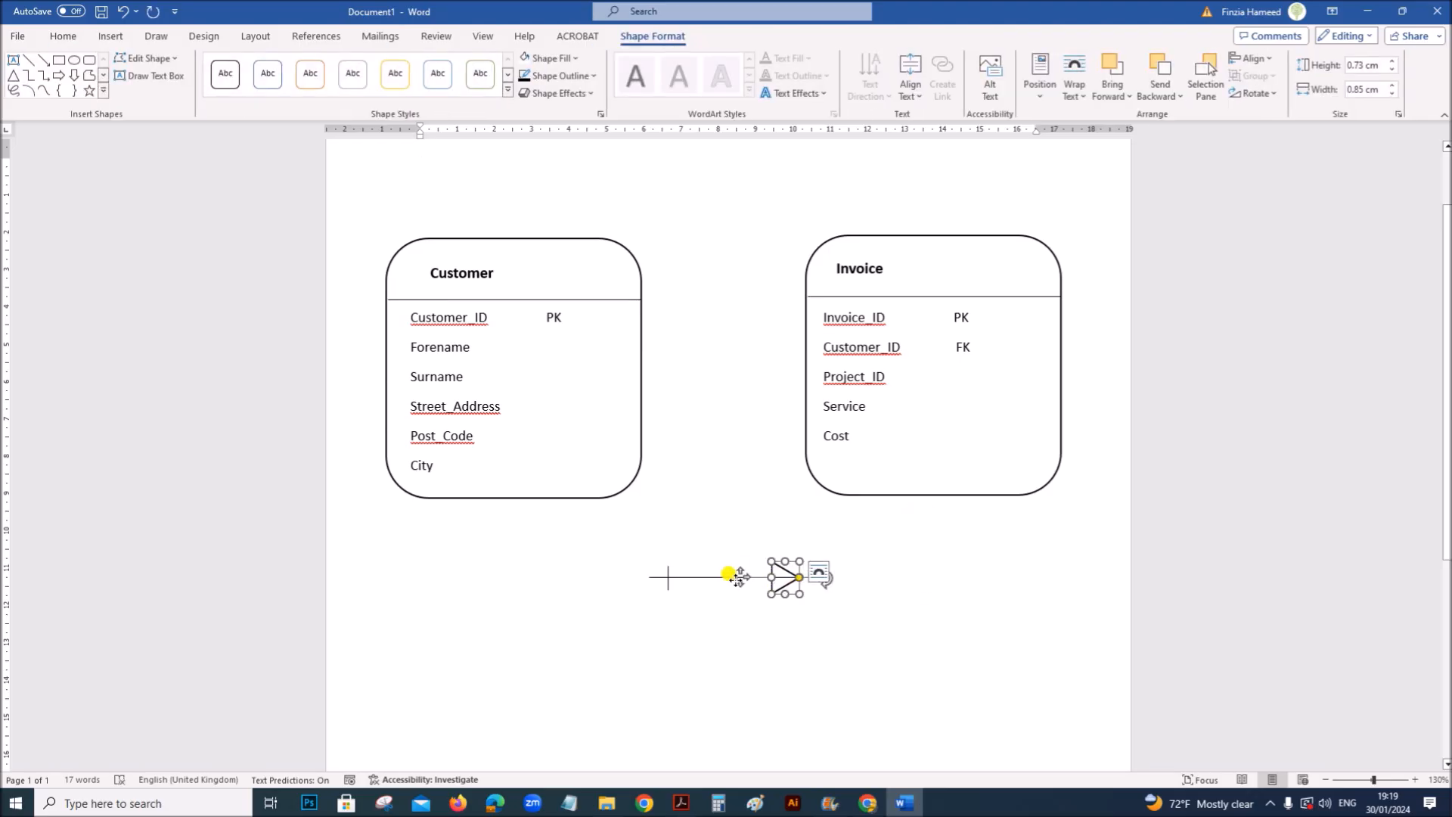
click(421, 167)
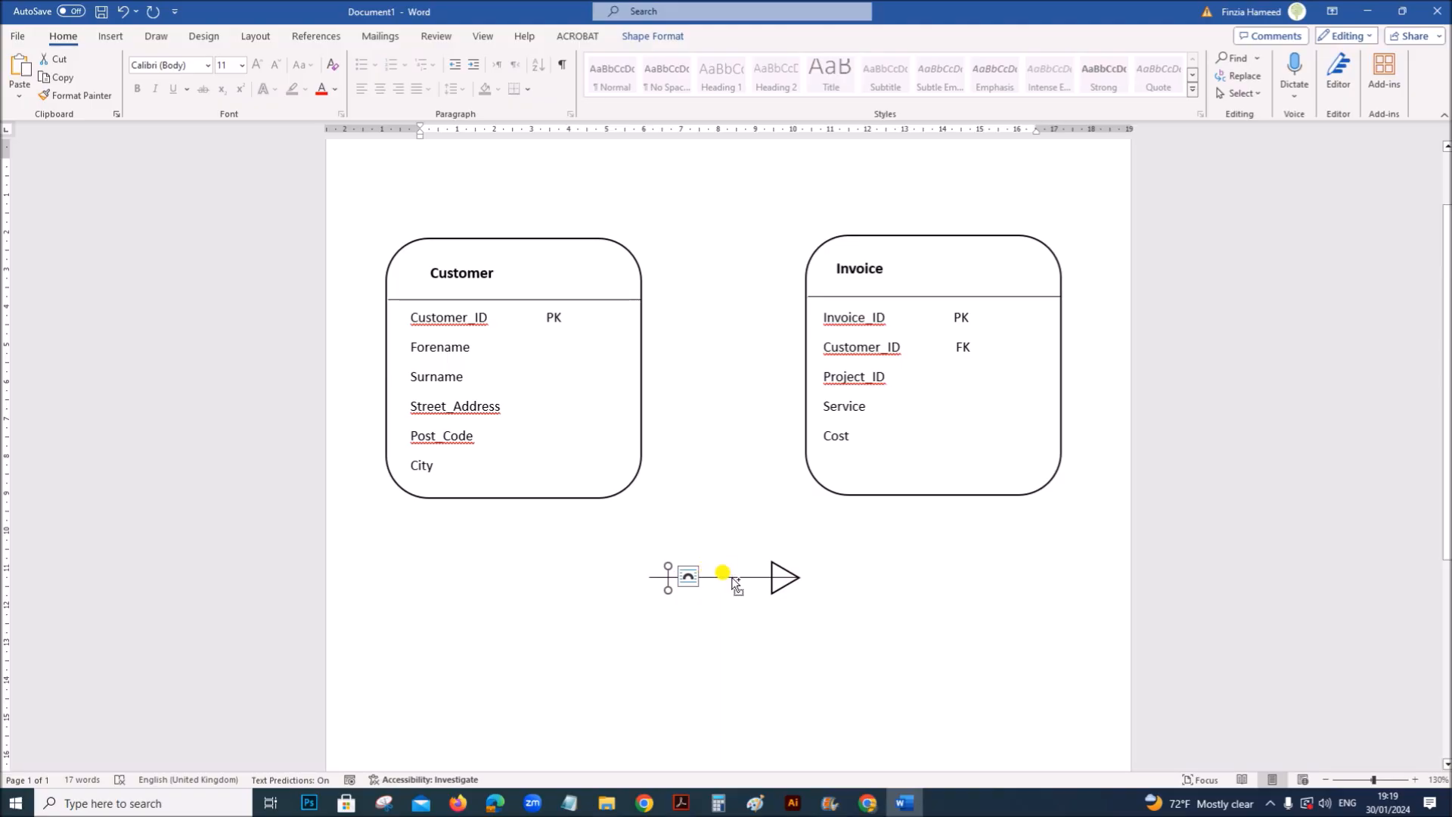
click(782, 579)
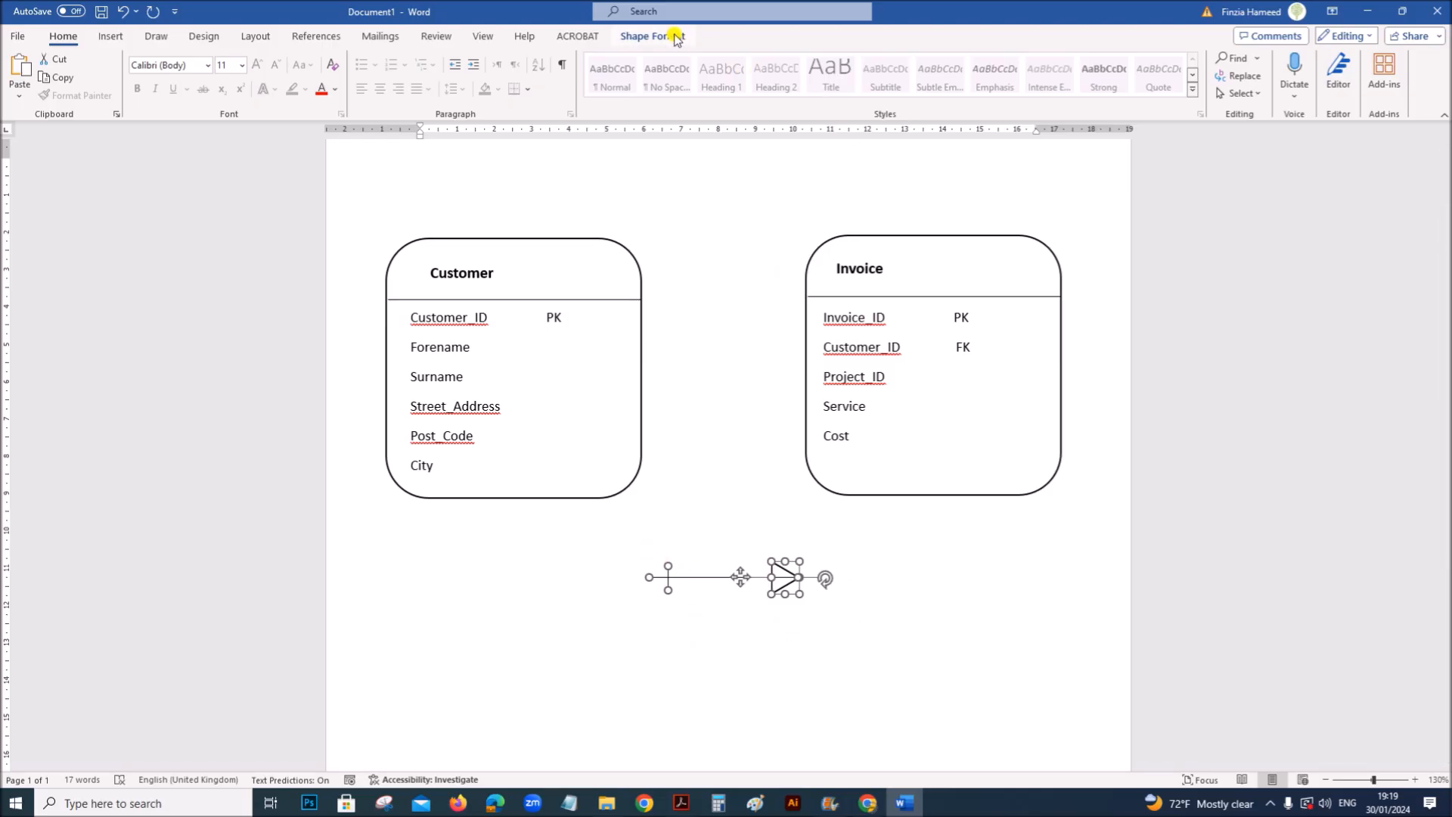
click(651, 36)
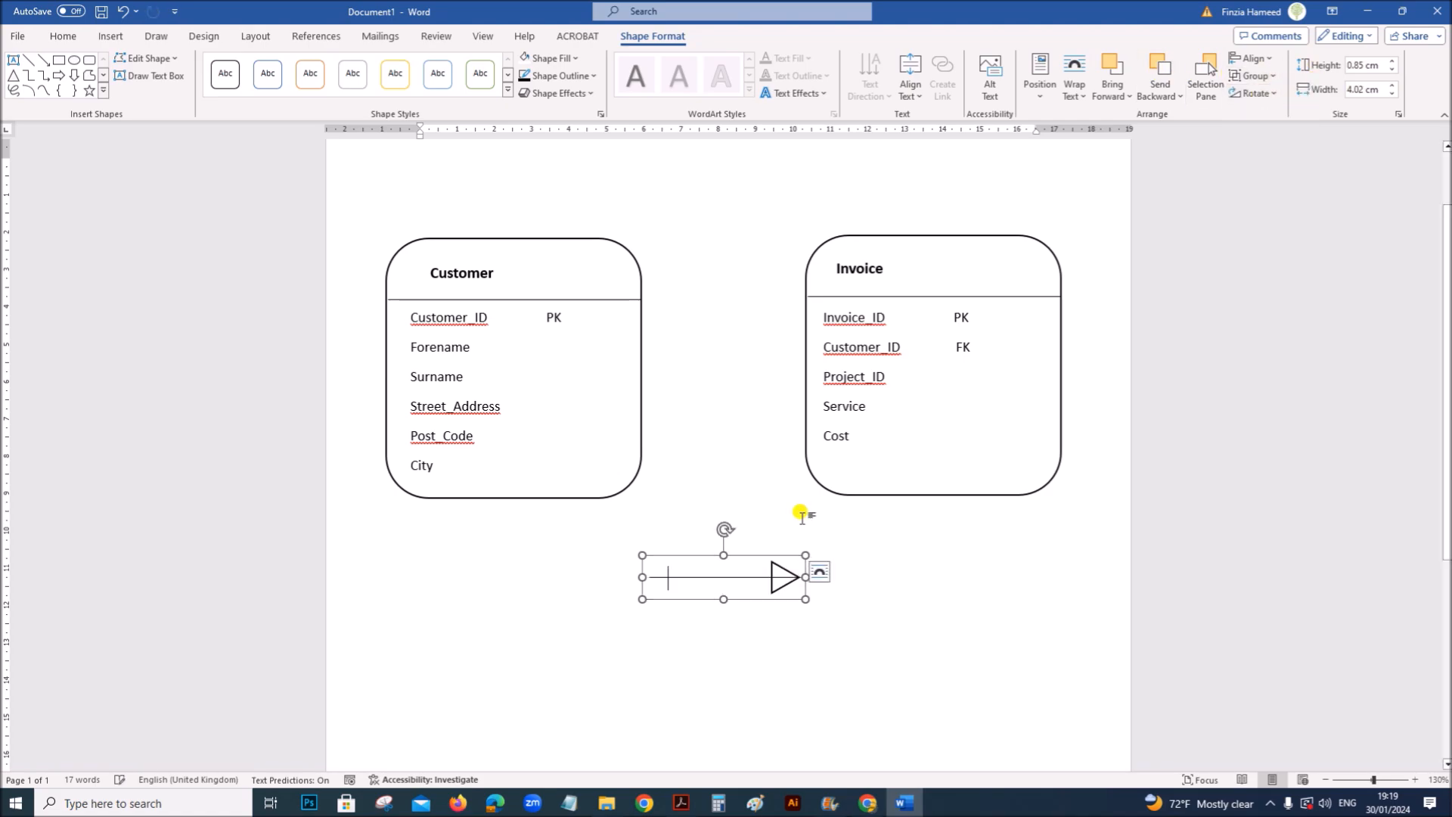
click(419, 166)
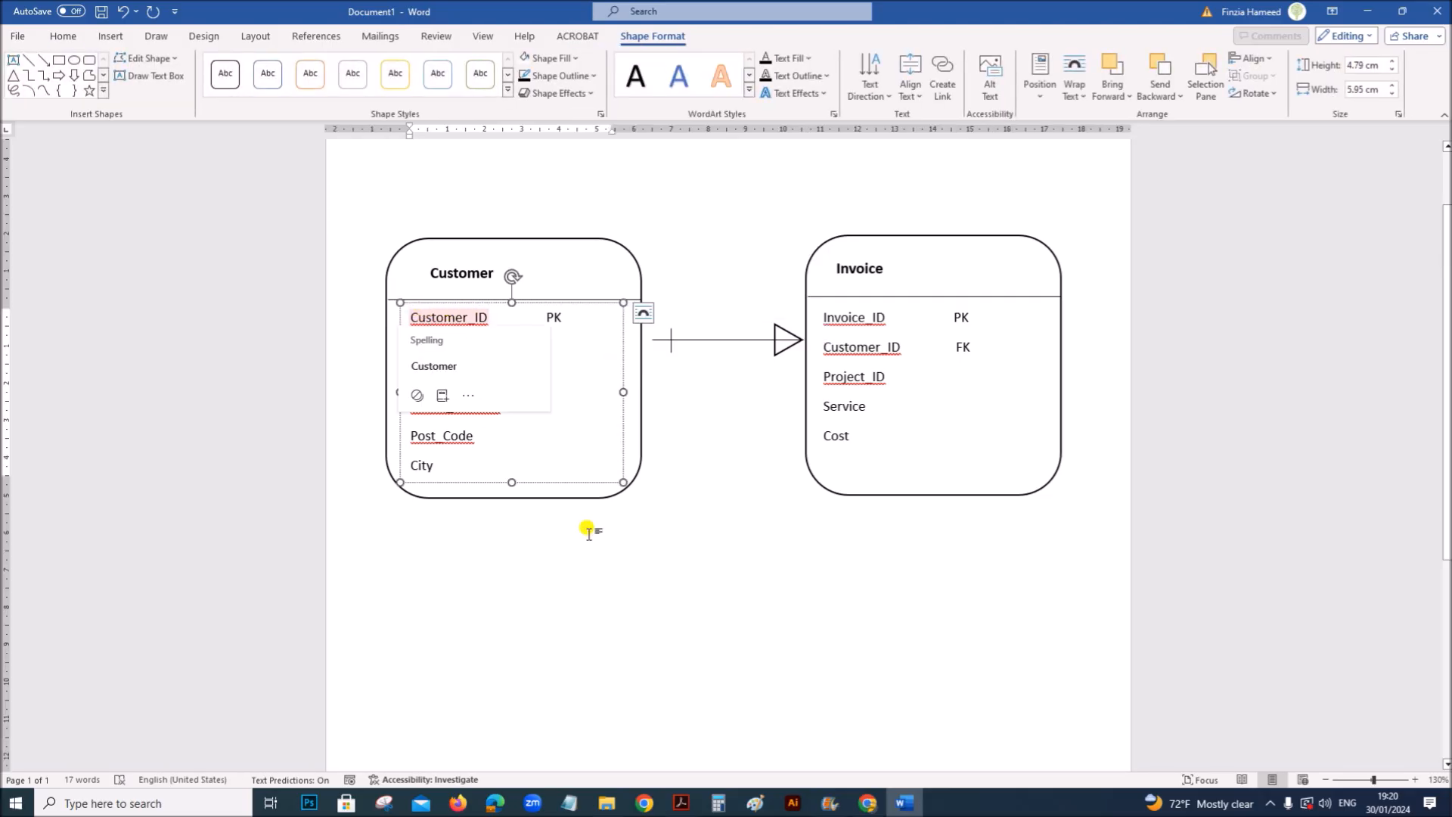
mouse_move(673, 651)
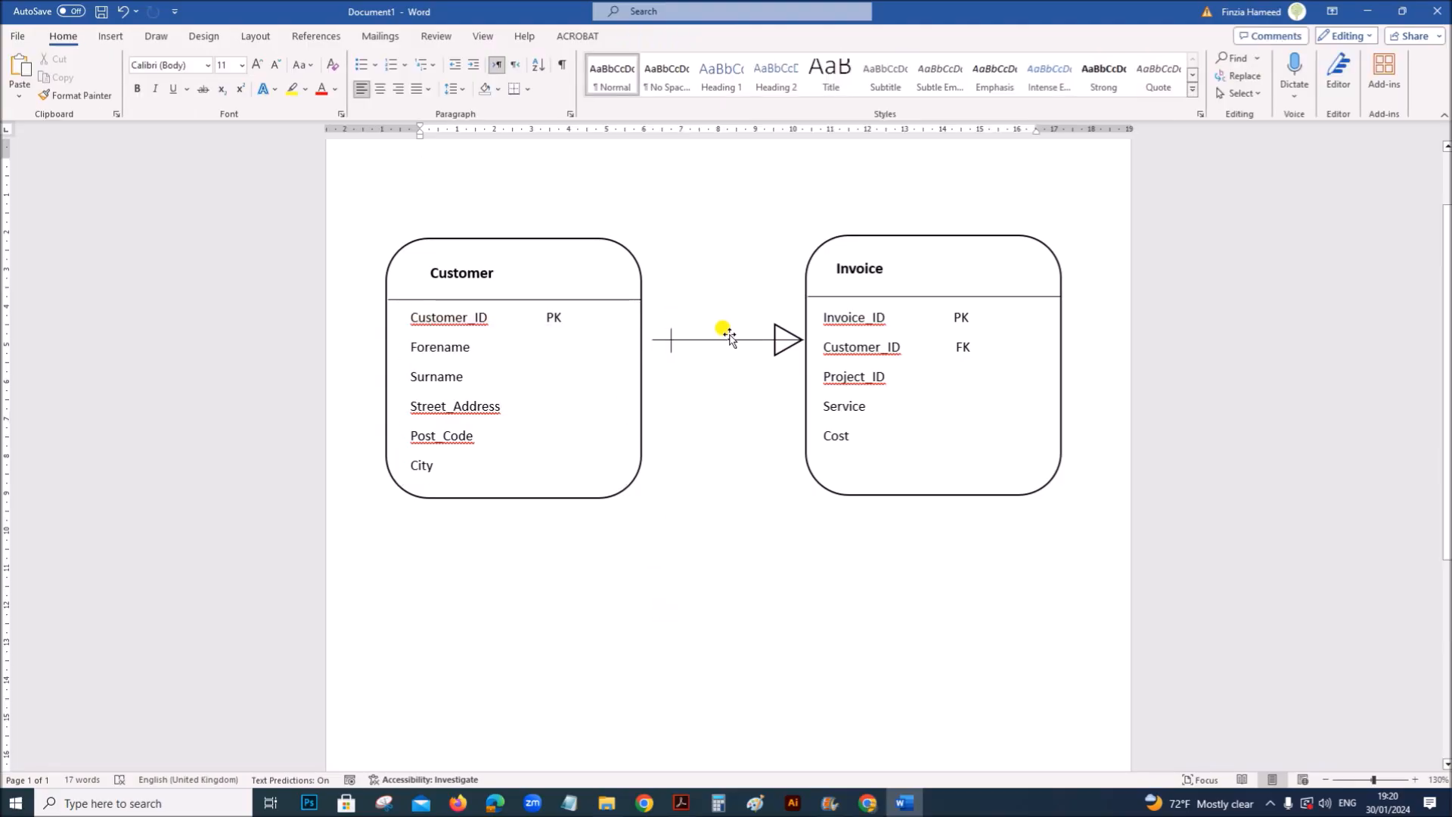
Step: Drag the connector's left end out to the Customer box's edge
click(725, 340)
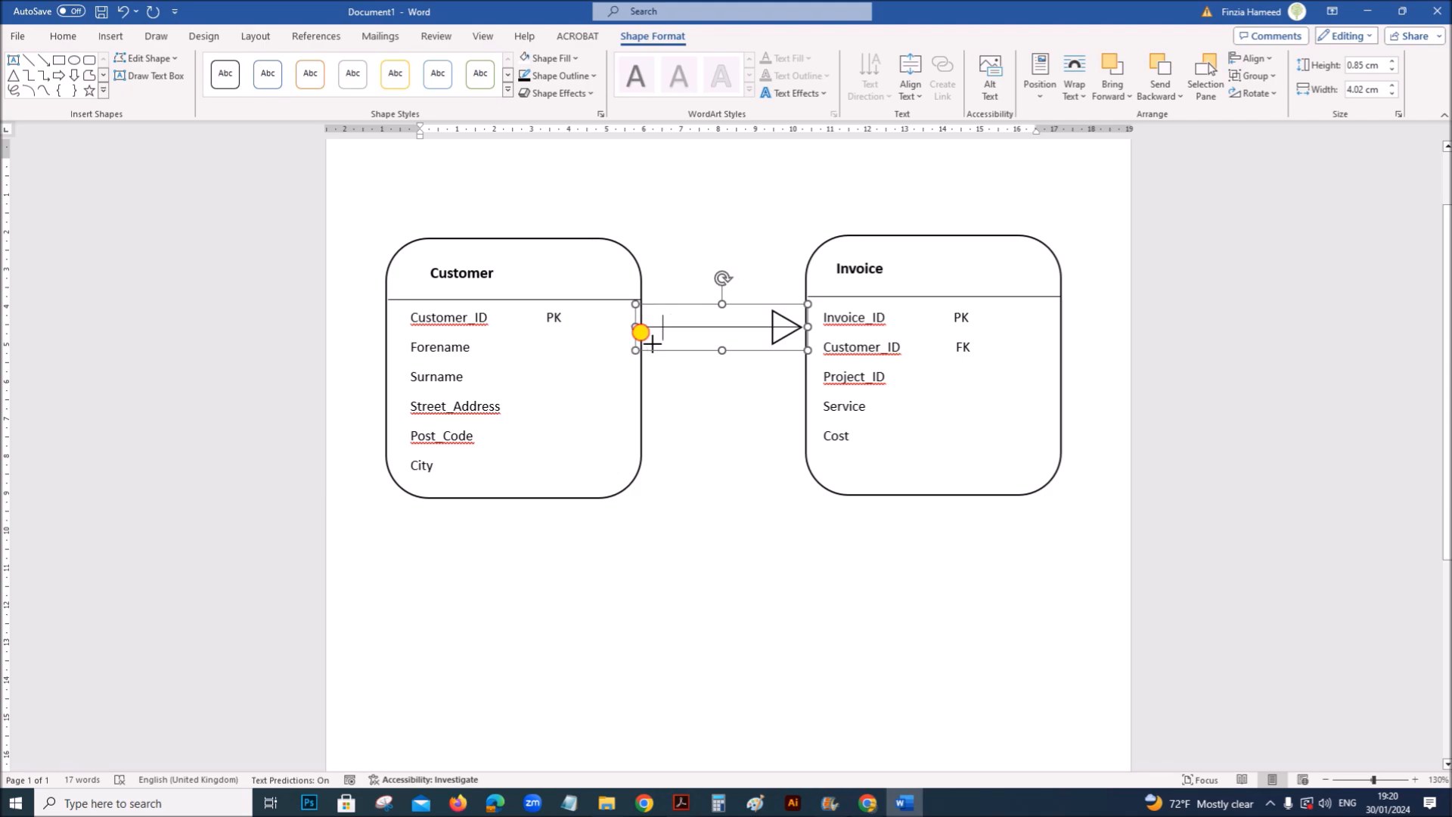
click(846, 645)
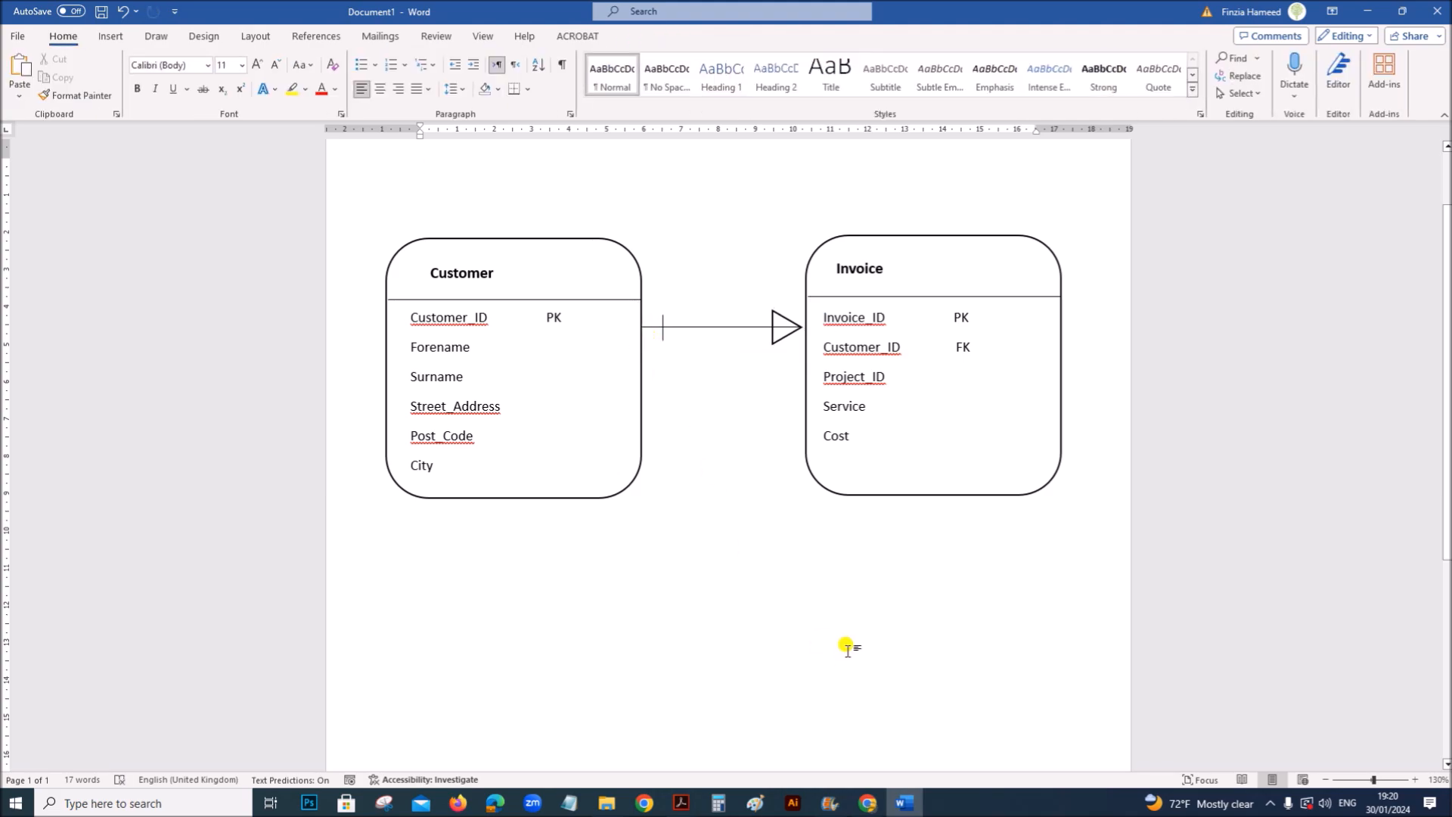
click(420, 165)
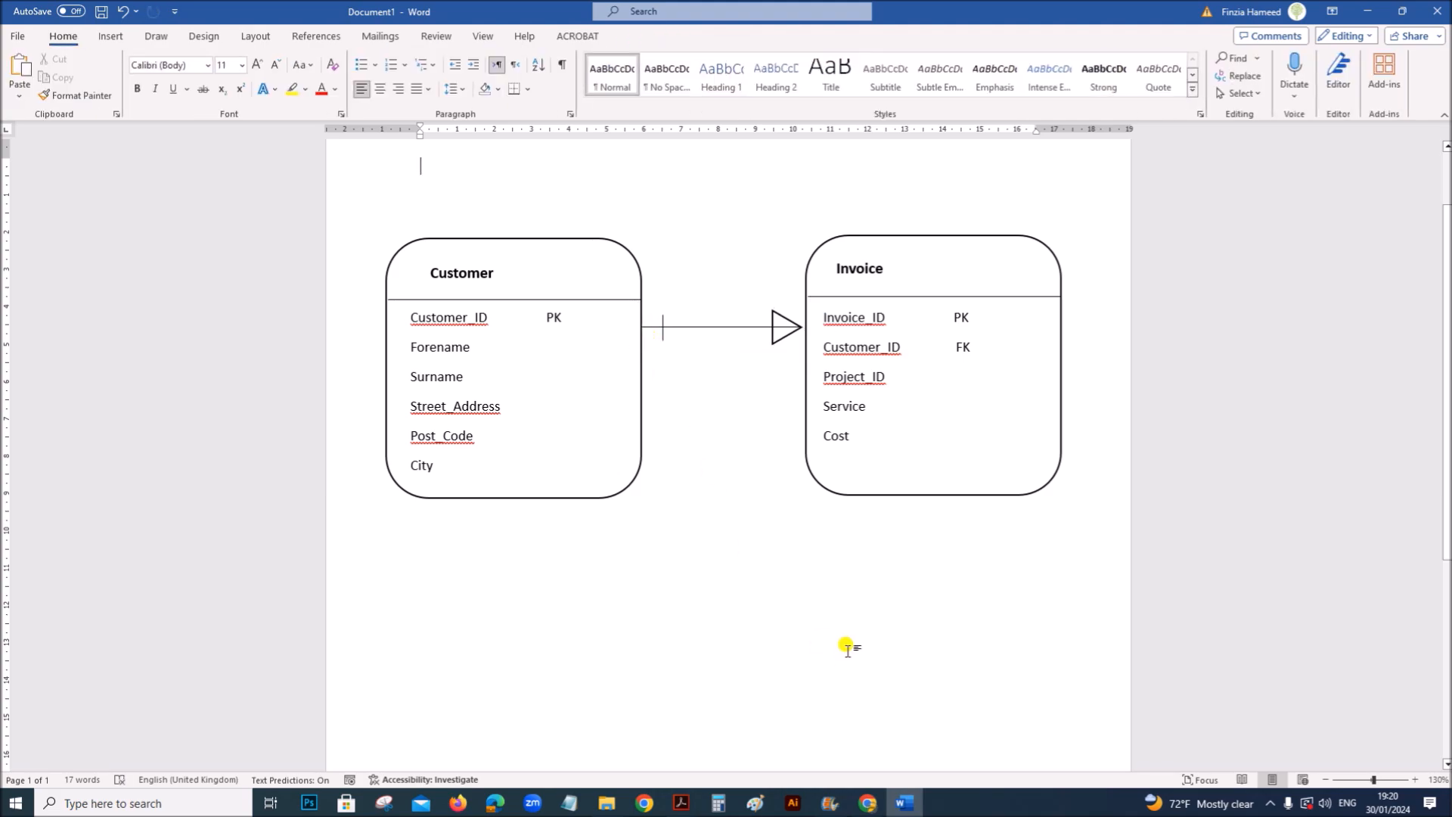
mouse_move(681, 325)
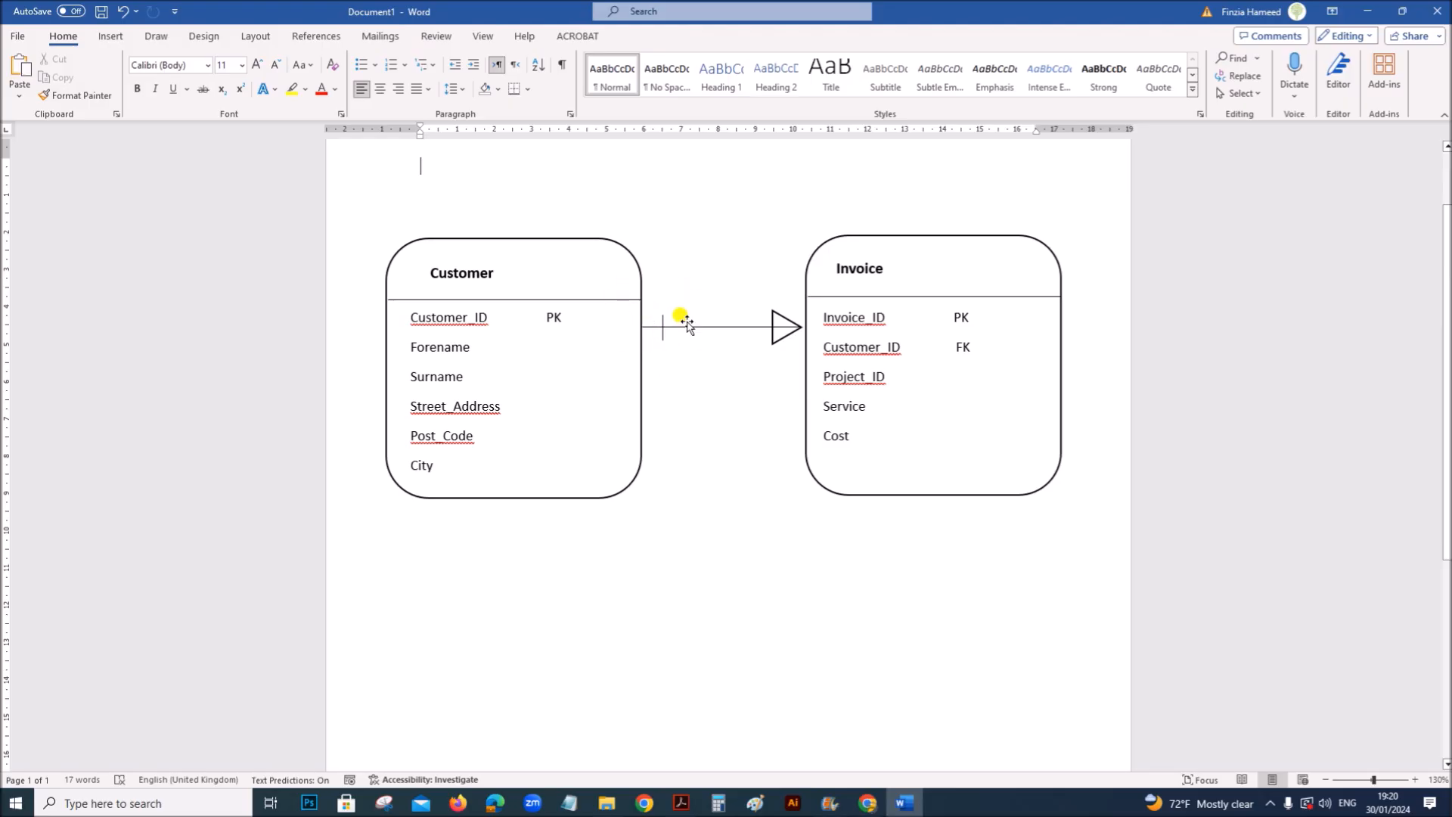
mouse_move(491, 350)
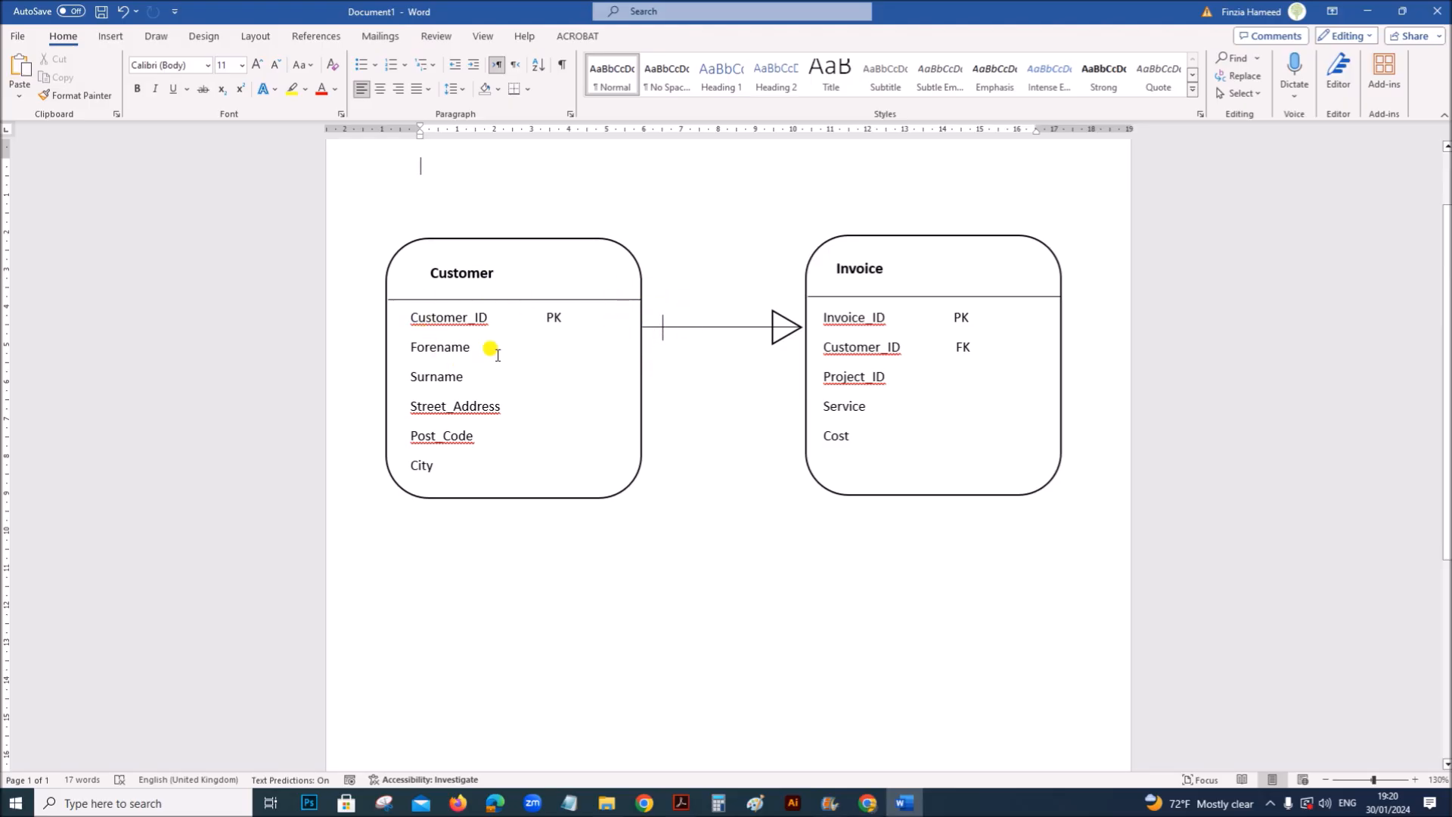
mouse_move(602, 326)
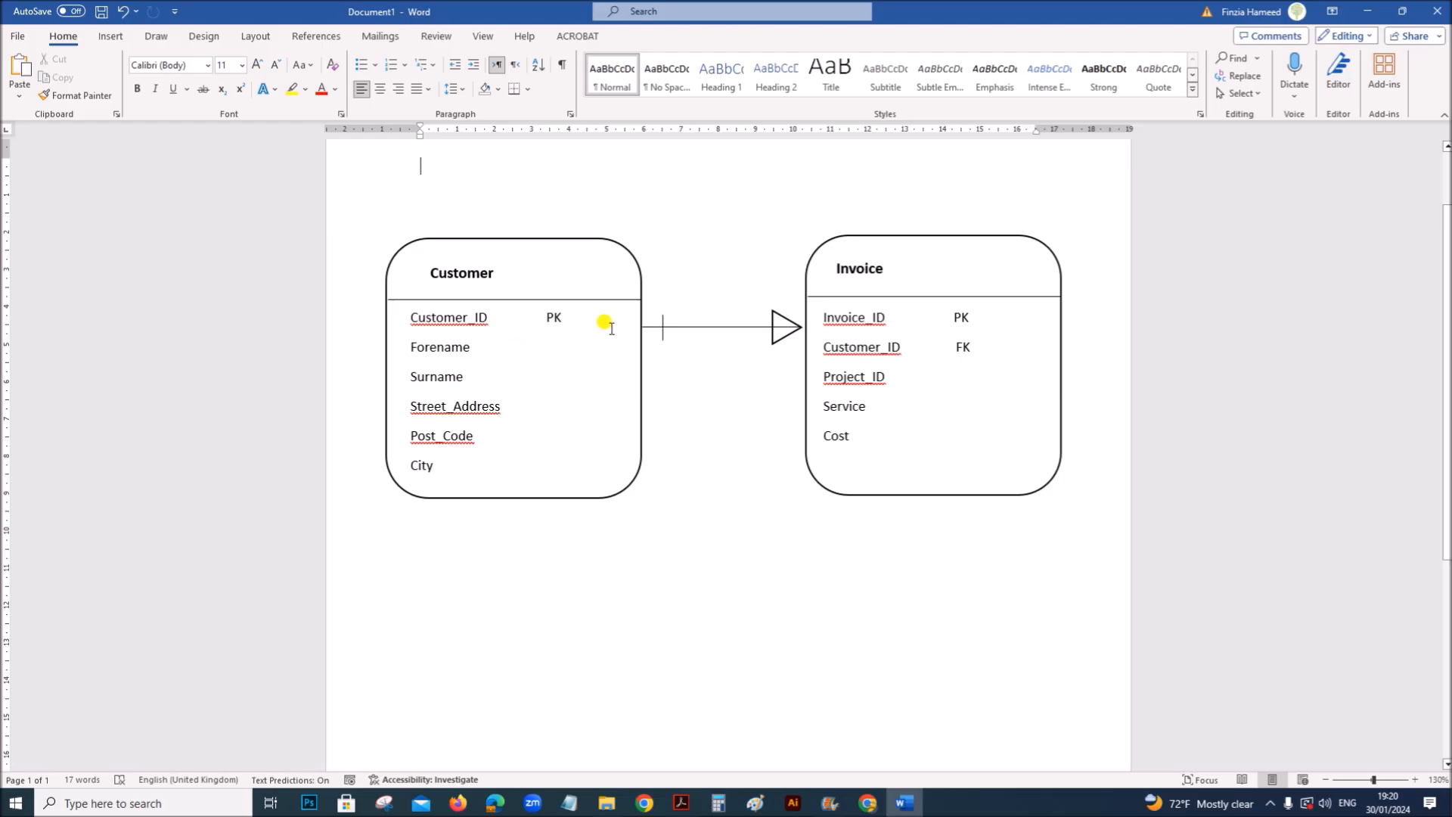
mouse_move(879, 331)
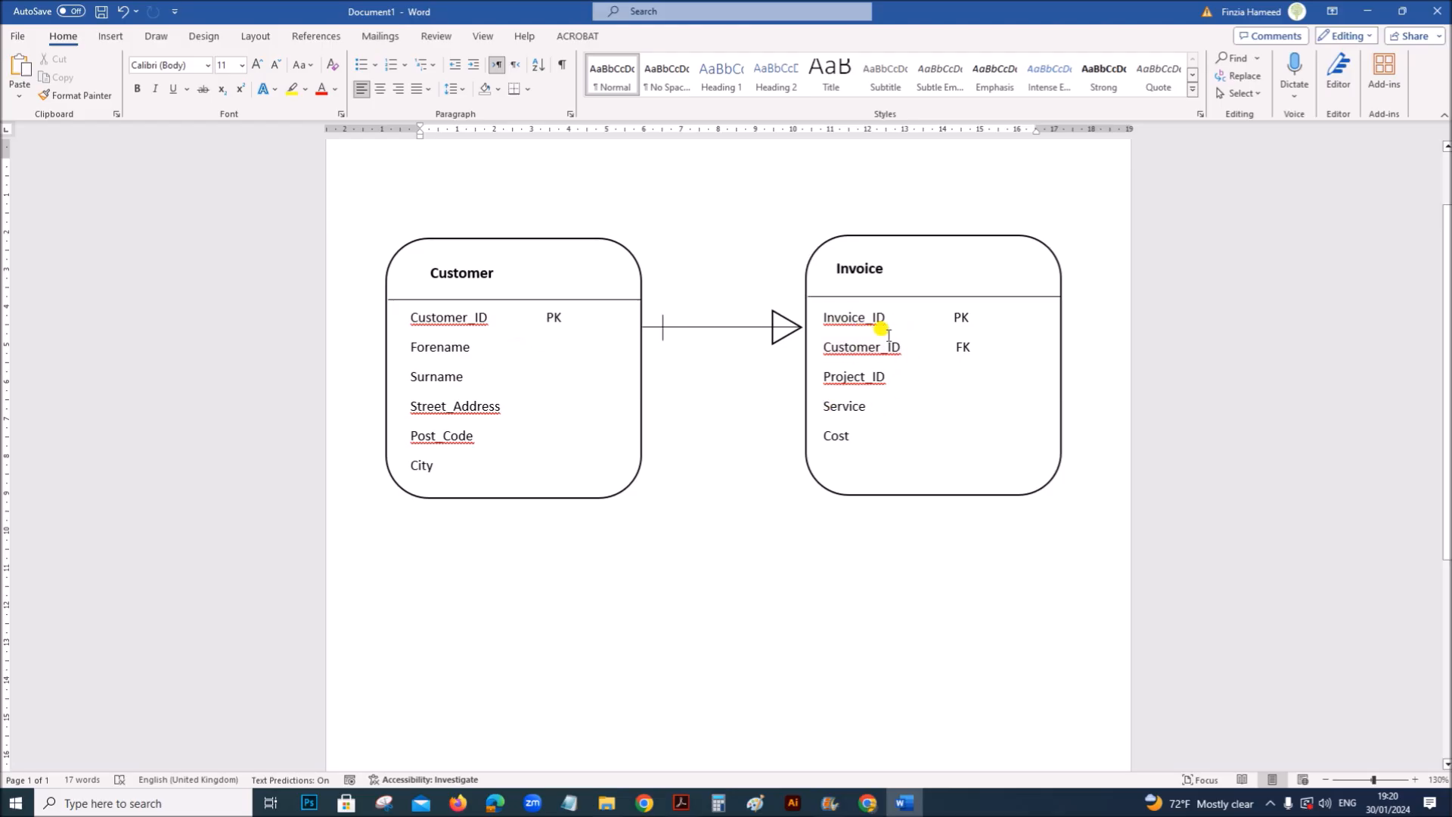
mouse_move(902, 267)
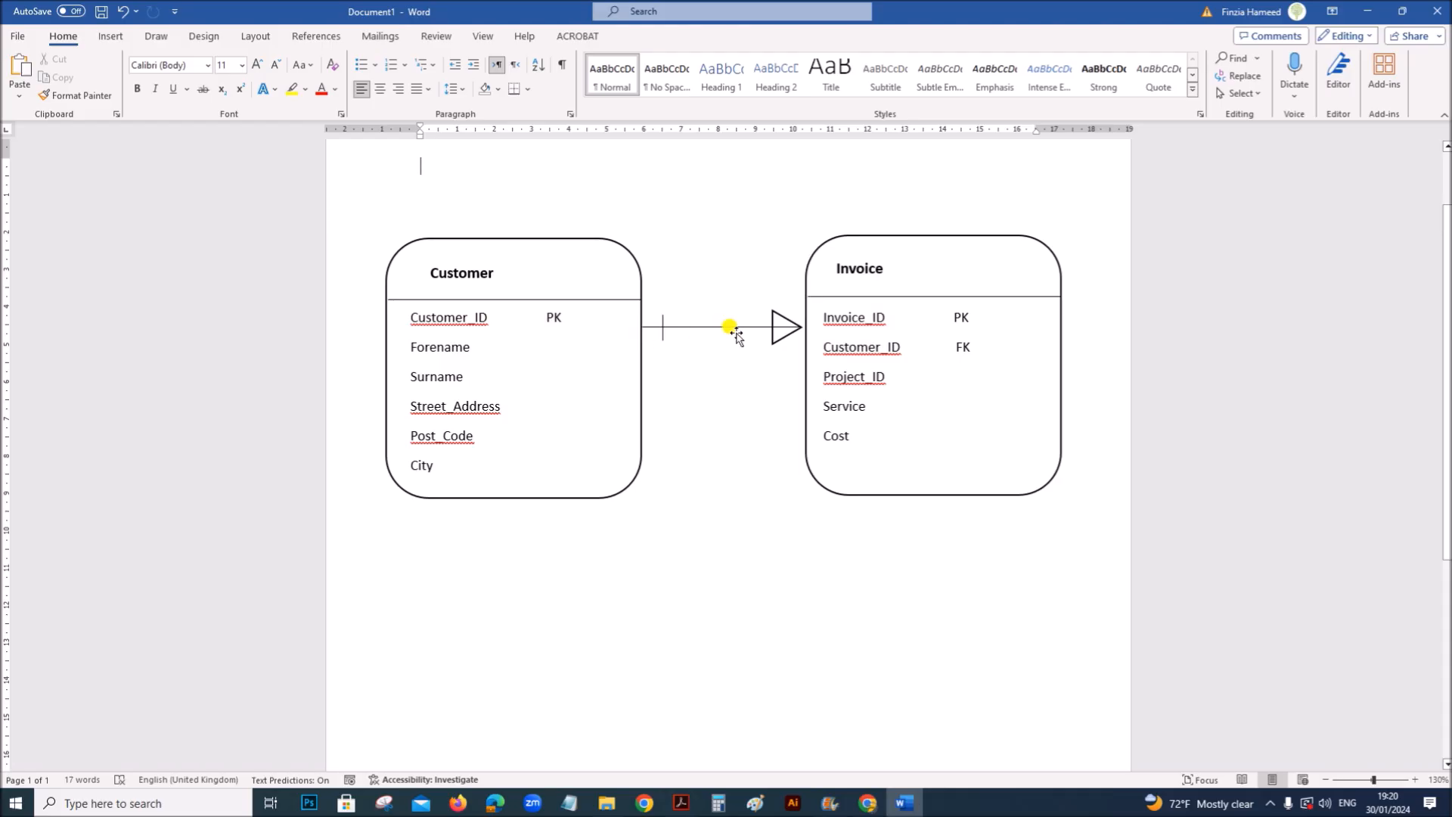
mouse_move(831, 655)
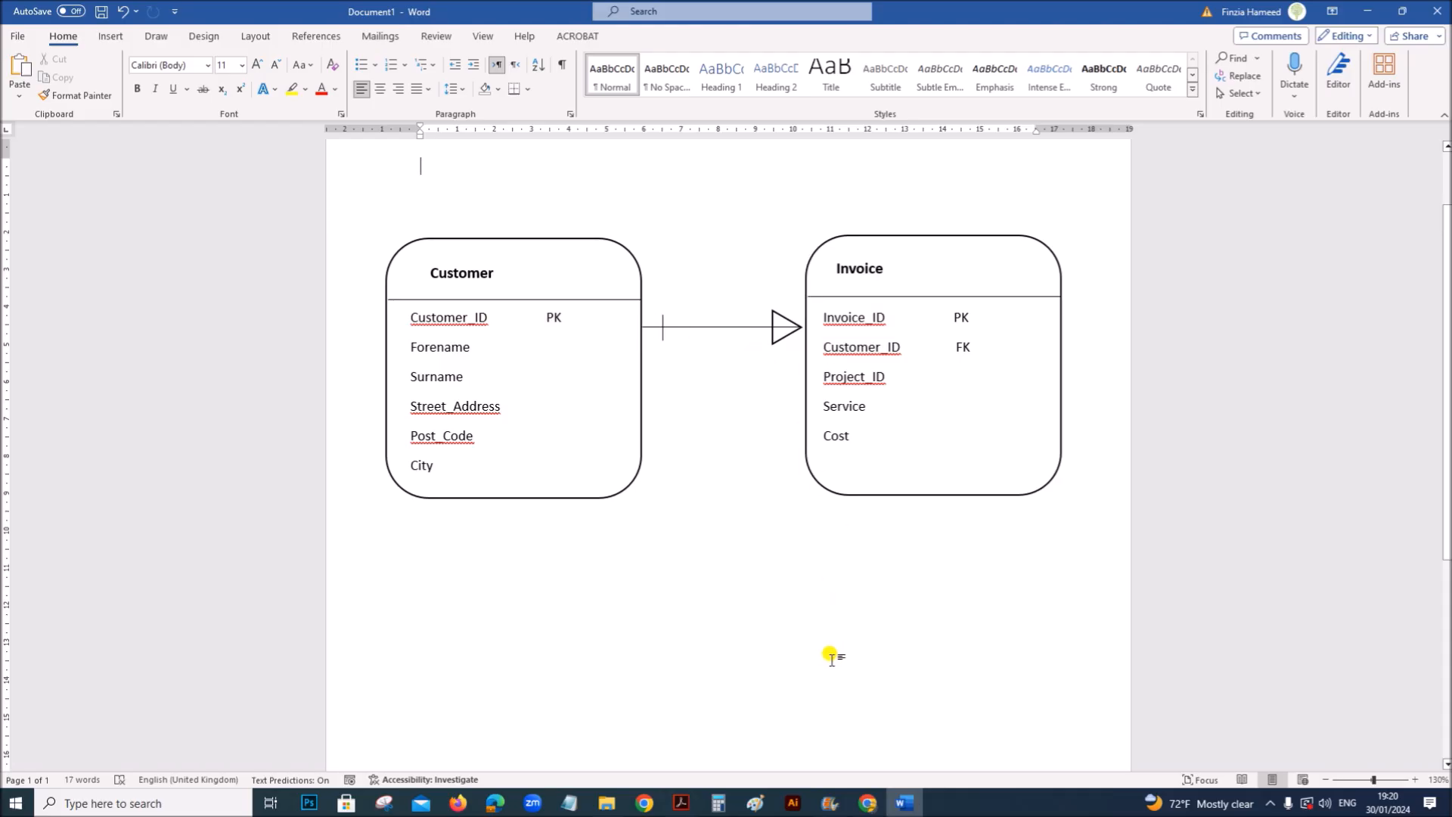
Step: Type the legend lines 'PK - Primary Key' and 'FK – Foreign Key' below the diagram
click(450, 612)
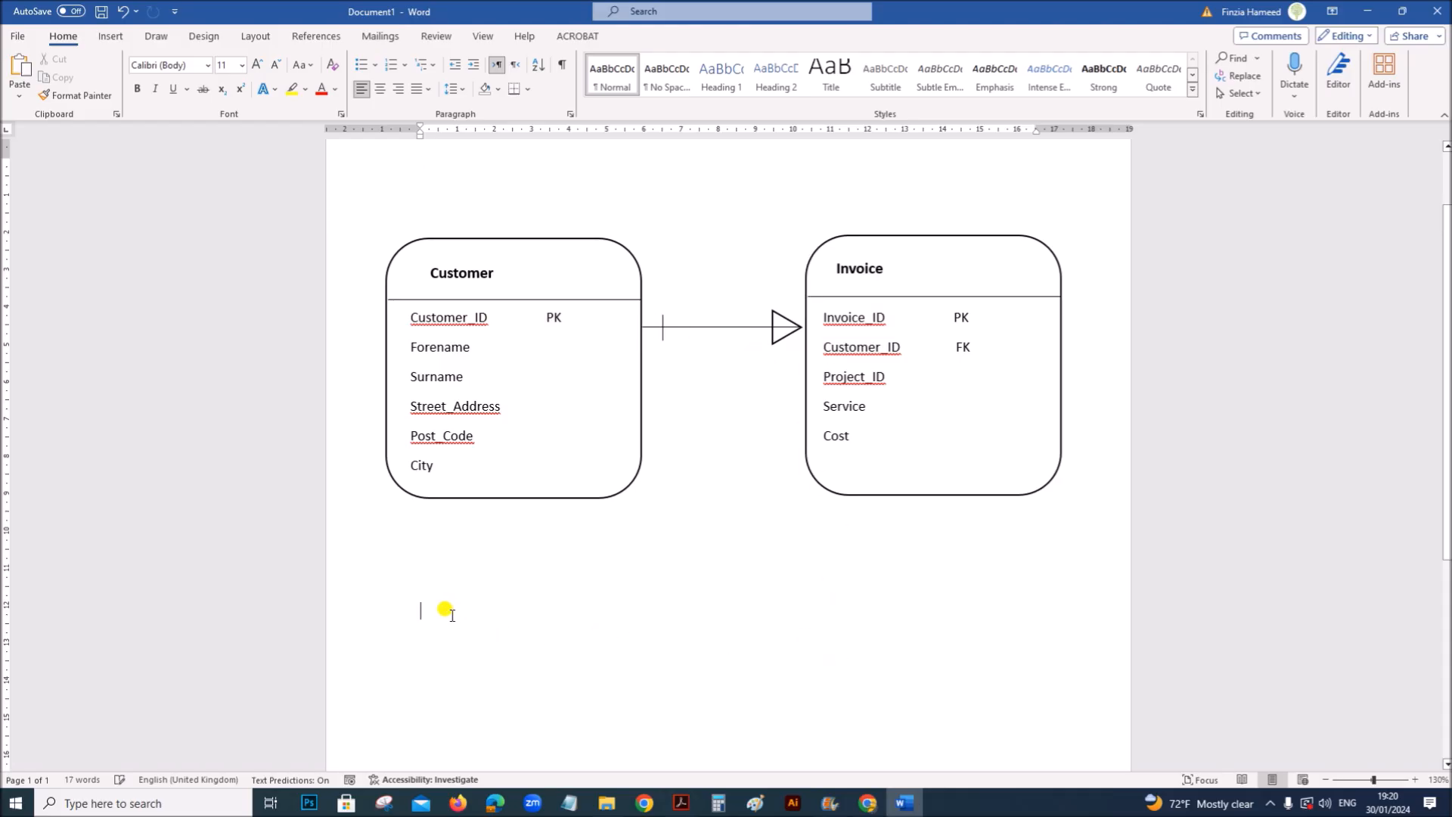
text(PK)
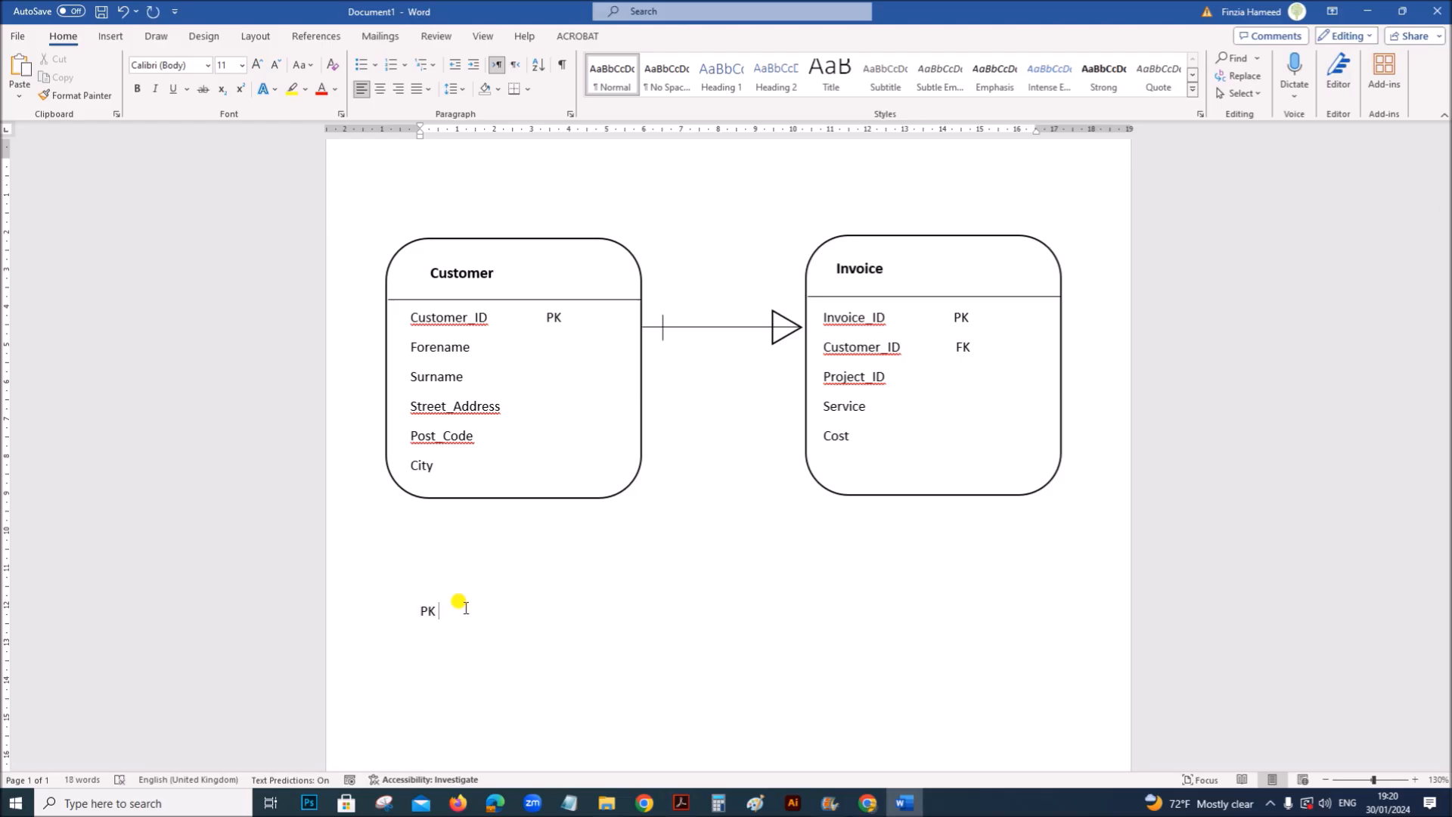
text(-)
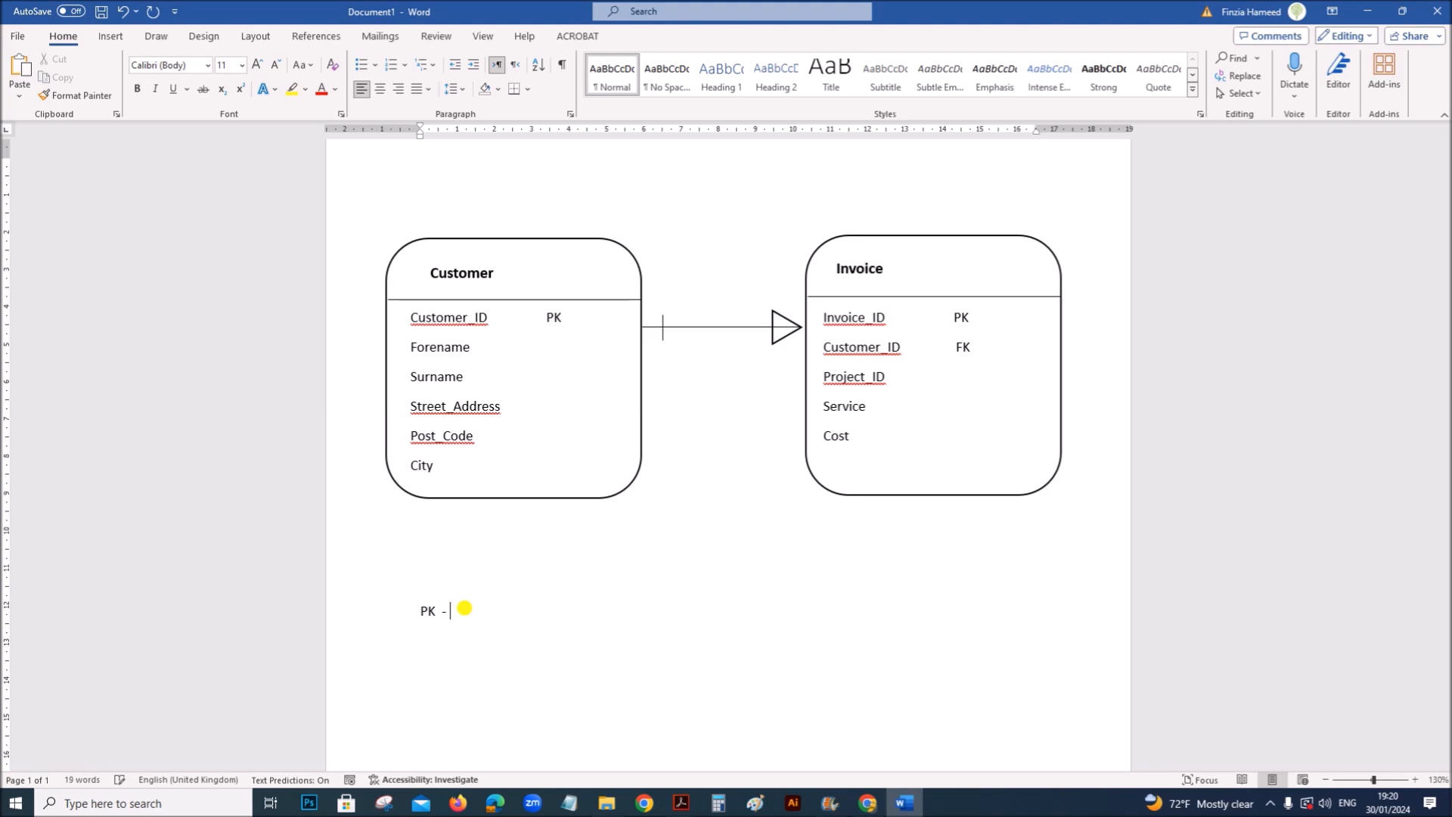
text(Primary)
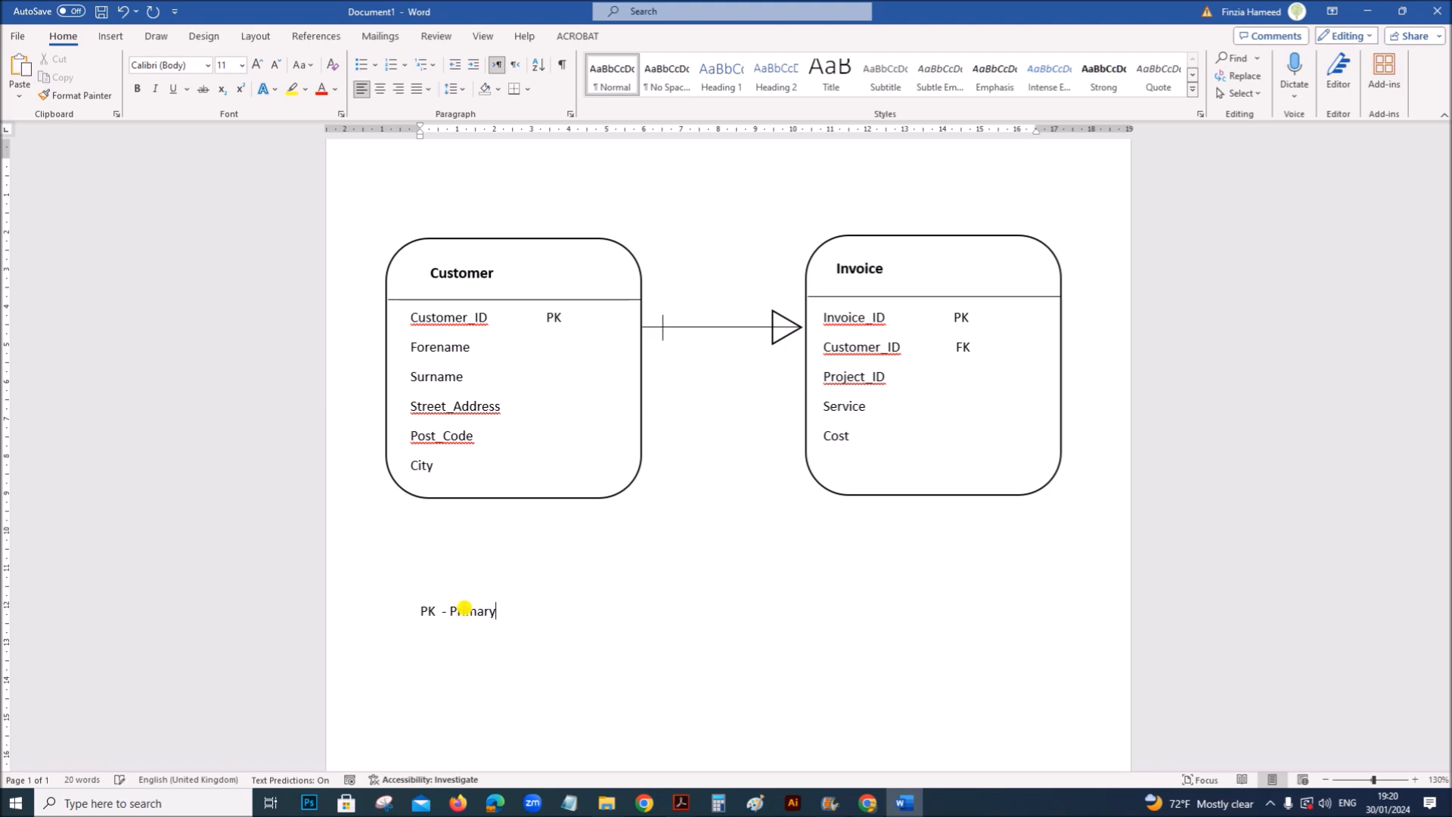
text(Key)
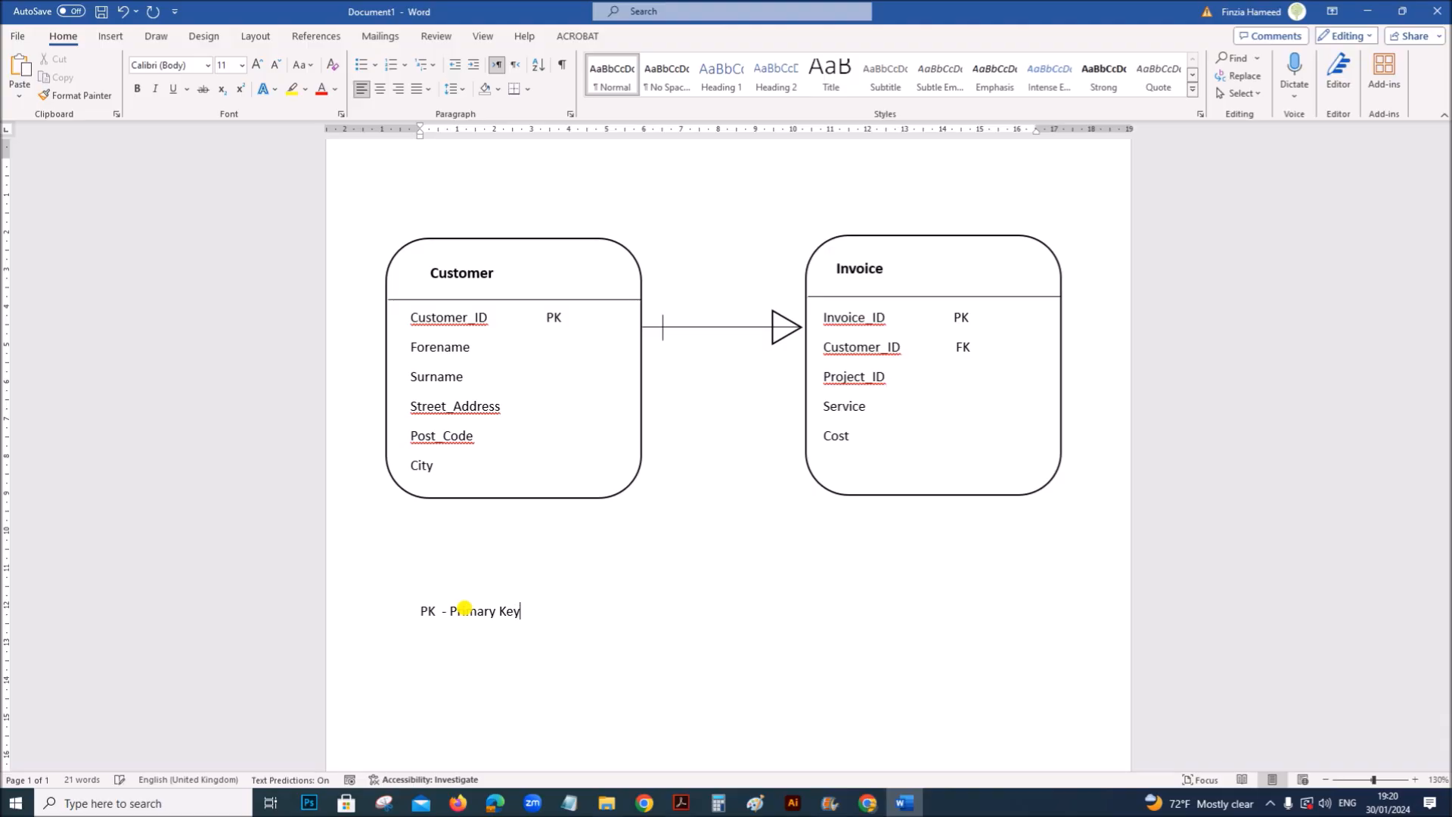
text(F)
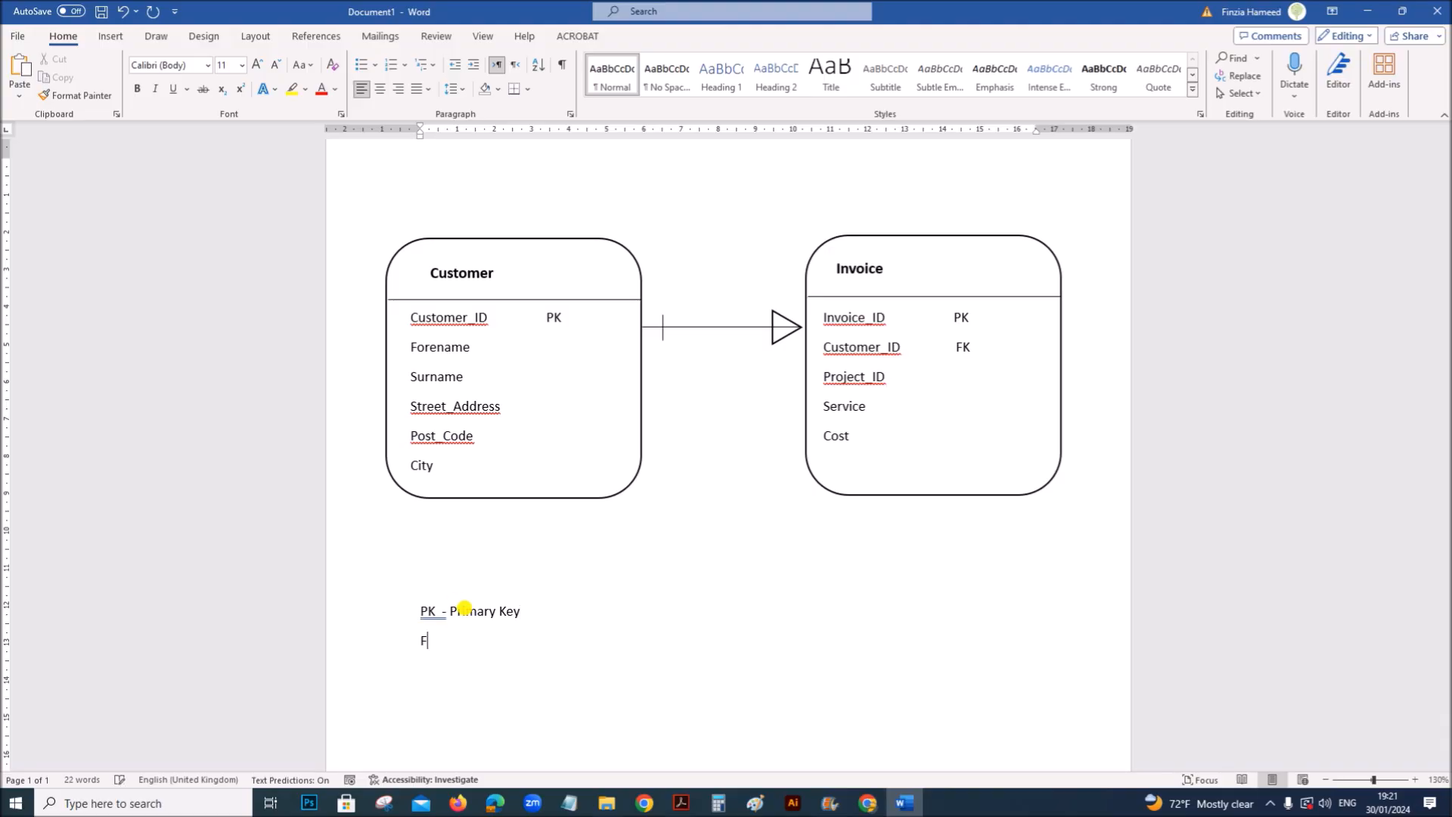
text(K - Foreign)
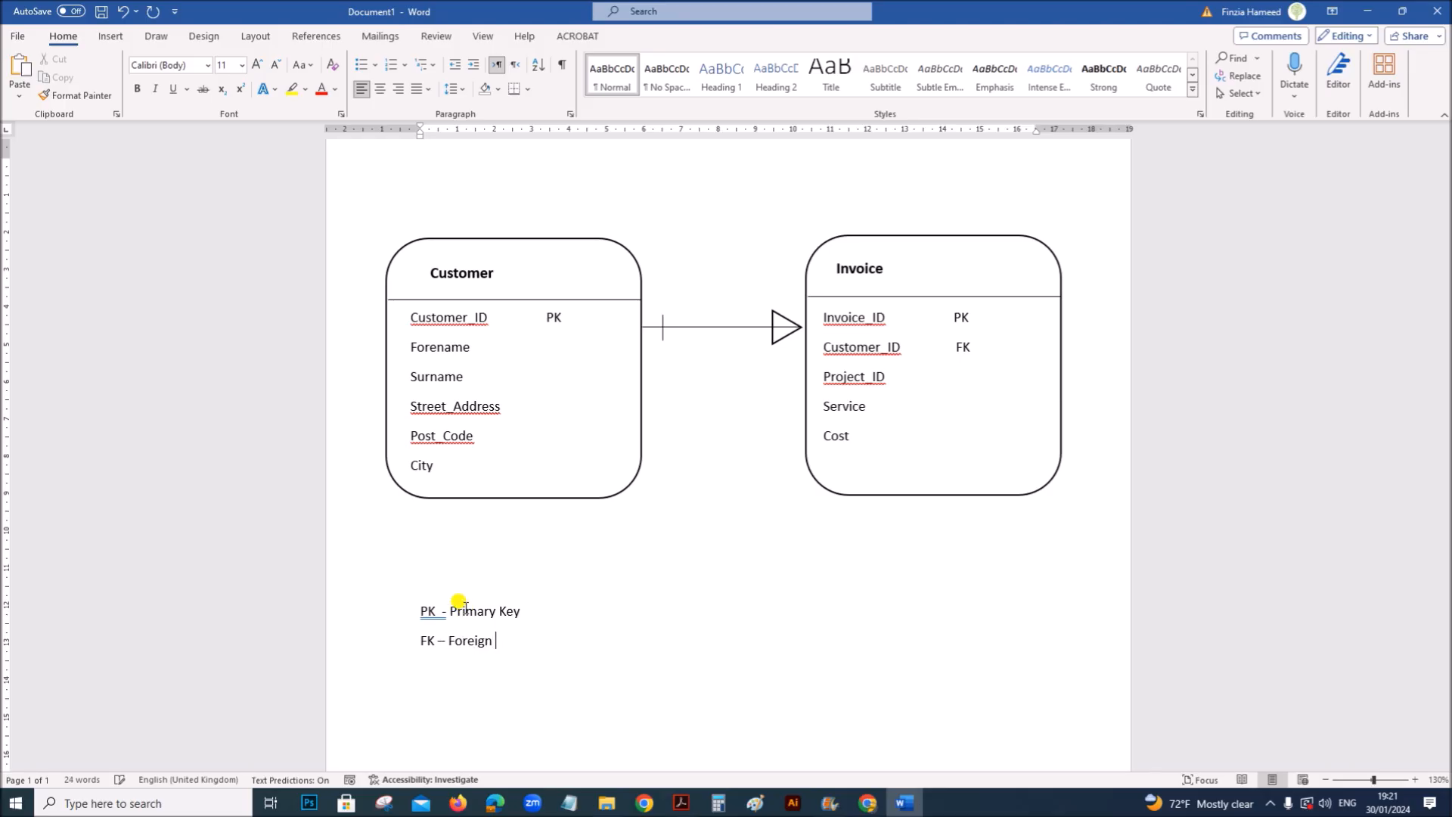
text(Key)
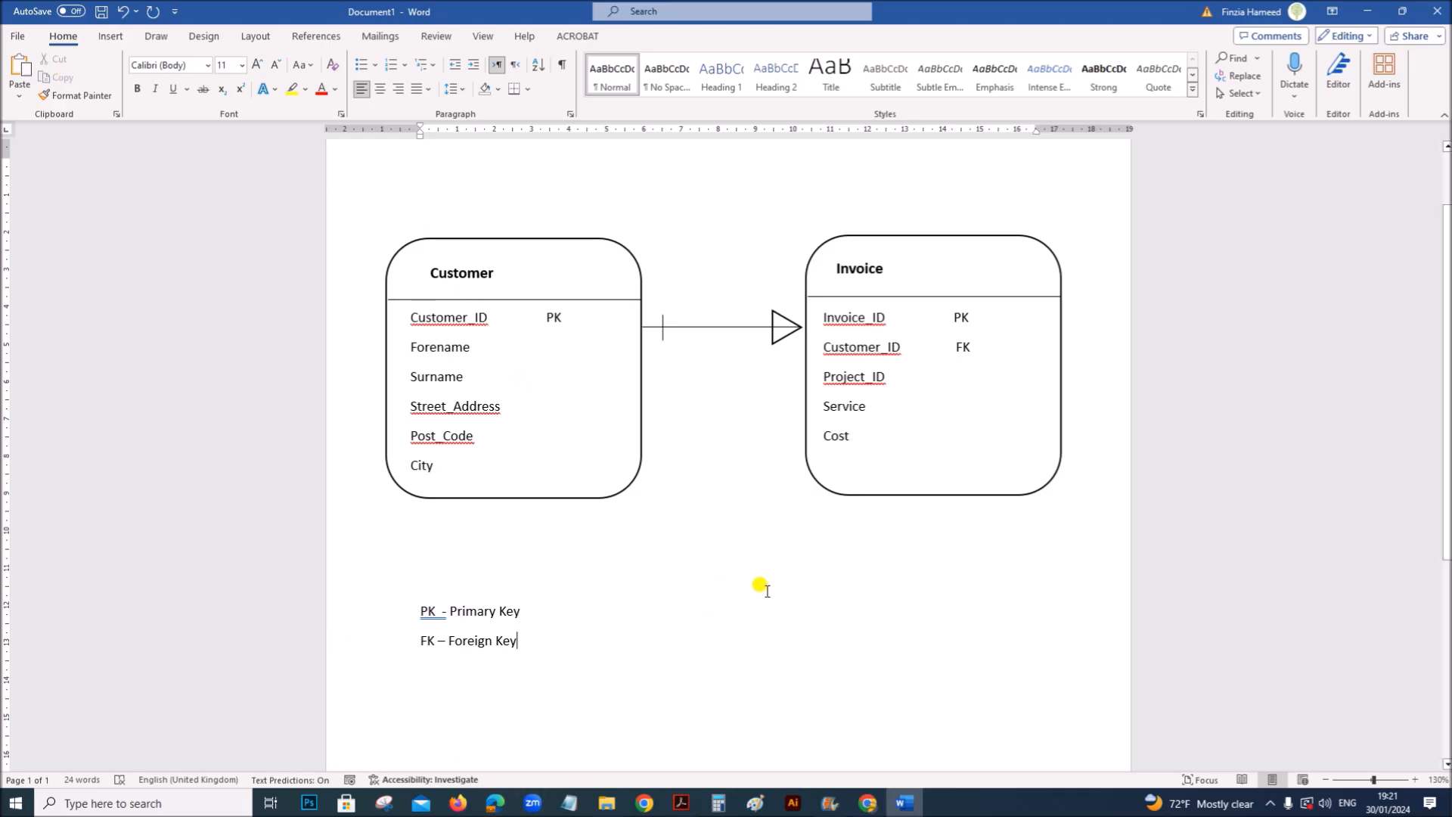
mouse_move(815, 665)
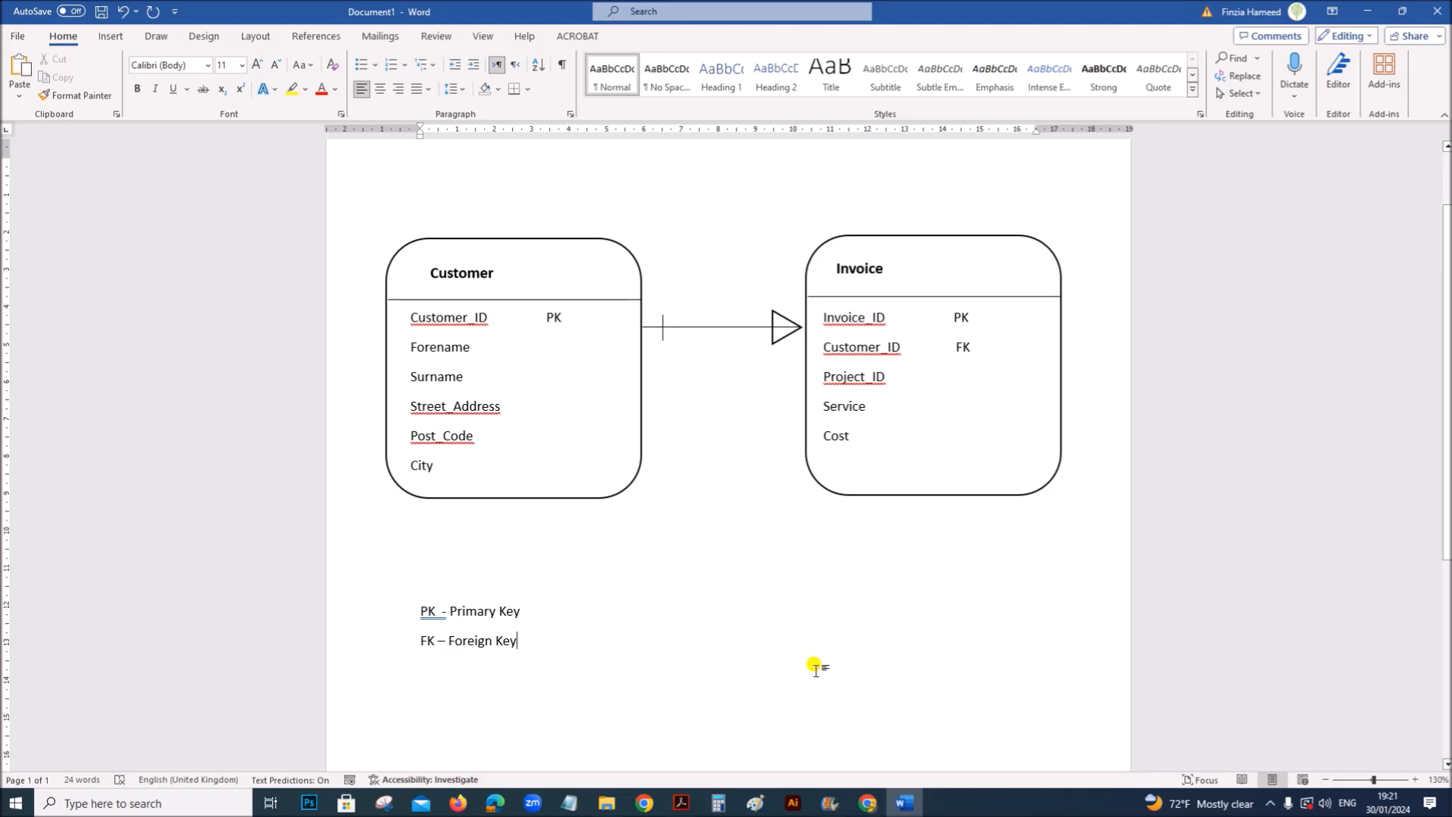
mouse_move(862, 495)
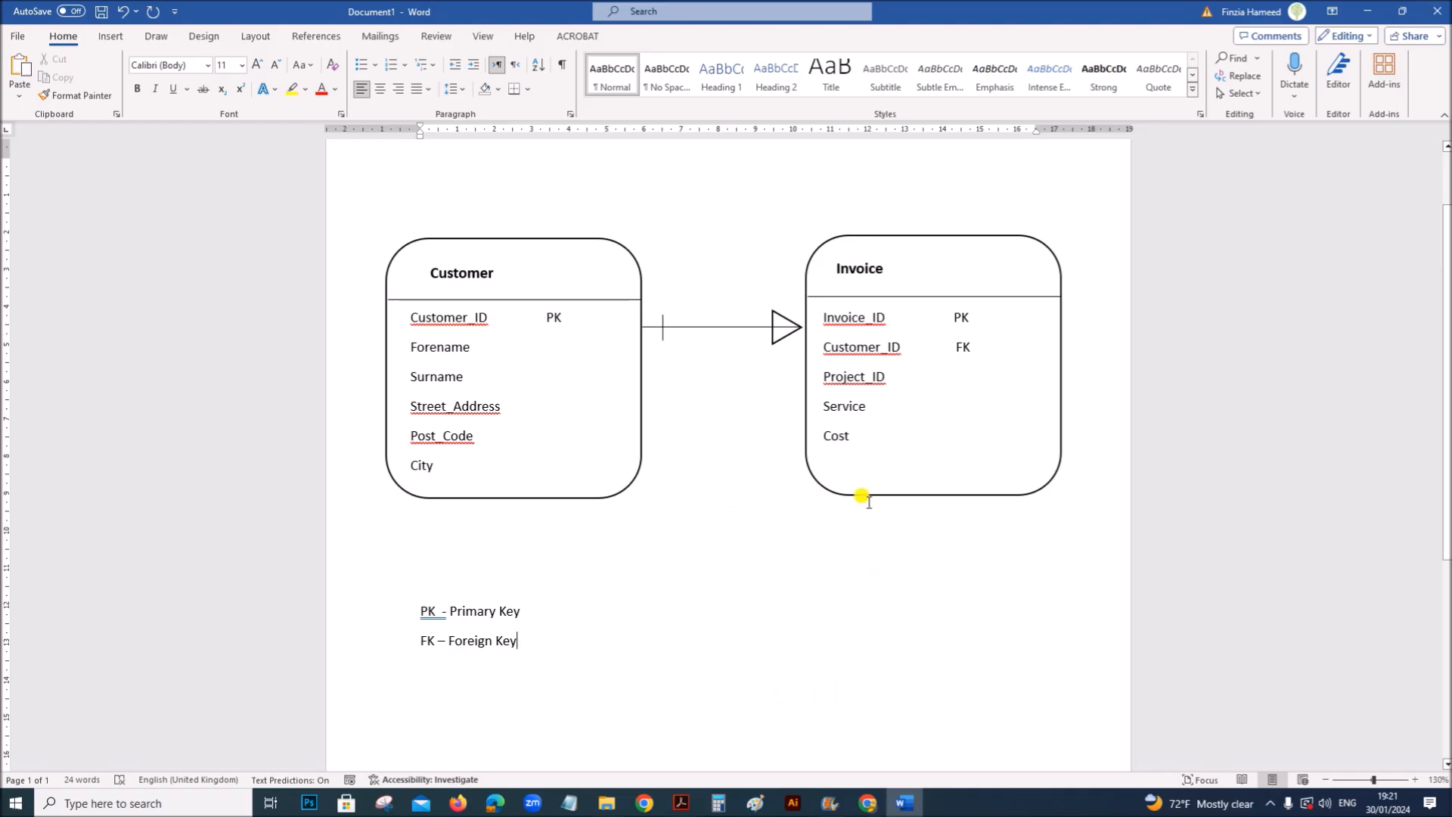
mouse_move(504, 319)
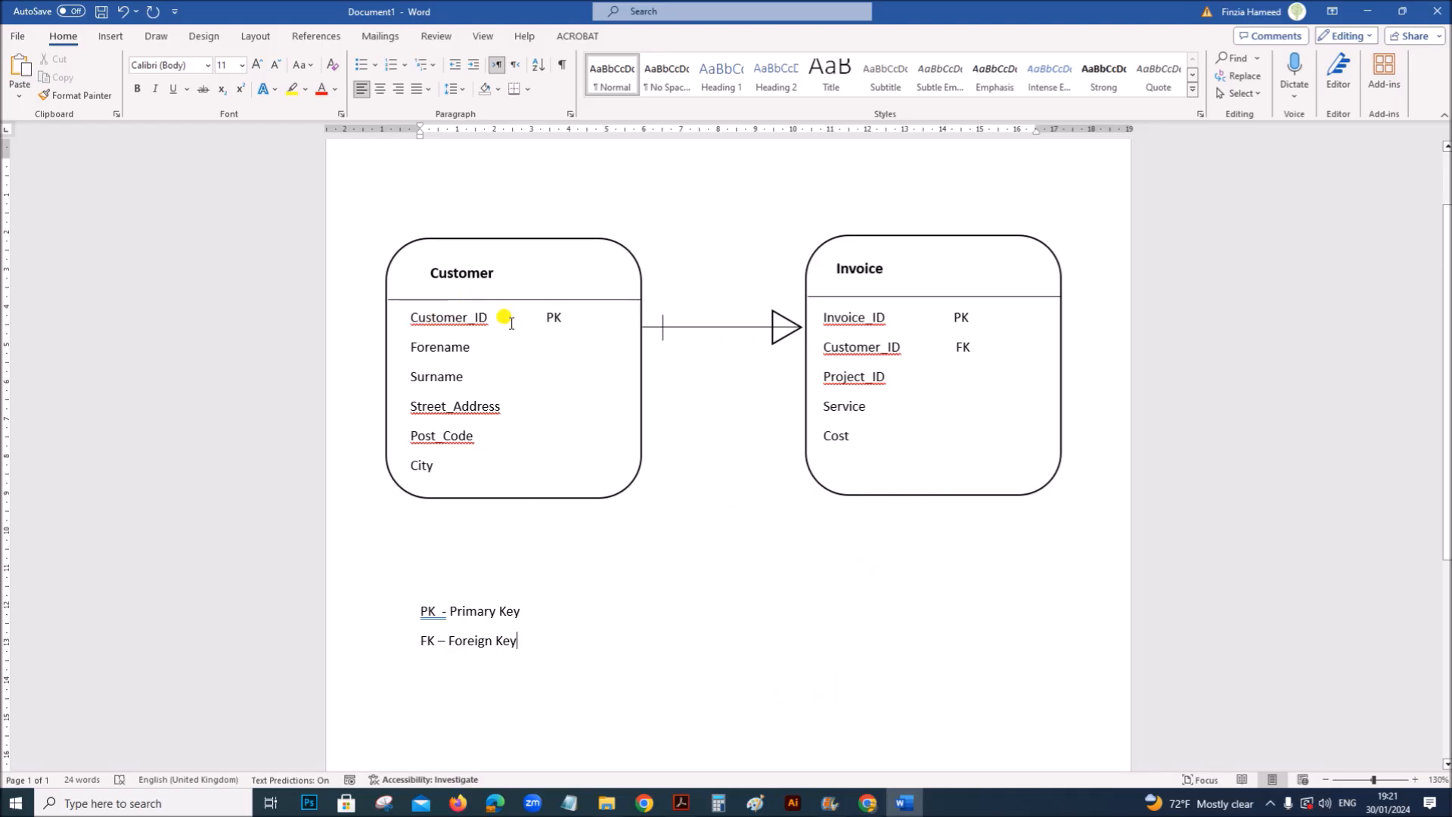
mouse_move(467, 269)
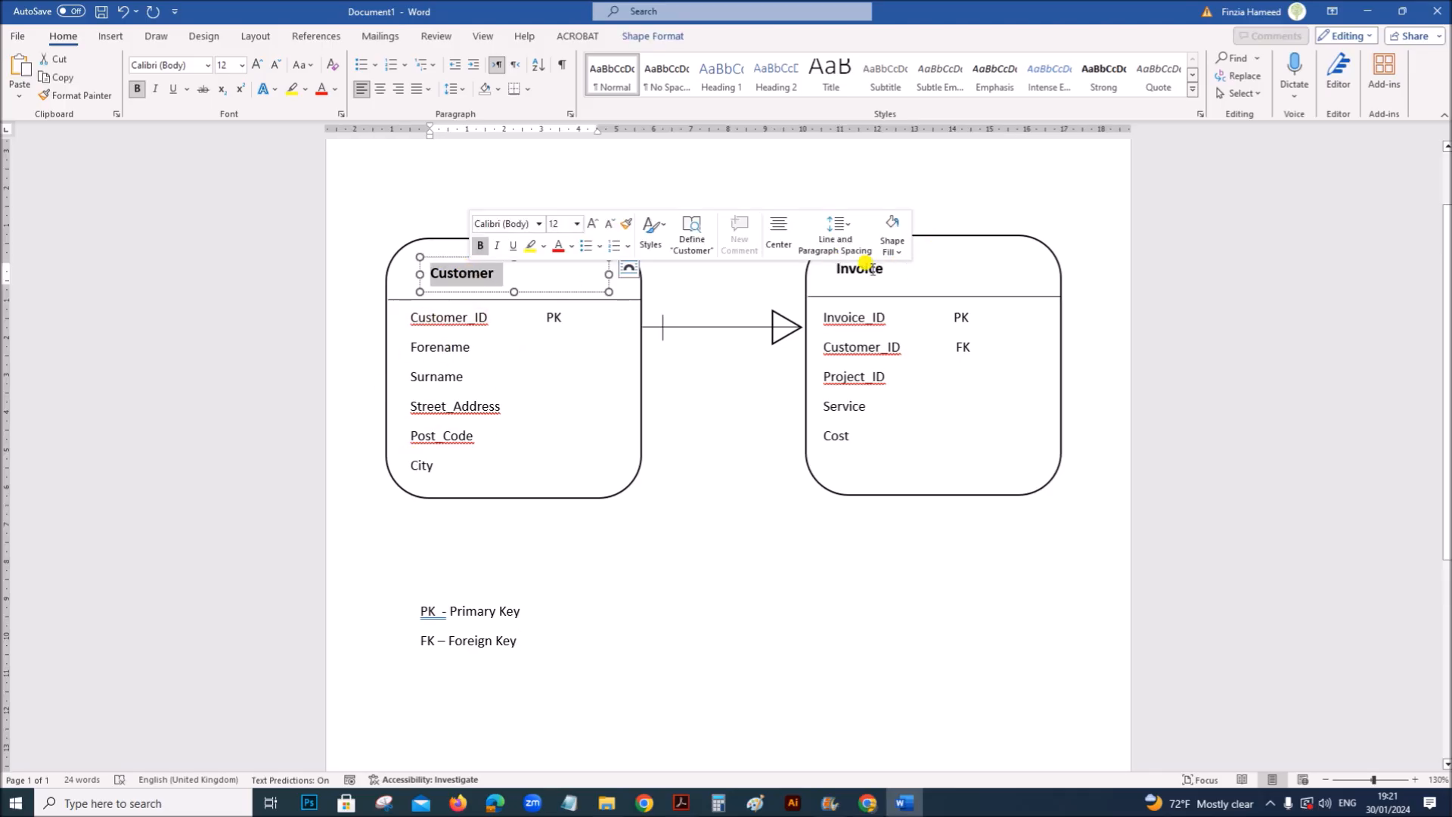
click(858, 269)
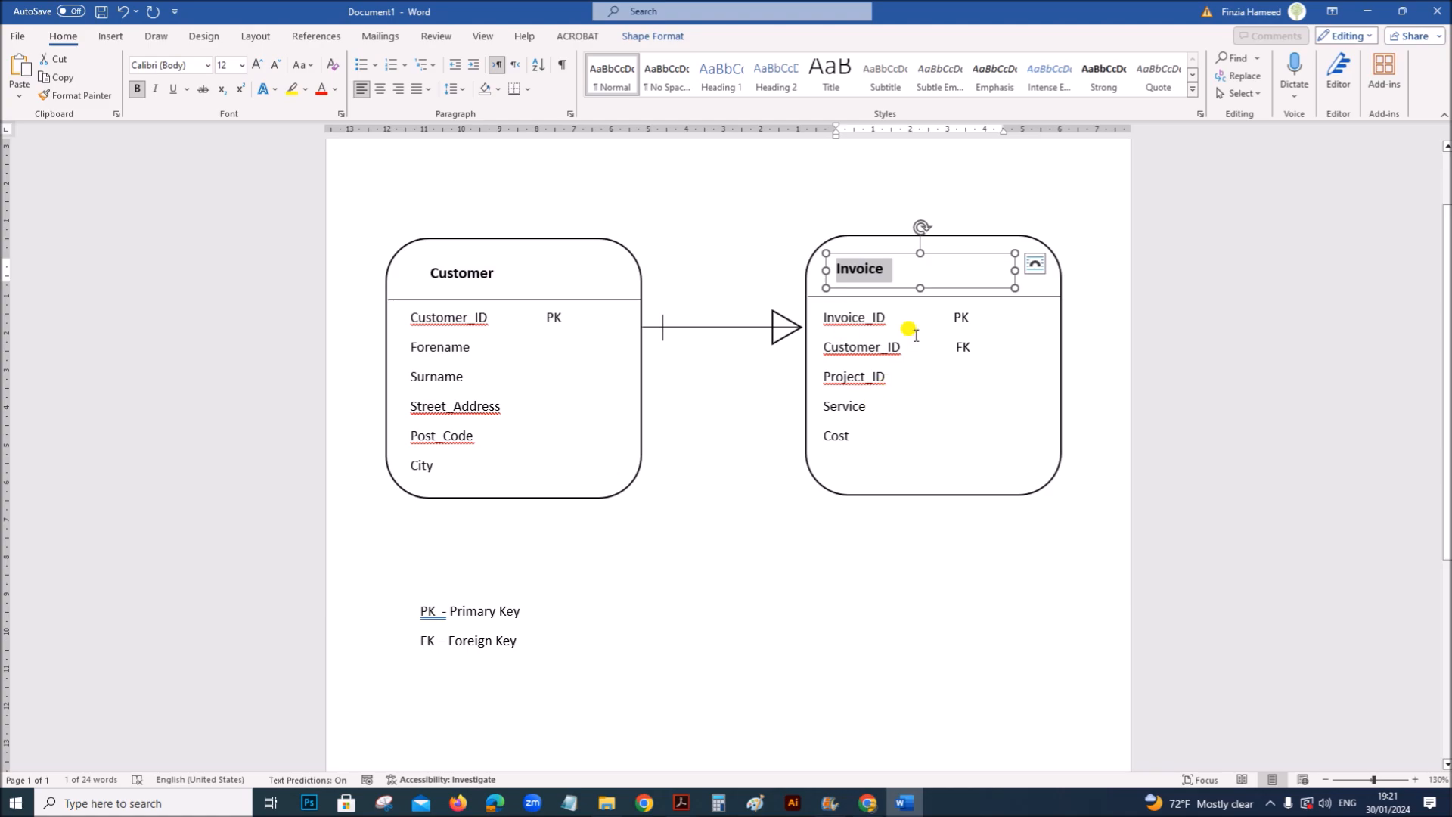
mouse_move(827, 454)
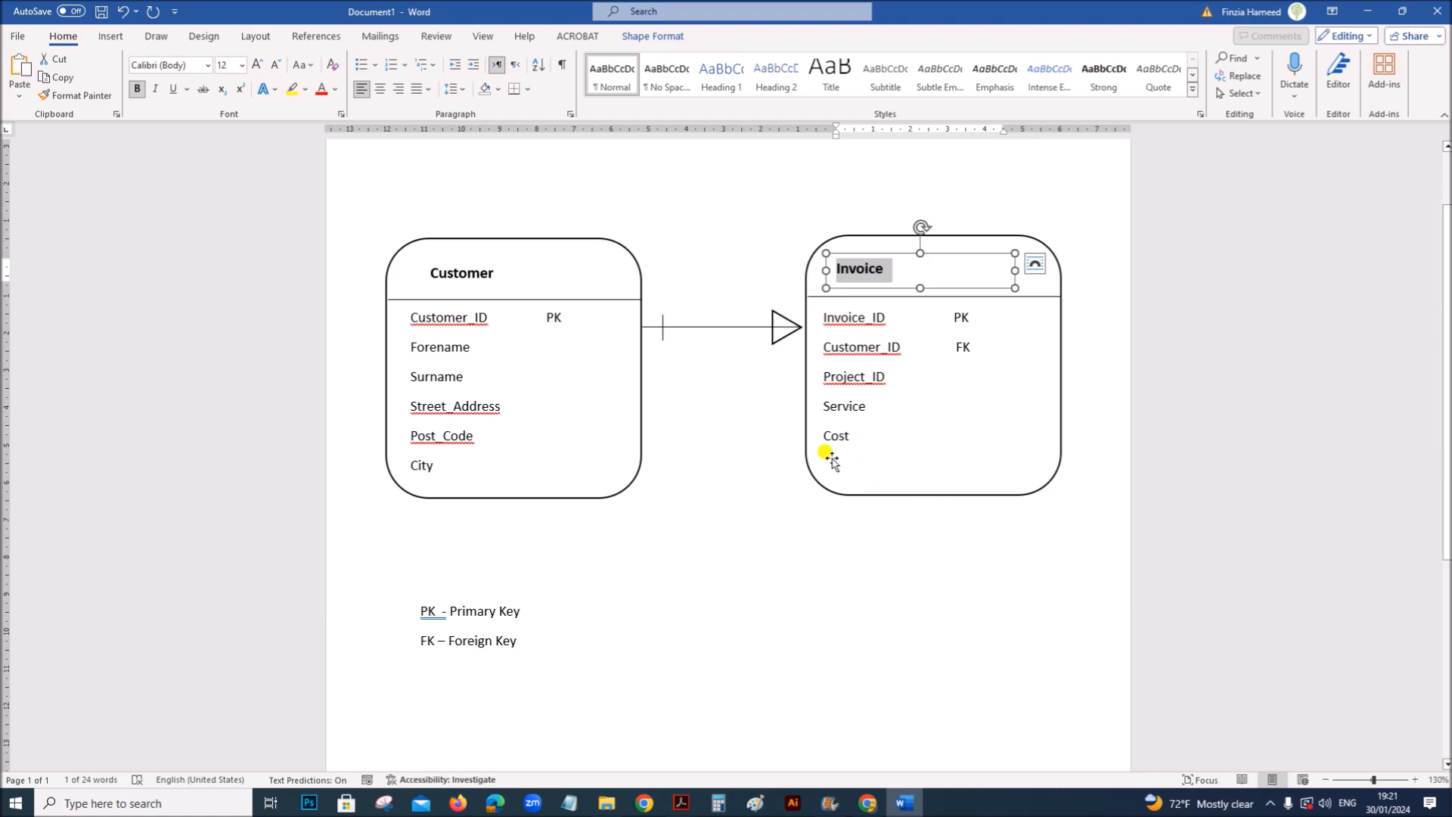
mouse_move(1118, 491)
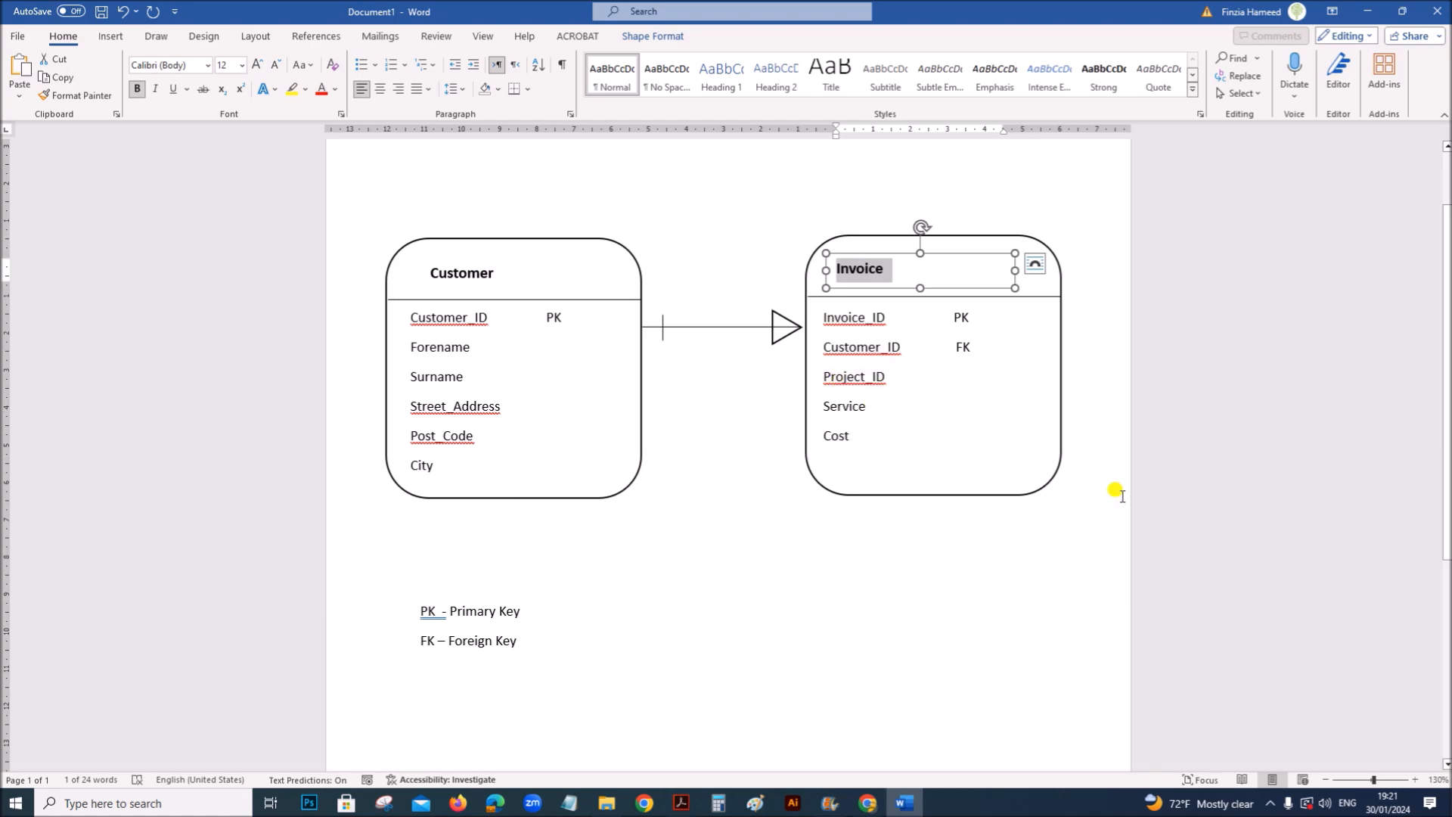
click(747, 366)
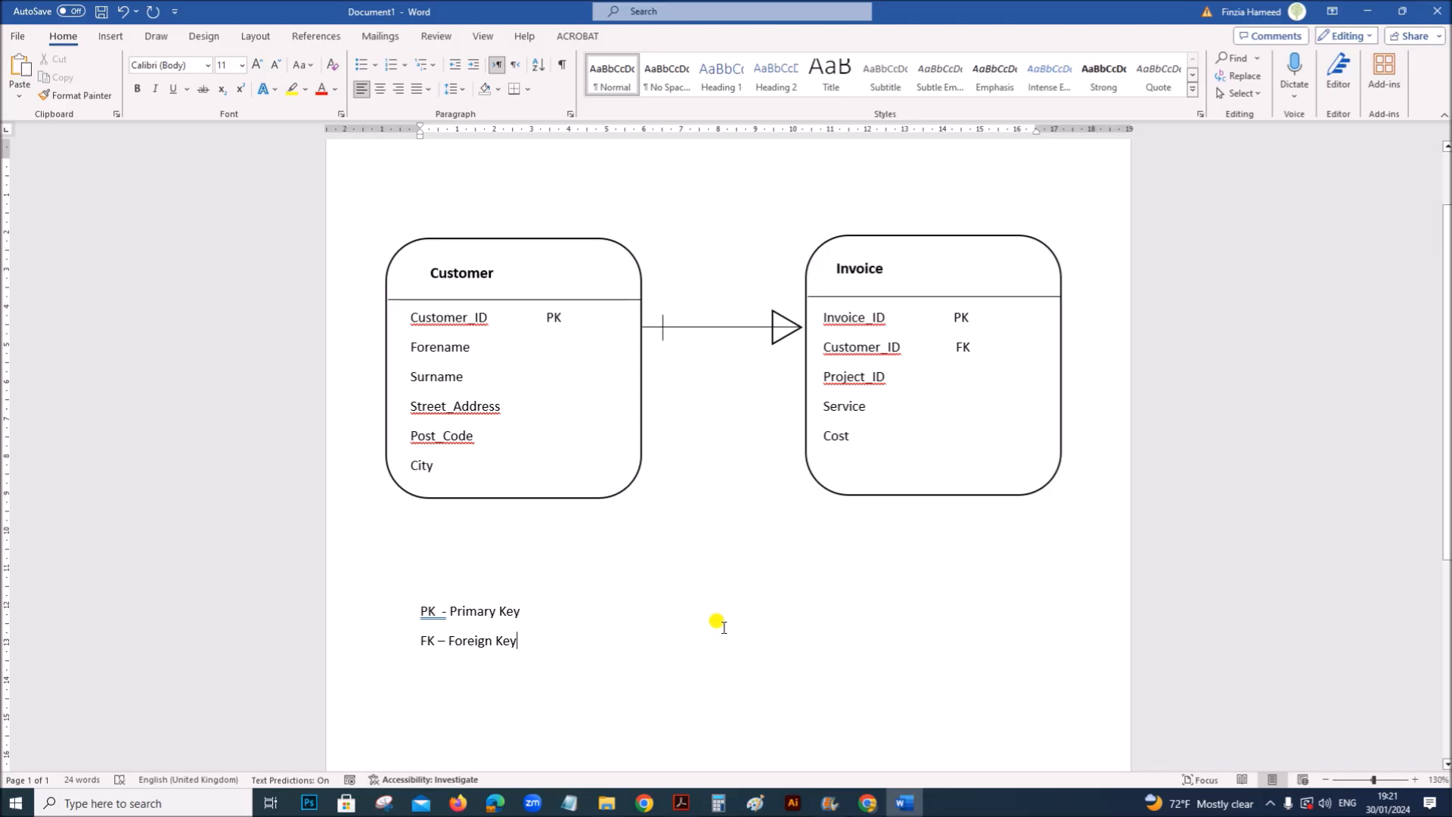
Step: Scroll the document and switch to the Insert ribbon tools
scroll(down, 3)
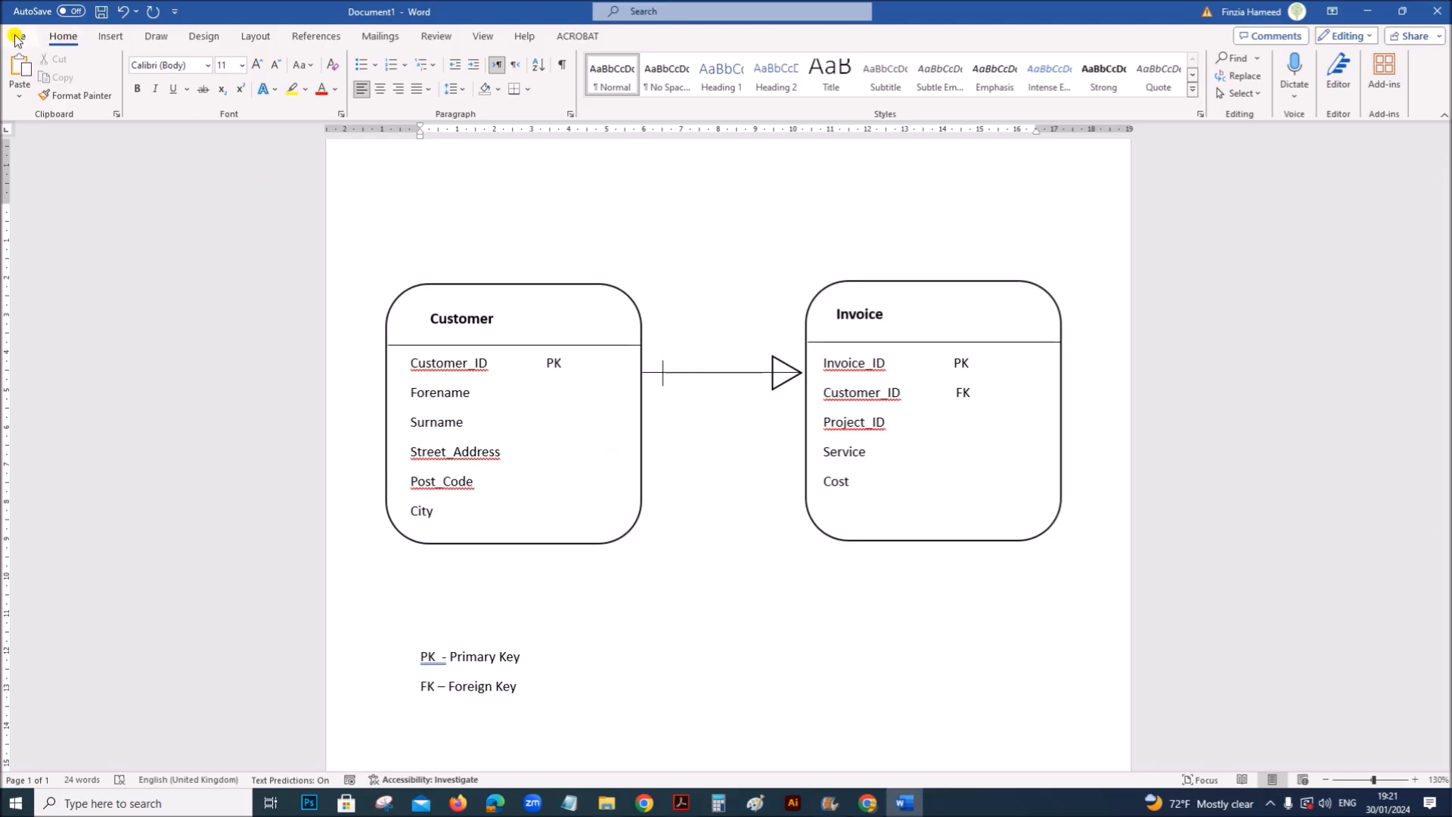
click(516, 685)
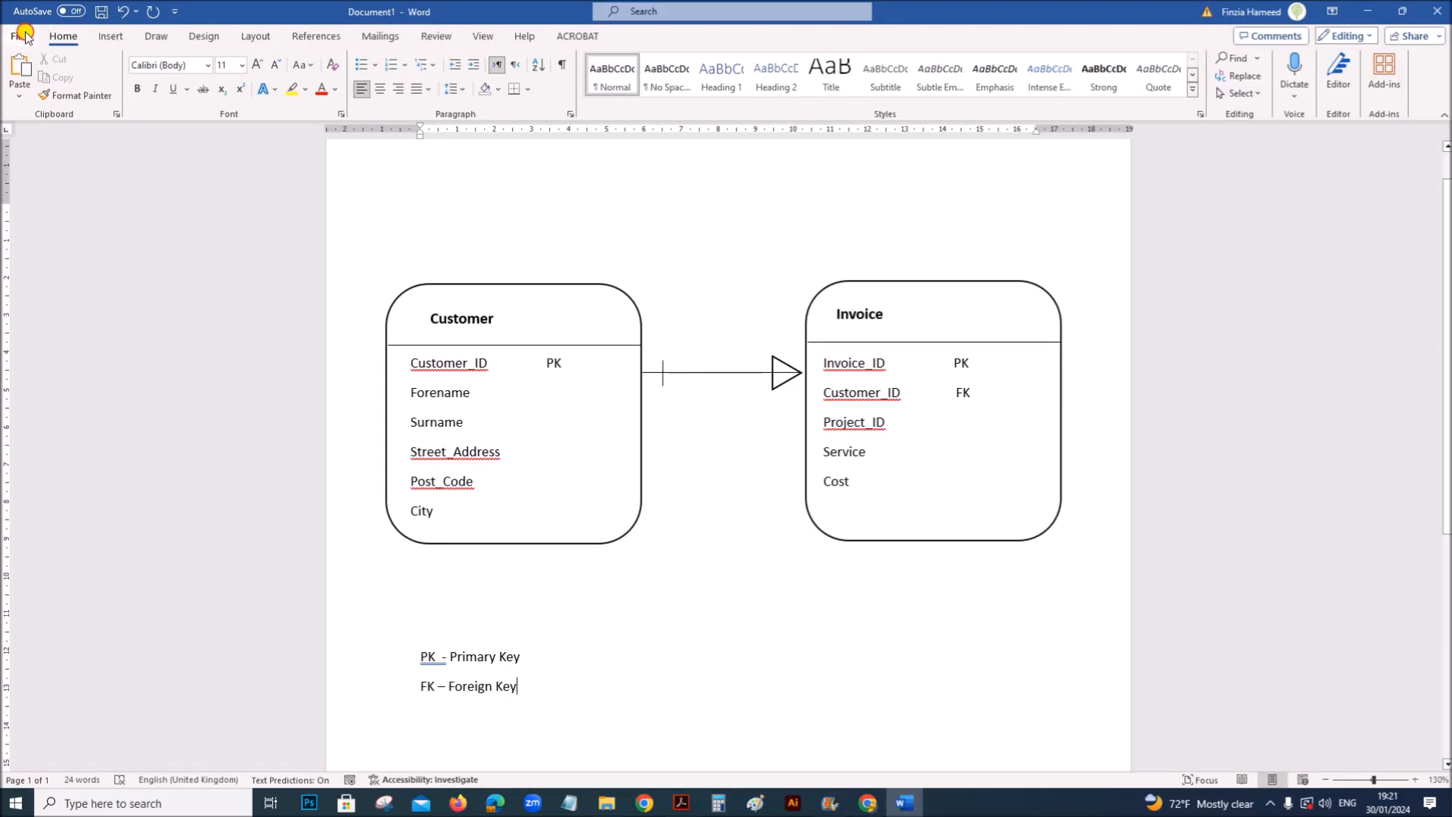
click(109, 35)
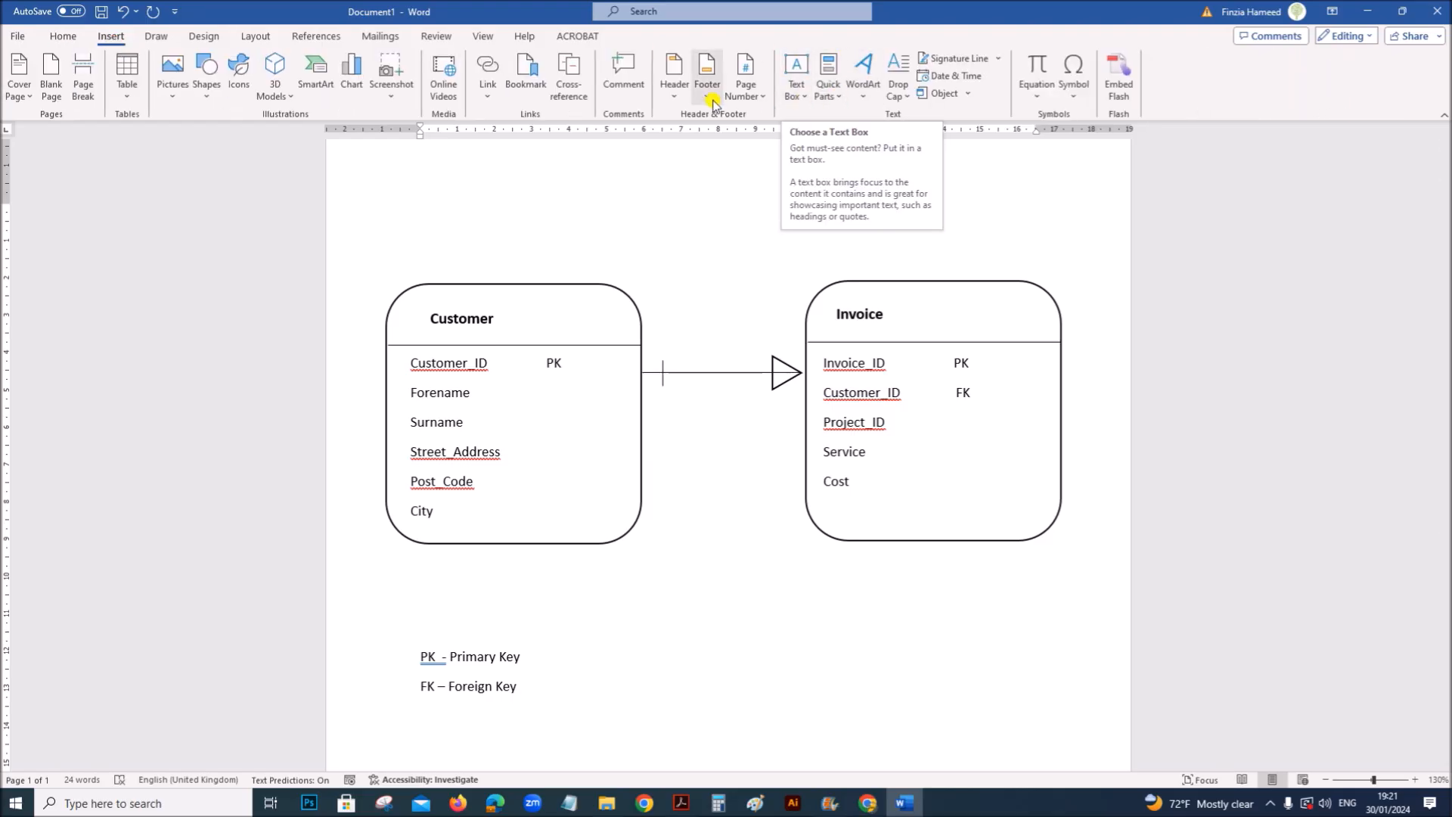
mouse_move(722, 192)
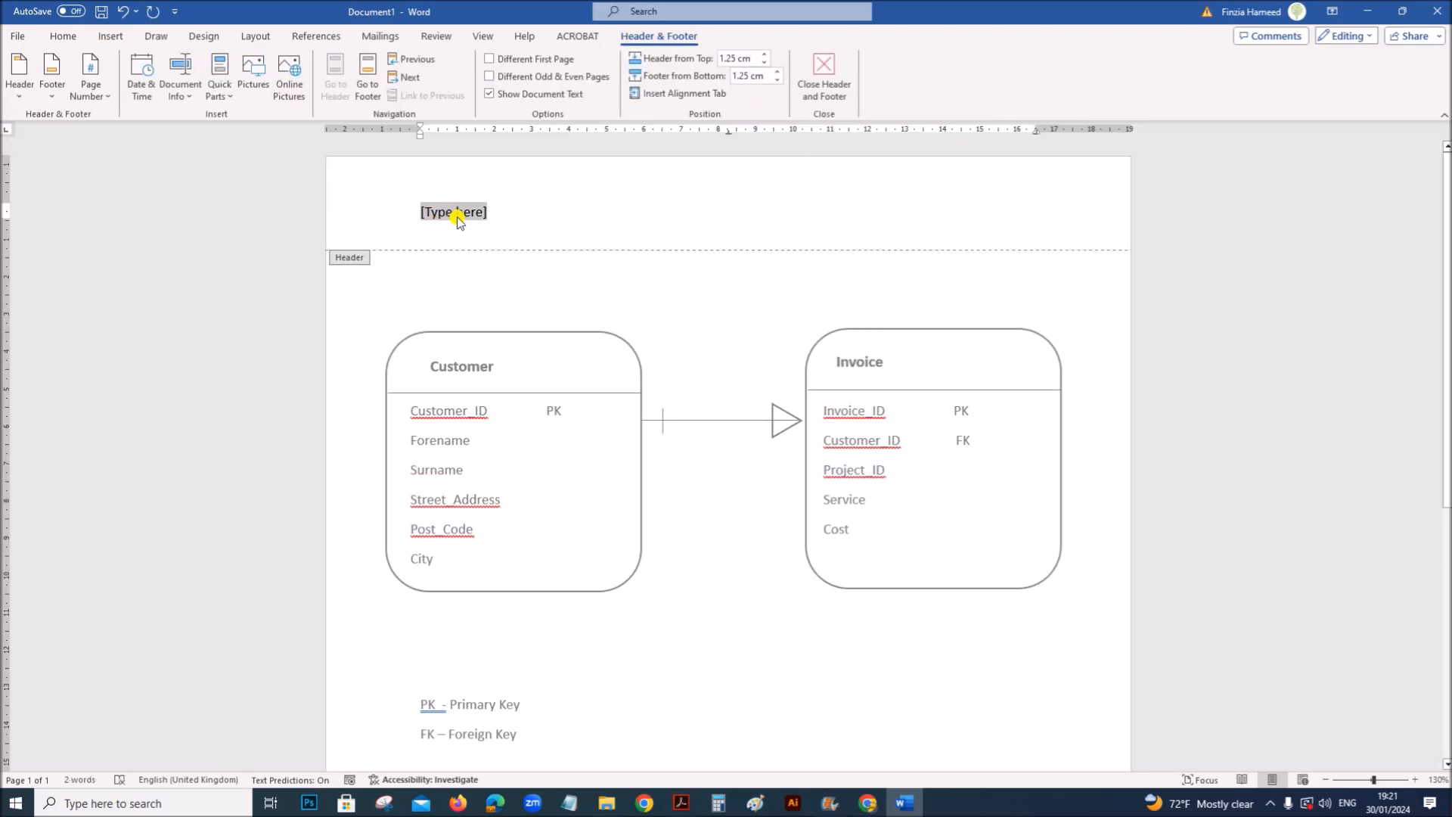
Step: Type 'Name ZZ123 1234' into the page header
text(Name ZZ)
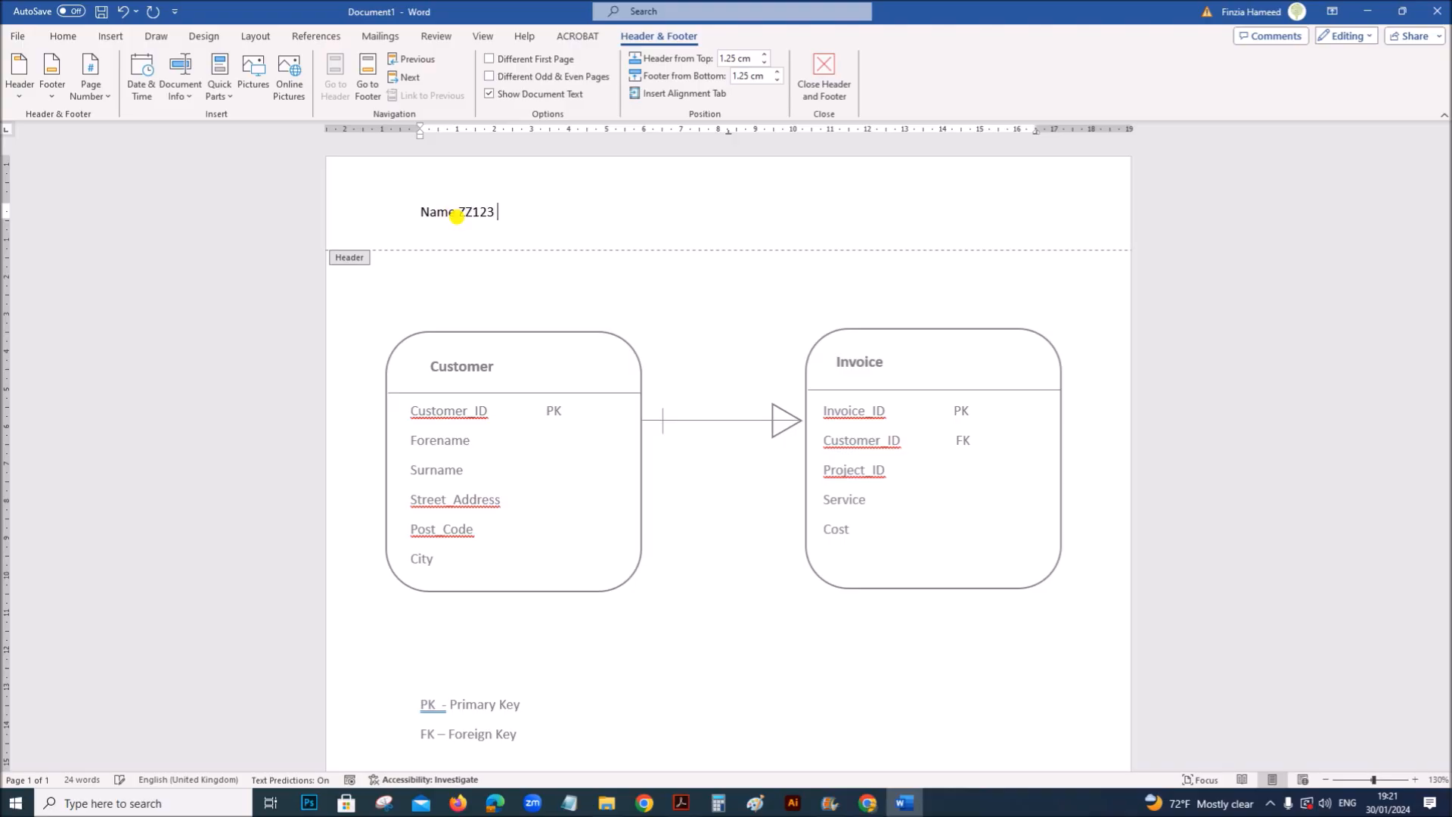
text(1234)
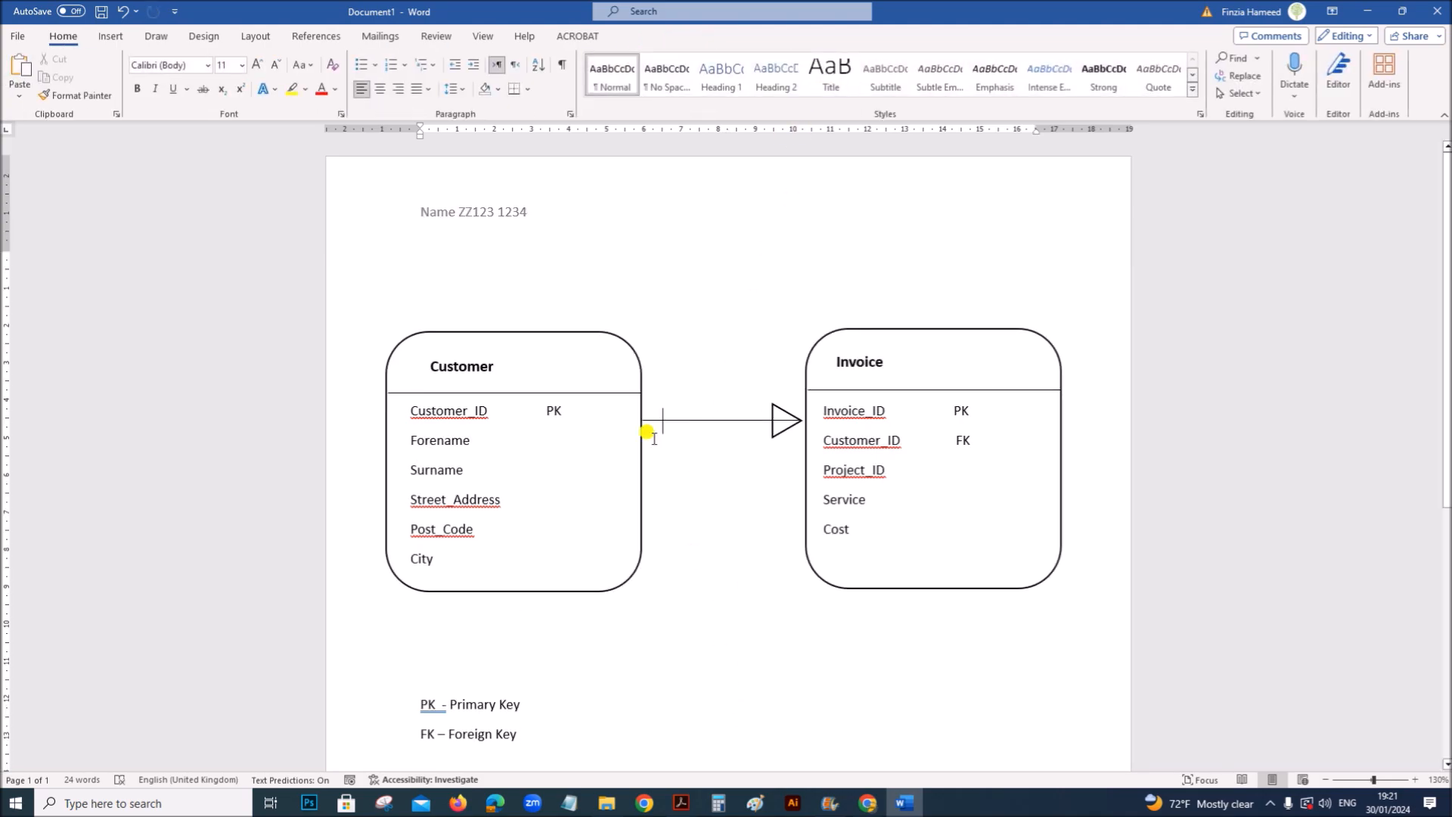
mouse_move(437, 285)
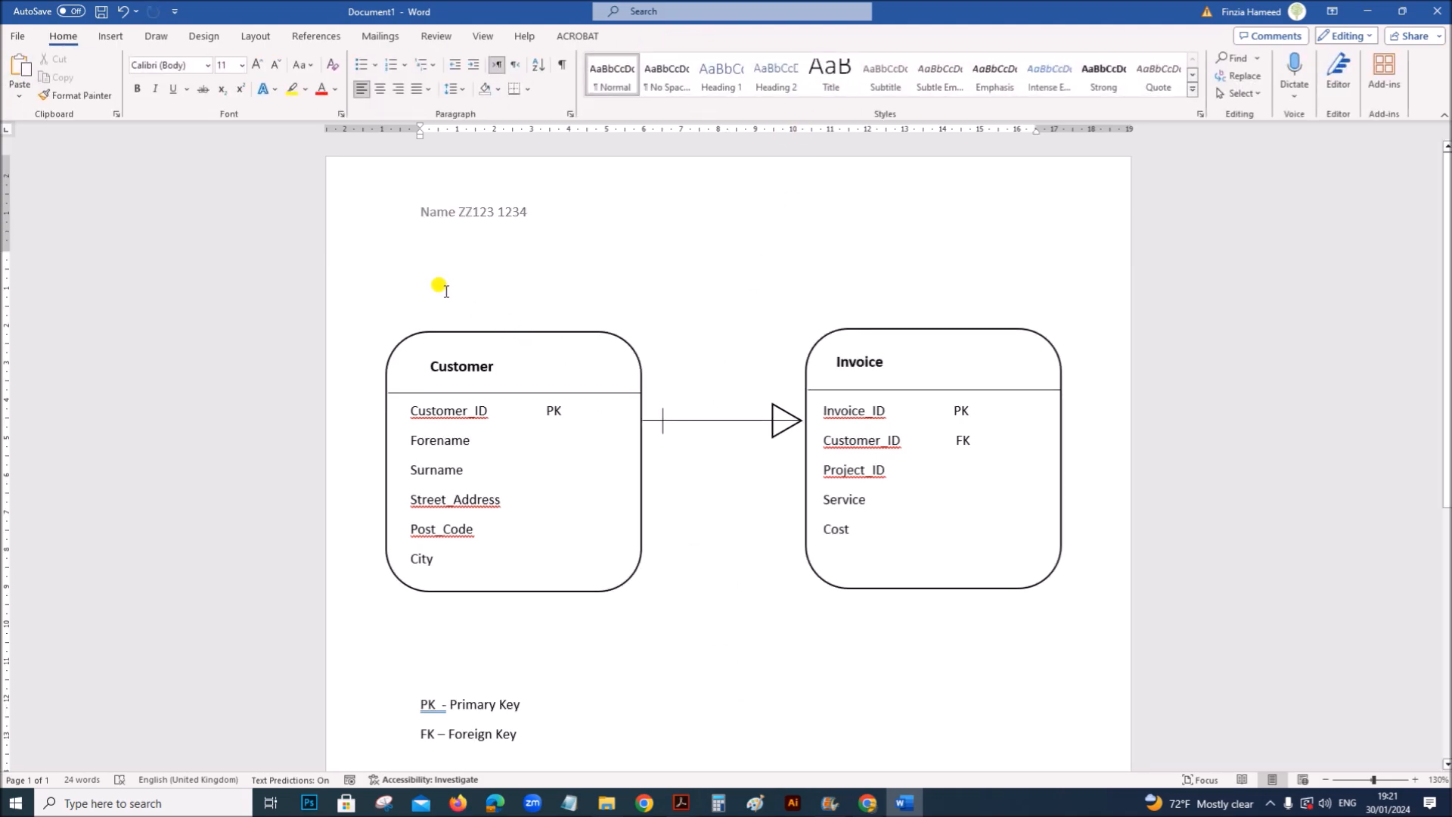
Step: Type the 'Conceptual ER Diagram' title above the entities, then centre and bold it
text(Cor)
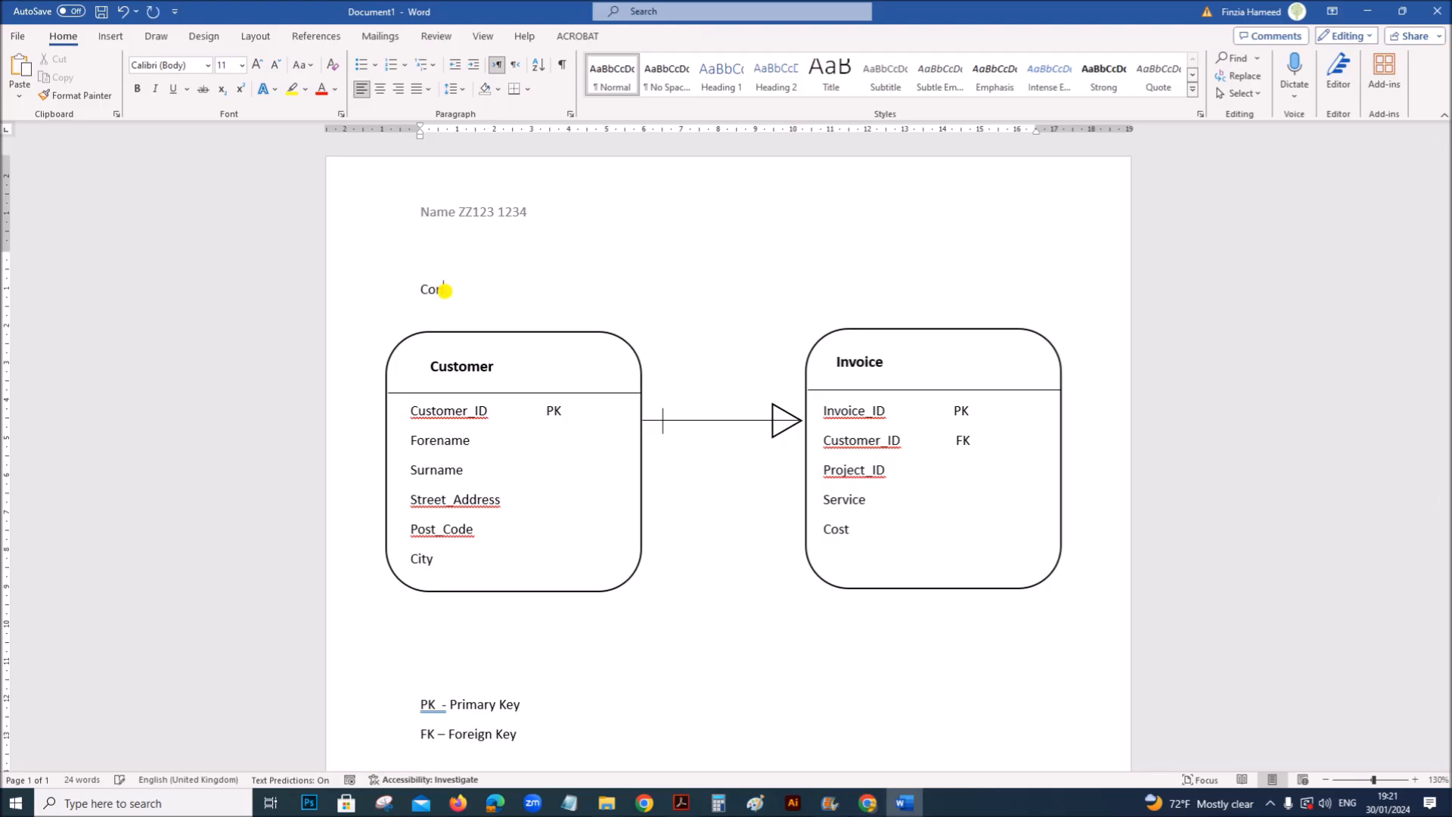
text(ceptual)
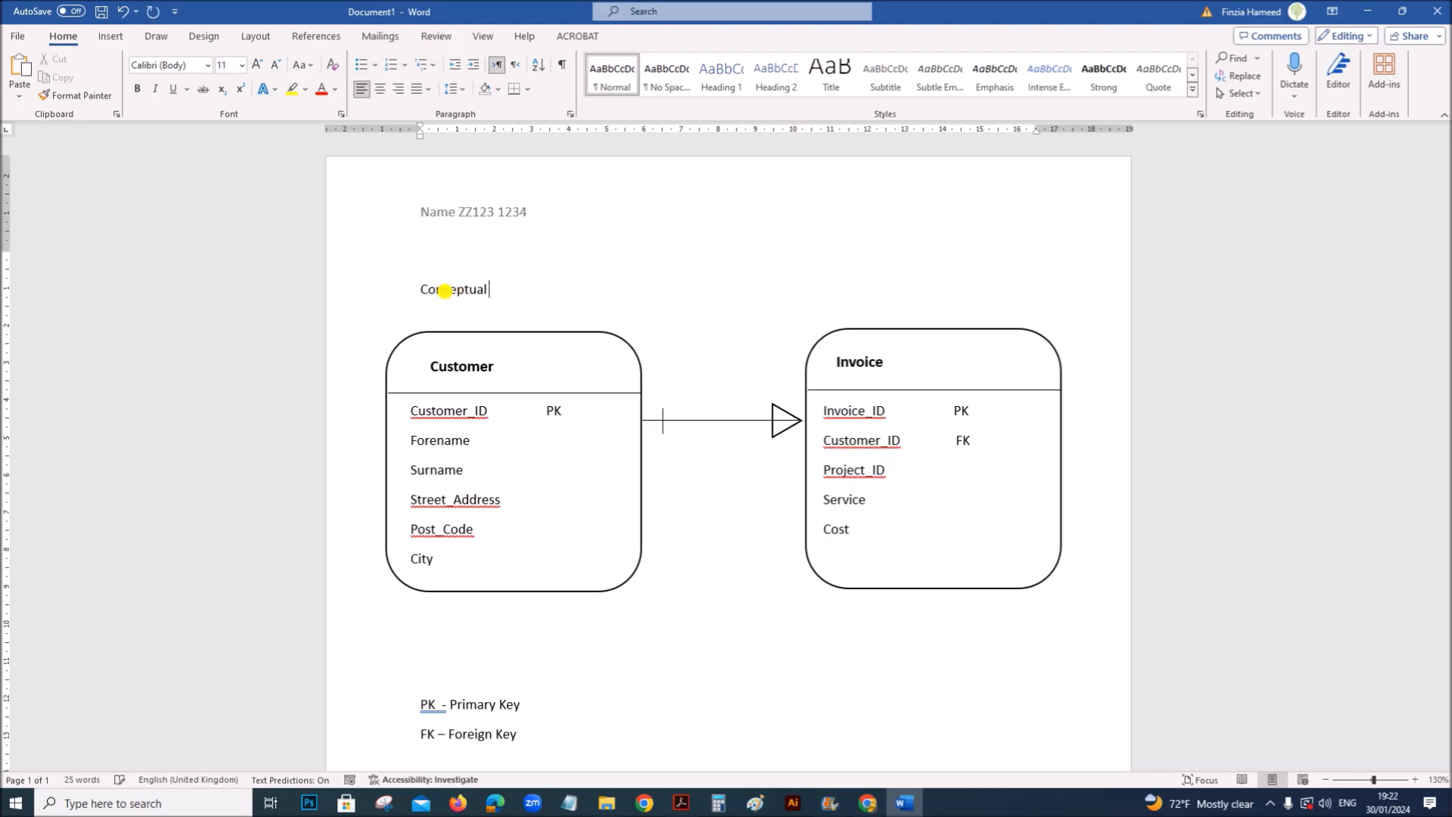
text(ER Diag)
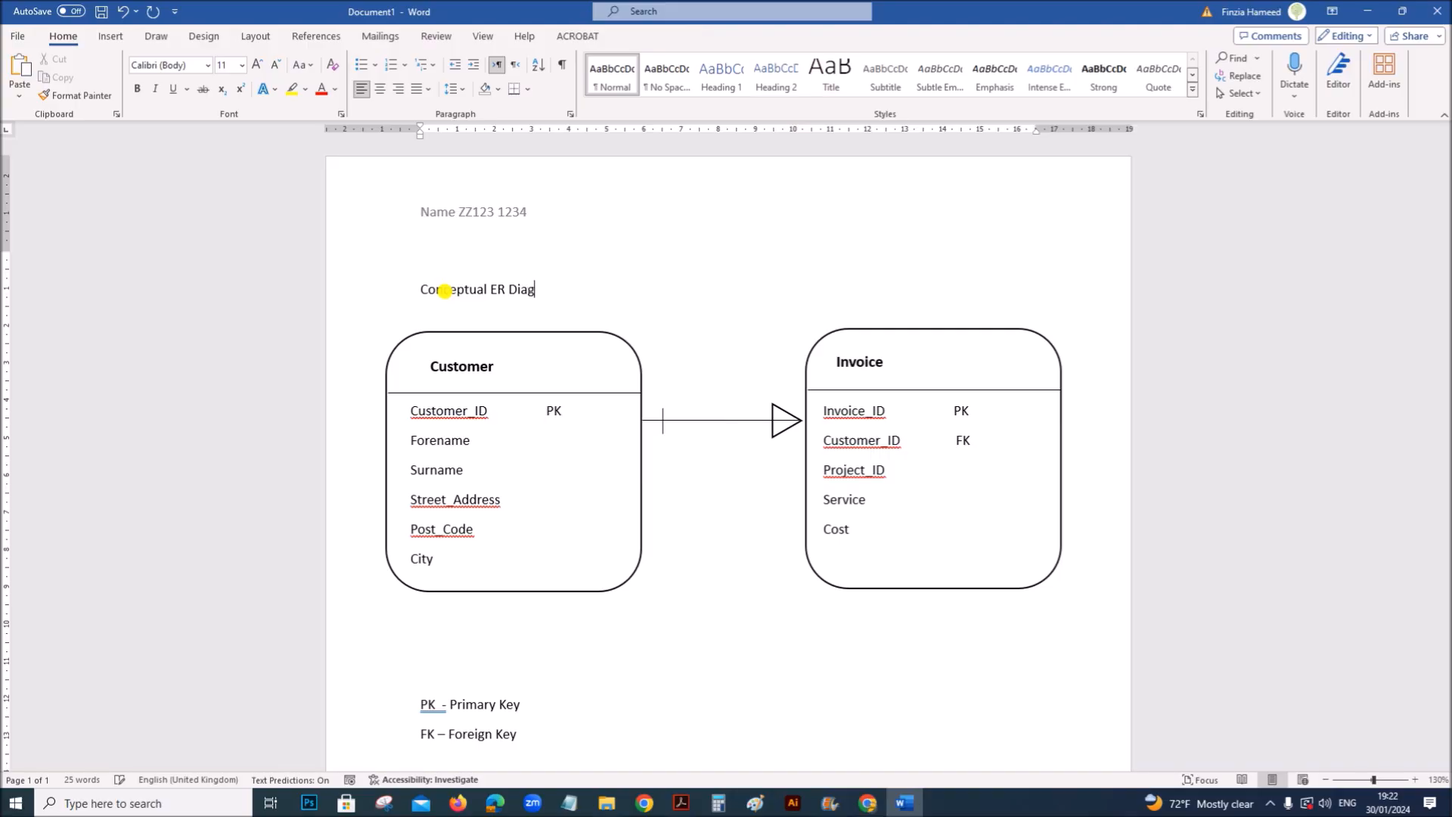
text(ram)
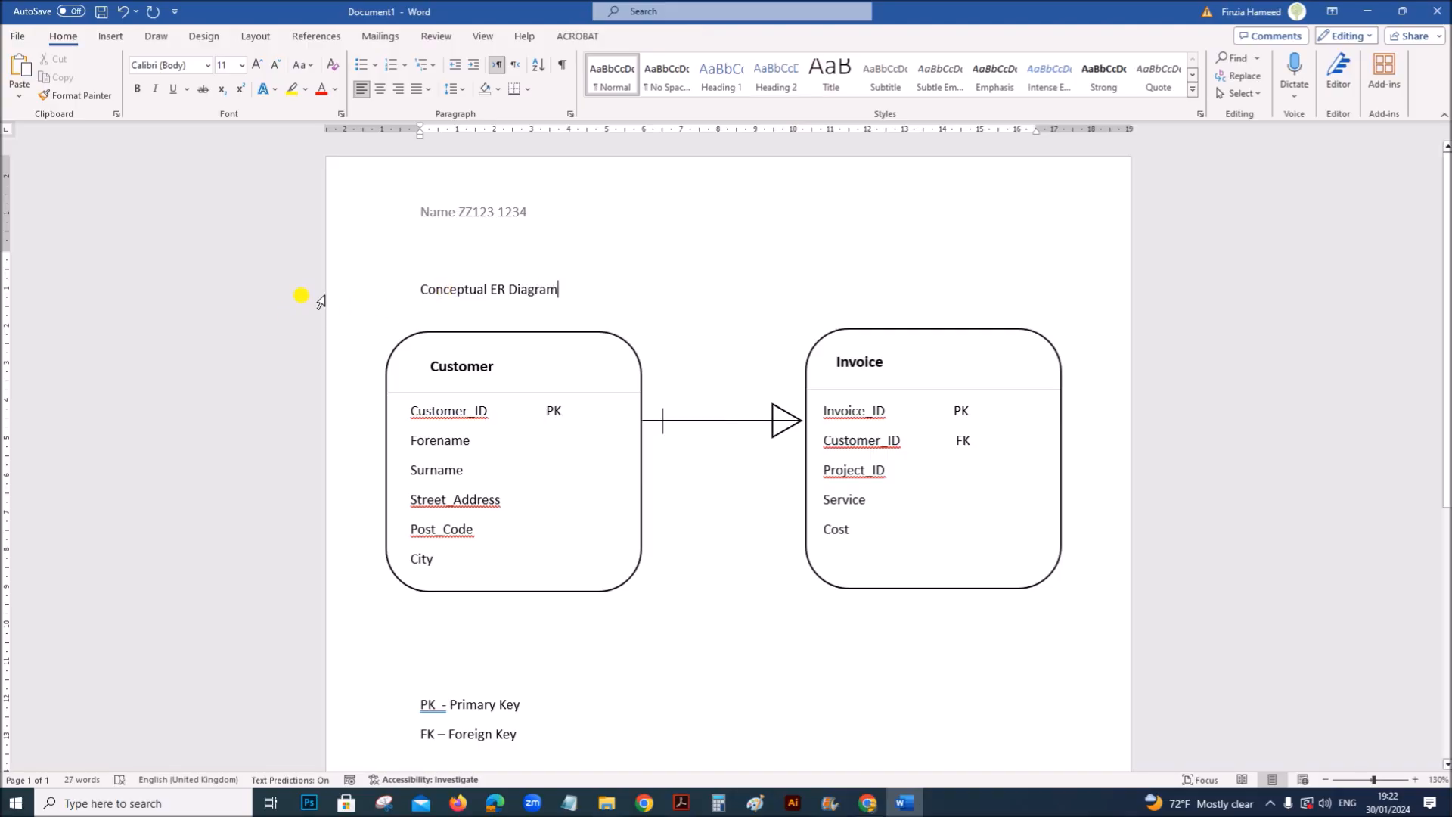
triple_click(487, 289)
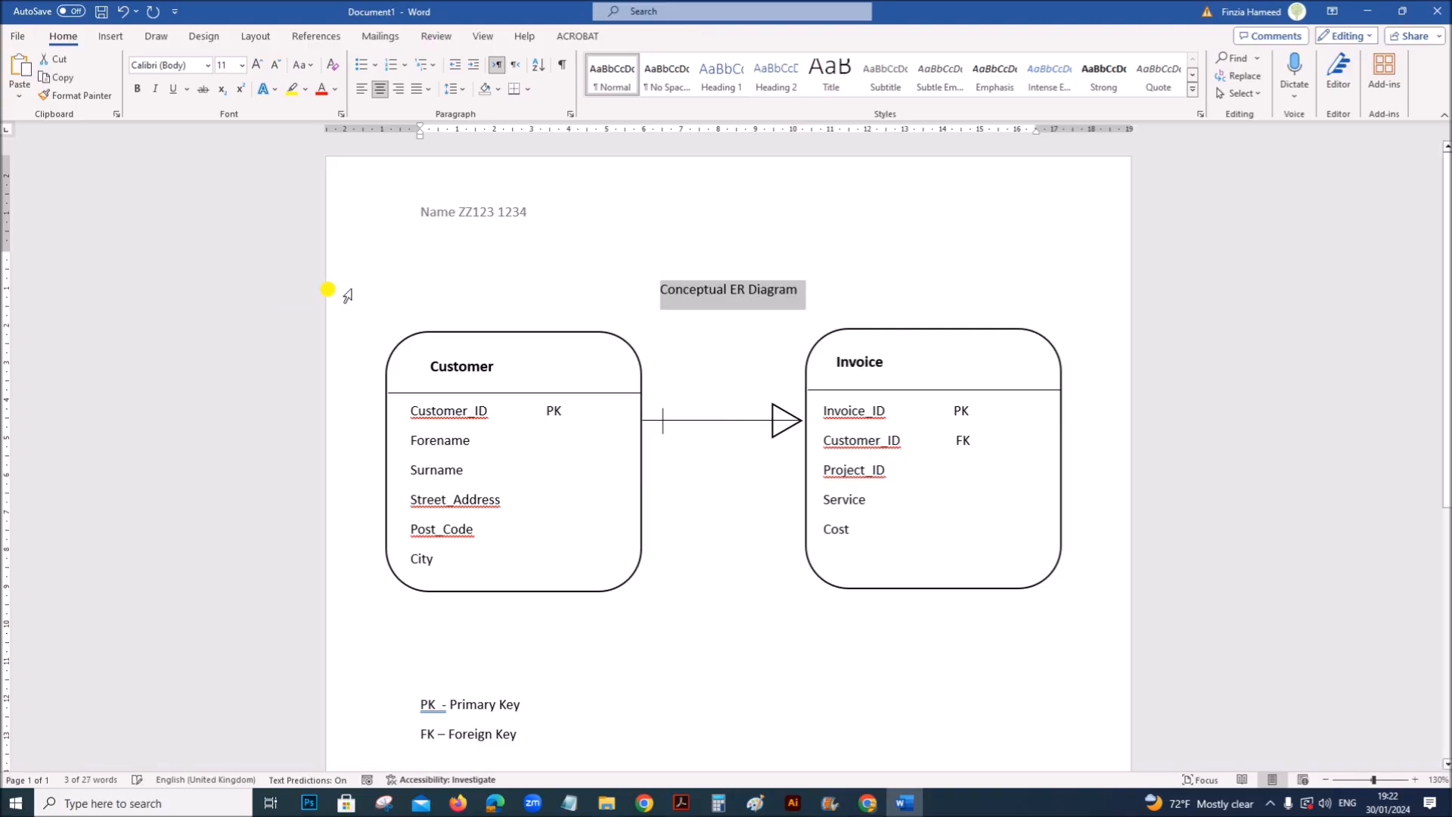
click(730, 289)
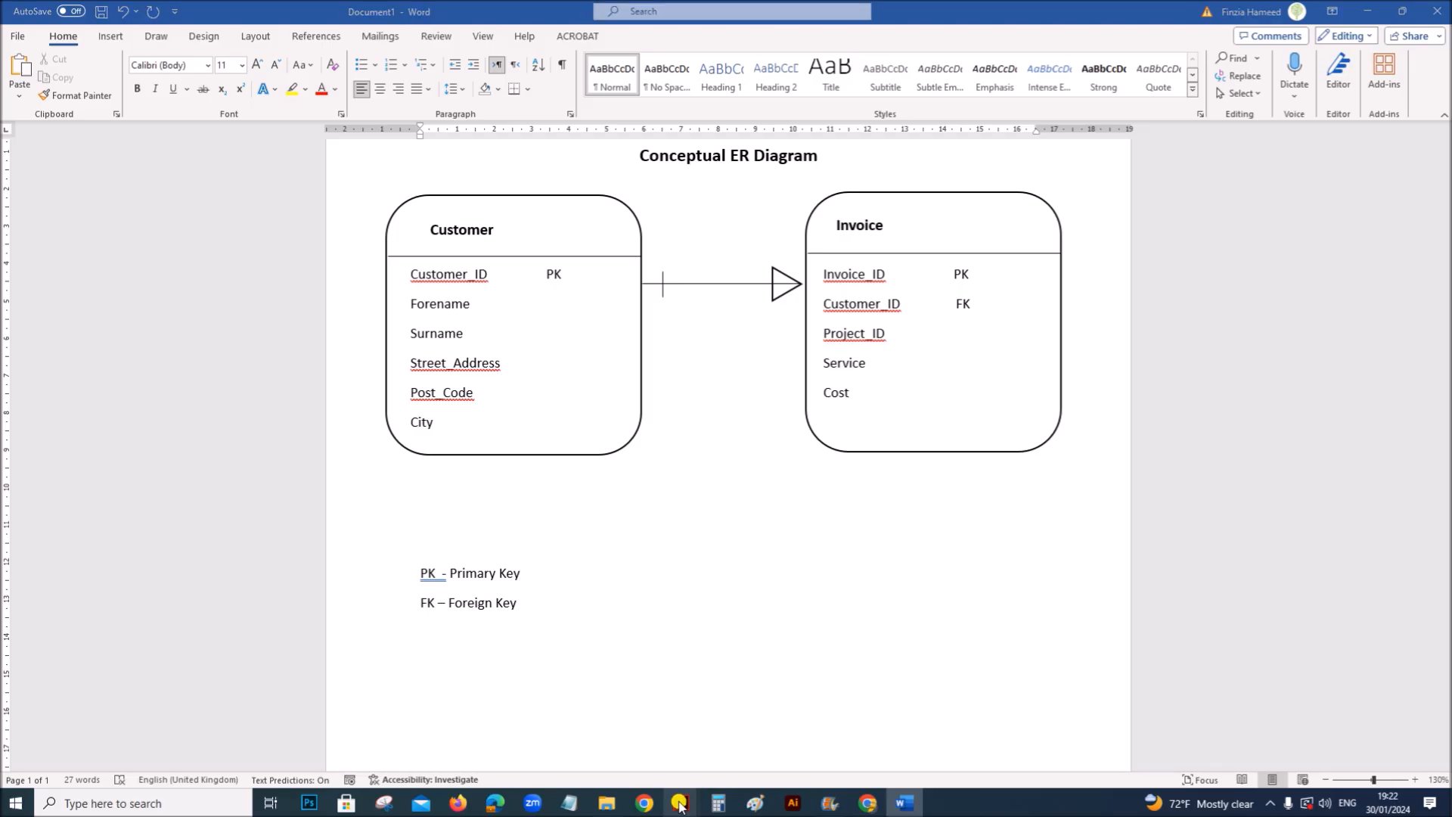
Step: Check question 18's ERD_ naming rule in the exam PDF, then return to Word
click(679, 803)
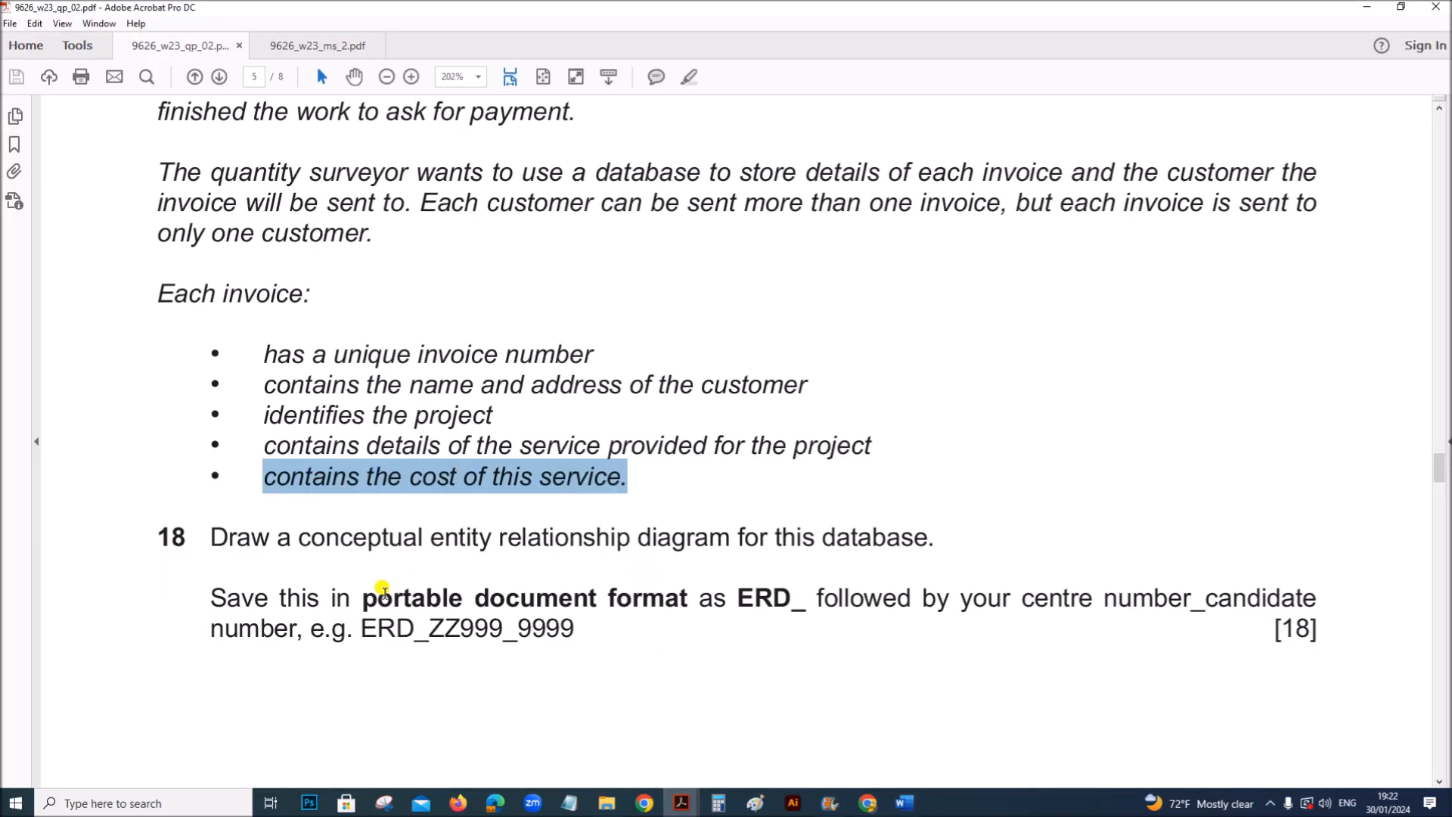
mouse_move(453, 593)
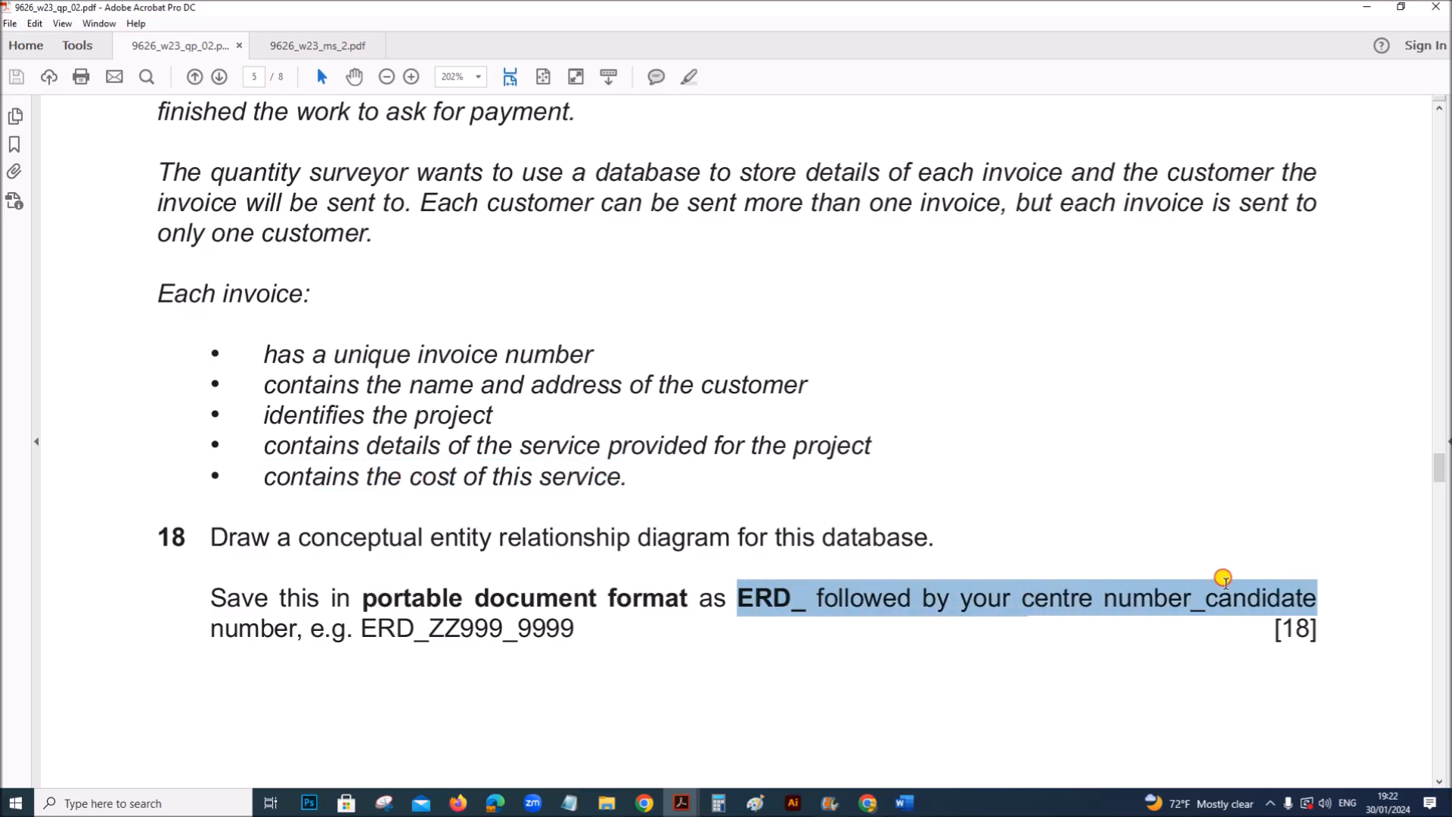
mouse_move(491, 566)
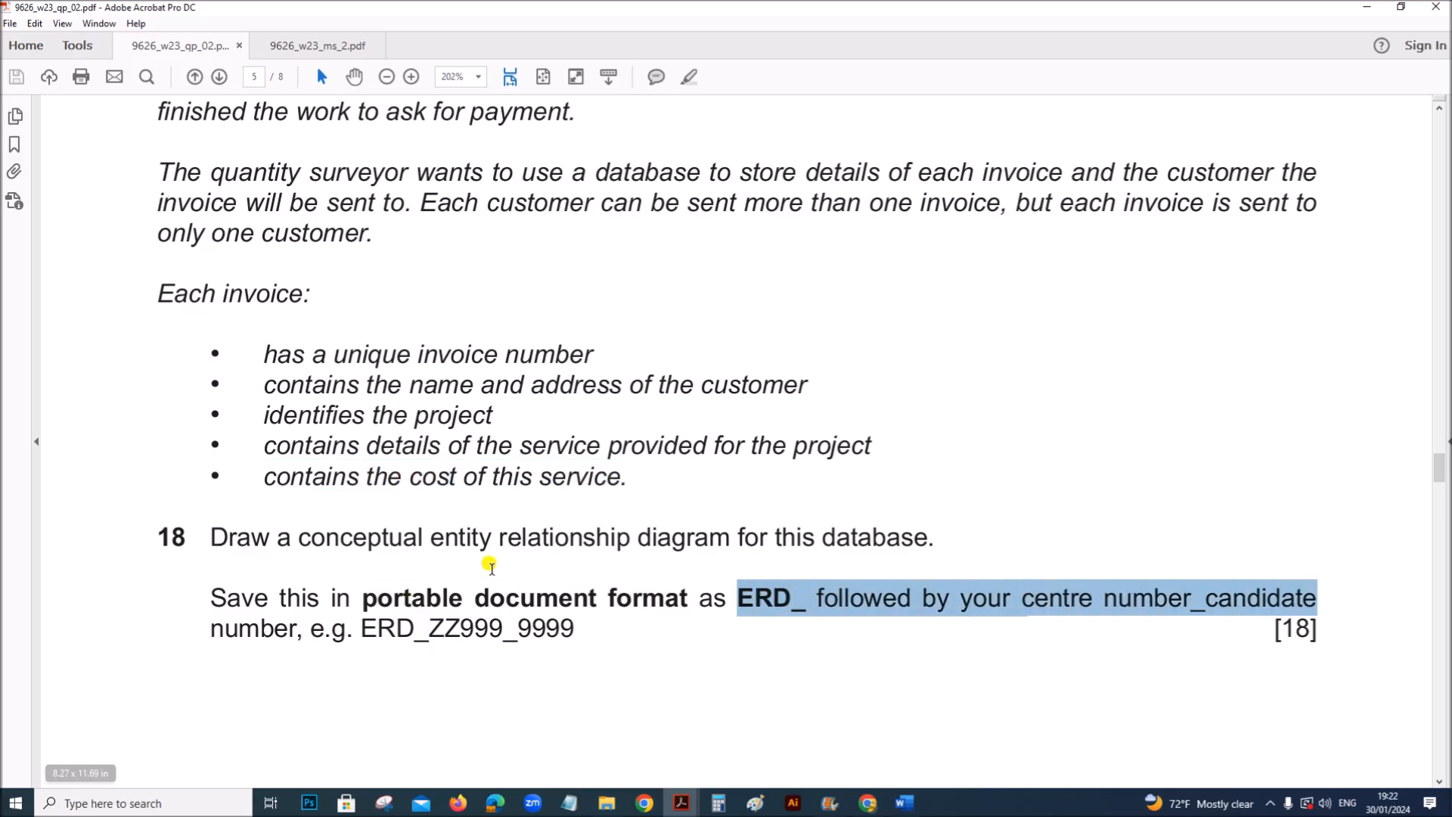
click(900, 803)
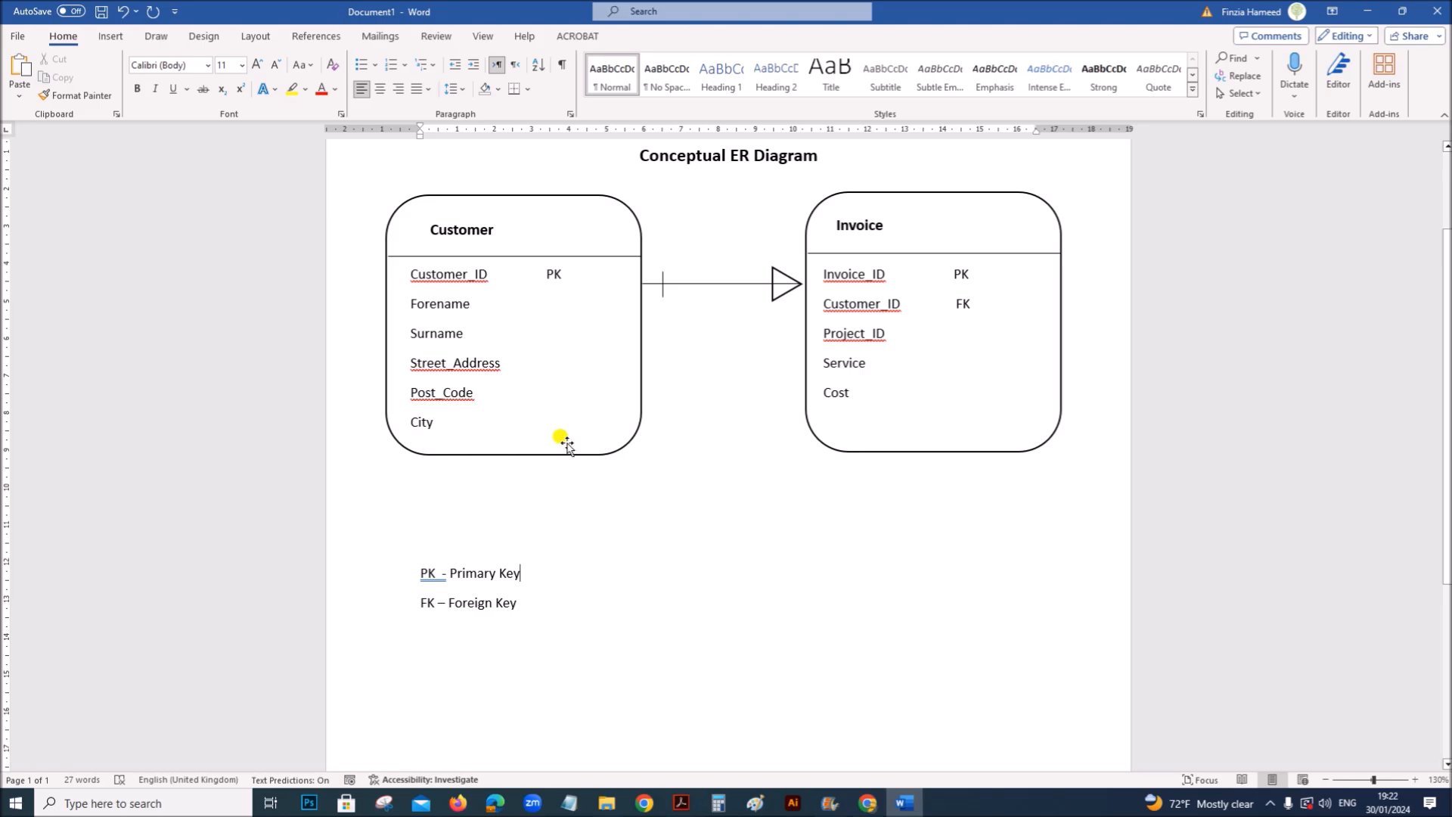
click(16, 37)
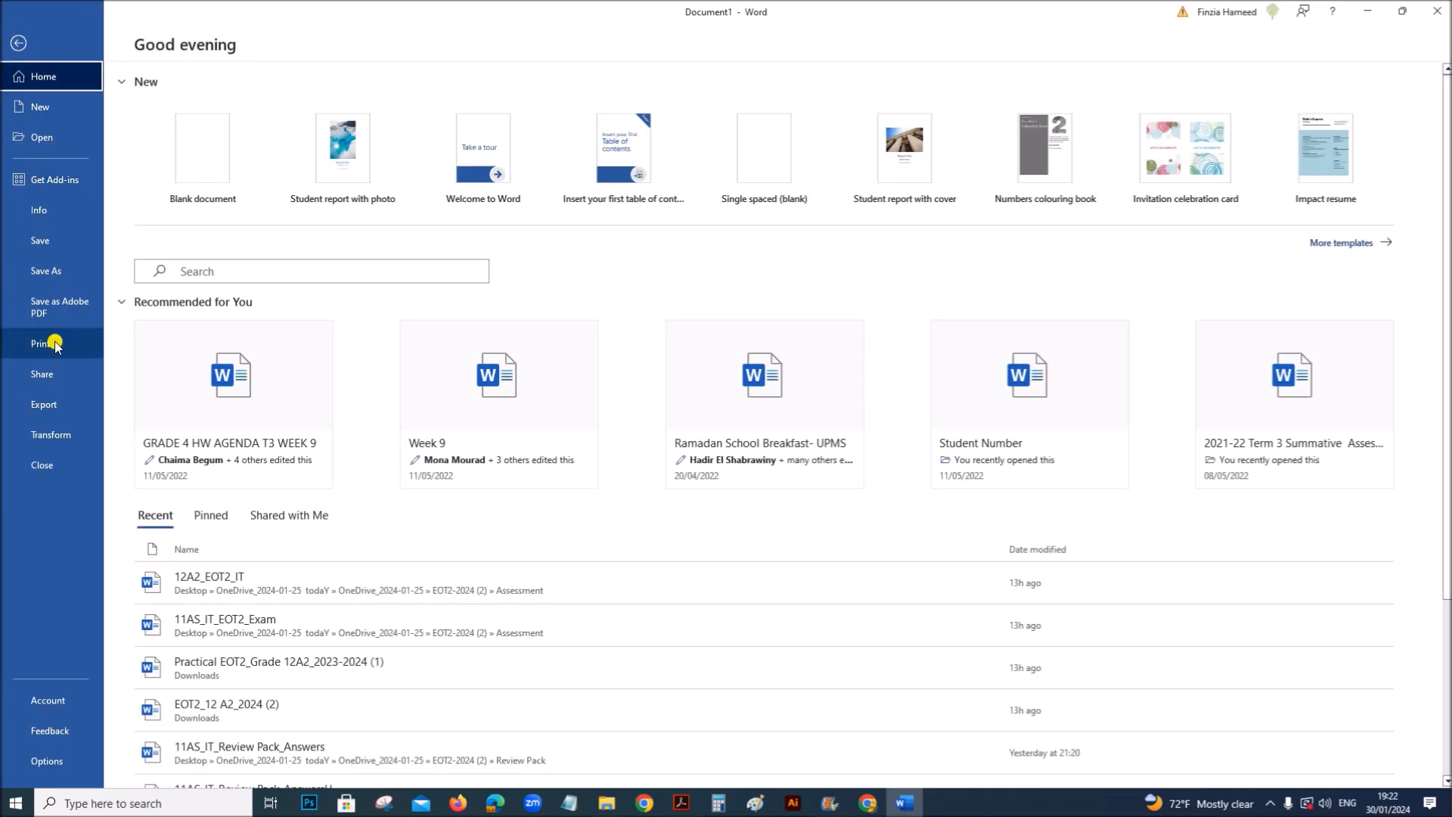
click(45, 270)
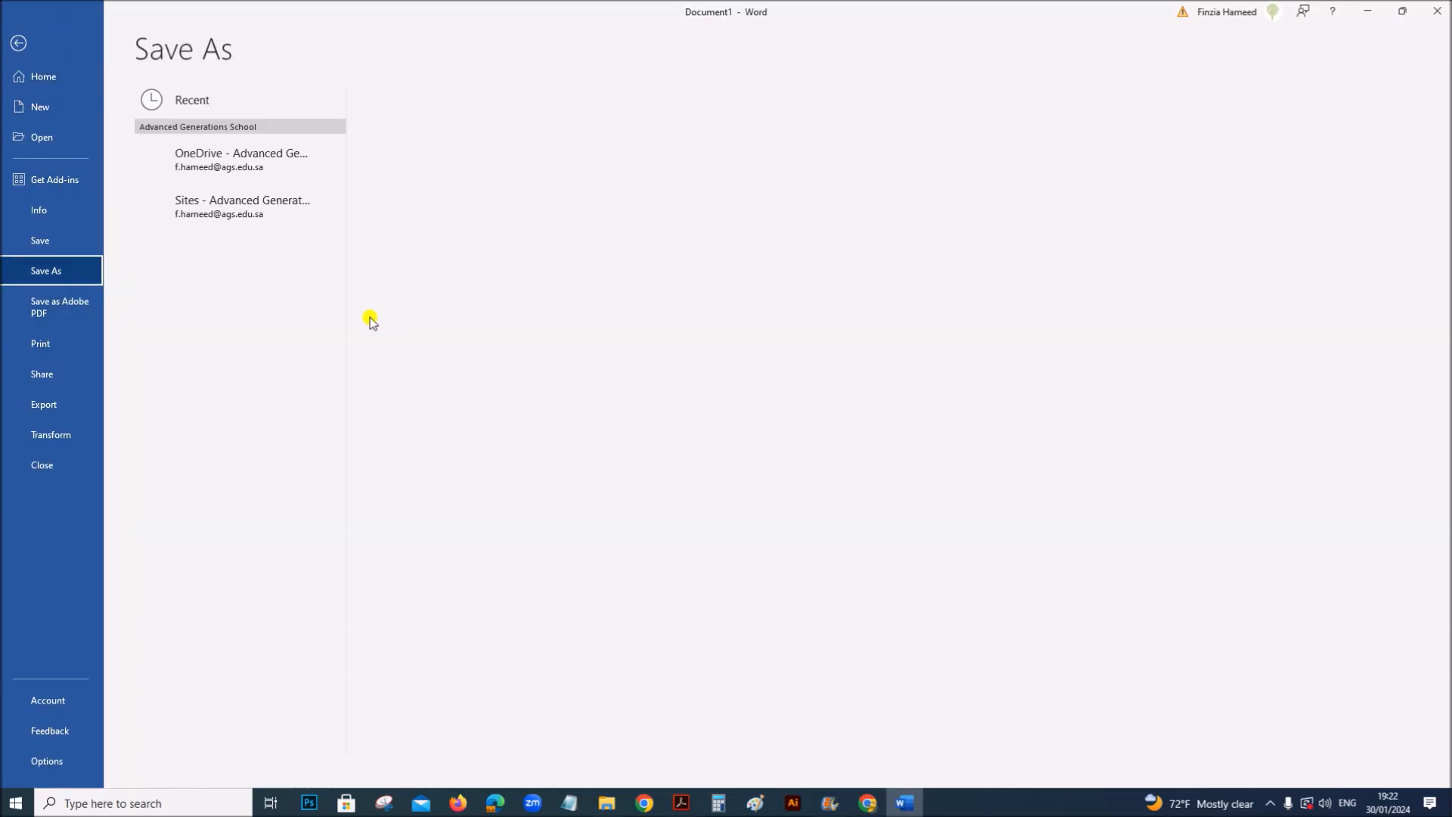
click(241, 159)
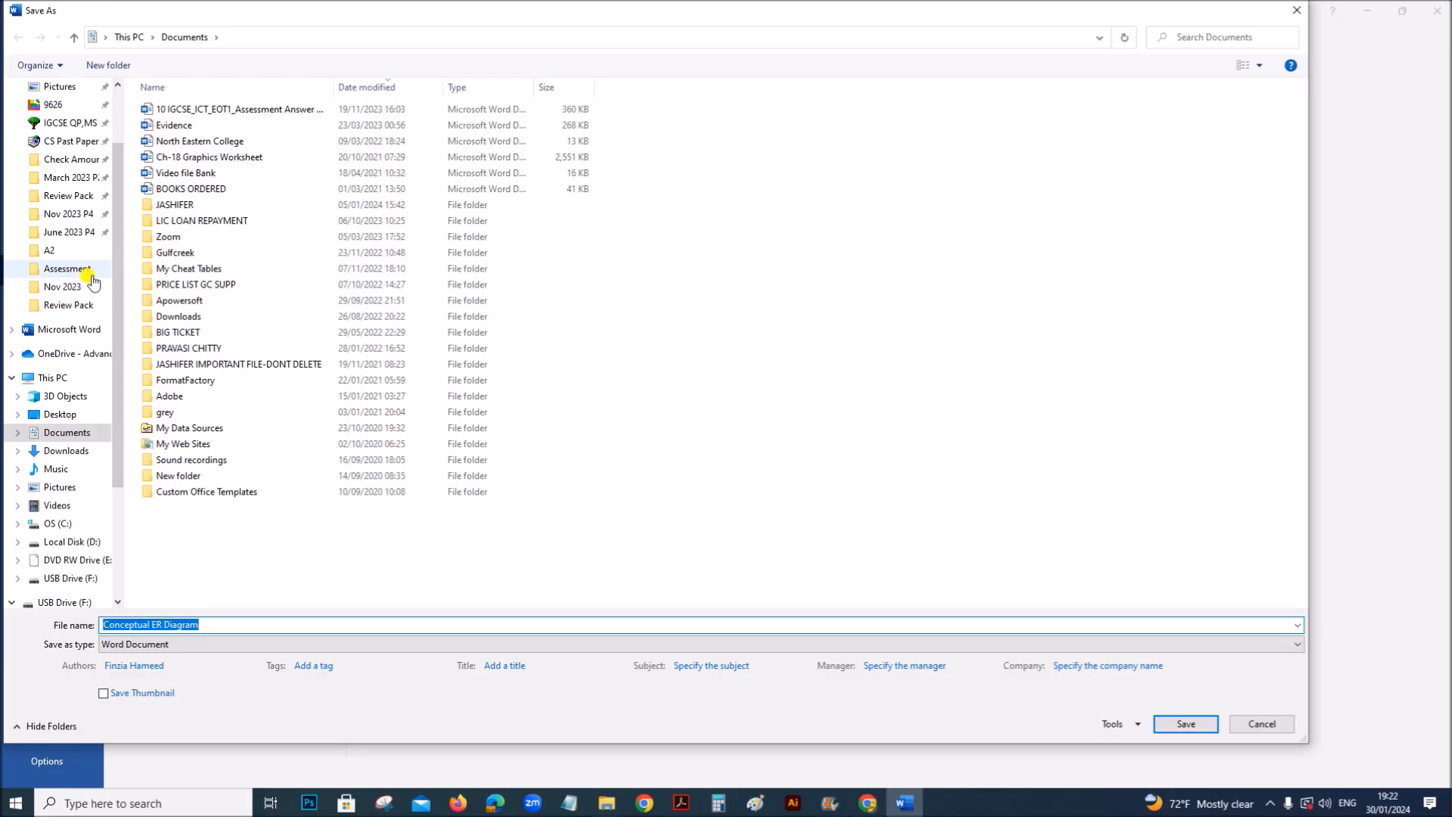
mouse_move(91, 231)
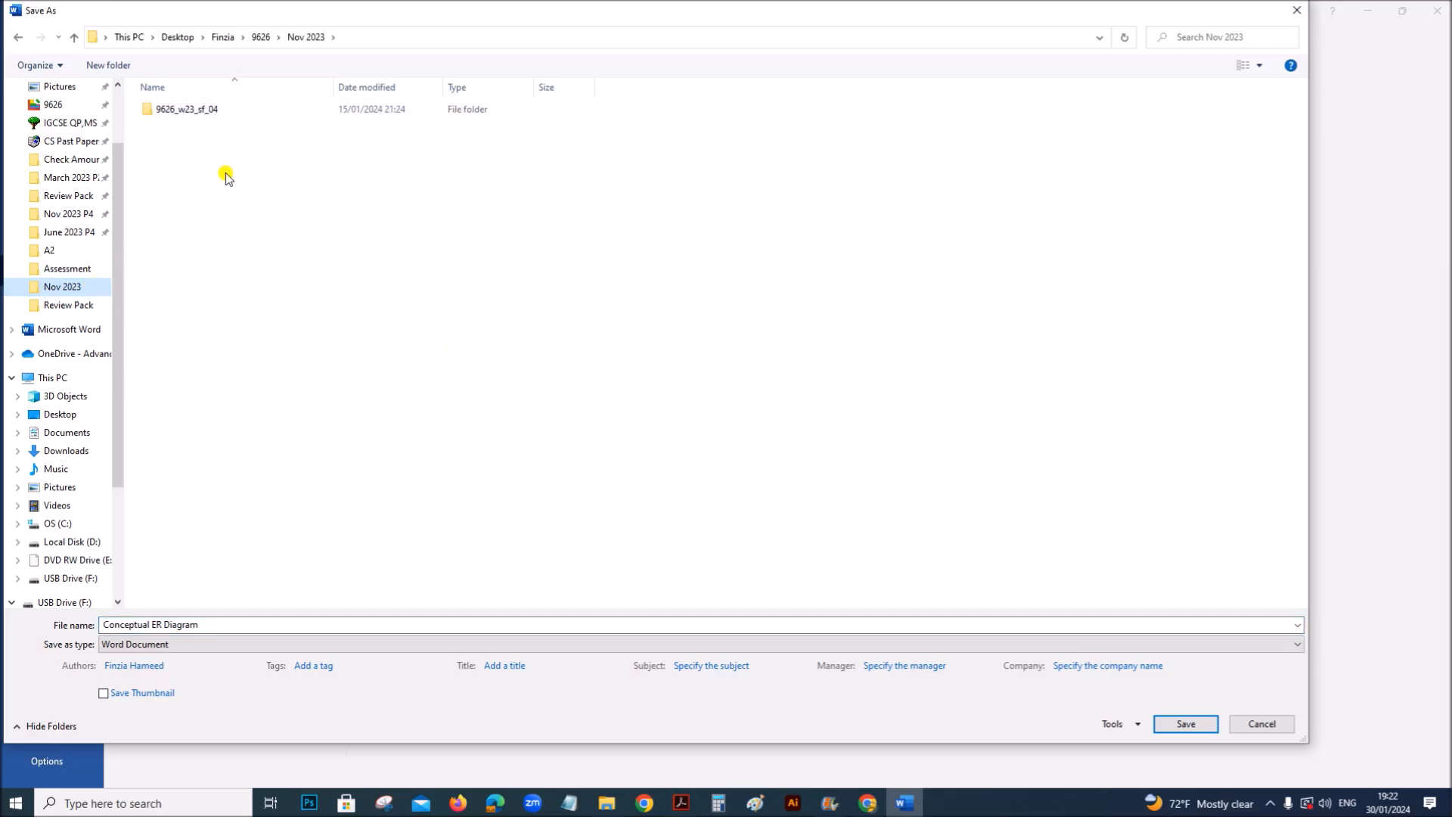
mouse_move(231, 255)
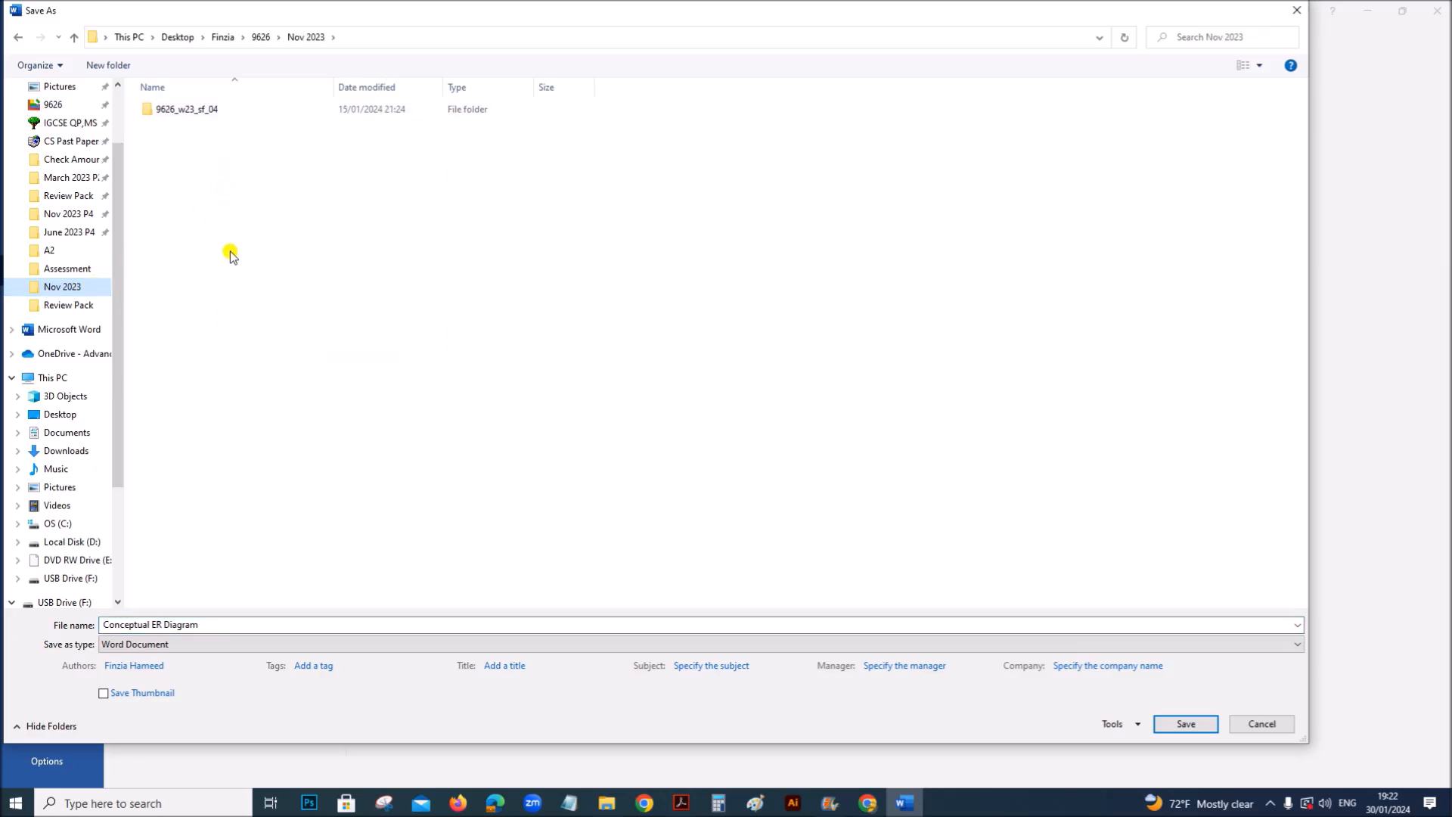
mouse_move(160, 288)
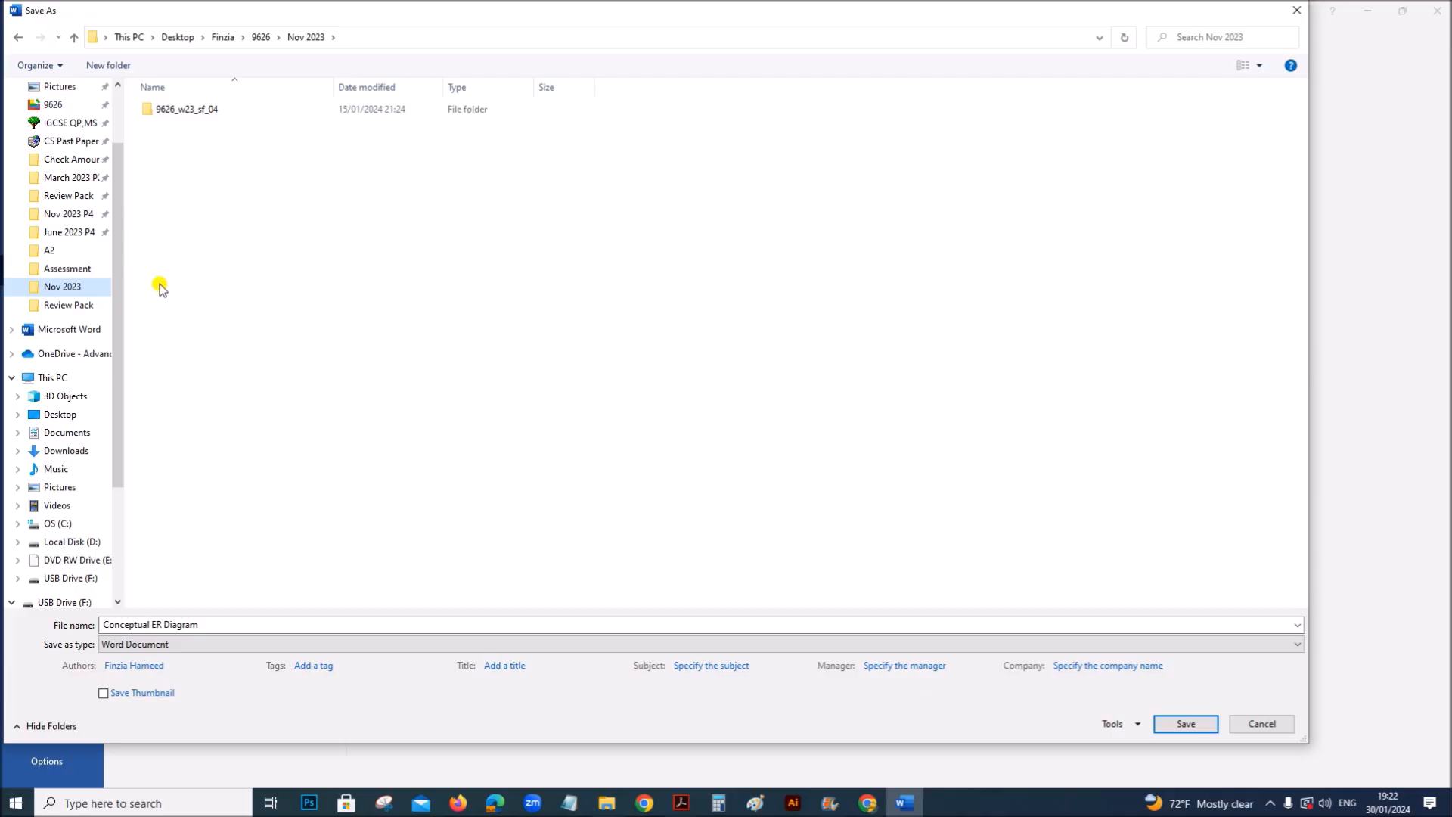
mouse_move(218, 585)
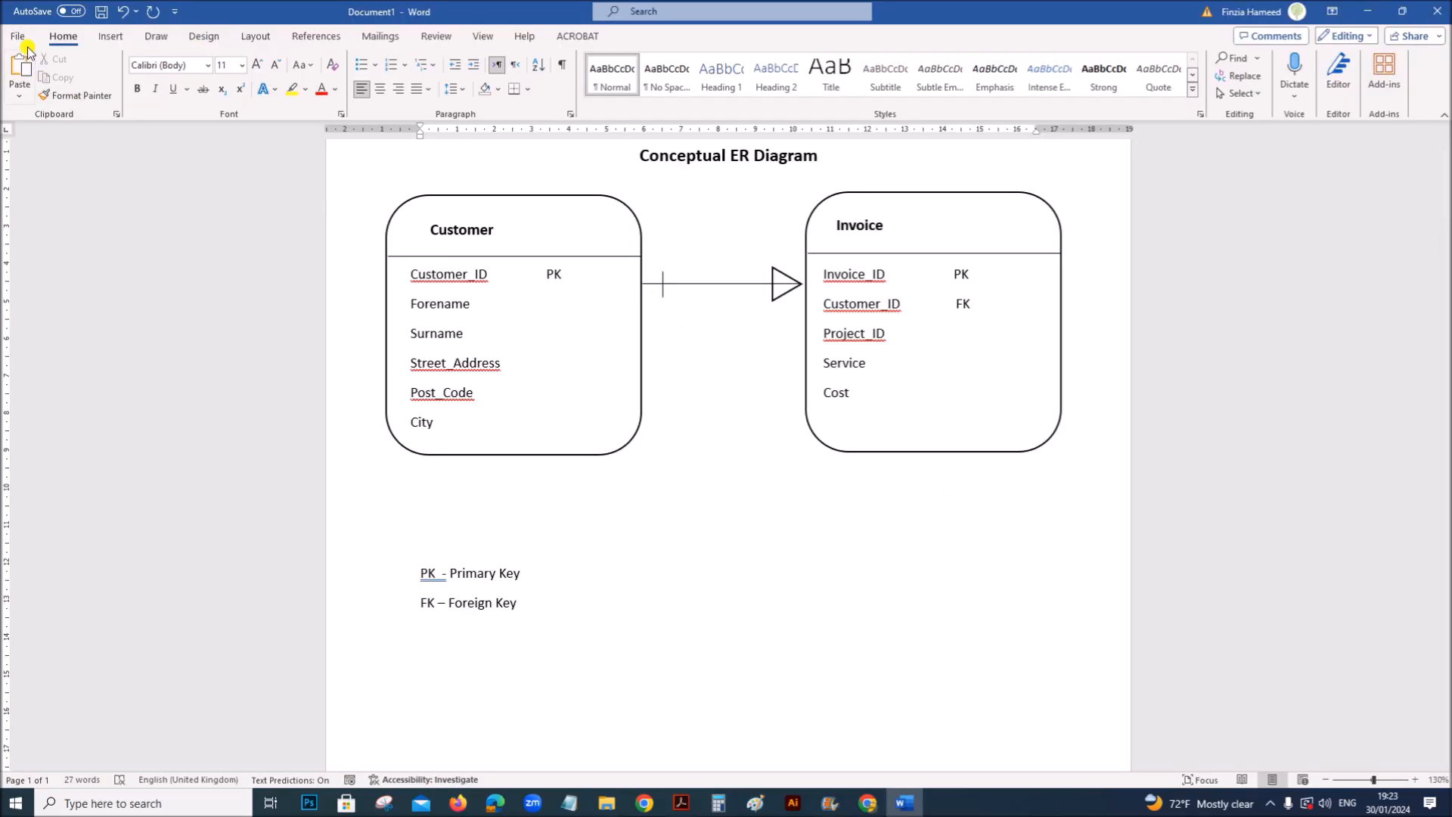
Step: Save a copy as PDF named ERD_ZZ123_1234 in the Nov 2023 folder
click(17, 36)
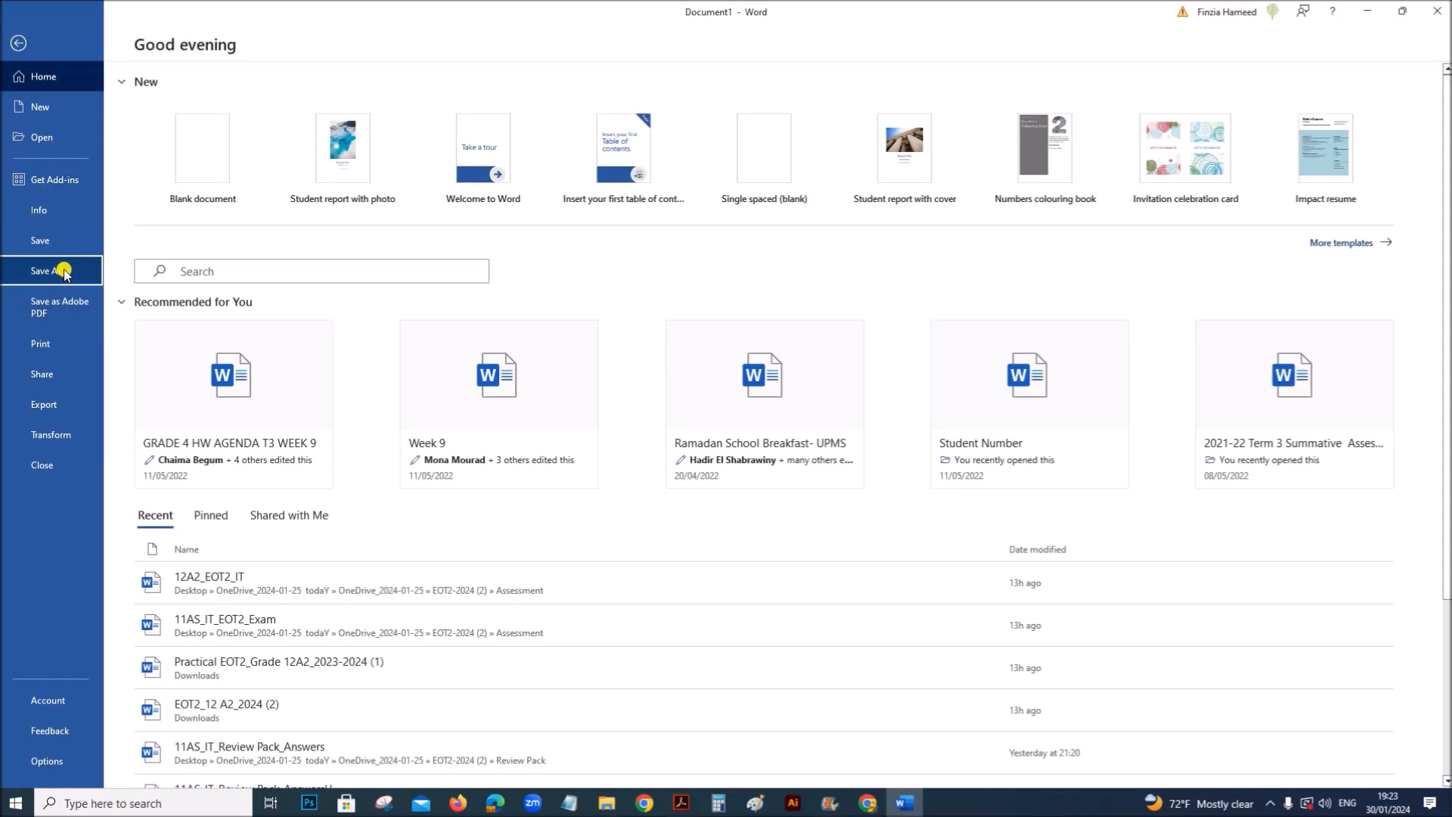
click(47, 269)
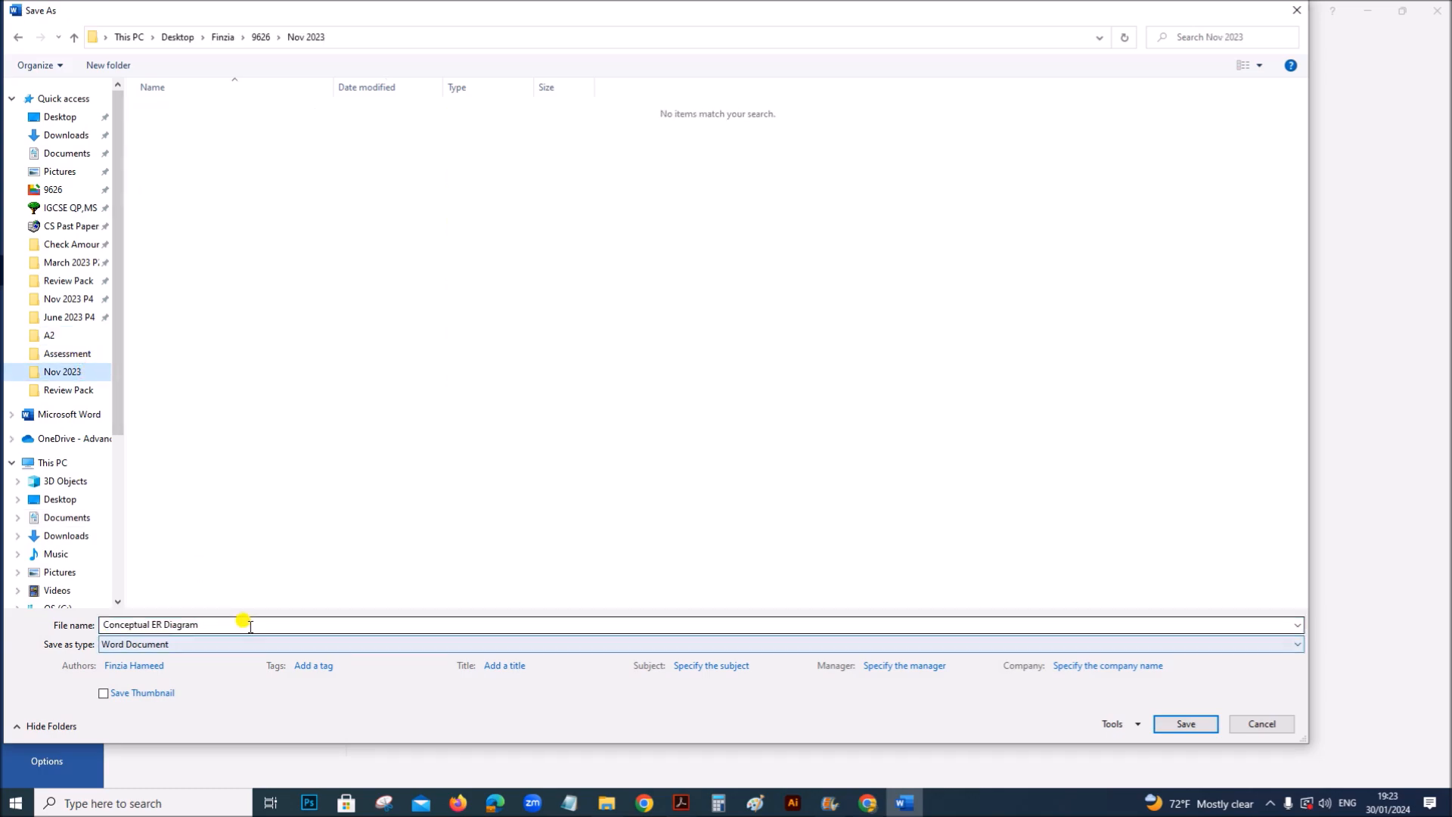
text(ERD)
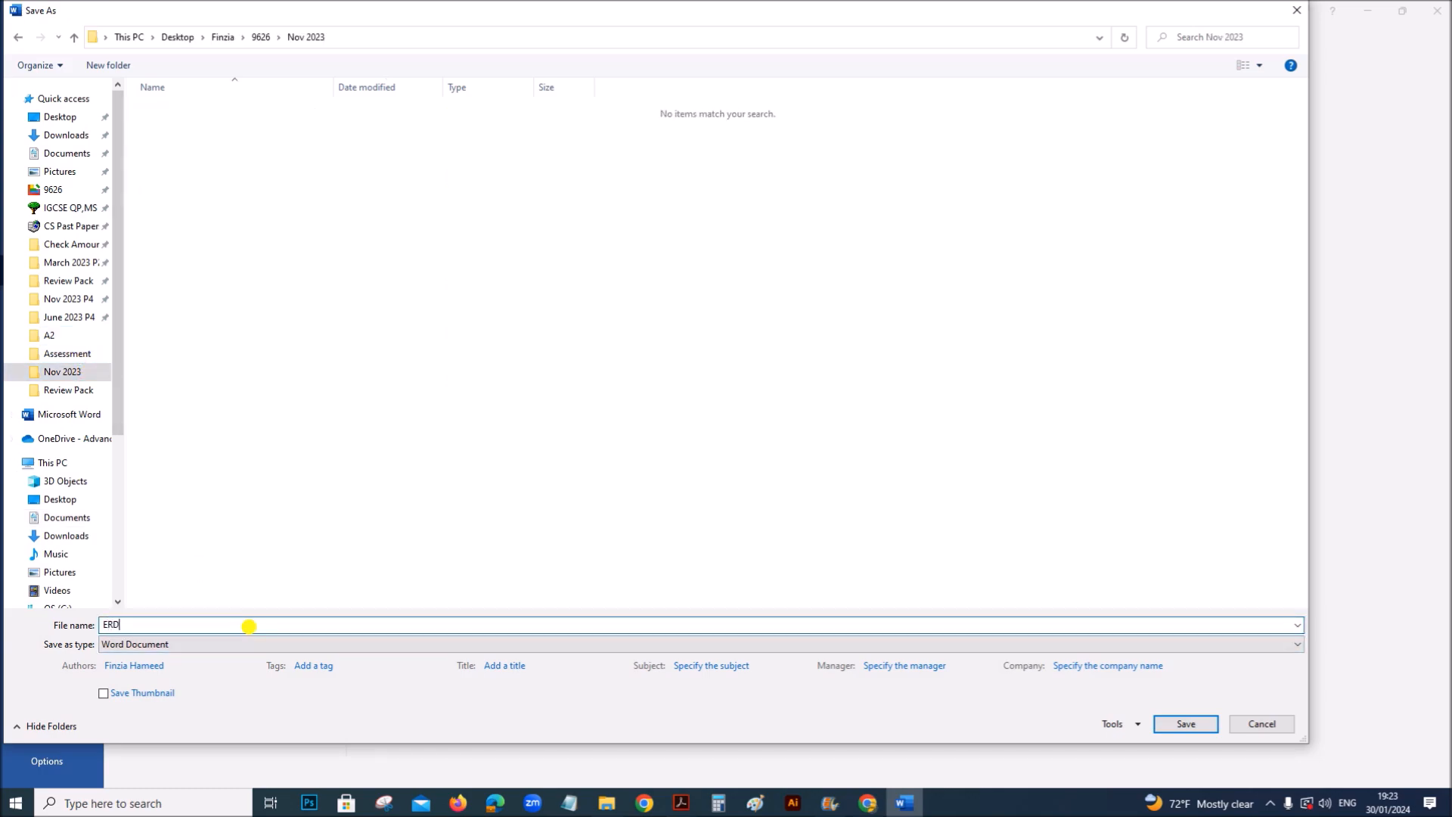
text(_)
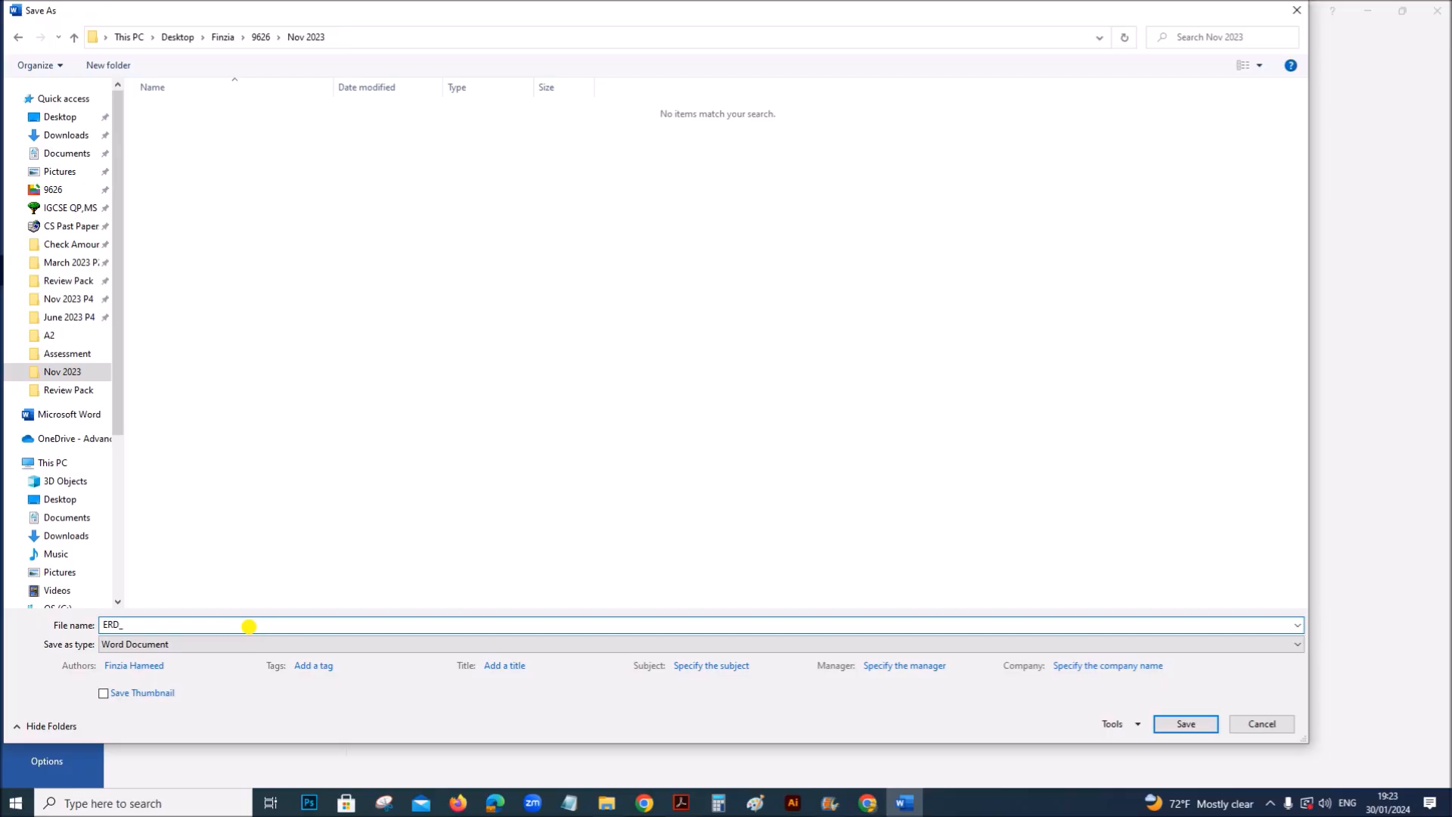
text(ZZ123)
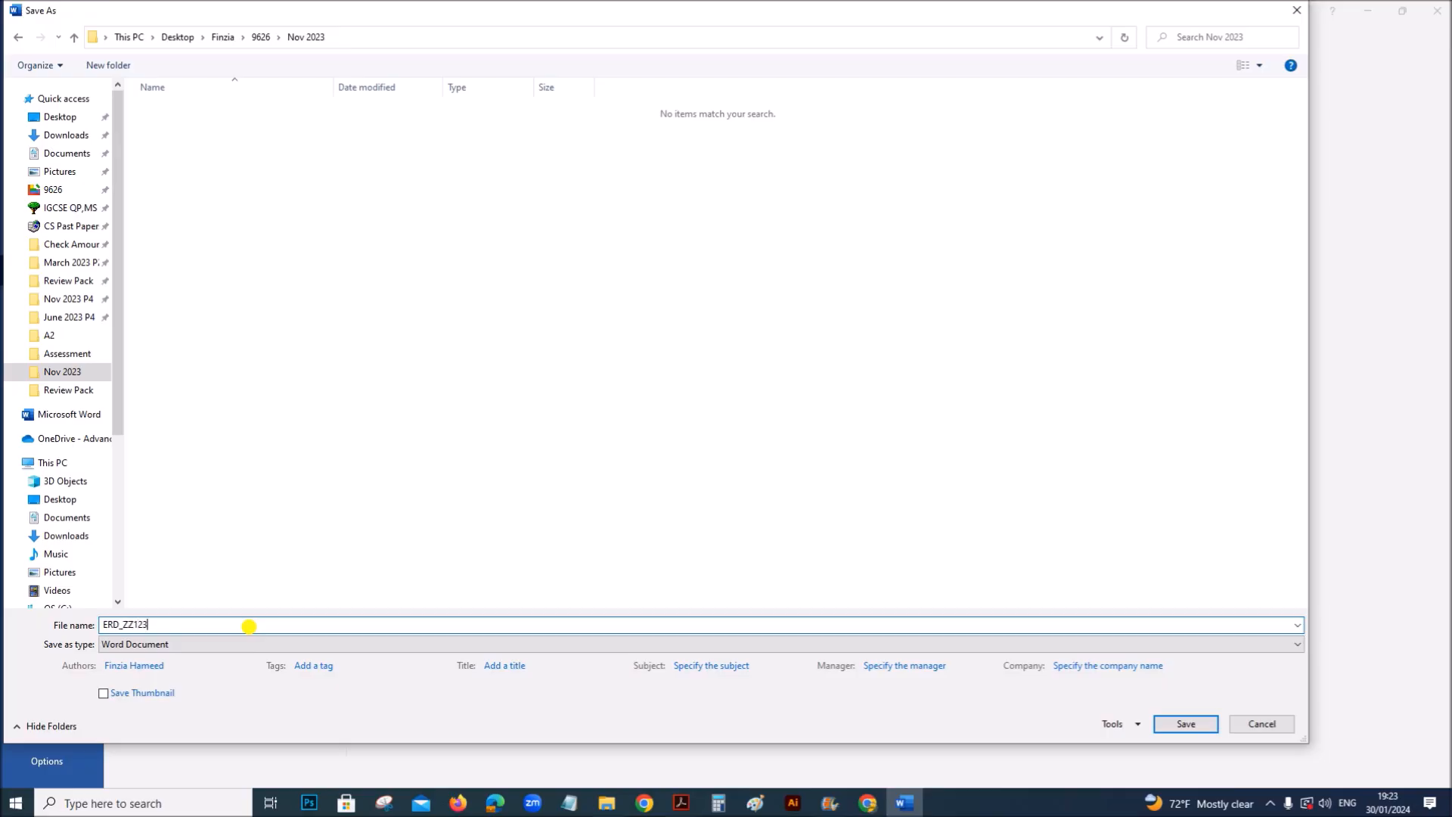
text(_1234)
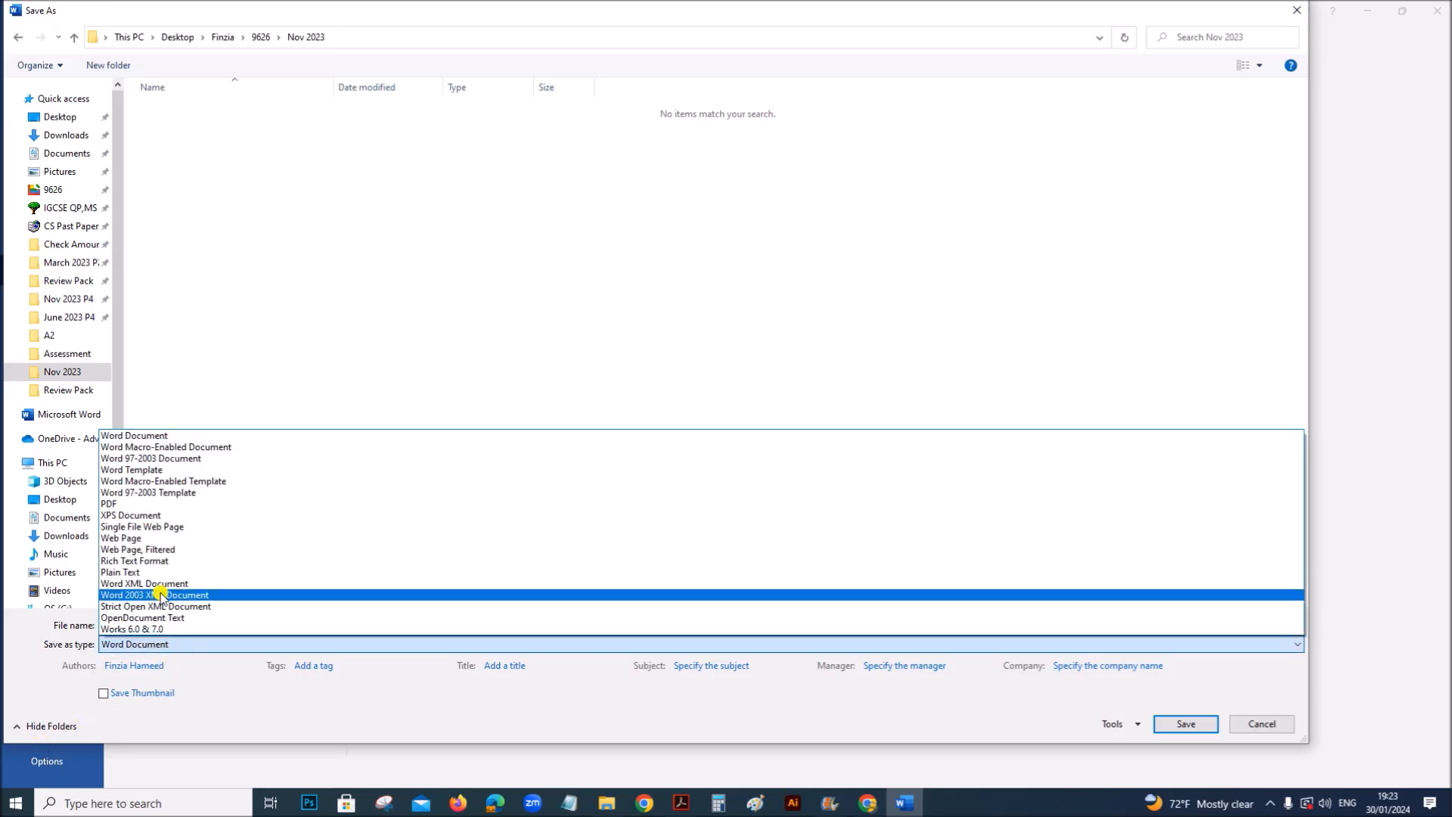
click(108, 504)
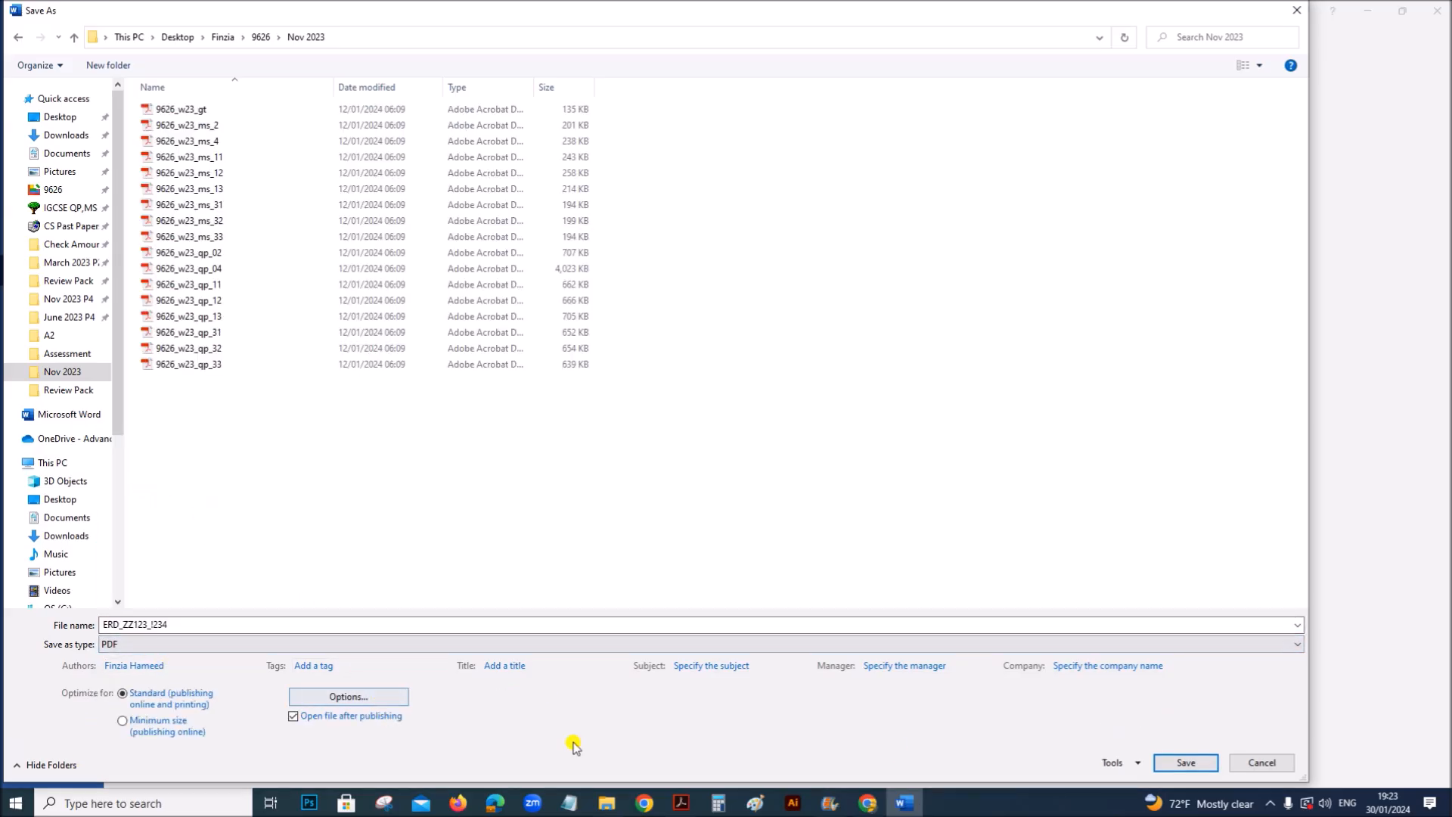
click(1185, 762)
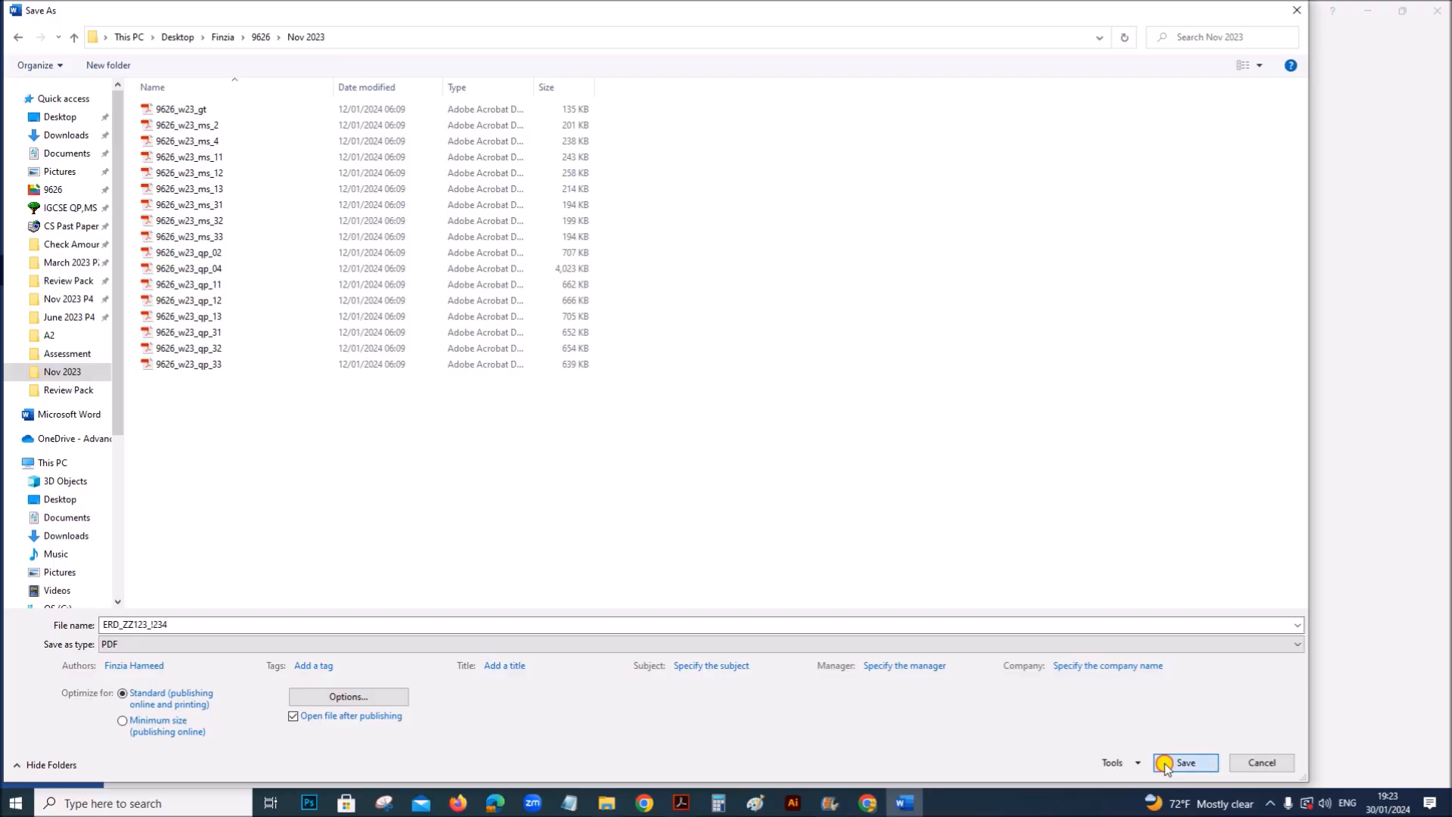
click(1185, 762)
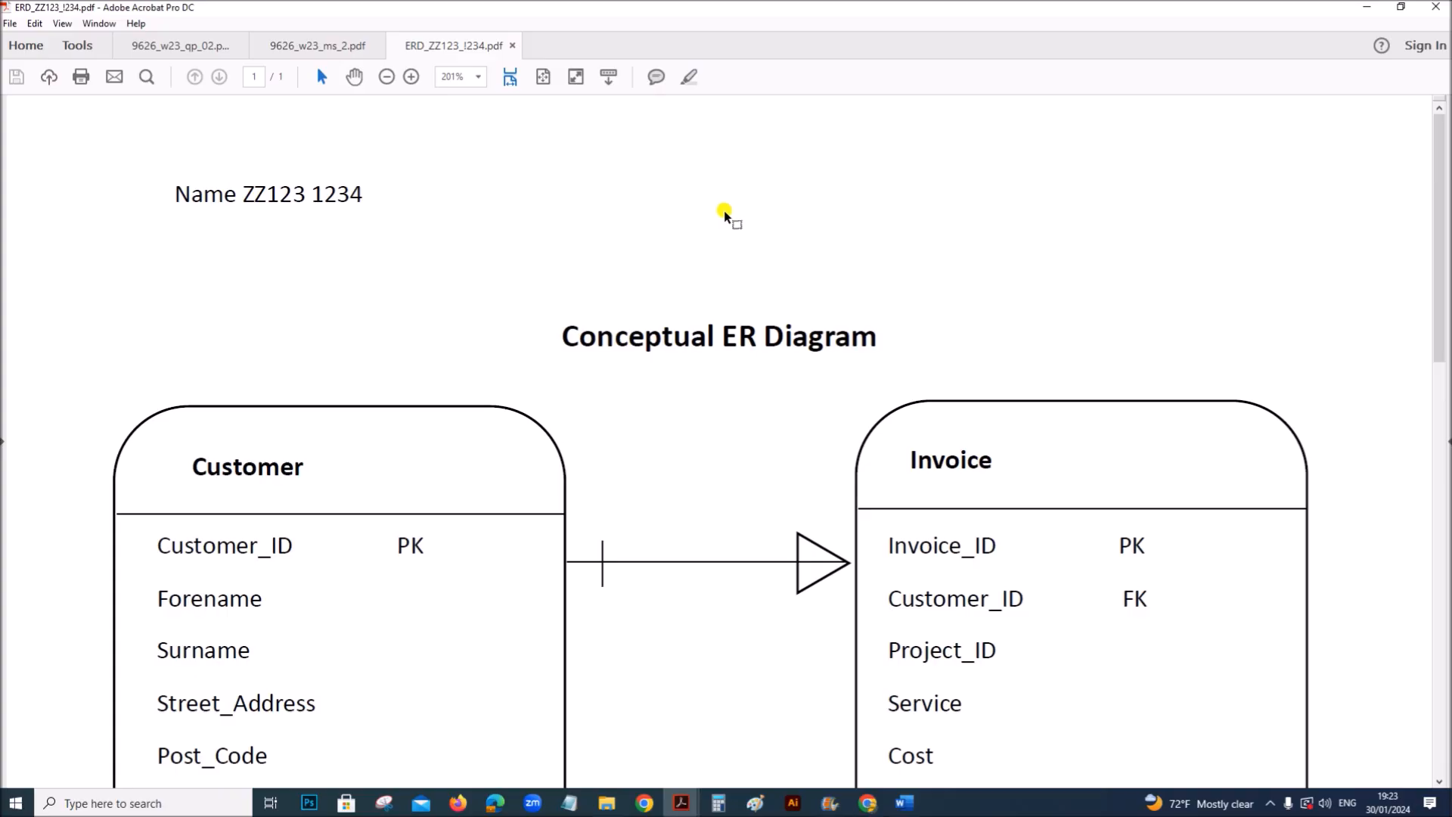
scroll(down, 3)
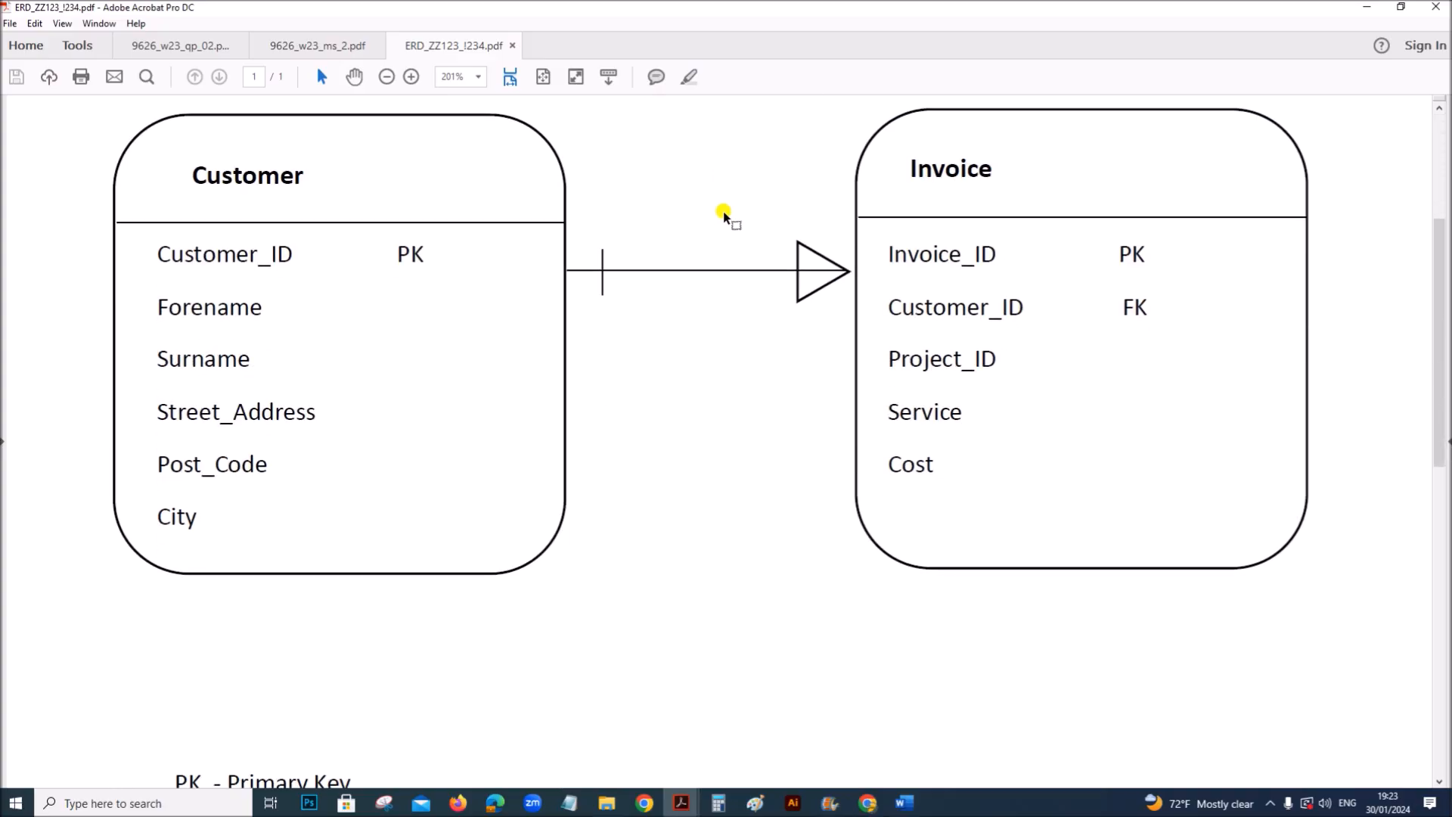
scroll(up, 3)
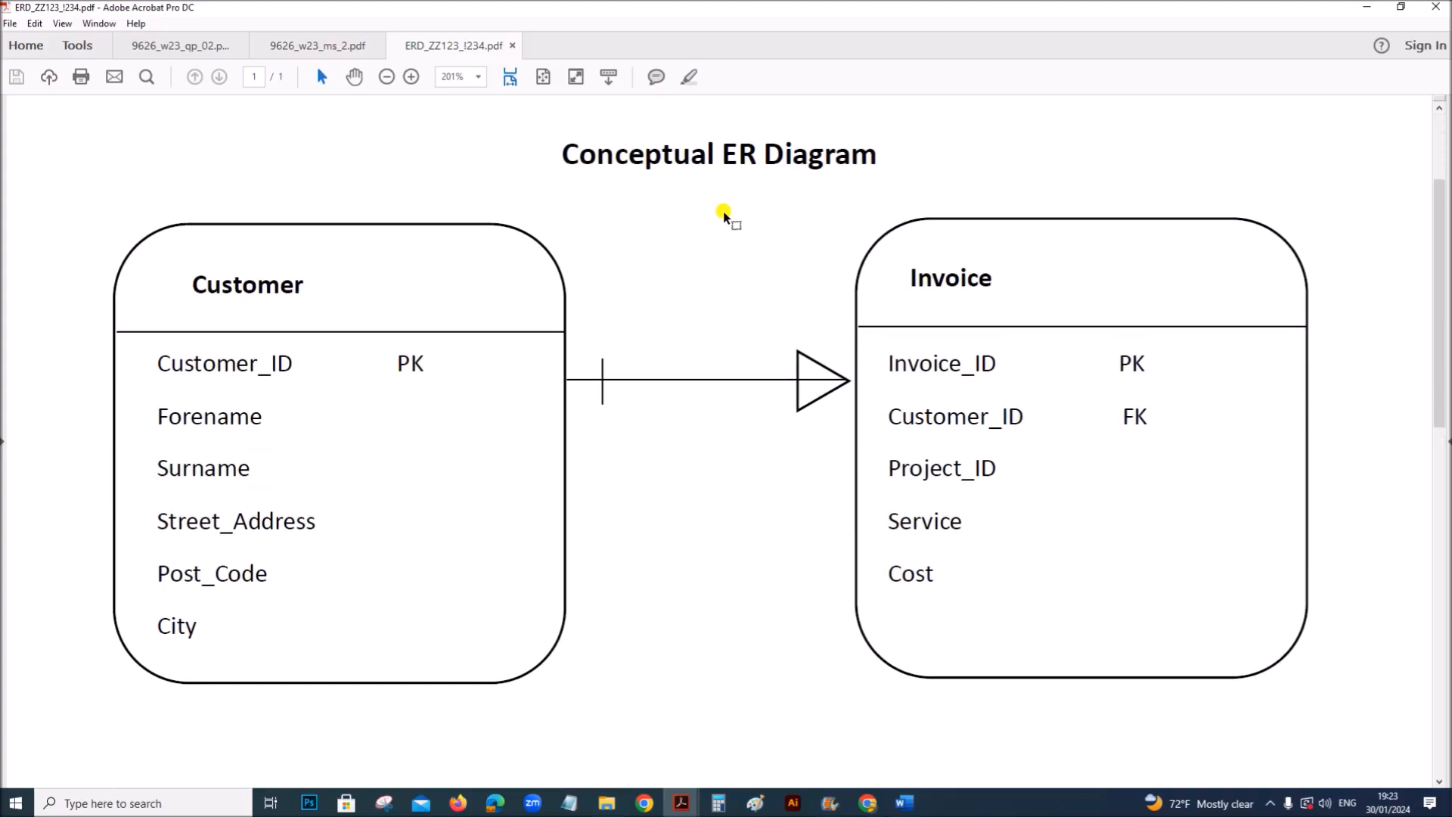
mouse_move(760, 672)
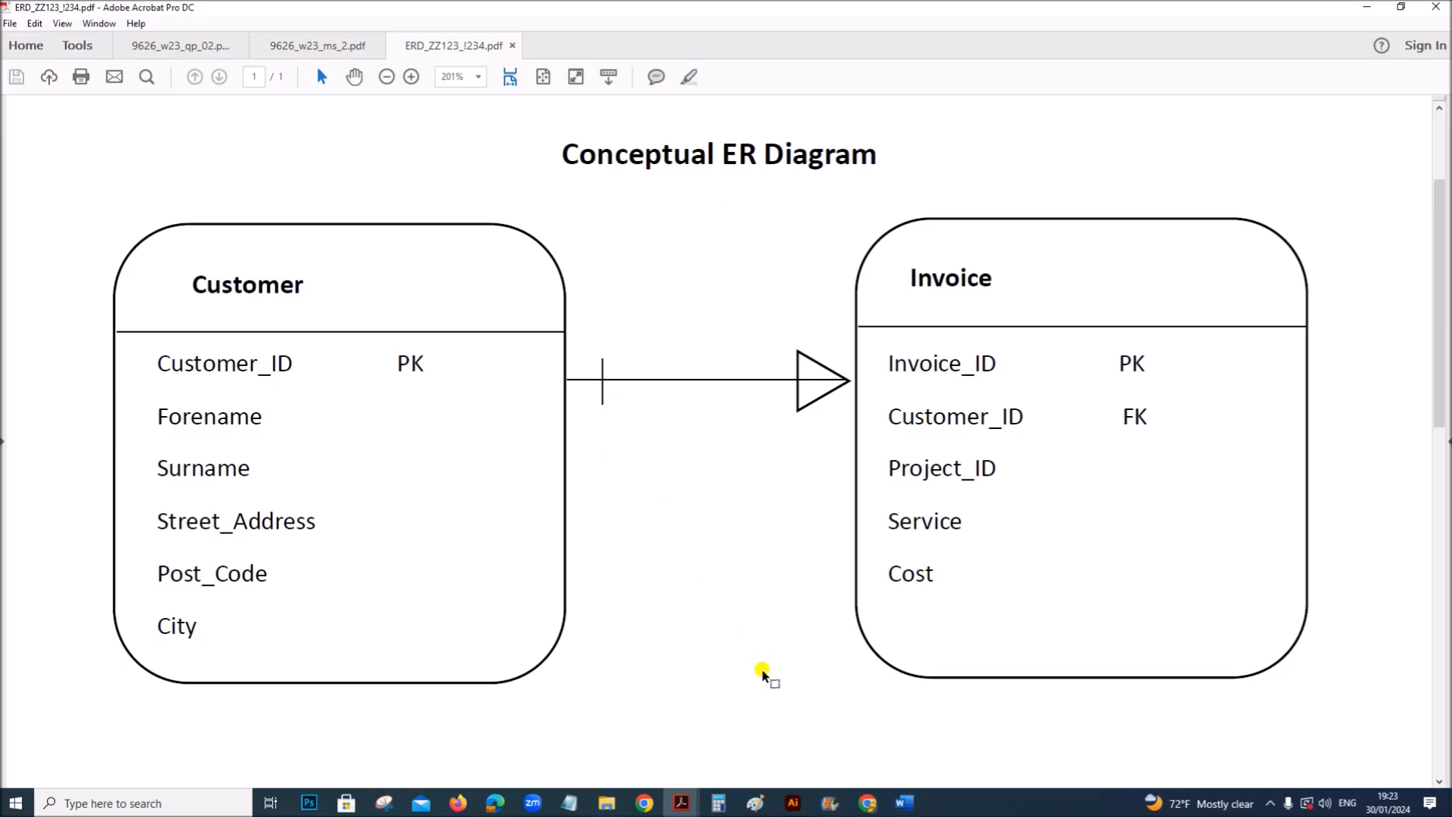
mouse_move(711, 787)
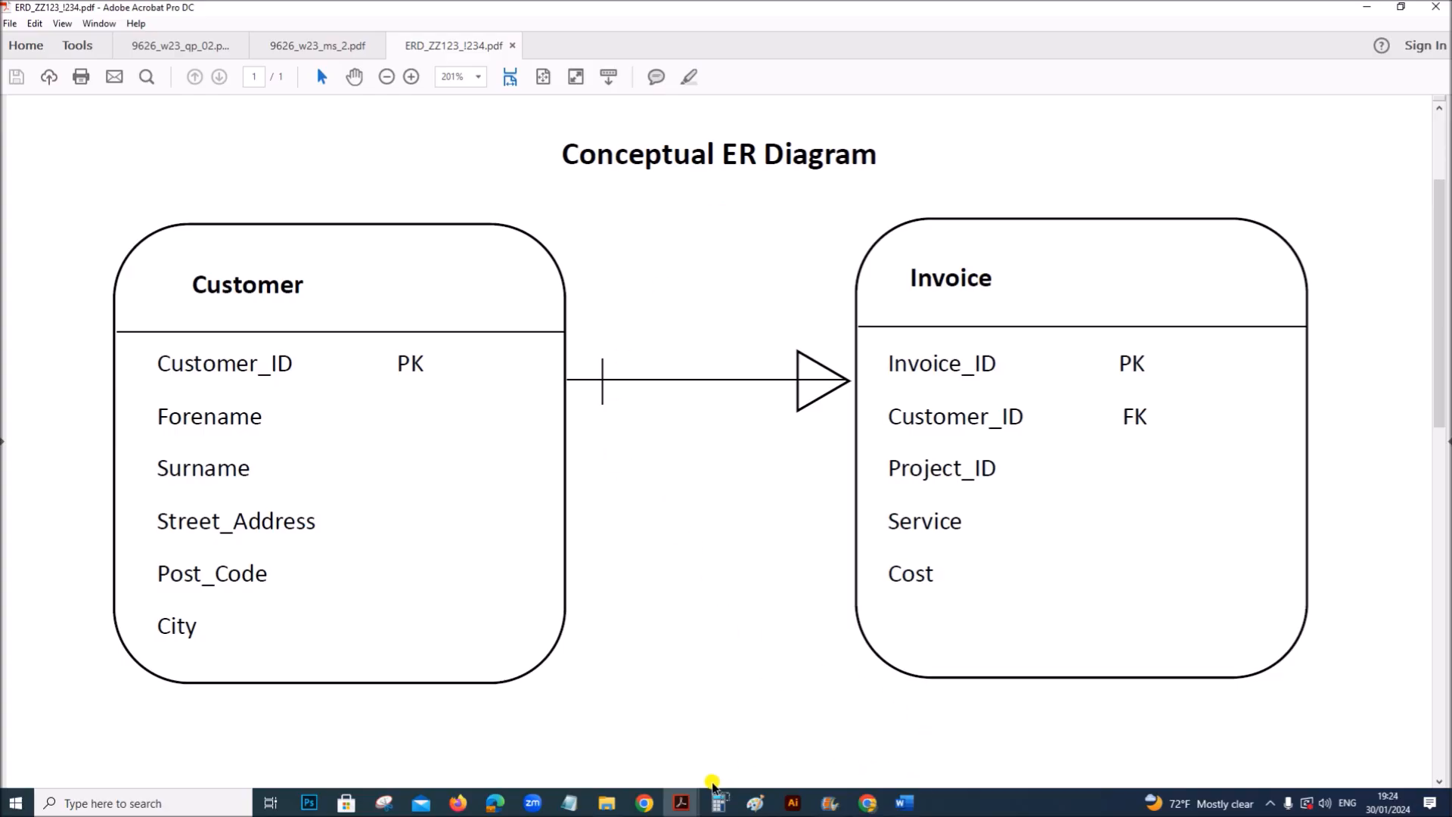
mouse_move(681, 802)
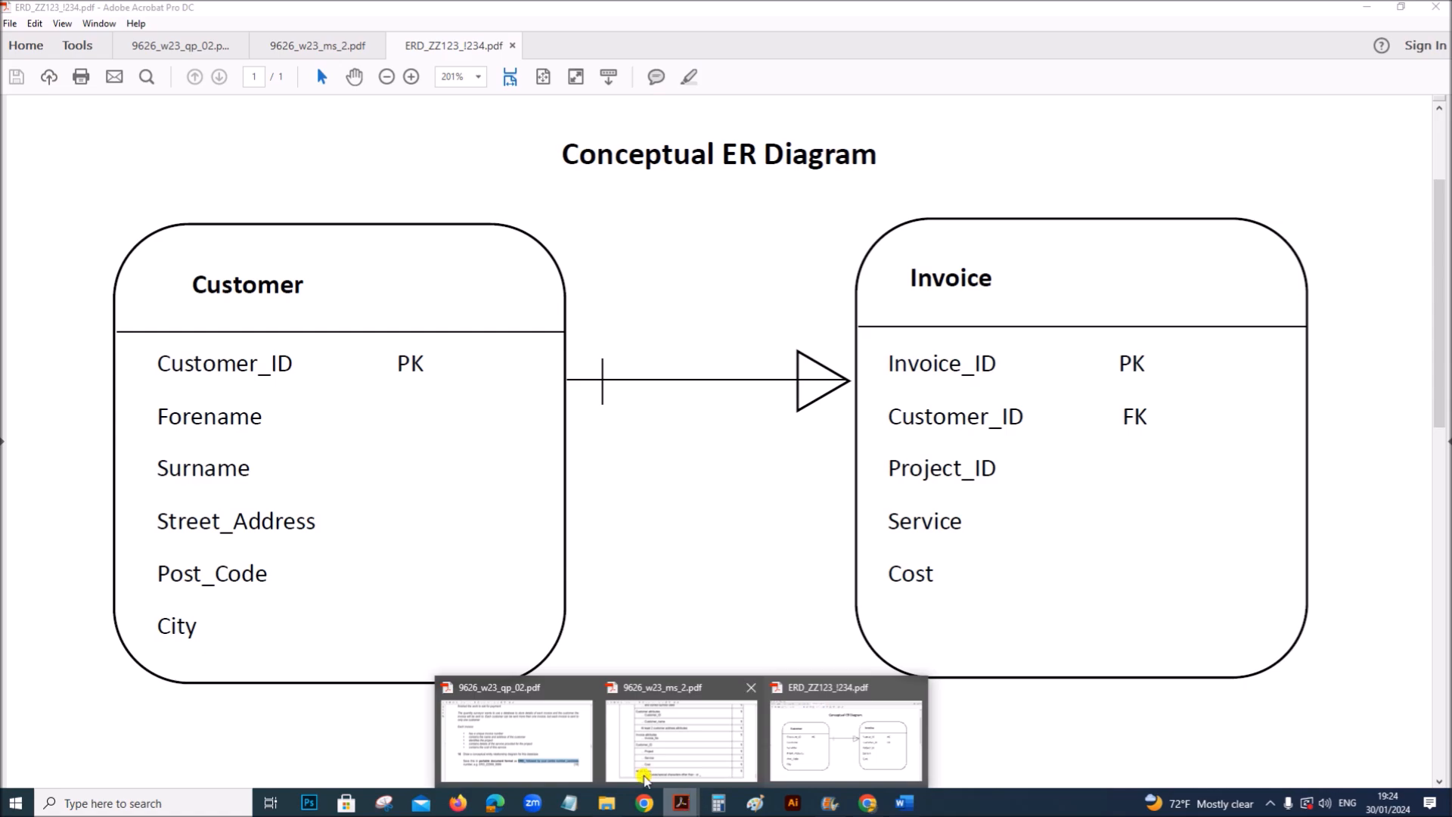
Step: Switch to the 9626_w23_qp_02 paper and scroll to question 18's ERD_ naming rule
click(515, 734)
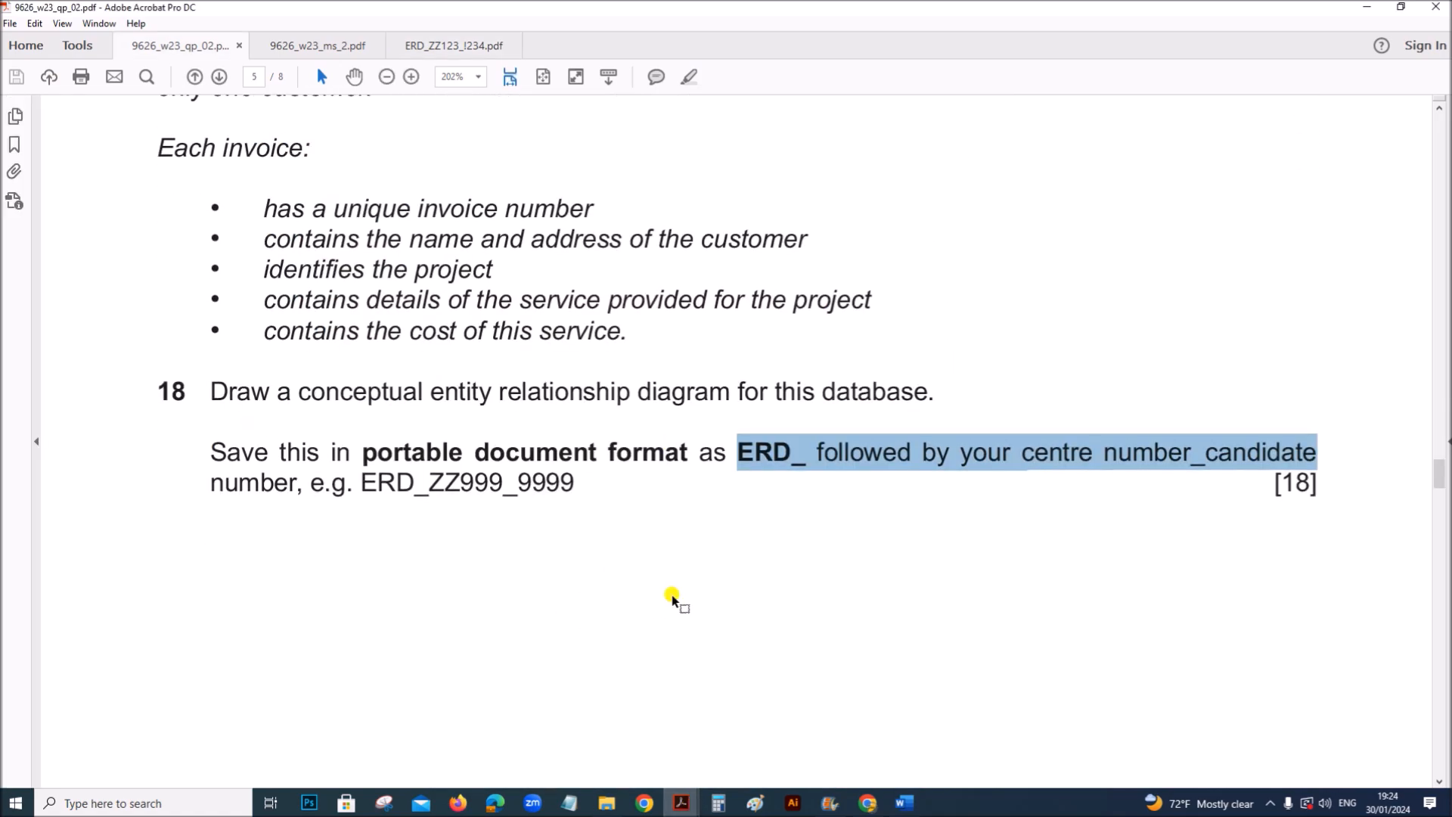
scroll(down, 3)
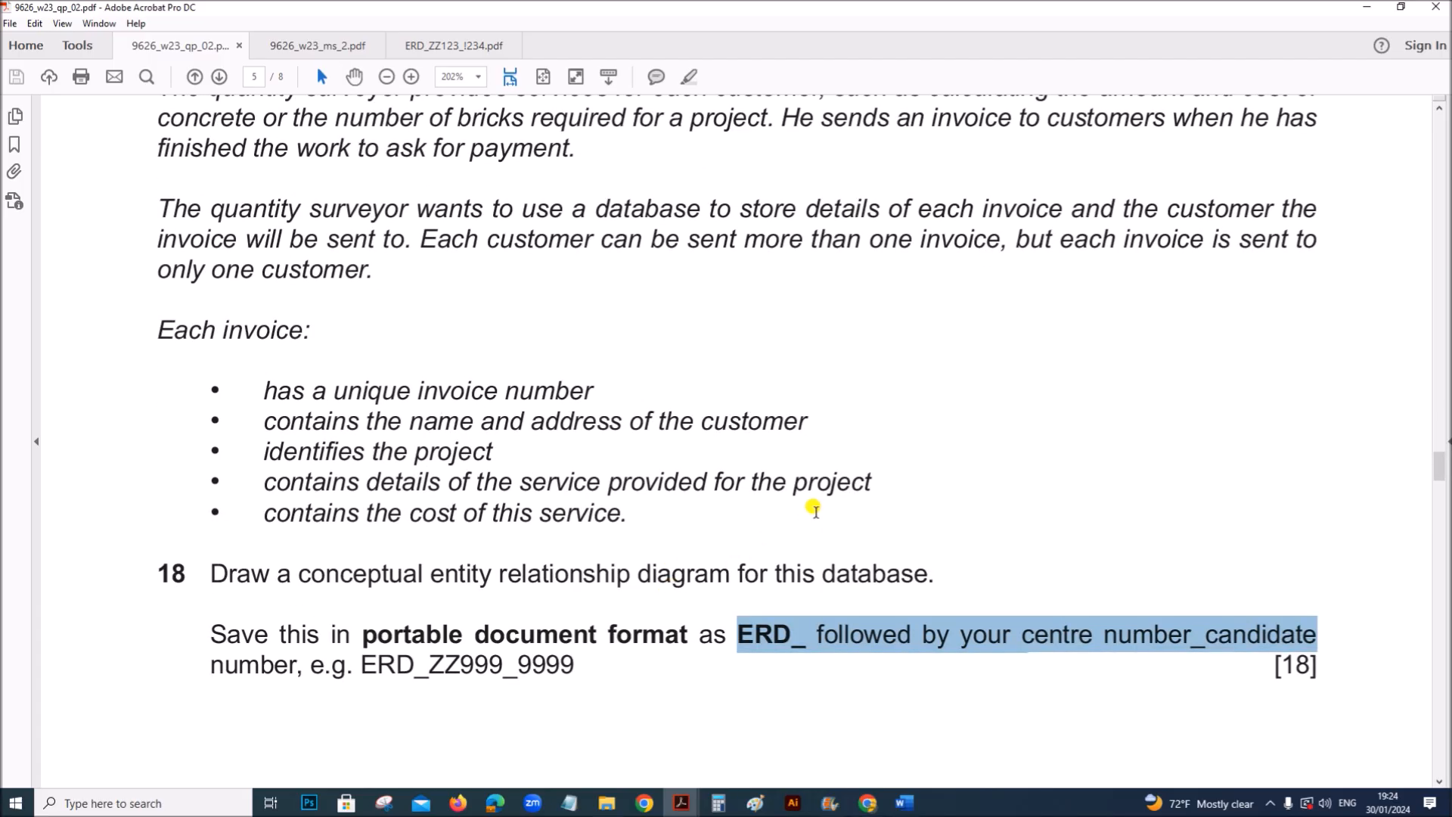
scroll(up, 3)
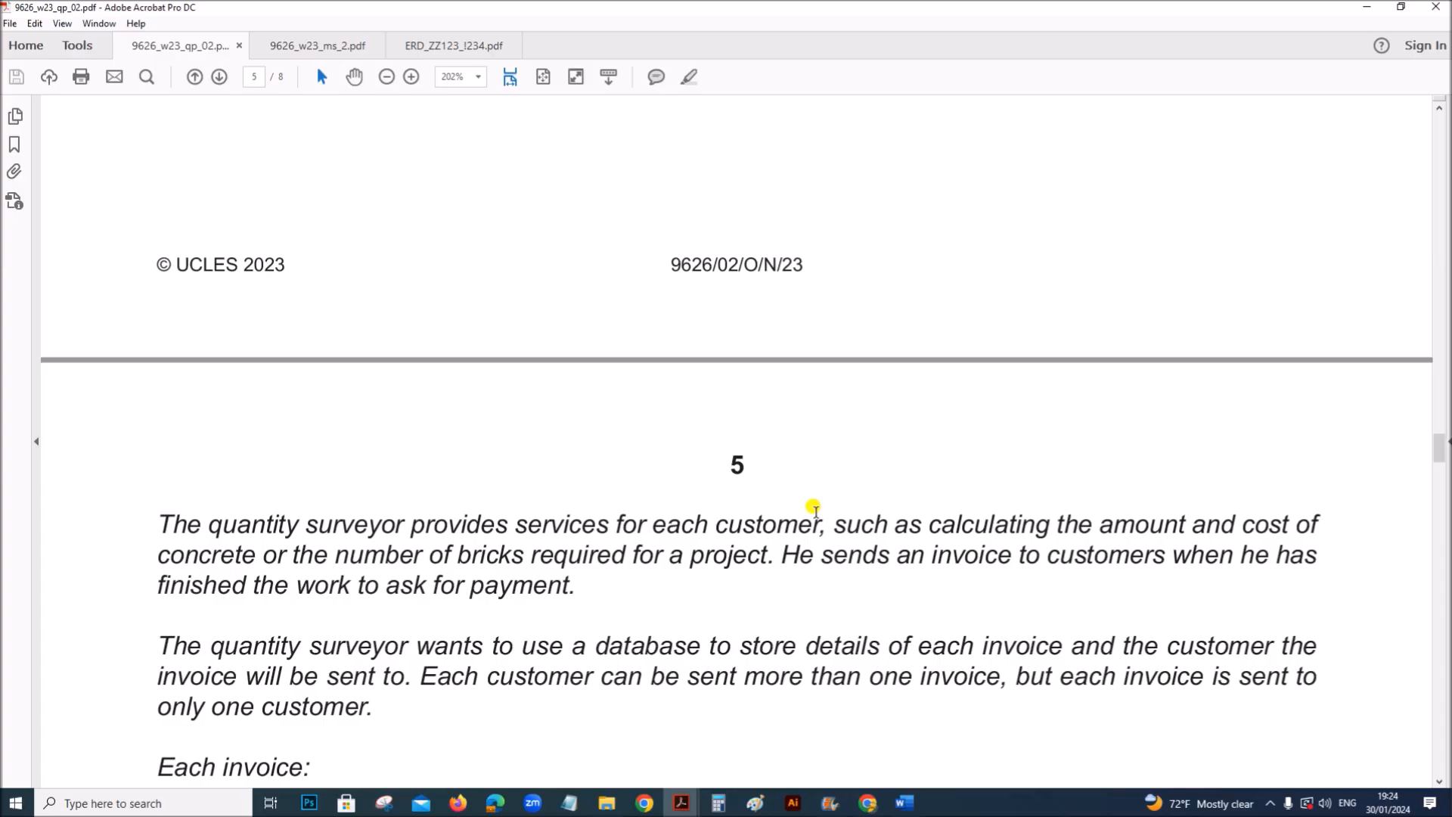
scroll(down, 3)
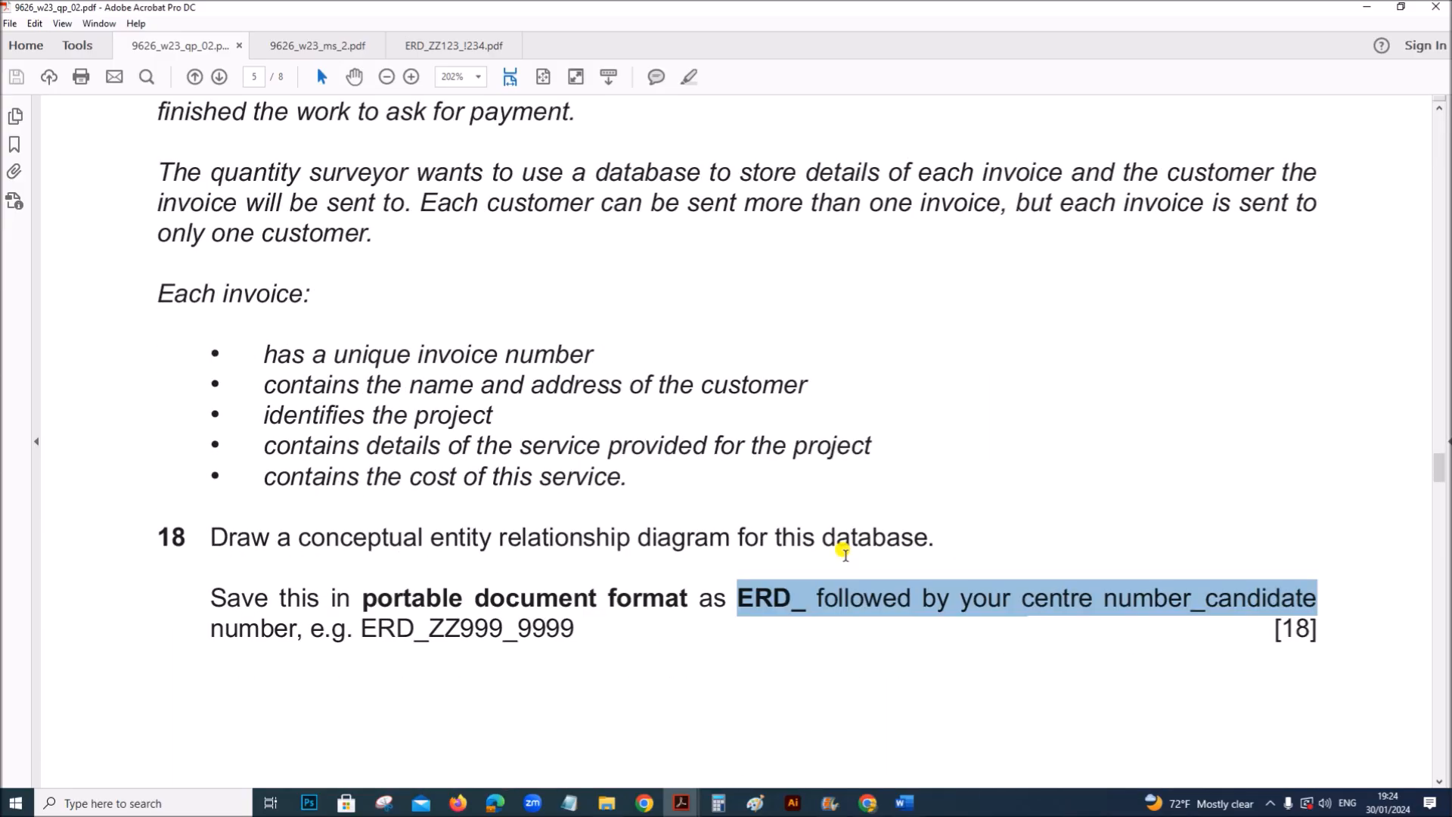